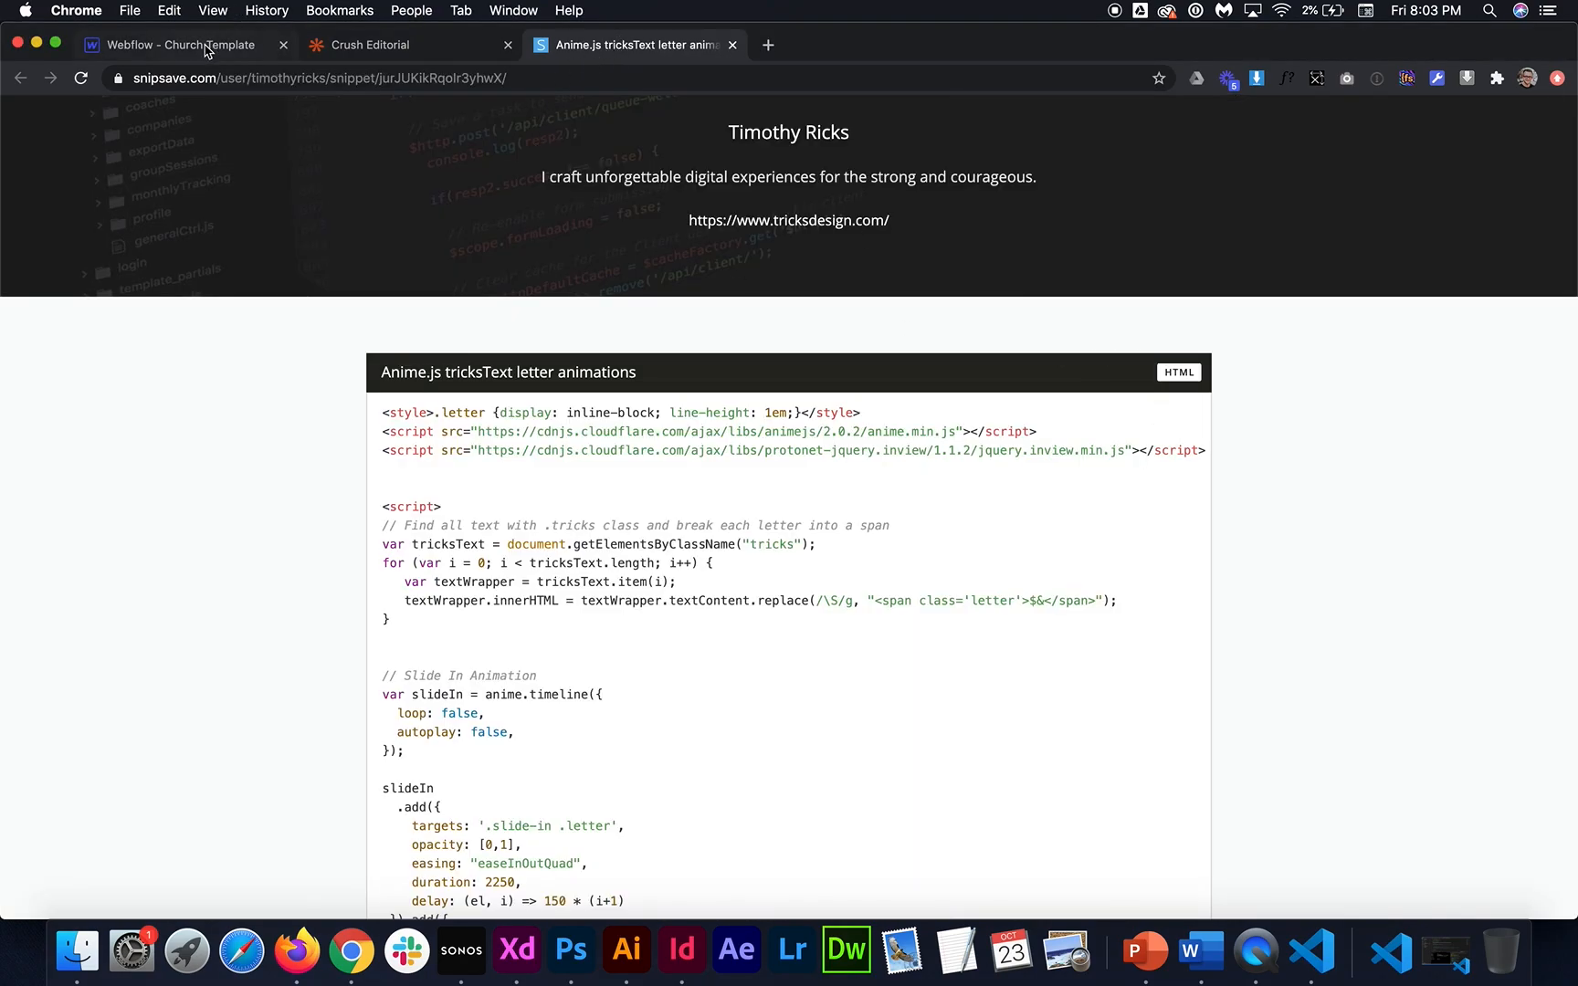
# Reach the Before </body> custom code in the Home page settings showing the Anime.js script
pyautogui.click(180, 43)
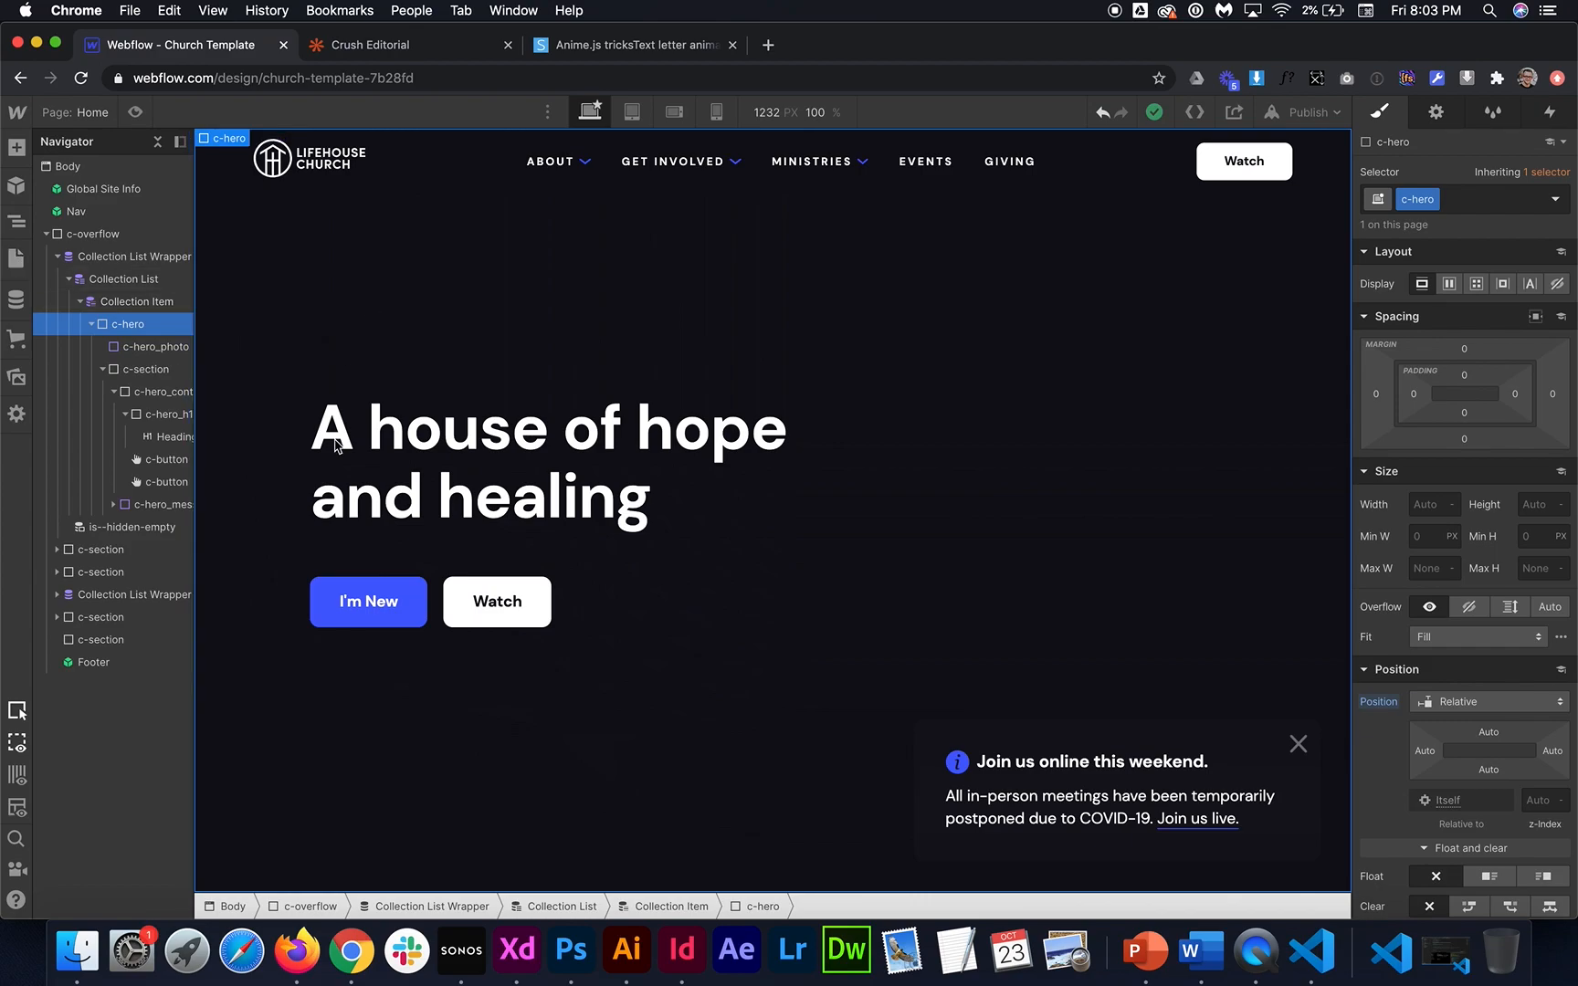
pyautogui.click(17, 259)
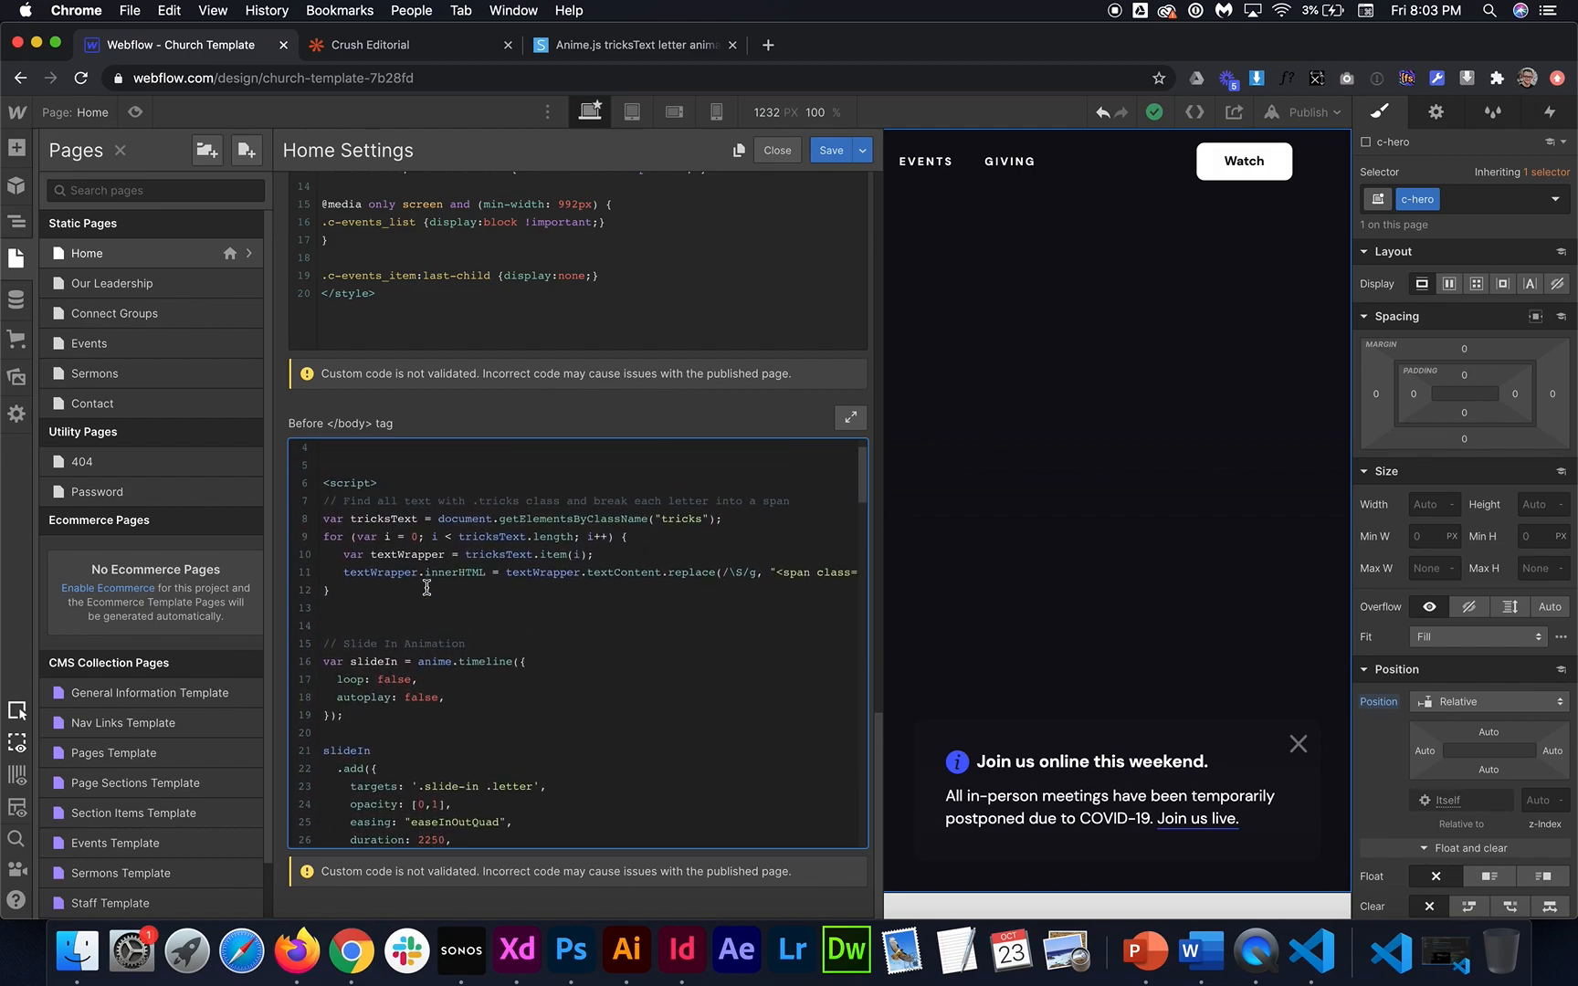
pyautogui.scroll(-3)
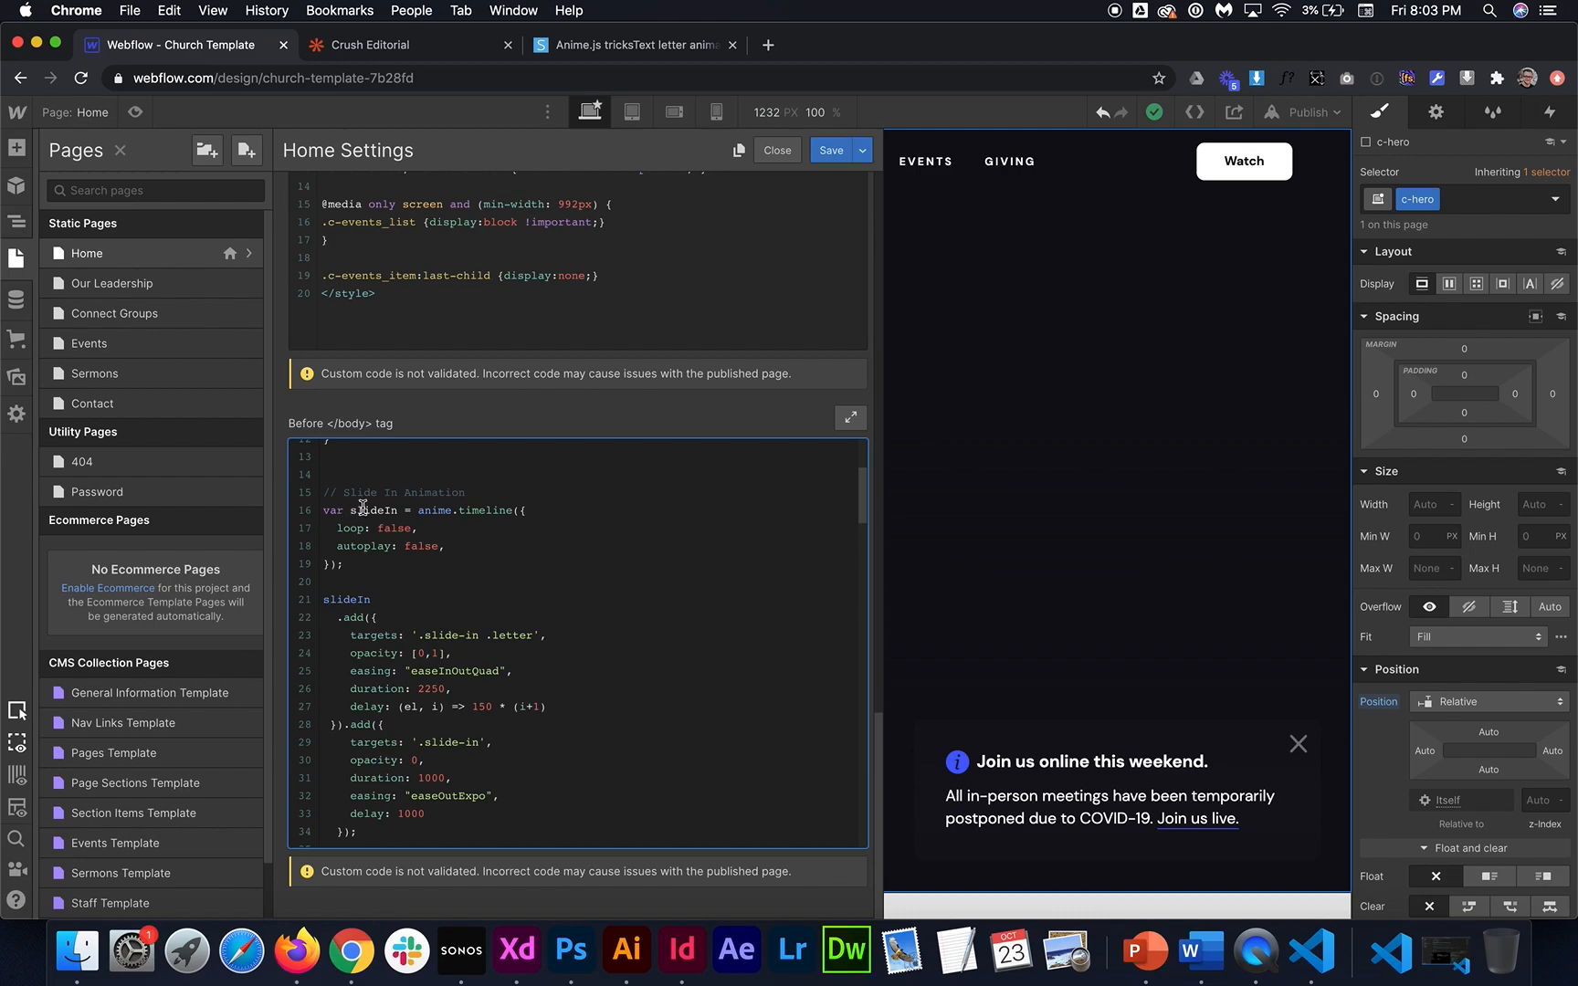
pyautogui.scroll(-3)
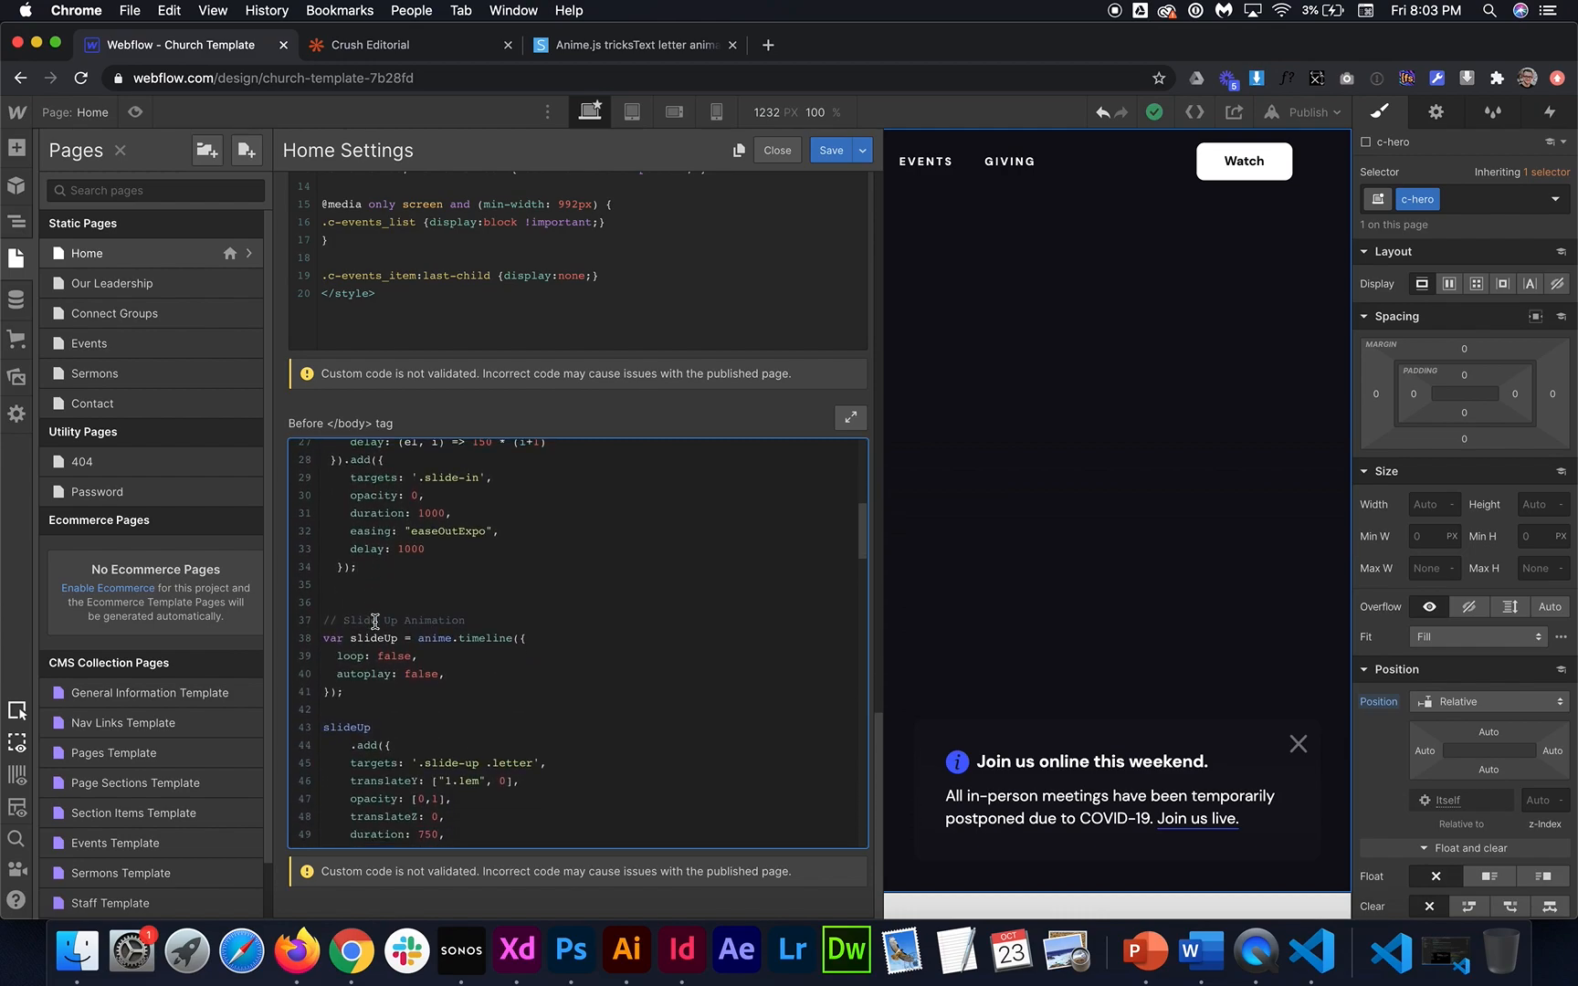
pyautogui.scroll(-3)
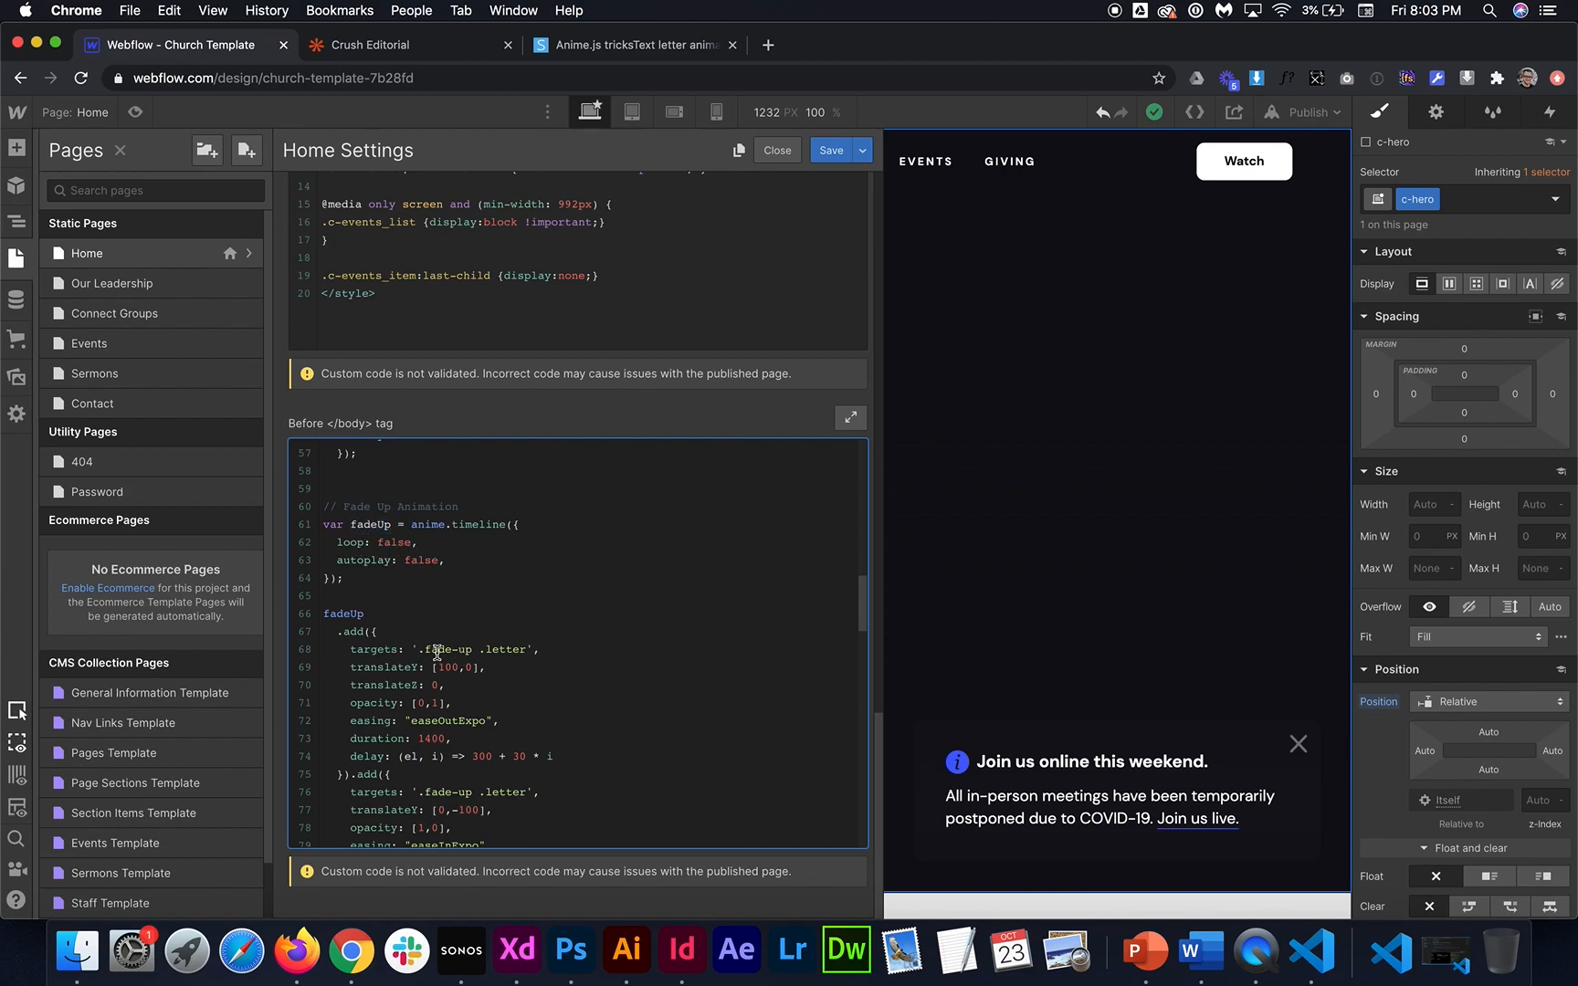
# Select the fade-up class name inside the letter-animation script
pyautogui.doubleClick(448, 648)
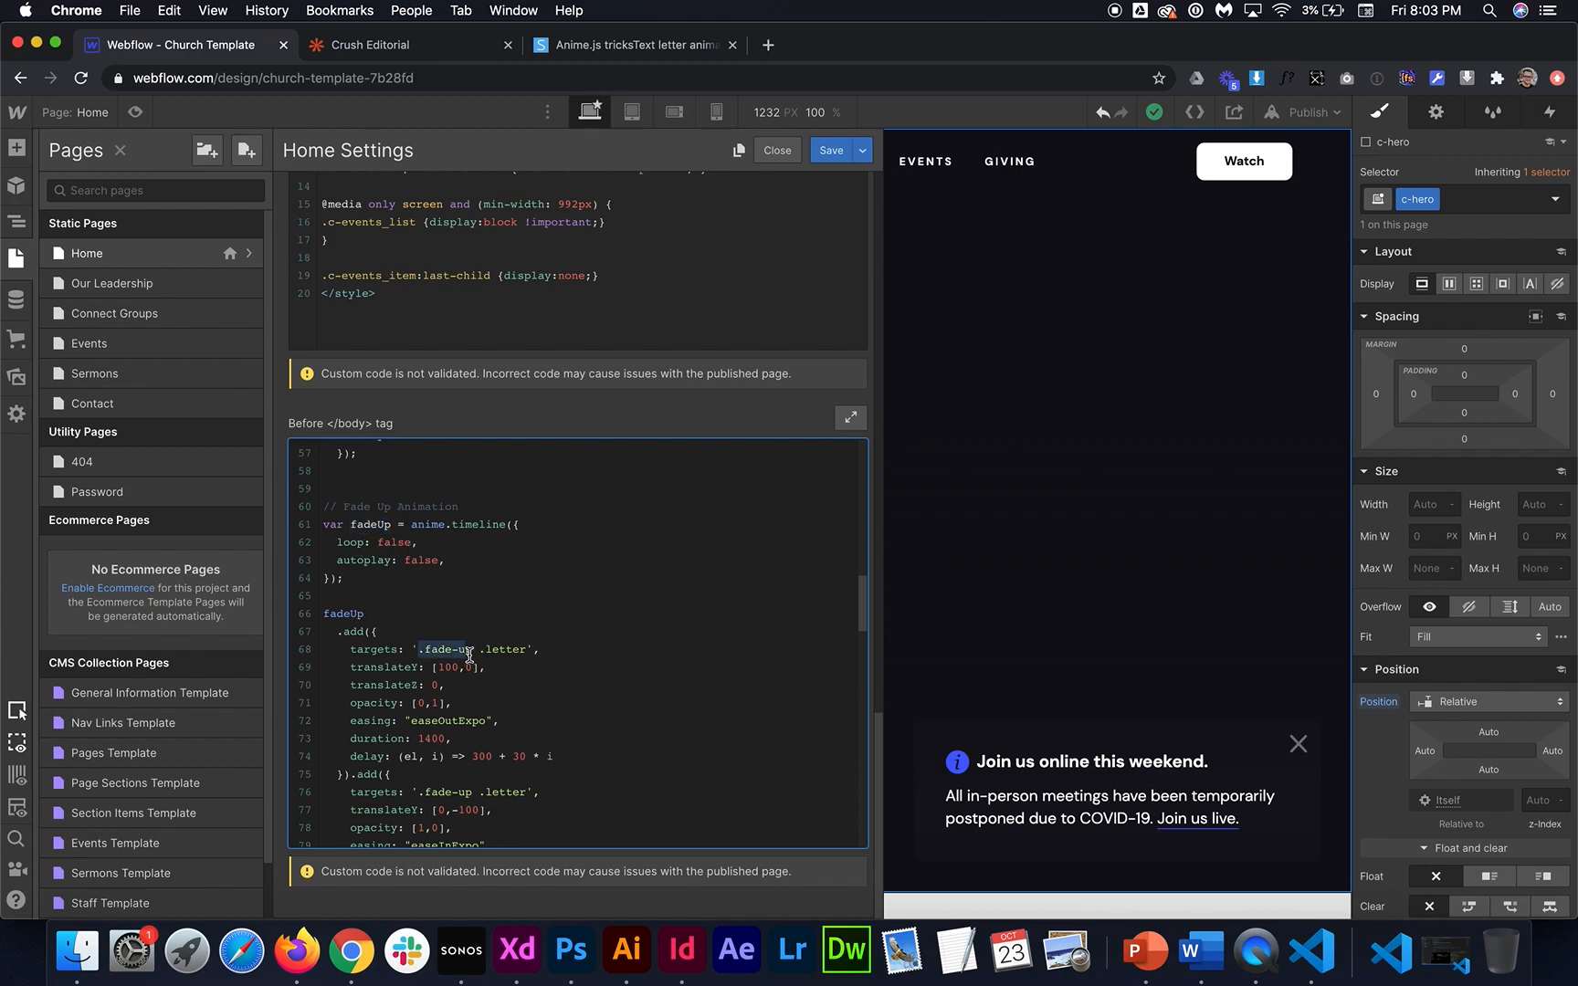
pyautogui.doubleClick(449, 648)
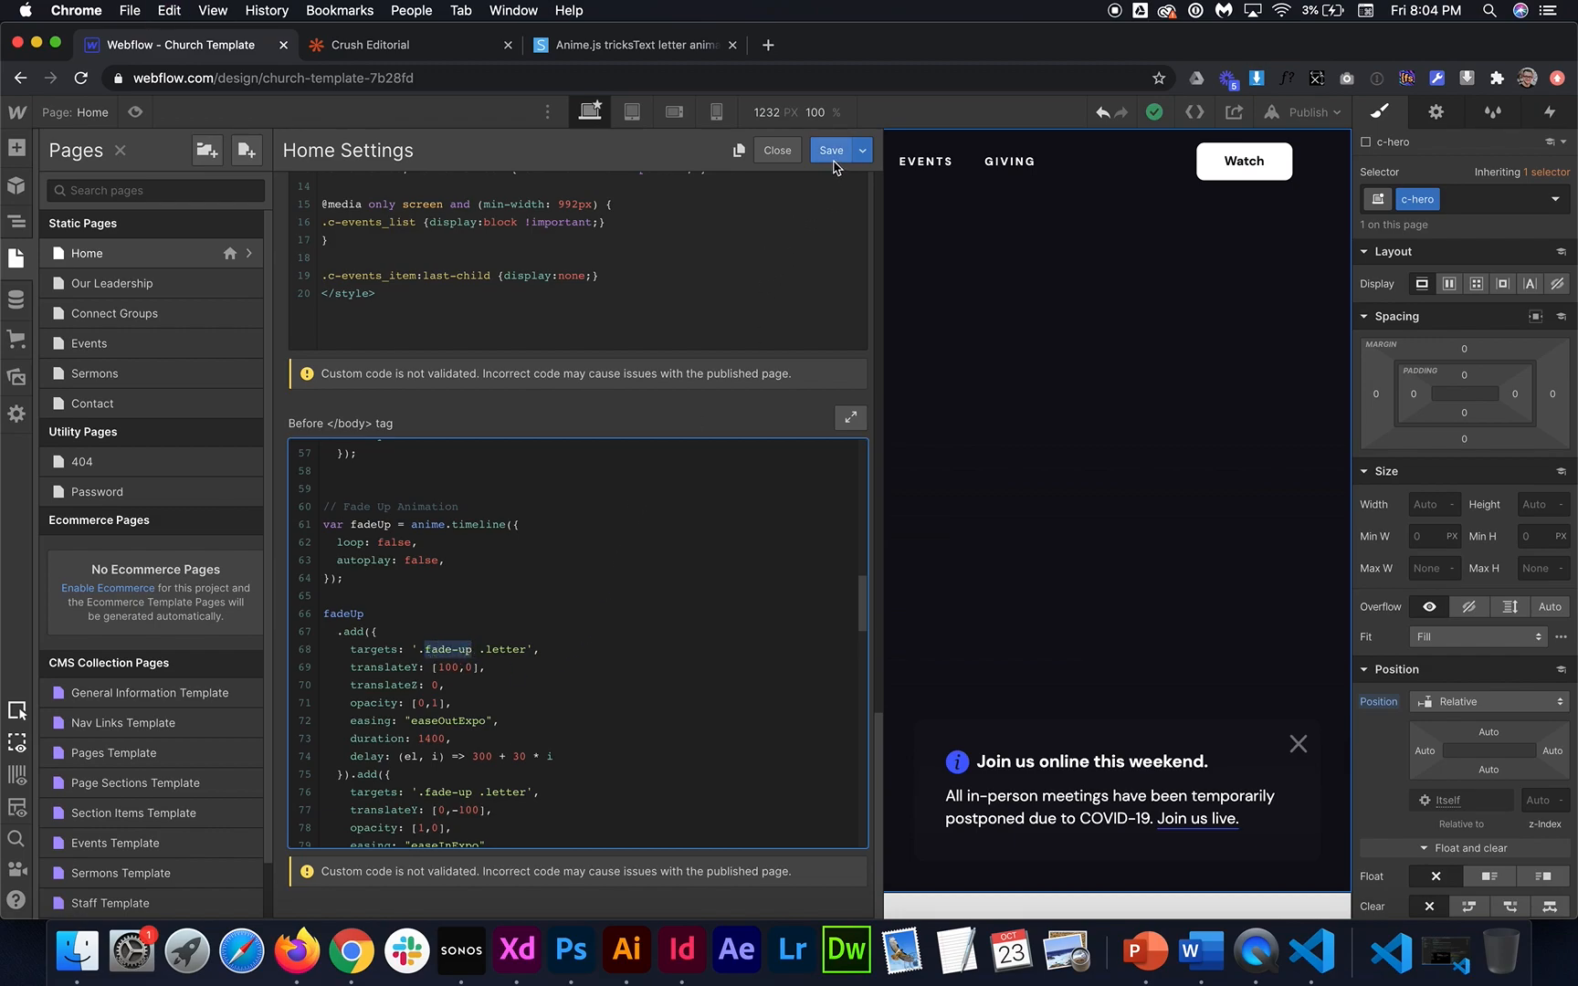
# Save the custom code and give the hero heading the fade-up class plus a tricks combo class
pyautogui.click(777, 149)
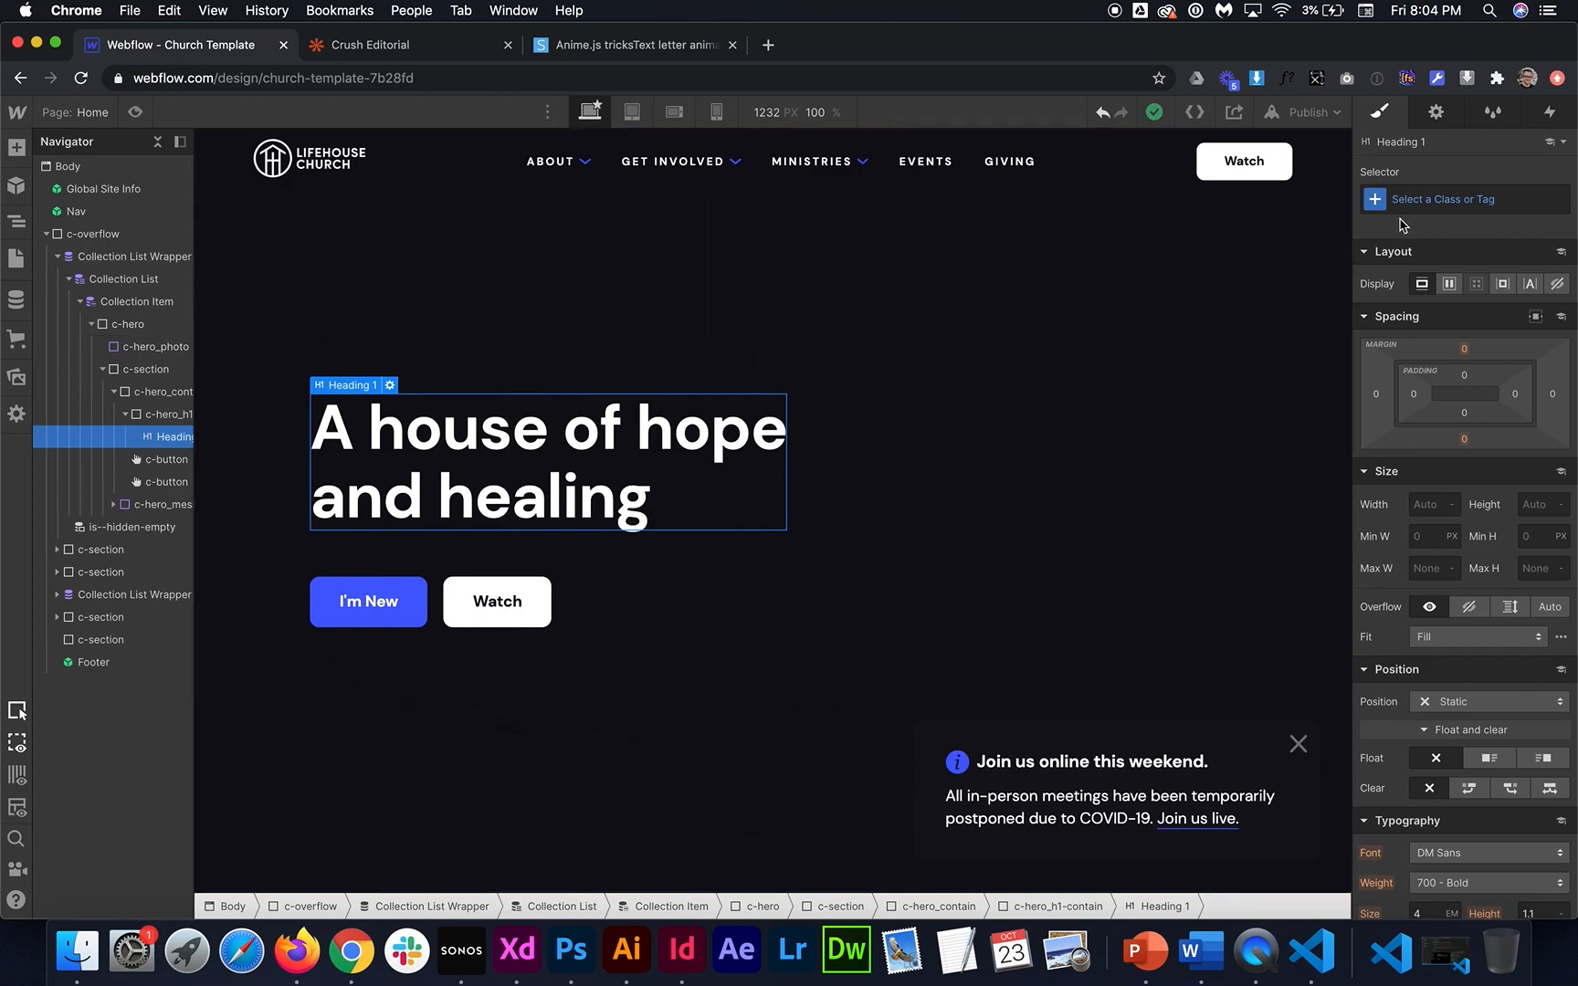
pyautogui.write('fade-up')
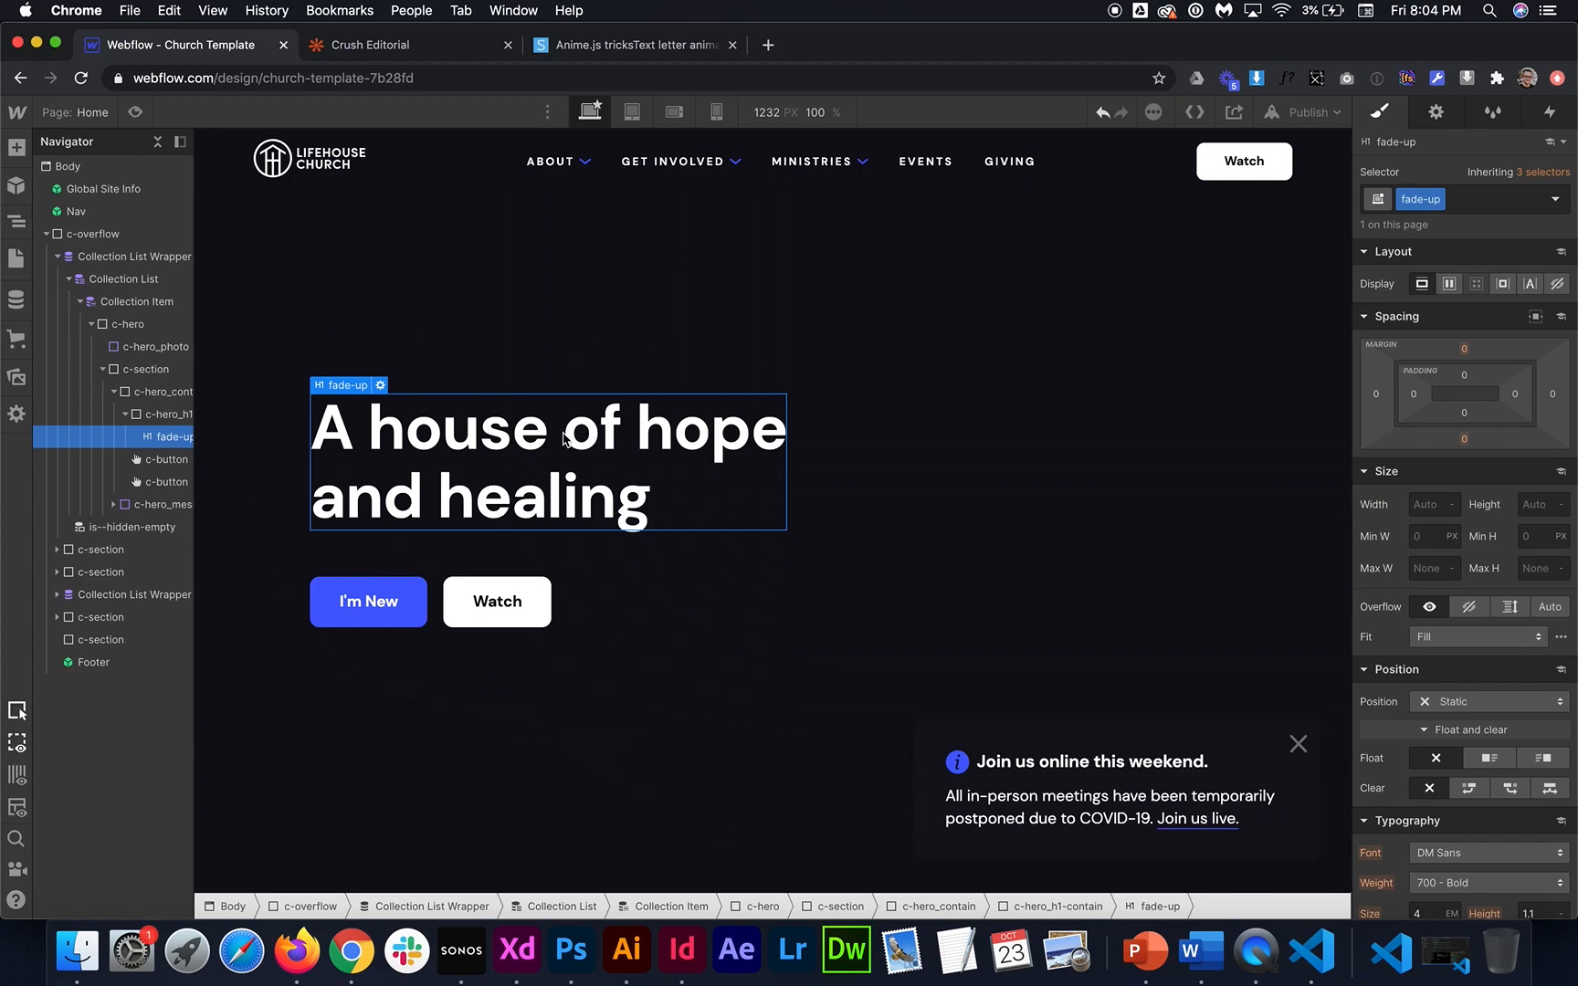
pyautogui.moveTo(412, 440)
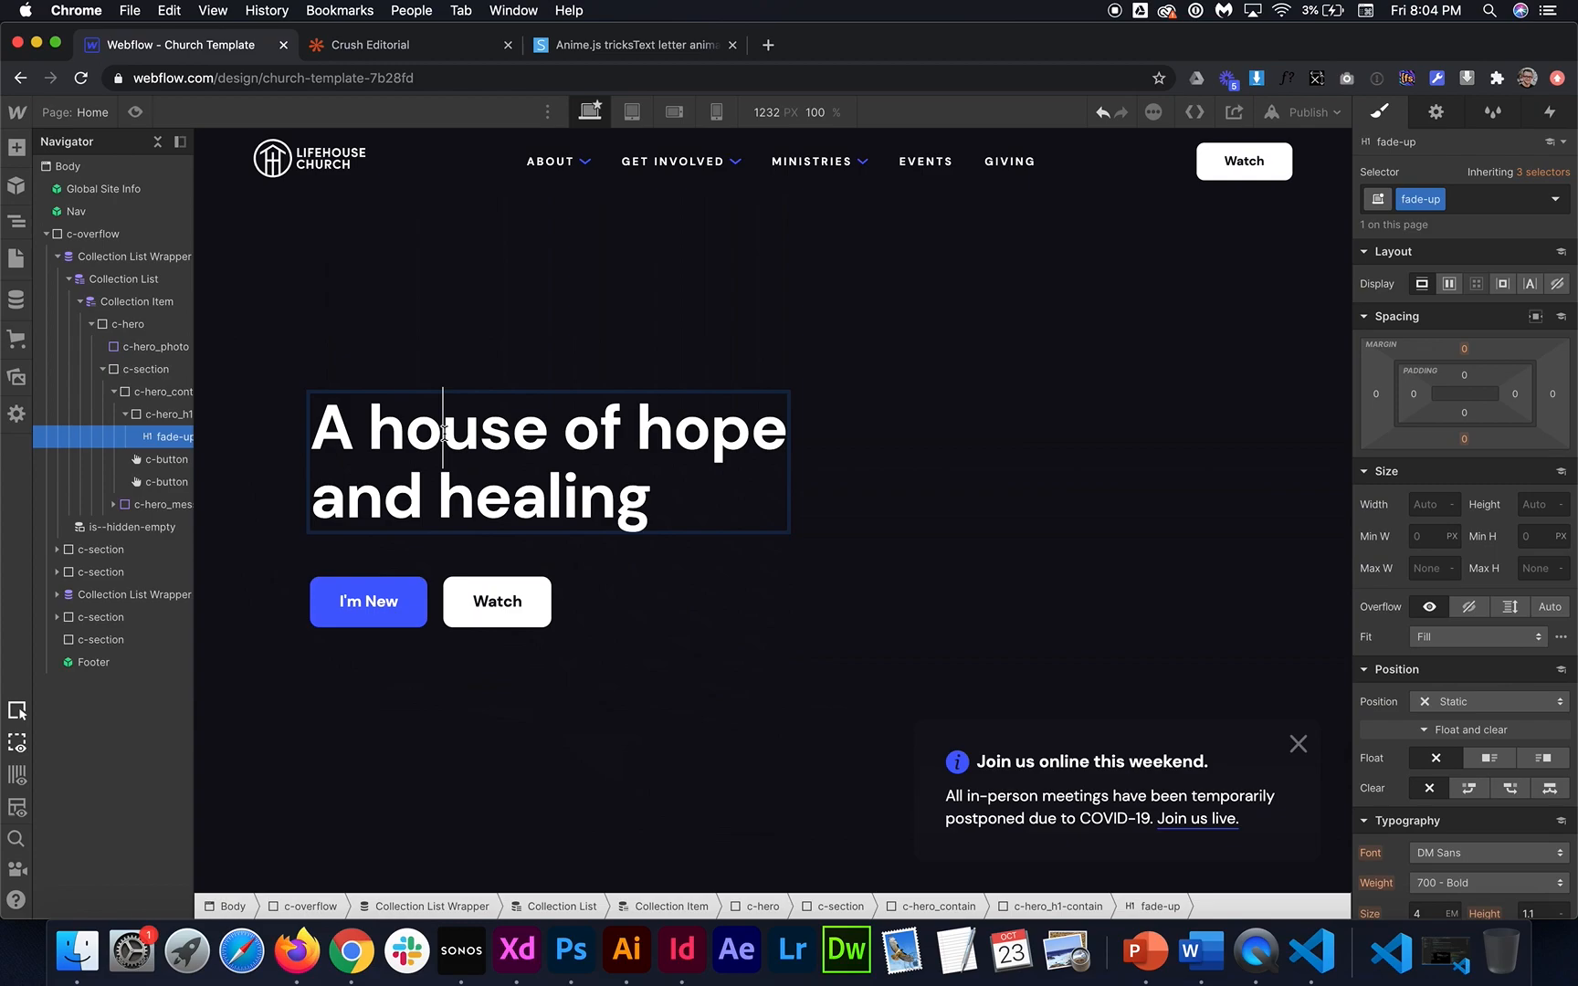
pyautogui.doubleClick(464, 427)
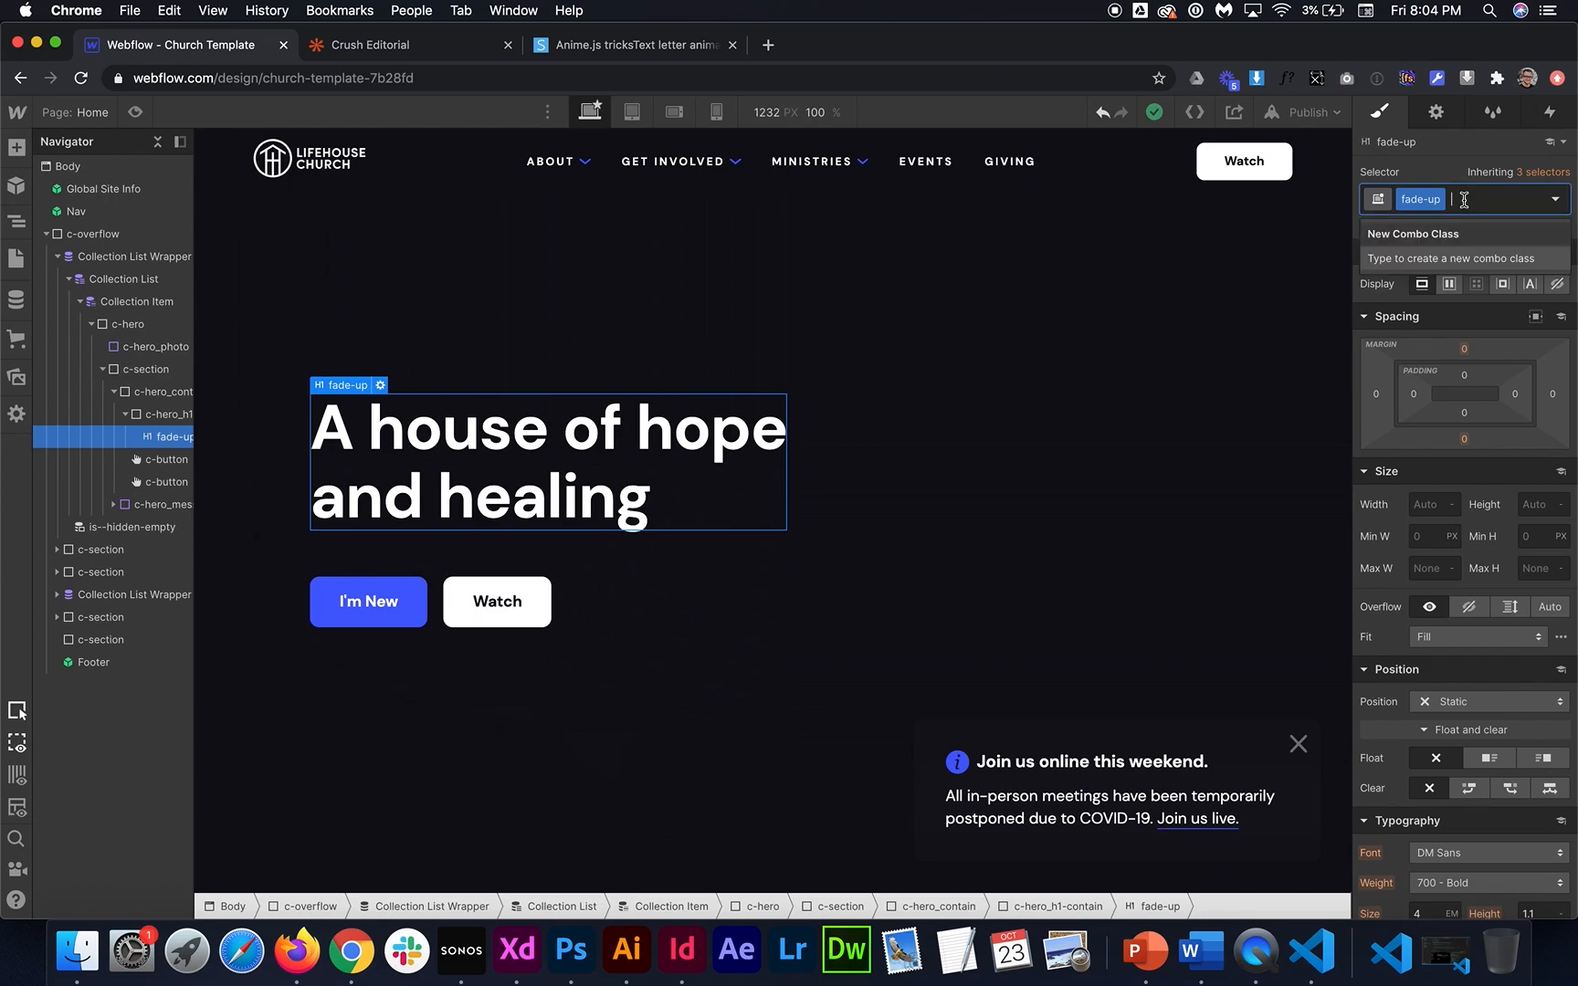
pyautogui.write('tricks')
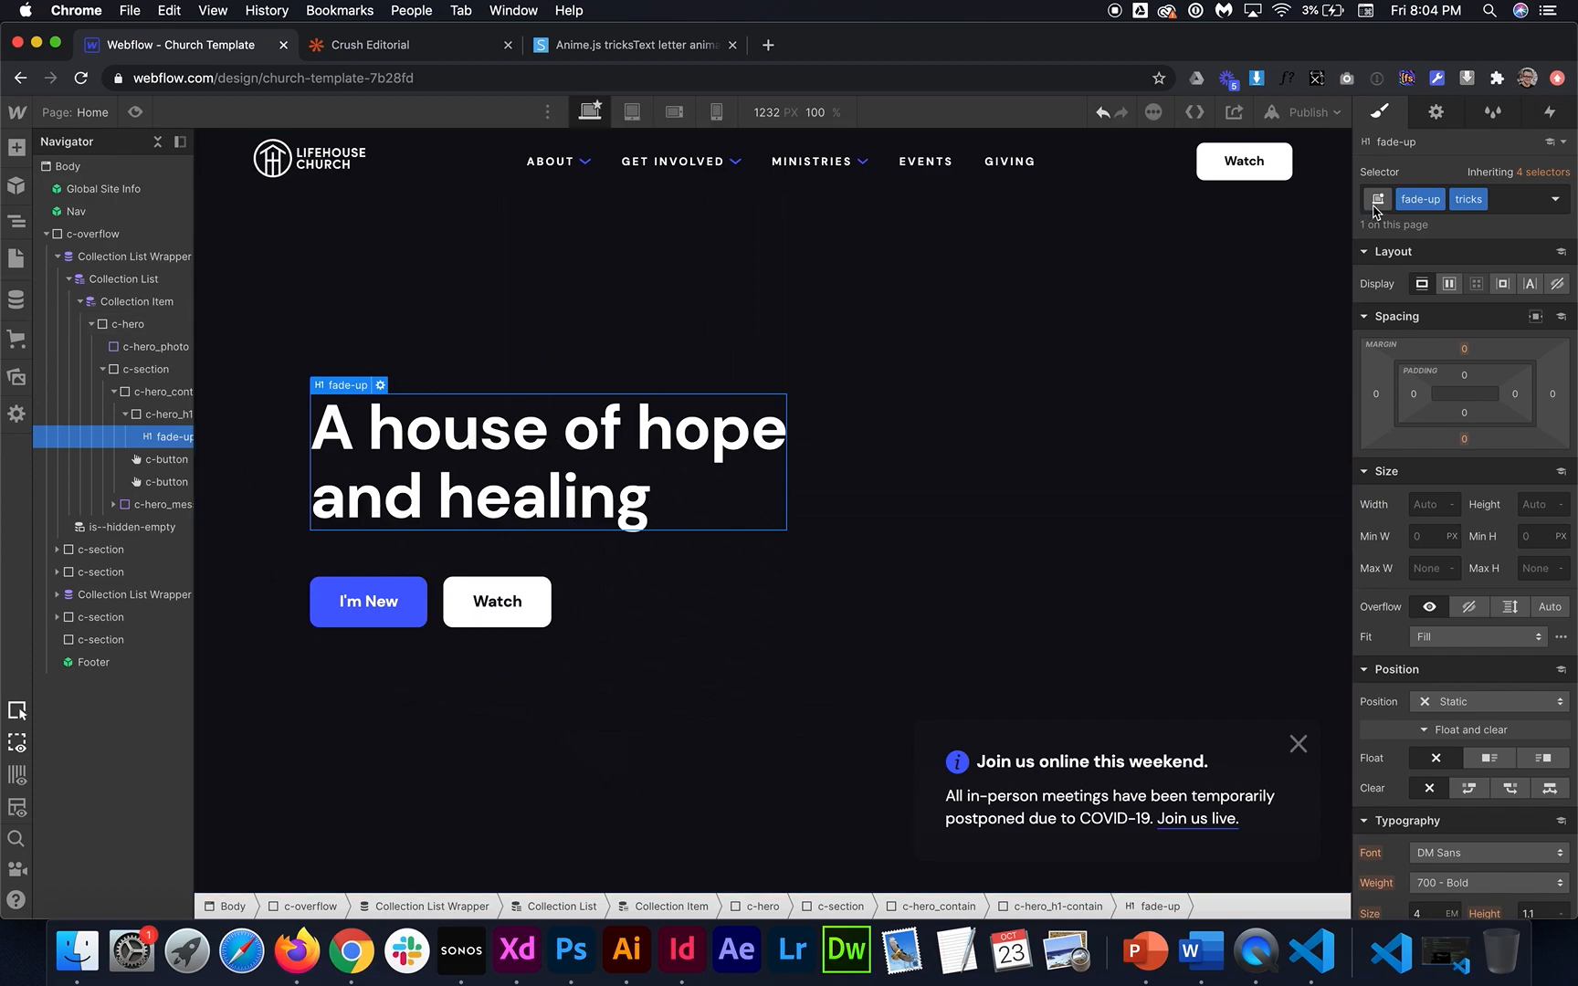
pyautogui.moveTo(1206, 374)
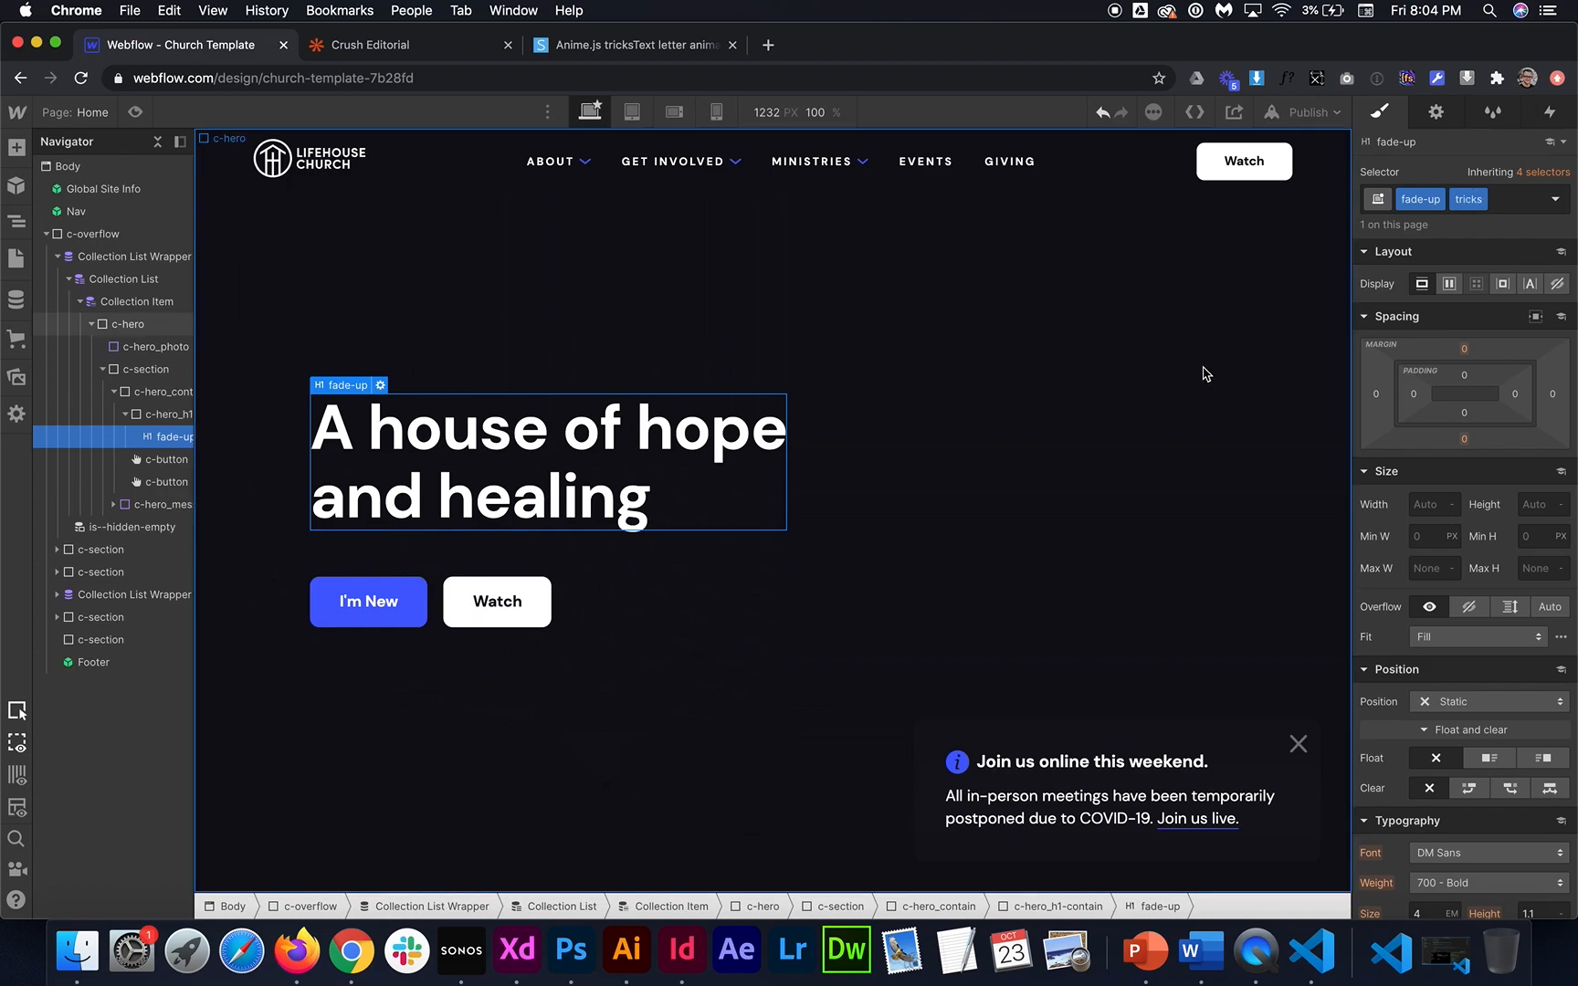
# Publish to the webflow.io domain, check the live page, and return to the designer
pyautogui.click(1301, 111)
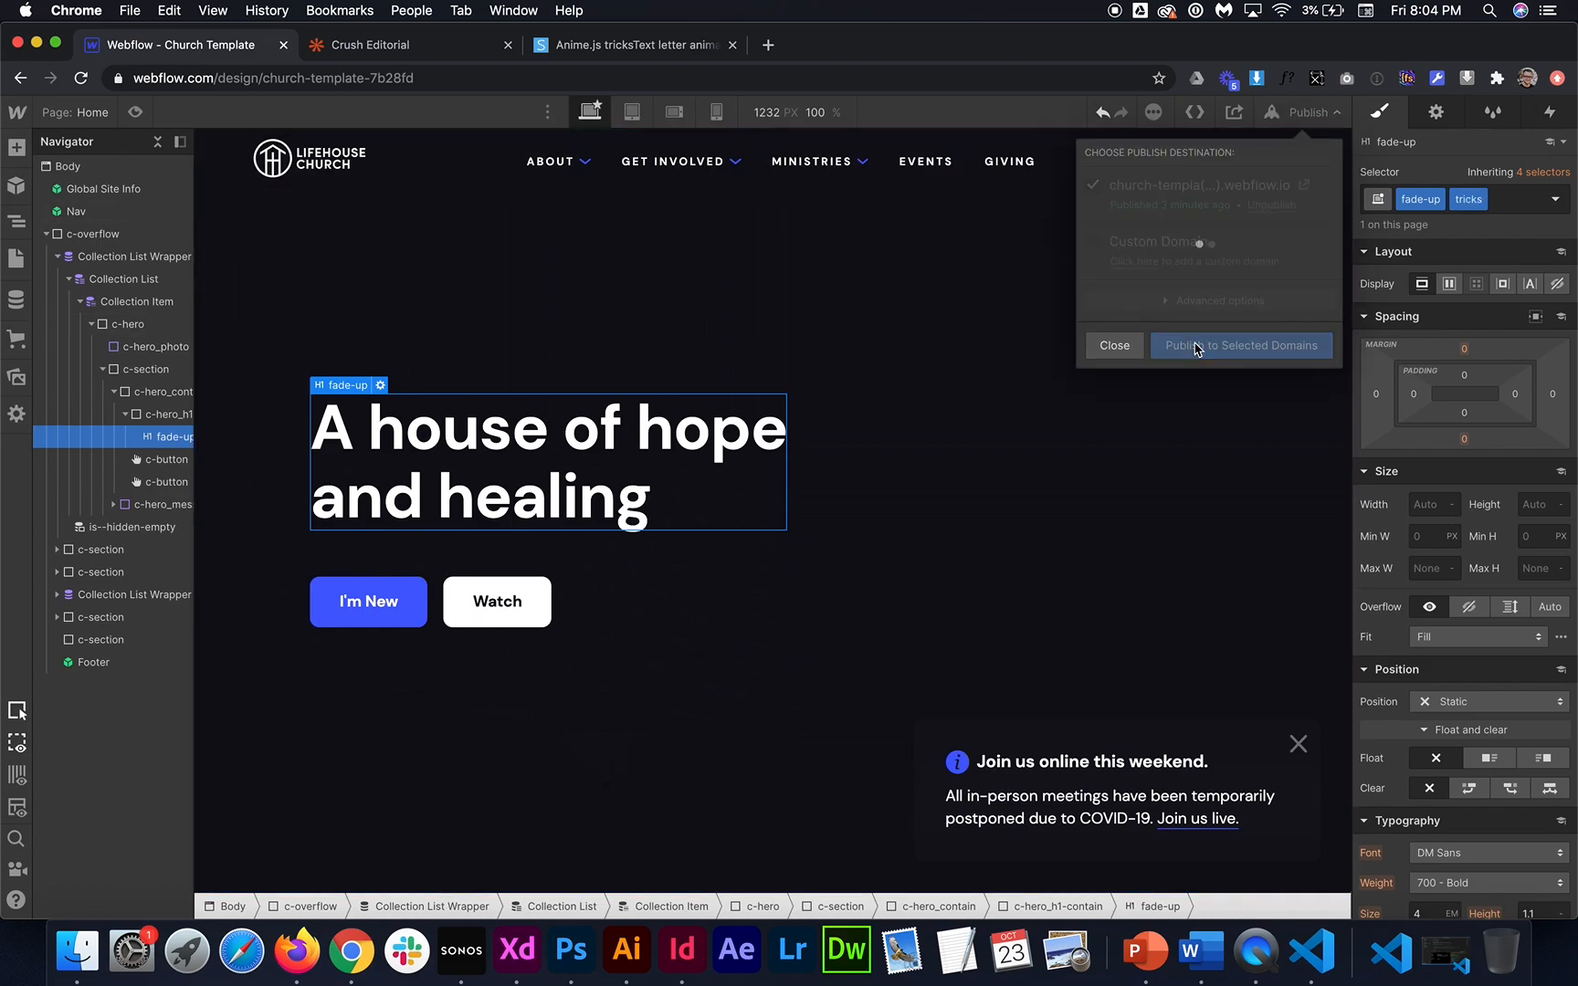
pyautogui.click(1240, 345)
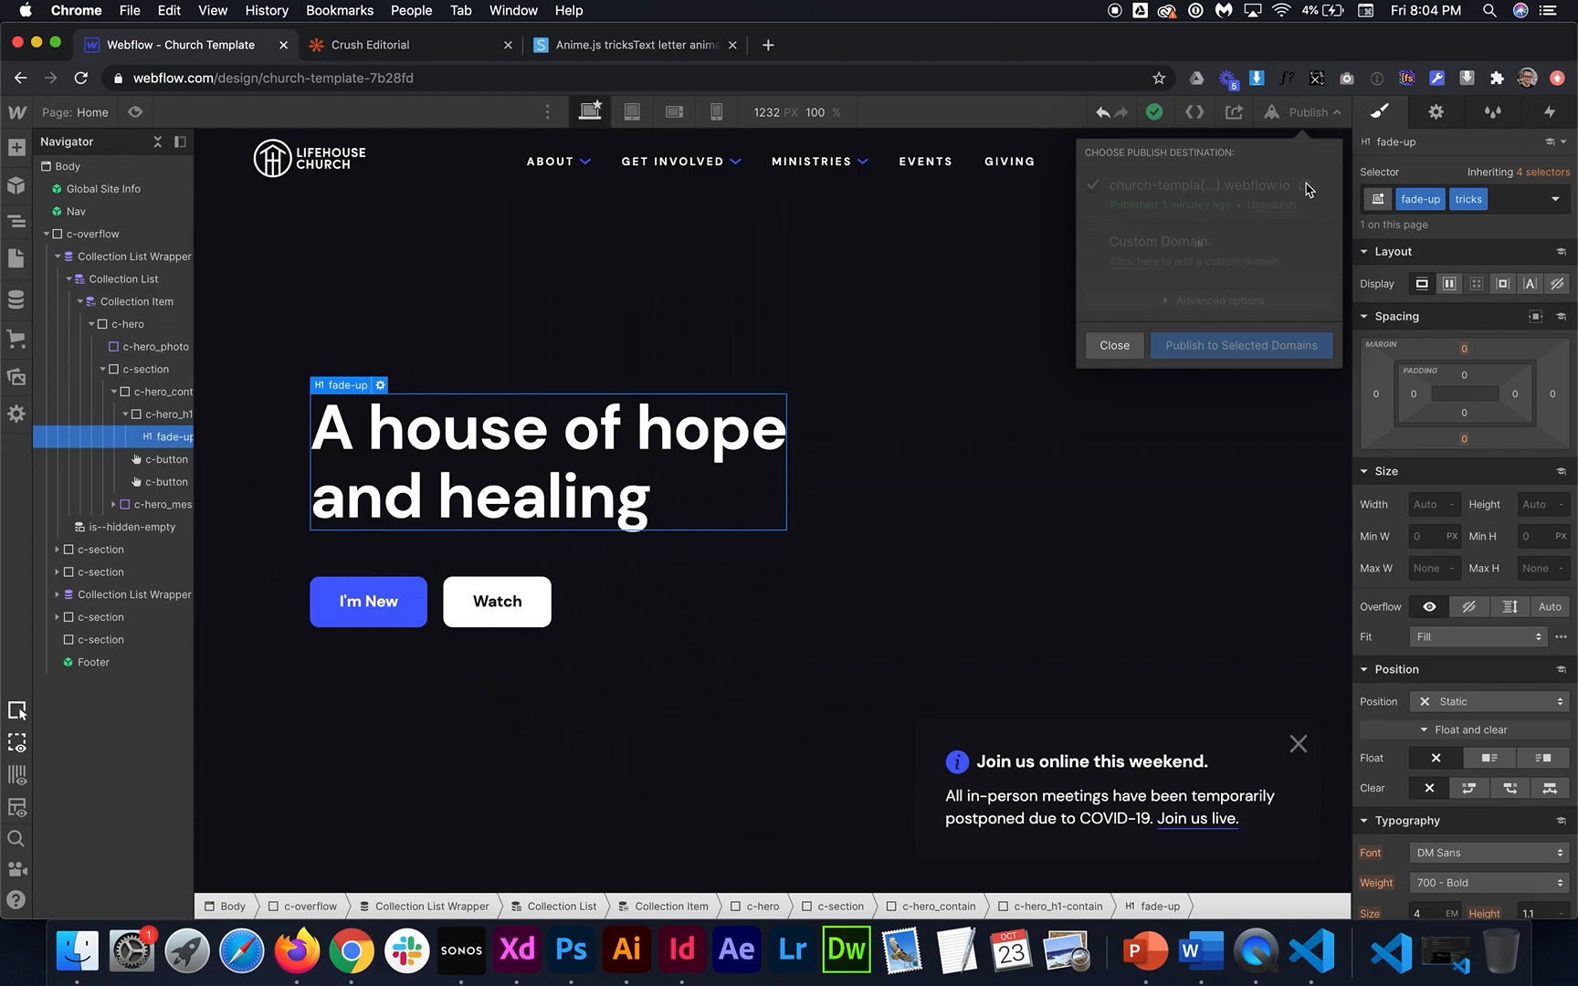
pyautogui.click(1241, 345)
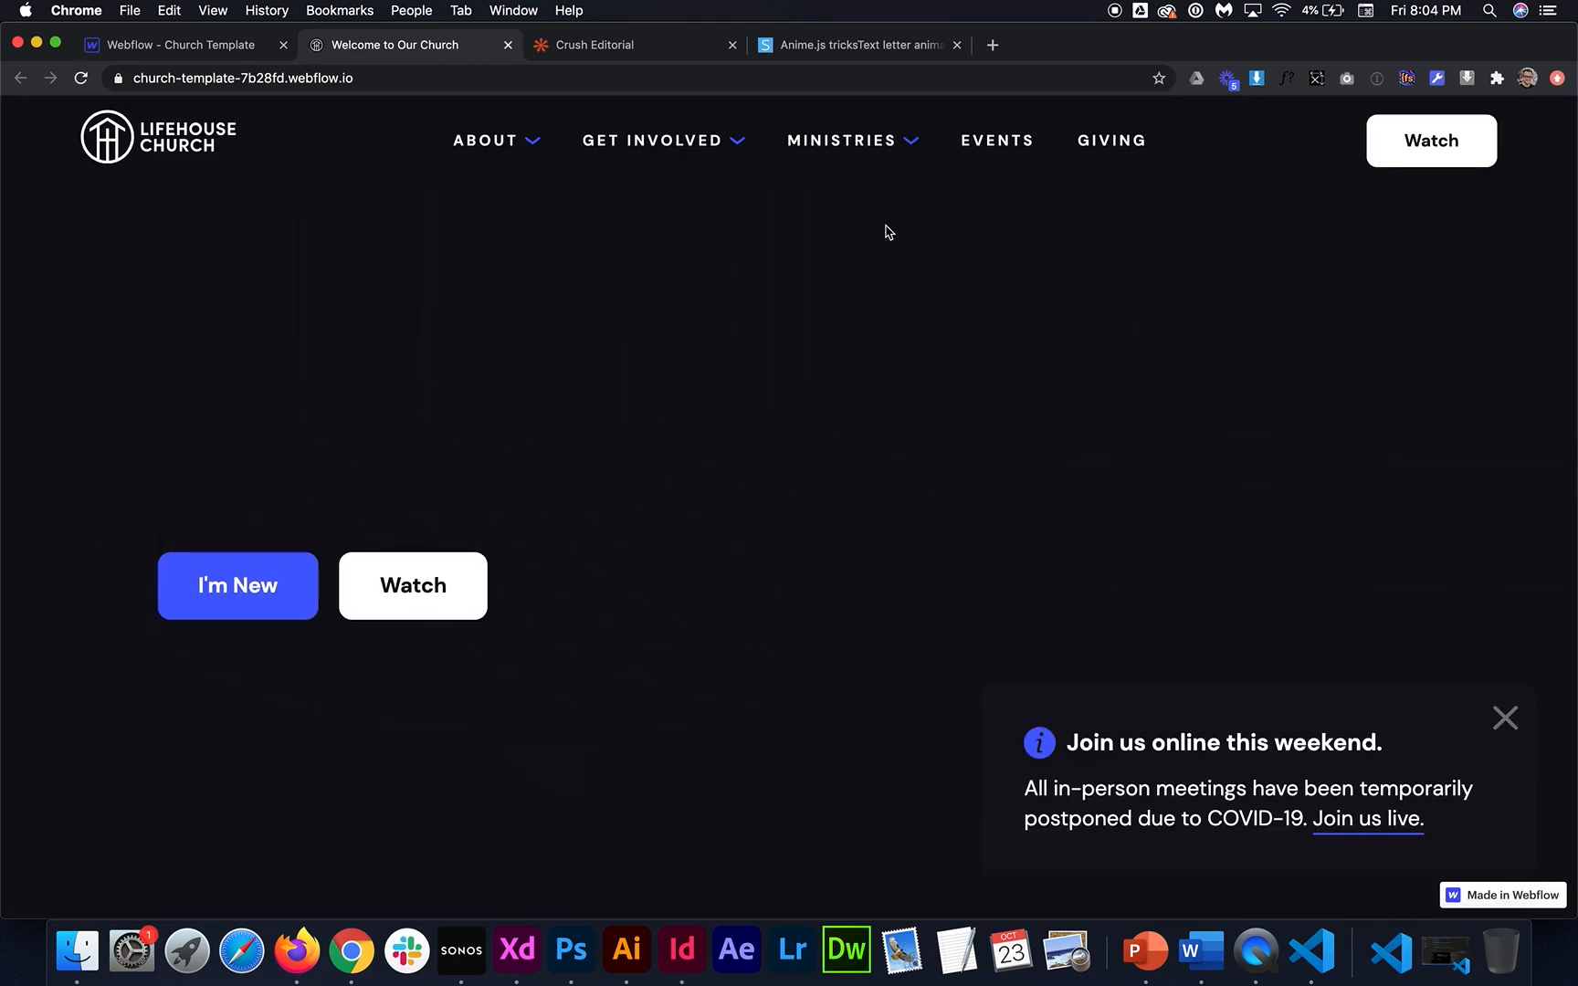
pyautogui.moveTo(369, 239)
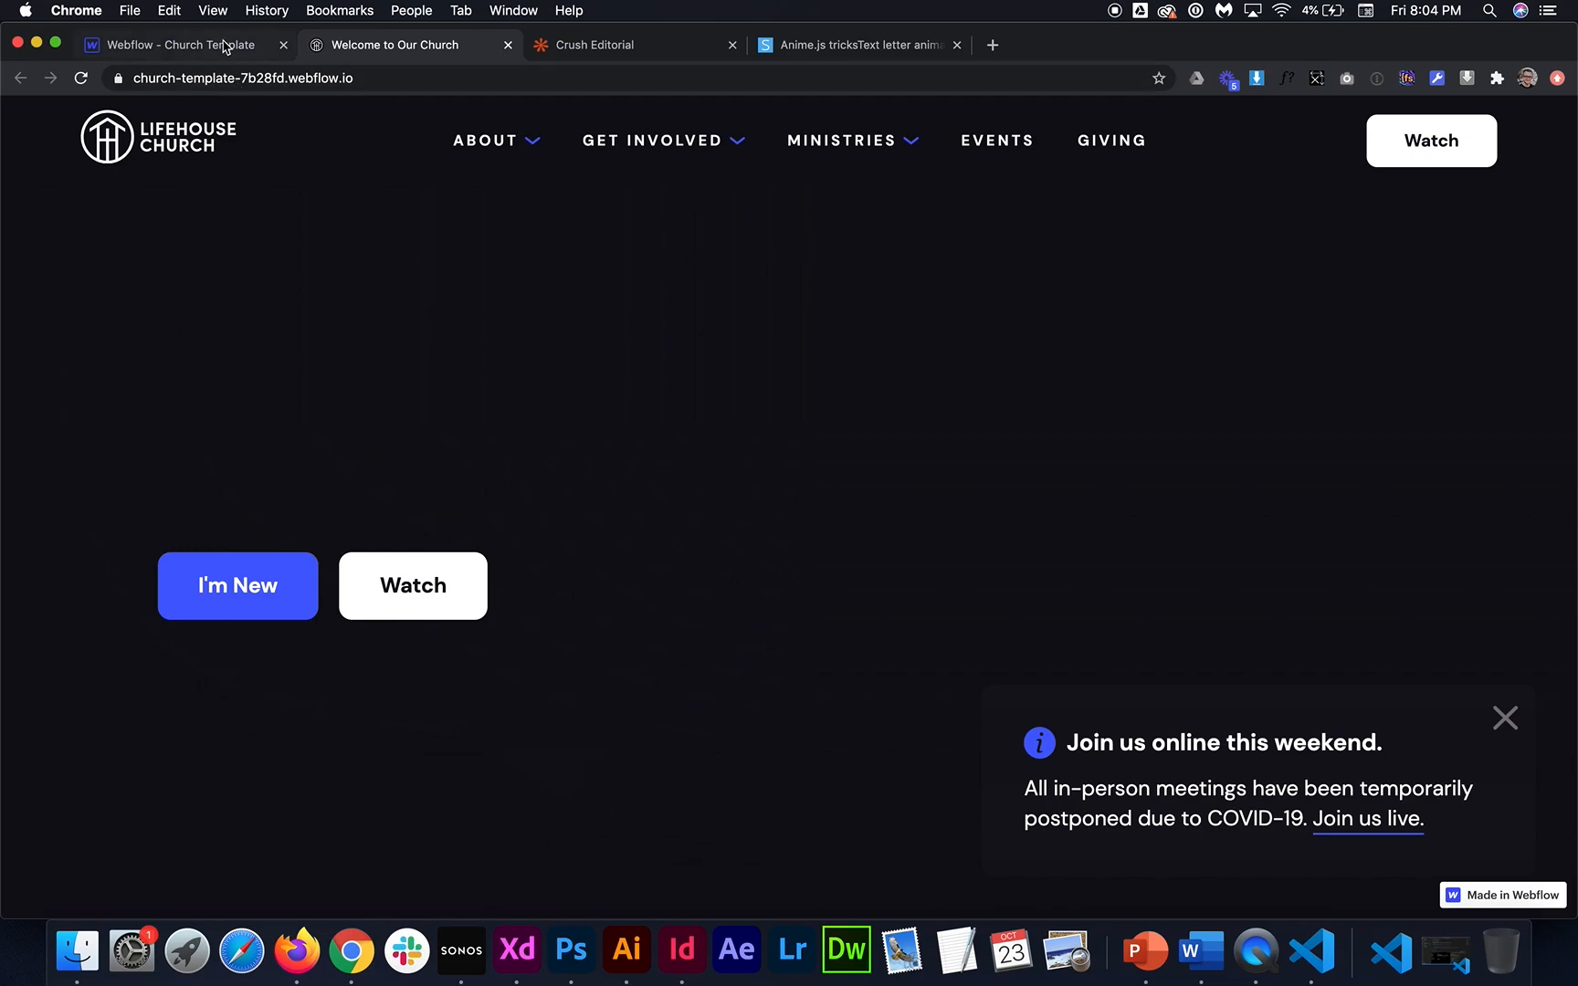
pyautogui.click(171, 43)
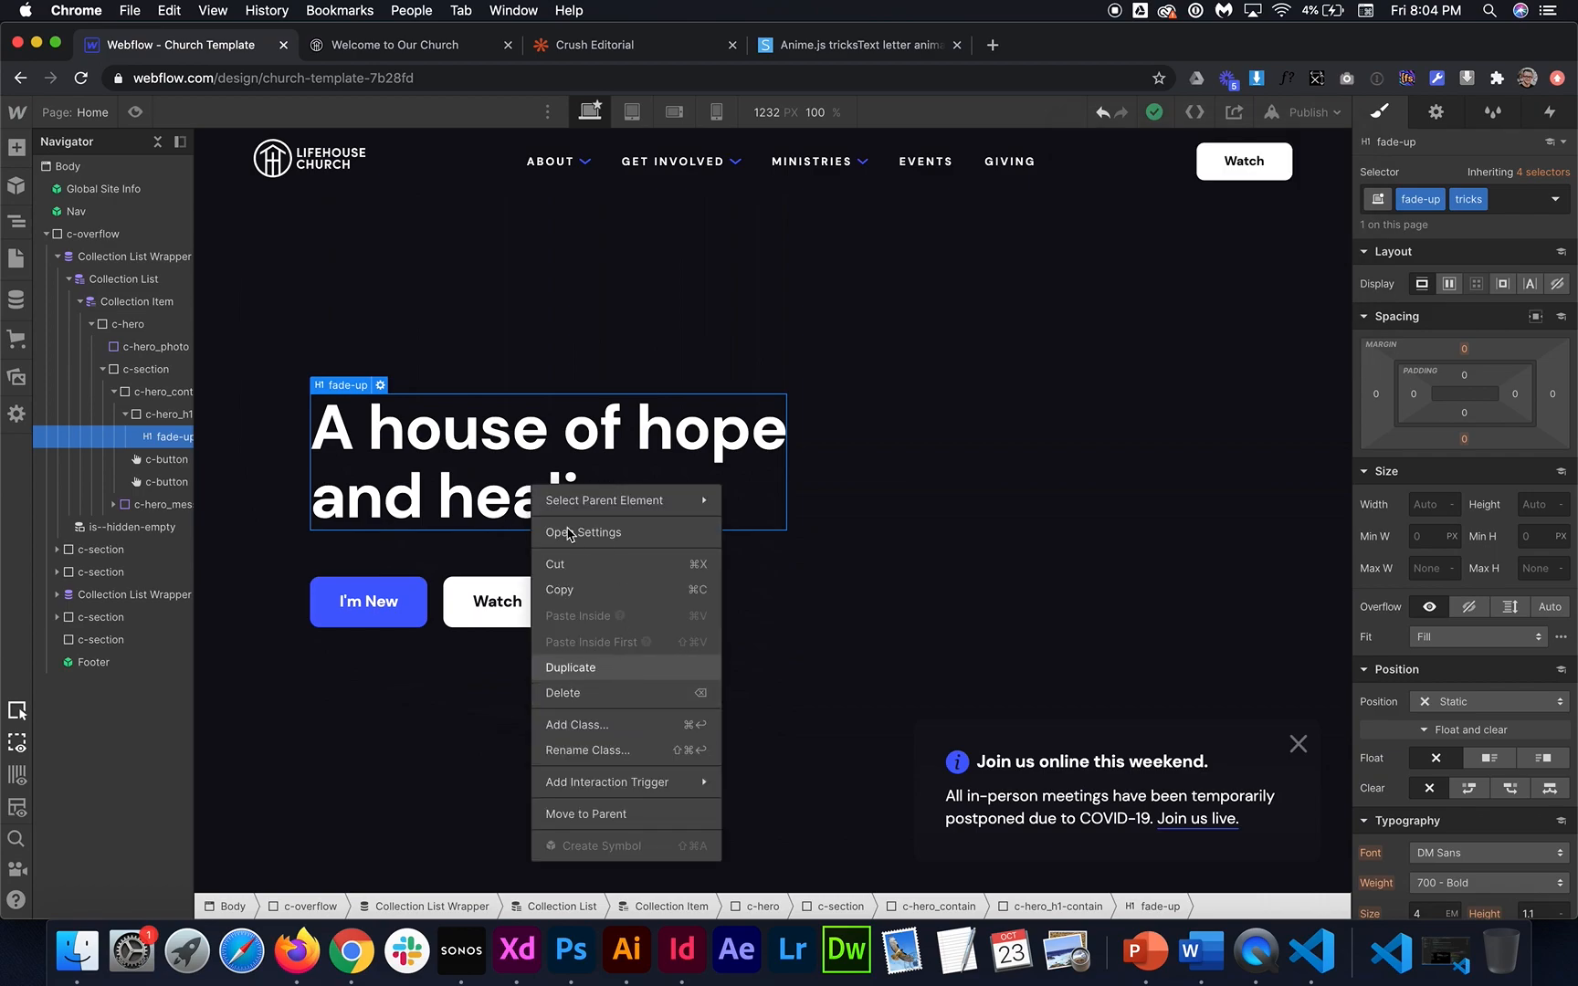
# Duplicate the hero heading, back out of the copy, and reopen the publishing options
pyautogui.click(570, 667)
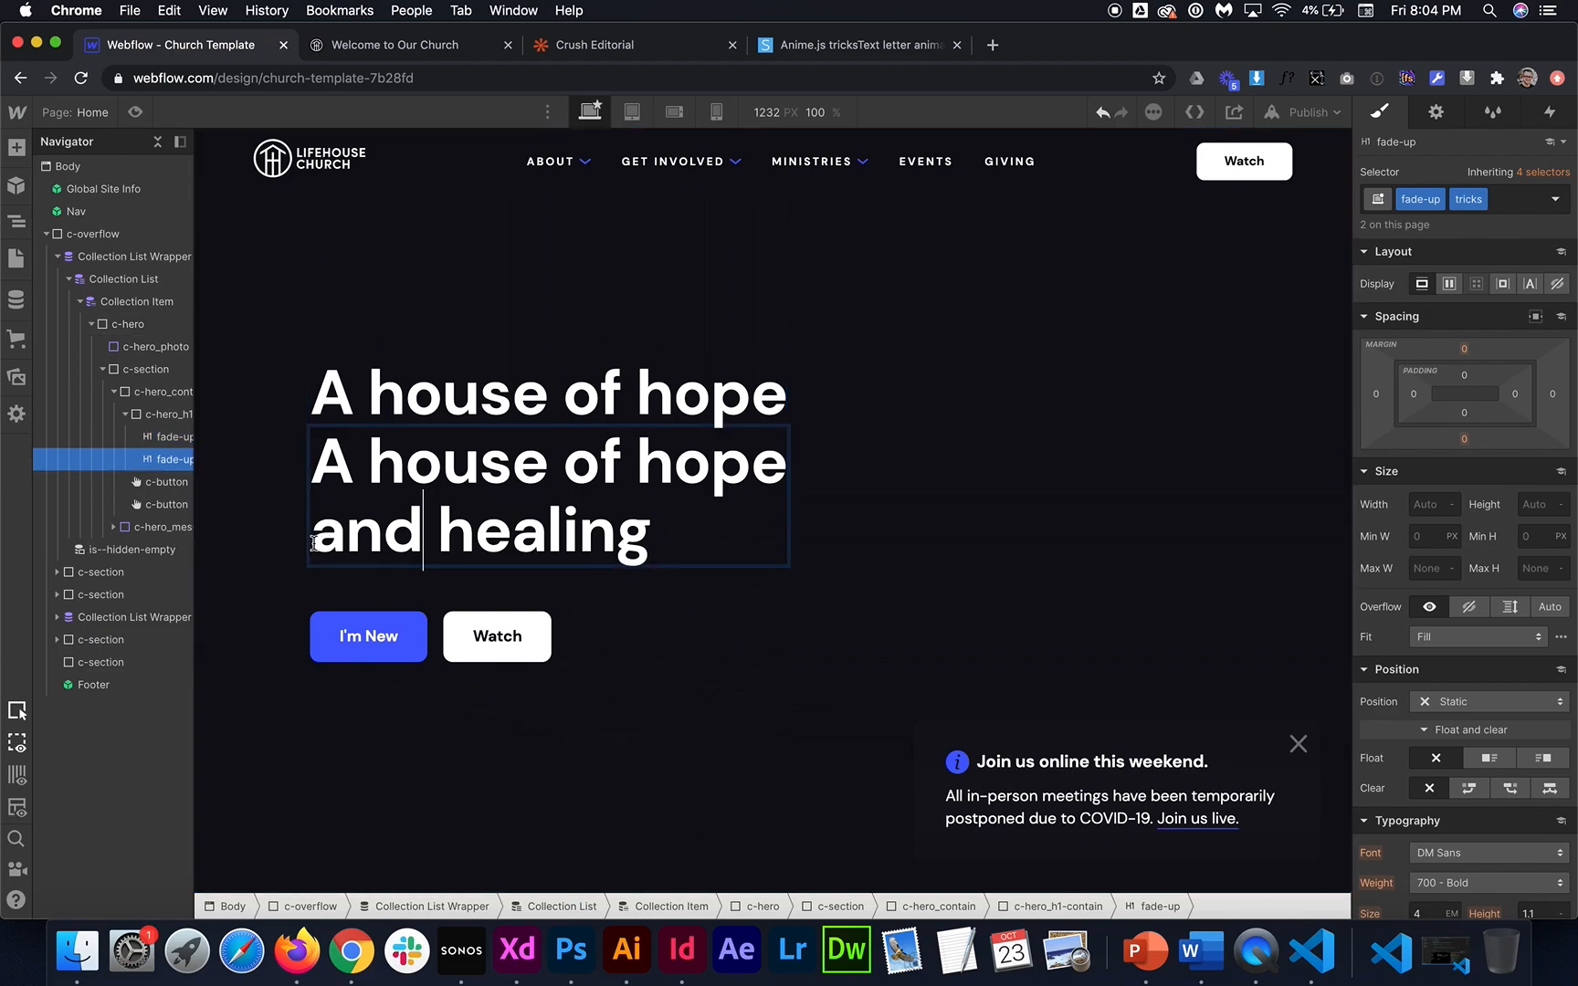
pyautogui.doubleClick(548, 462)
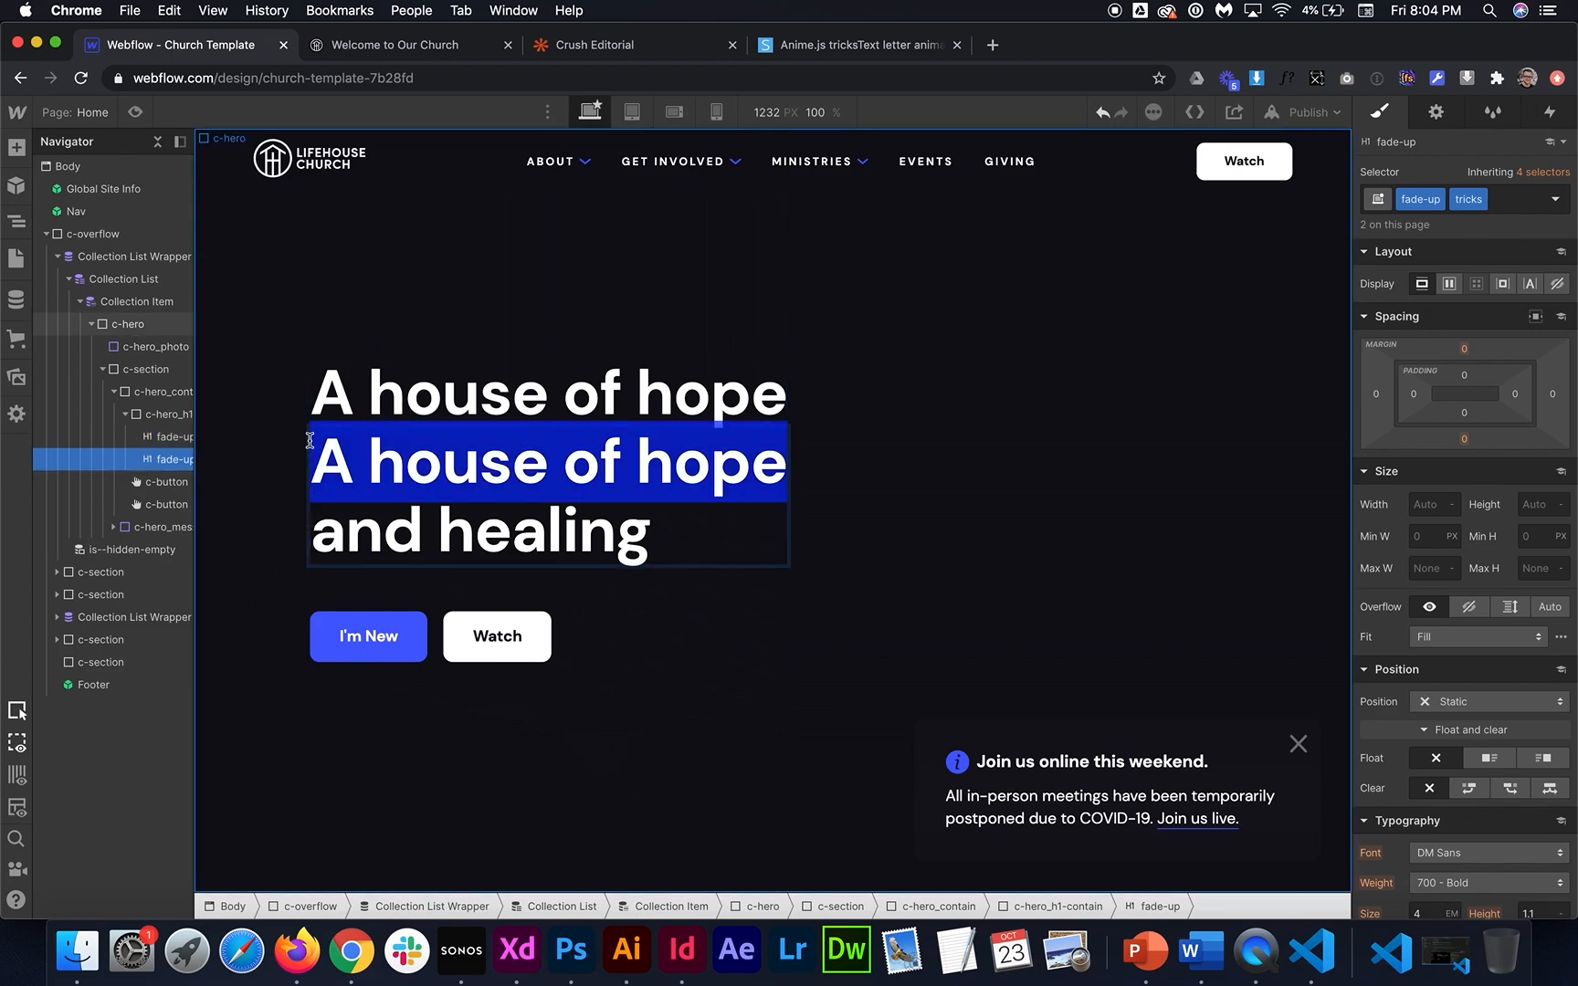
pyautogui.click(128, 323)
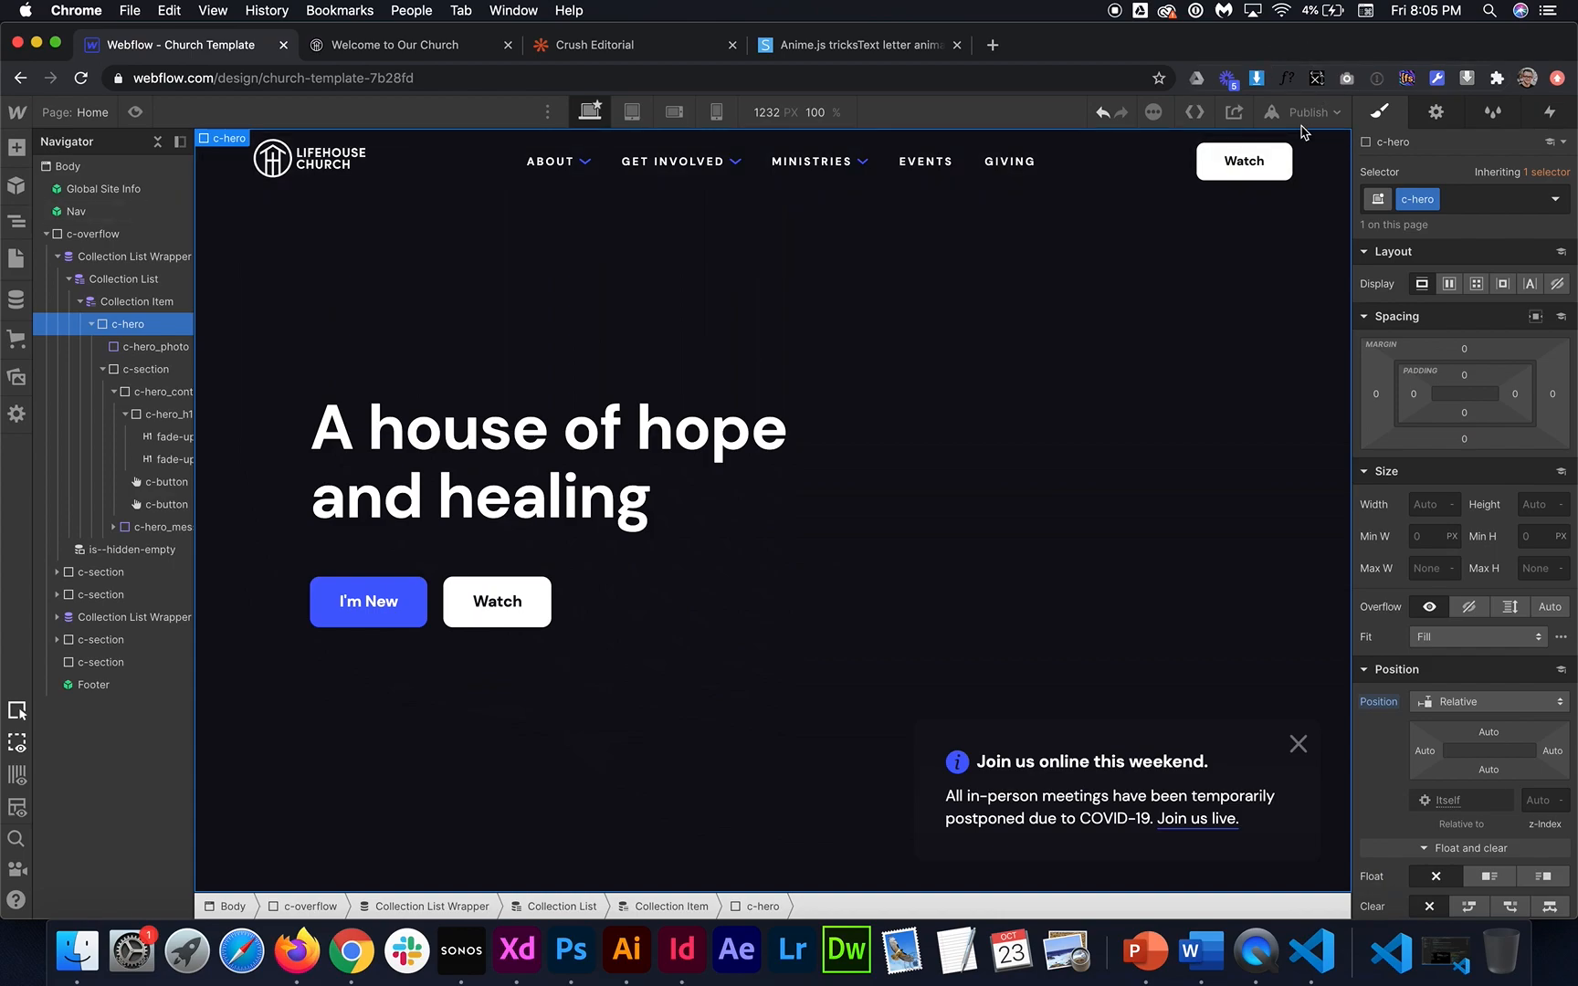
pyautogui.click(1306, 111)
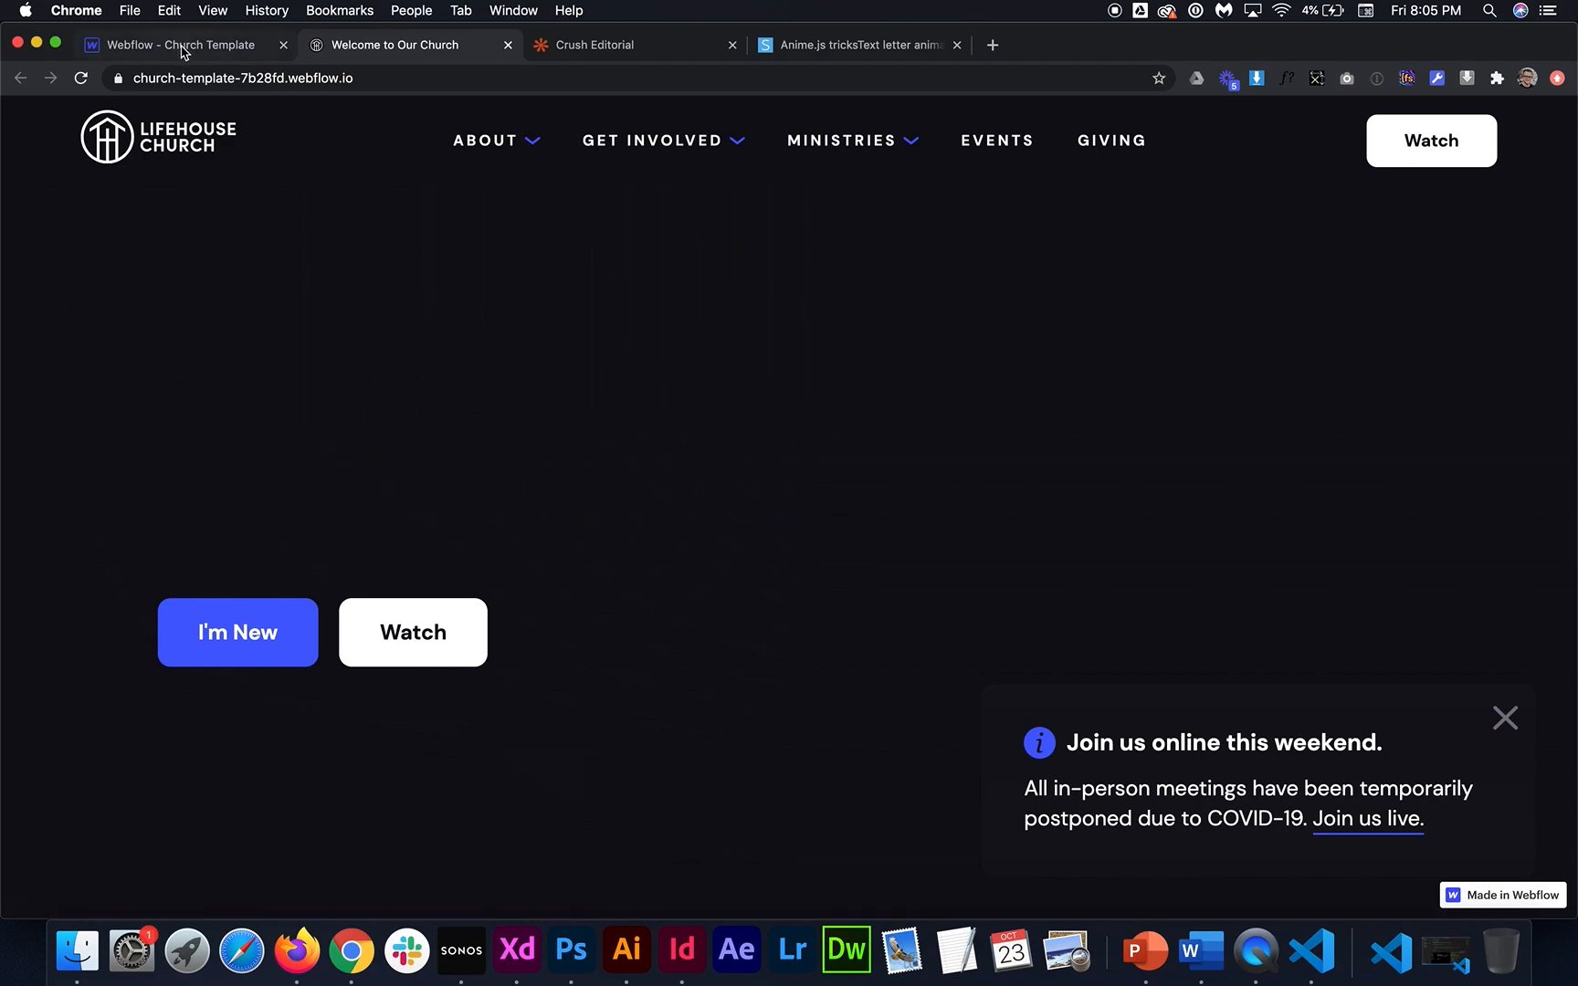
# Review the fade-up script in Home page settings and switch back to the live site tab
pyautogui.click(181, 44)
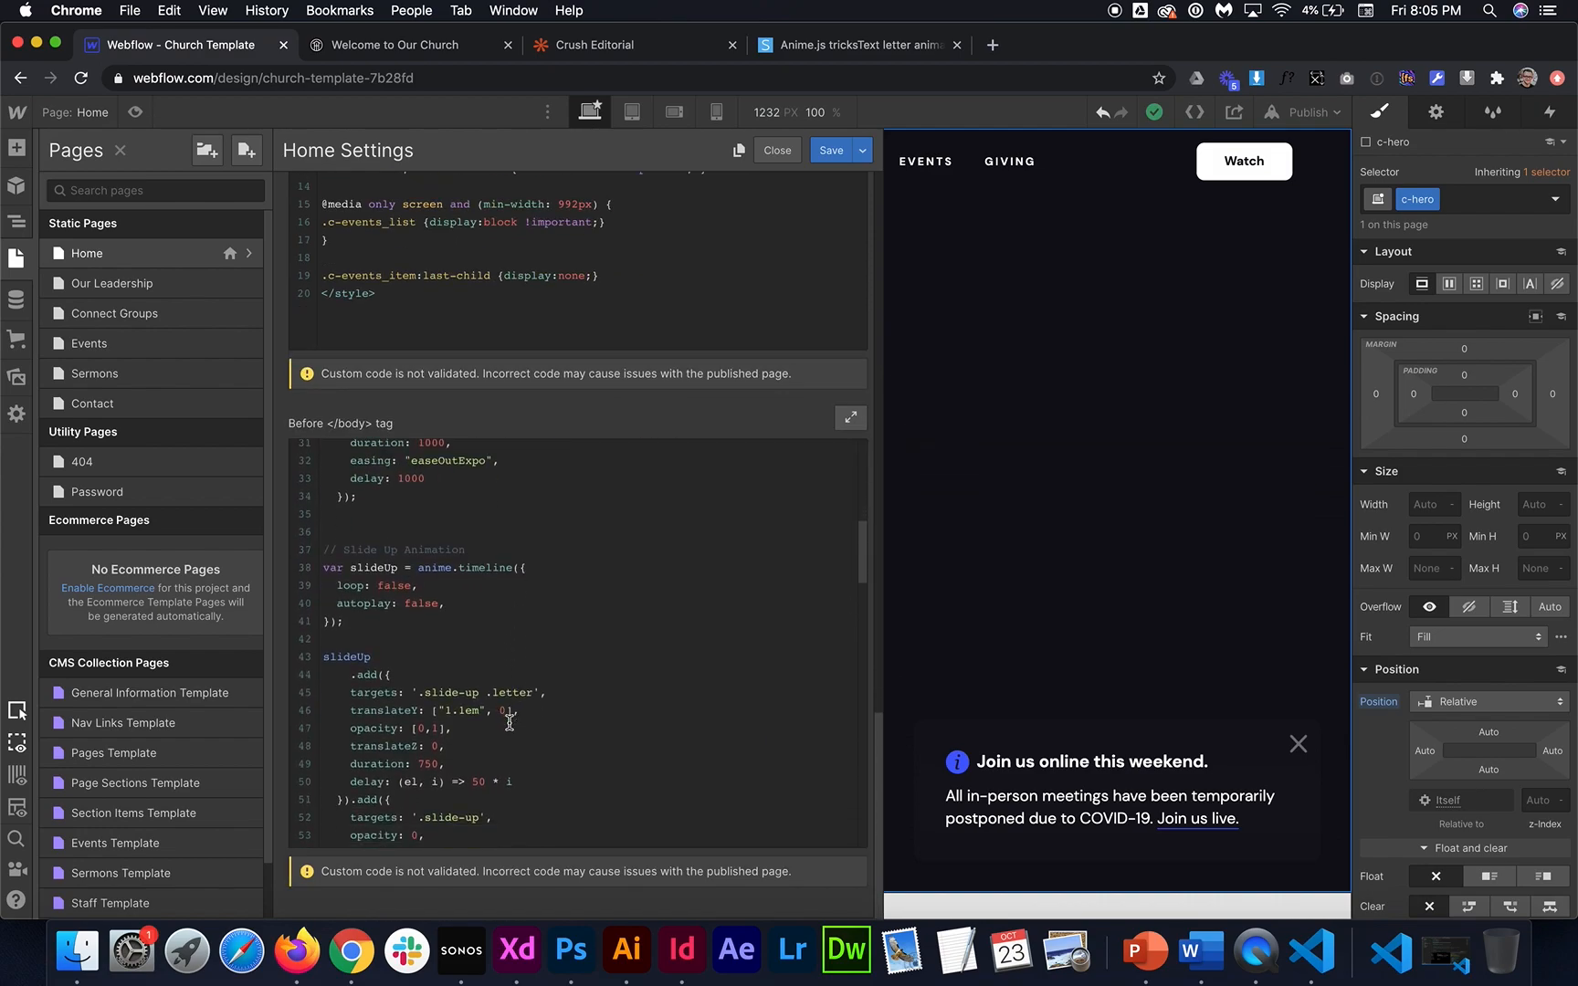
pyautogui.scroll(-3)
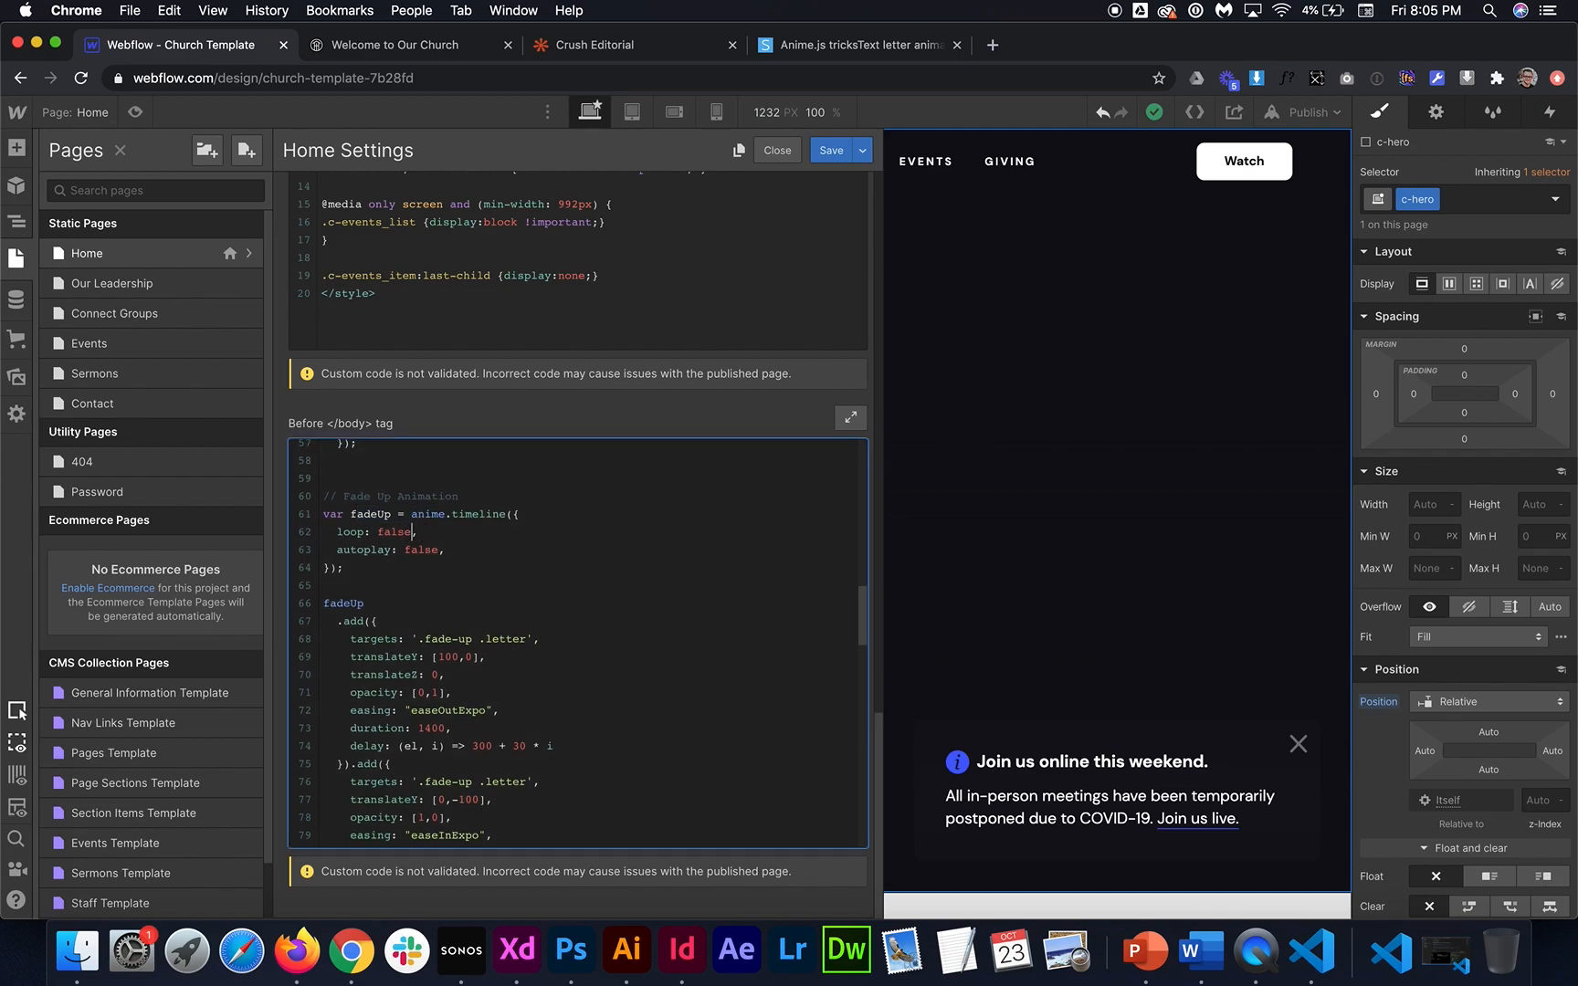
pyautogui.write('tr')
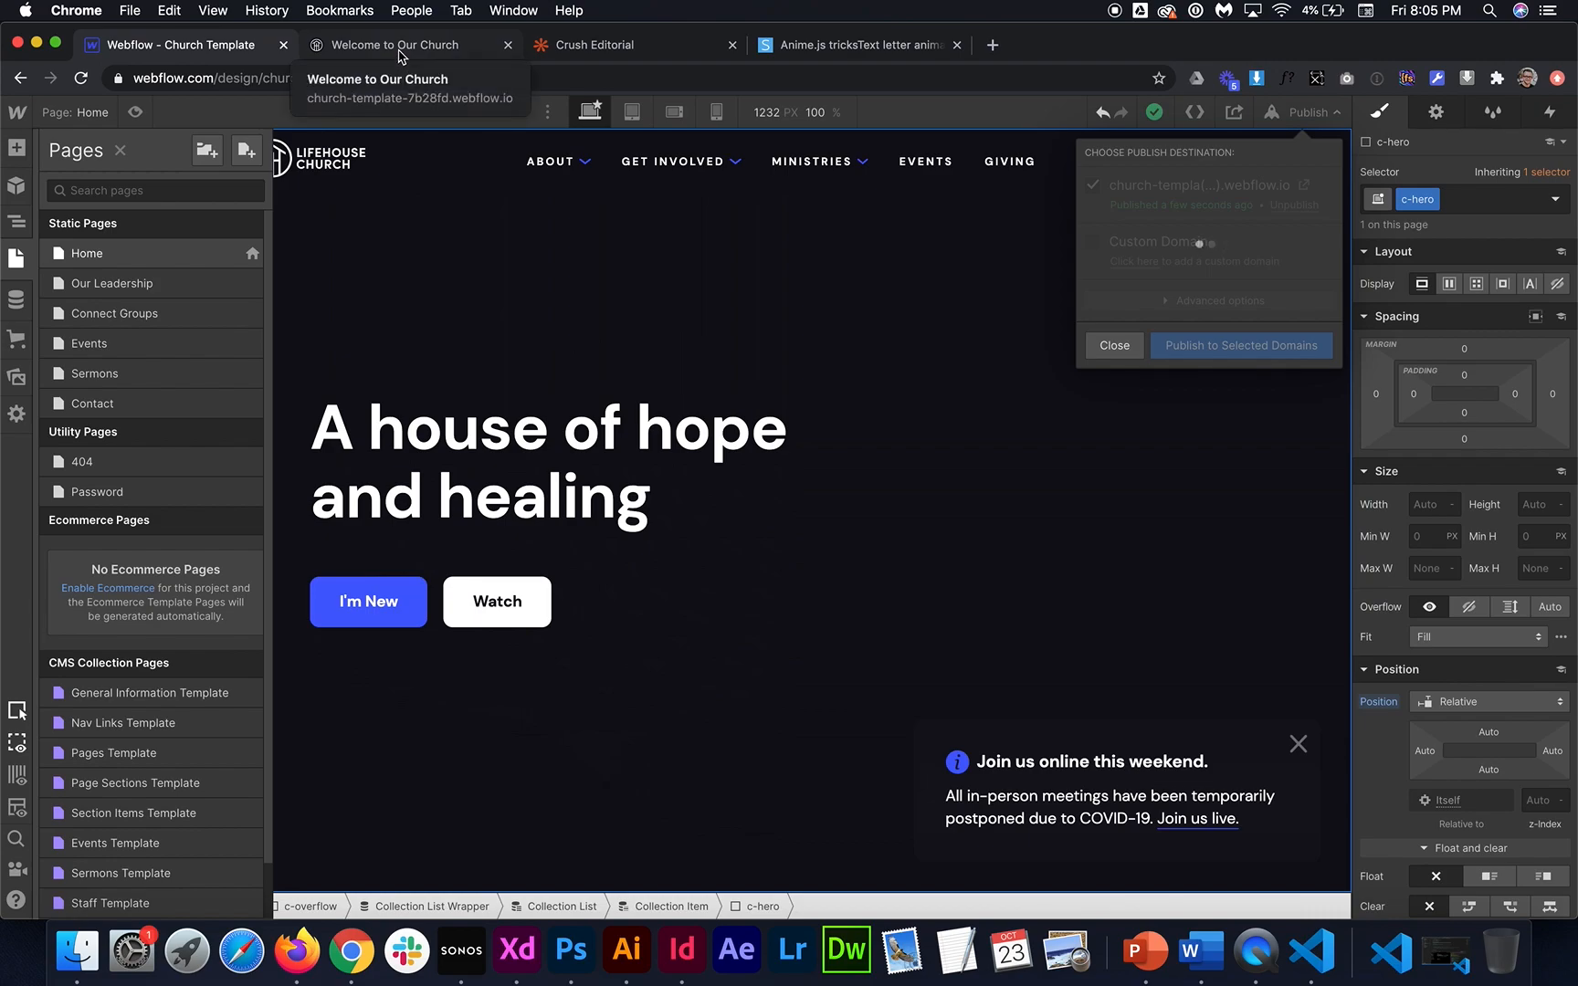
pyautogui.click(1241, 345)
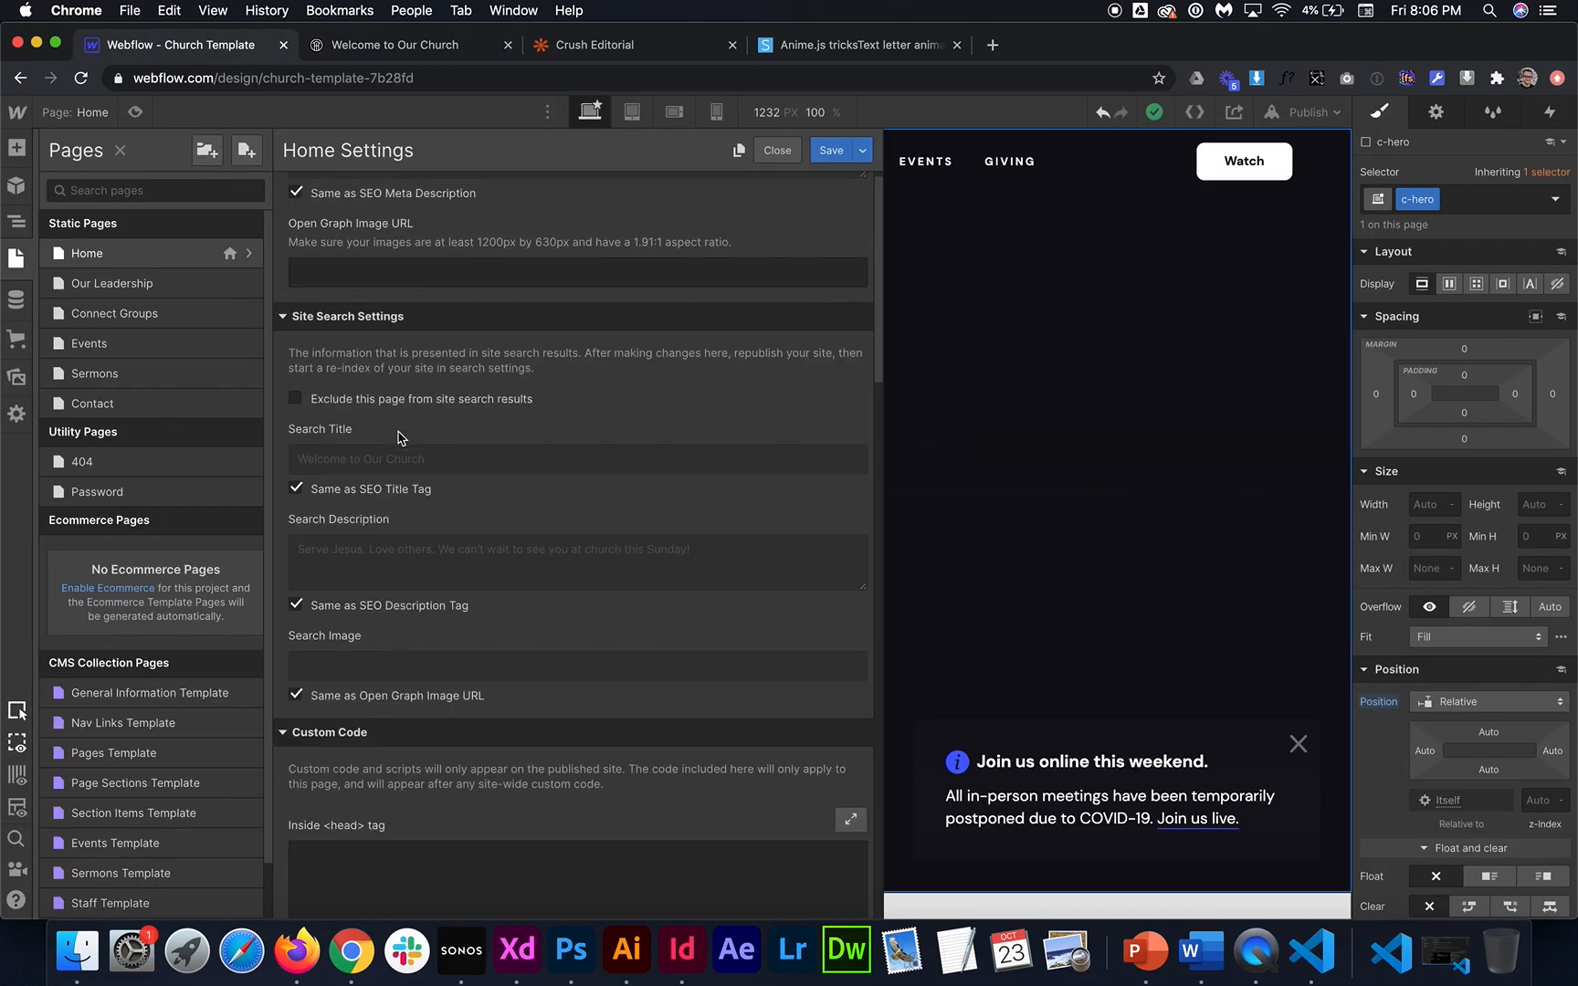
# Enable looping on the fade-up timeline and view the published church site
pyautogui.scroll(-3)
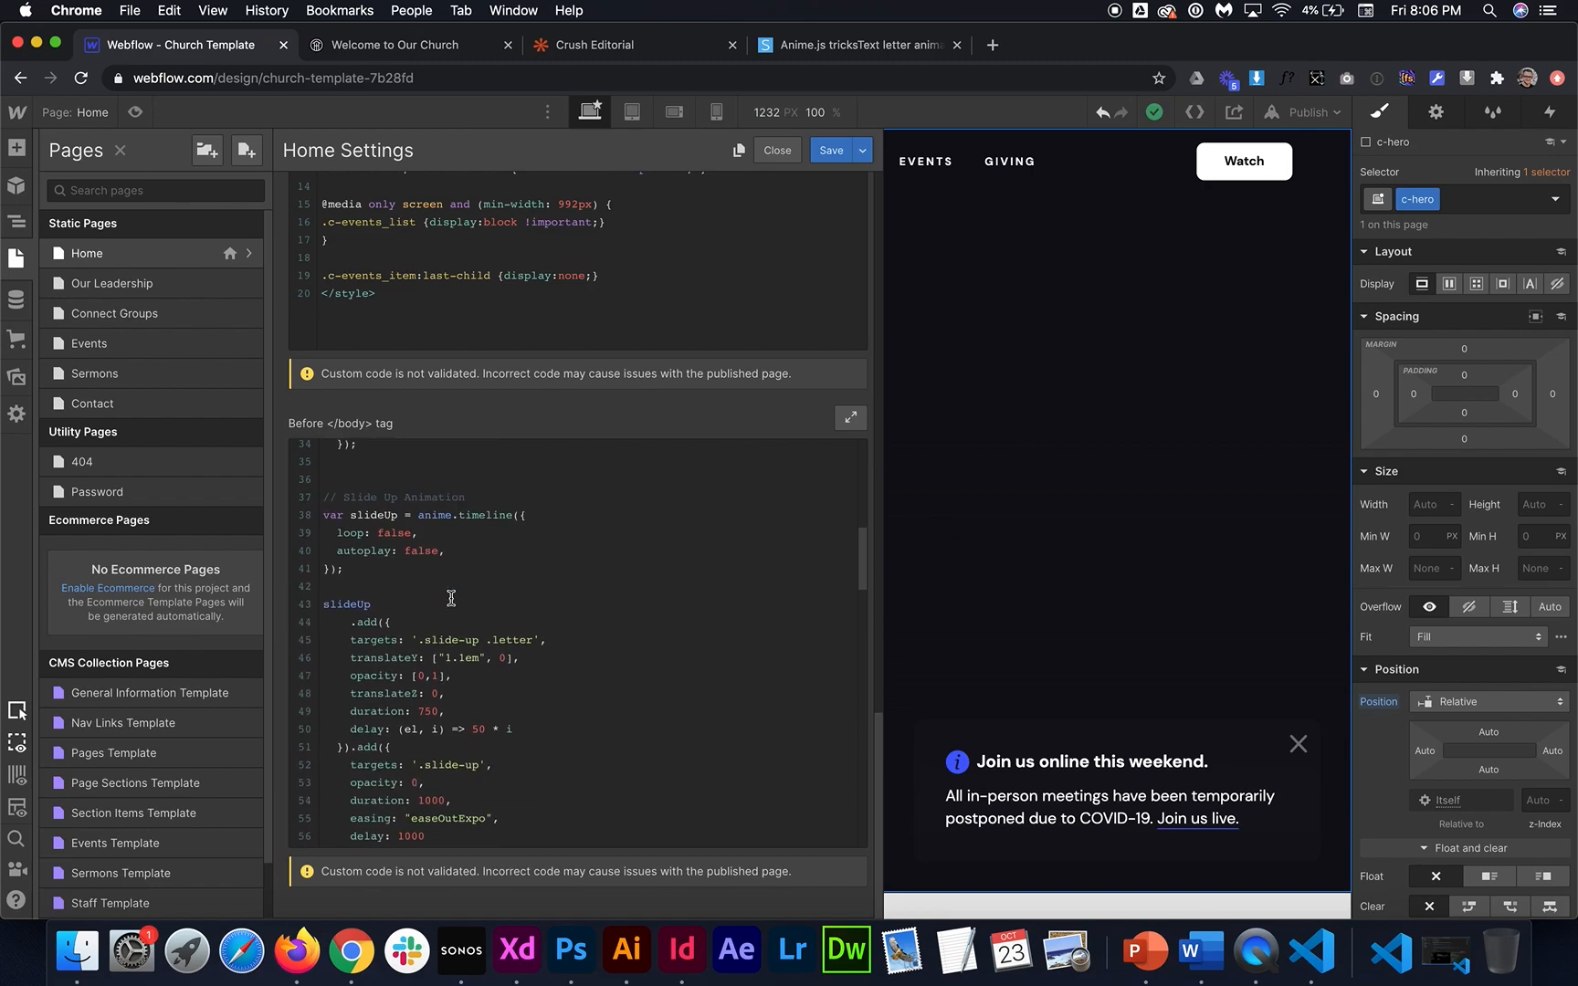
pyautogui.scroll(-3)
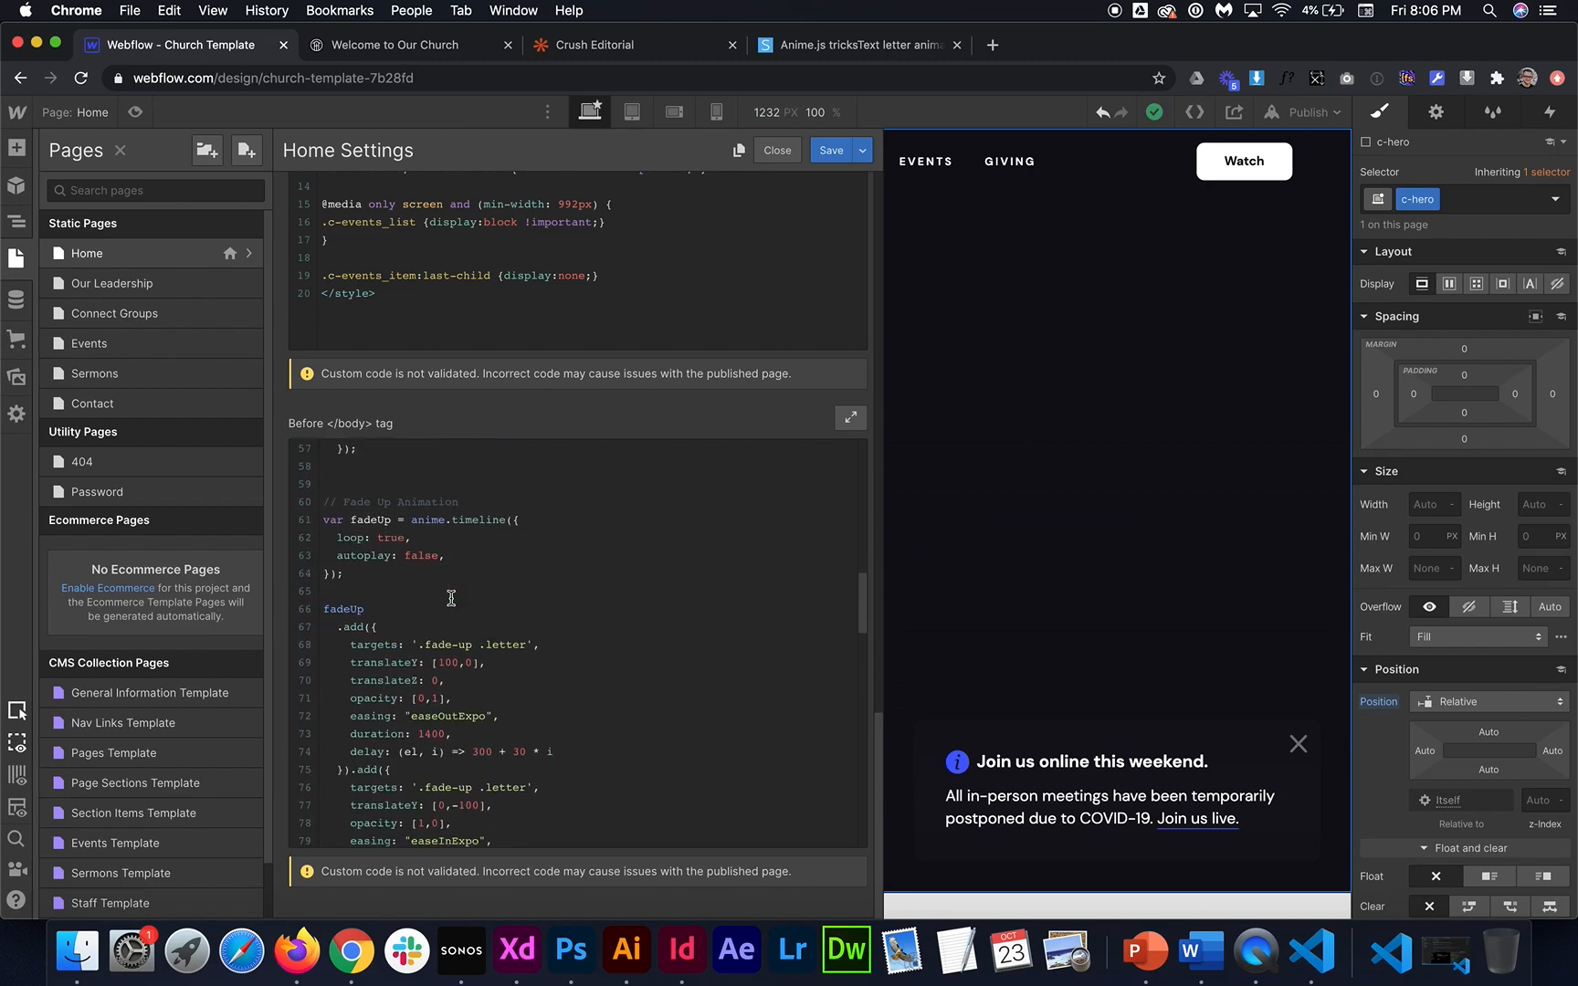
pyautogui.click(451, 544)
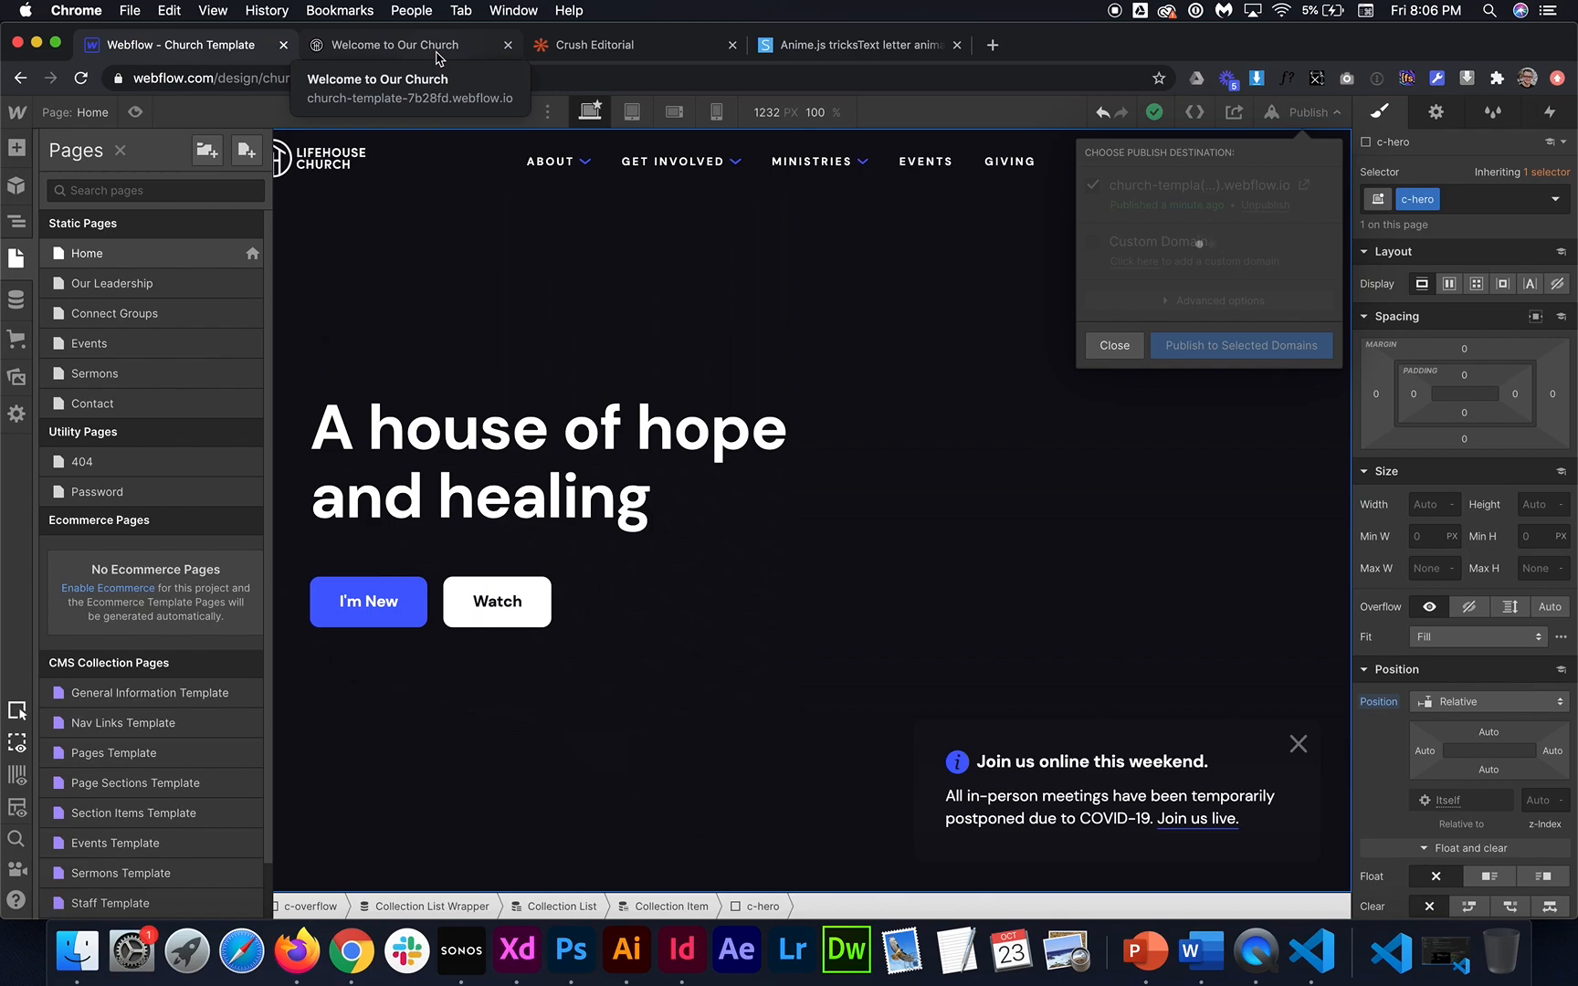
pyautogui.click(411, 44)
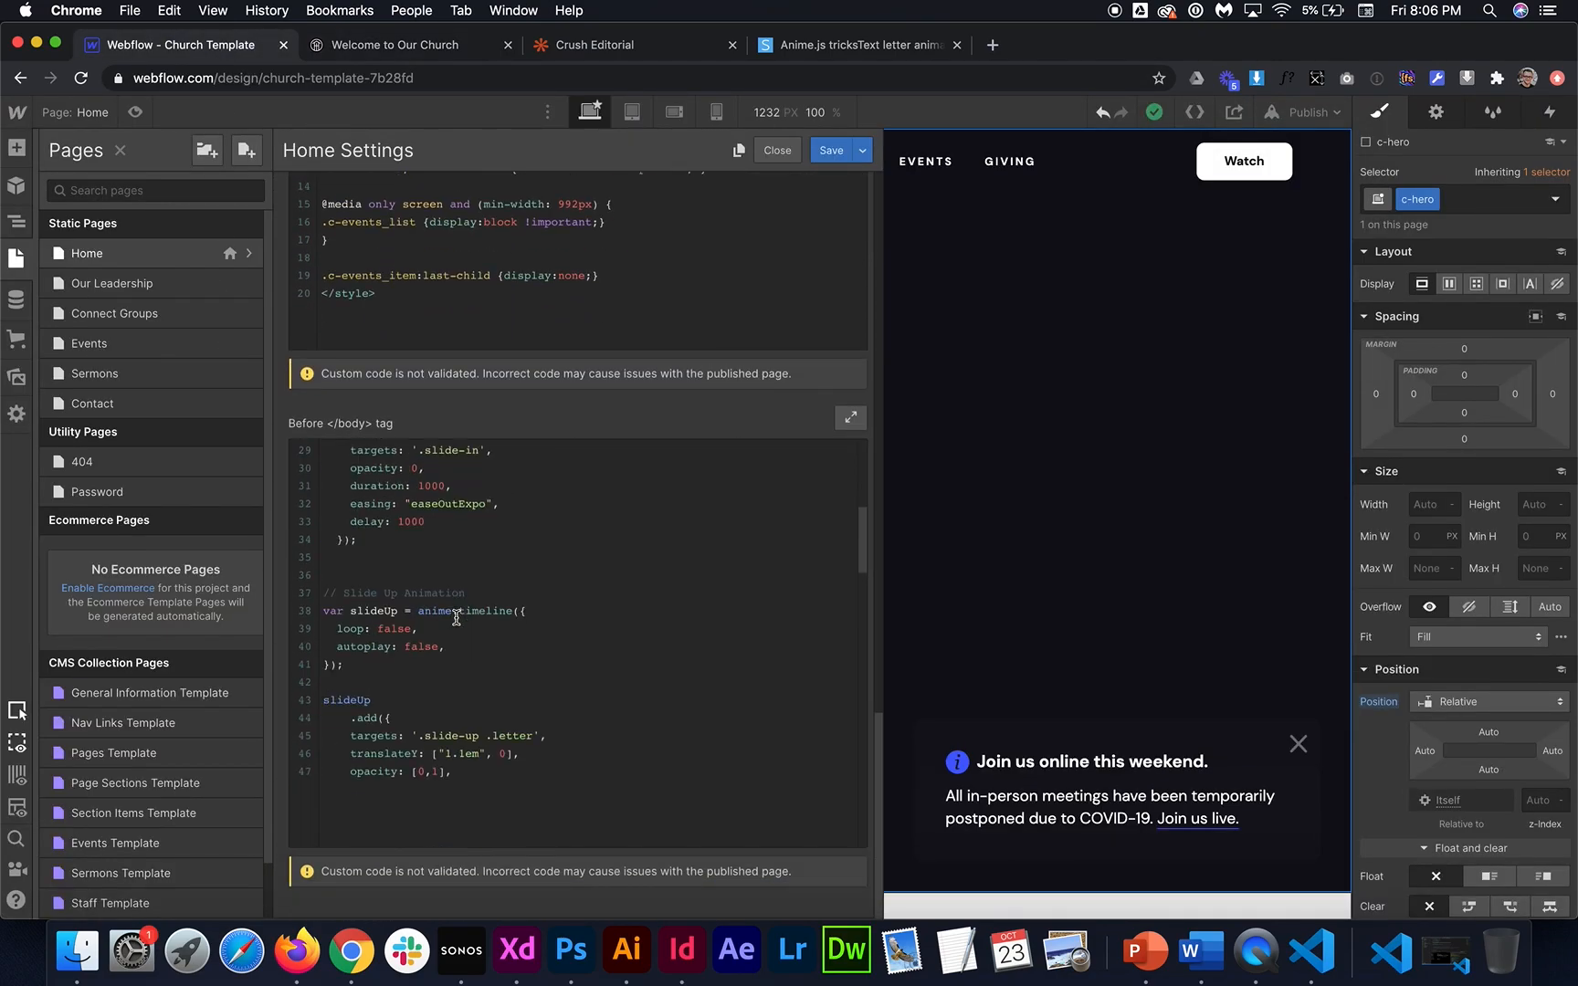
# Copy the Fade Up block into a second timeline renamed fadeUp2 targeting '.fade-up2 .letter'
pyautogui.scroll(-3)
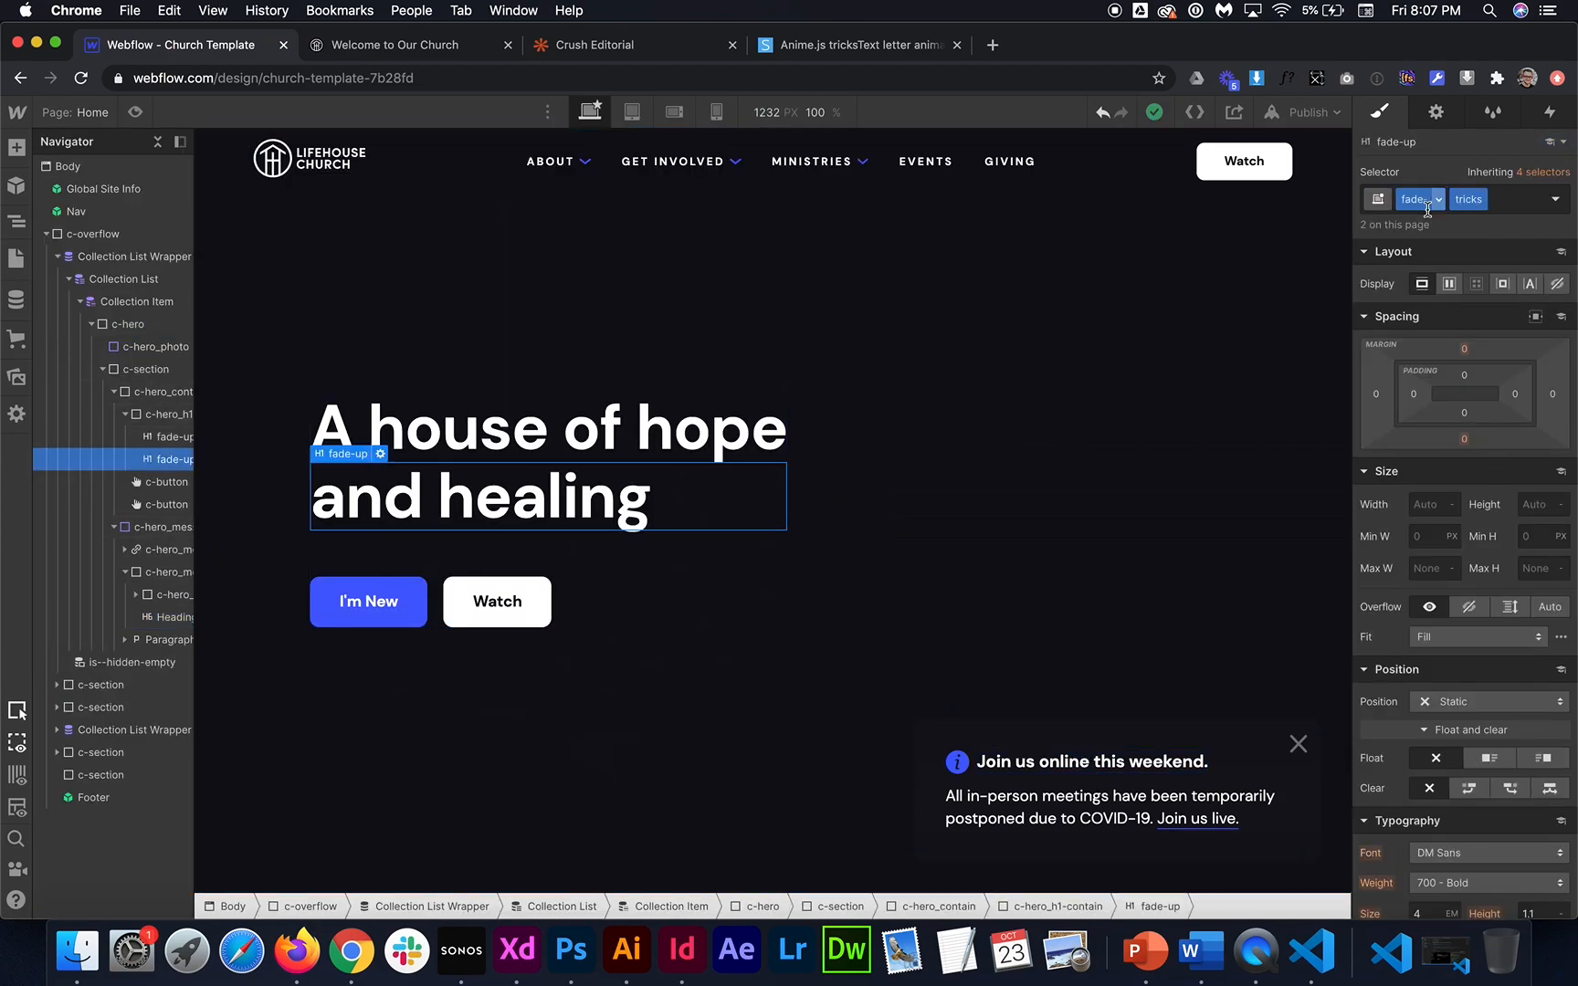
pyautogui.click(1091, 762)
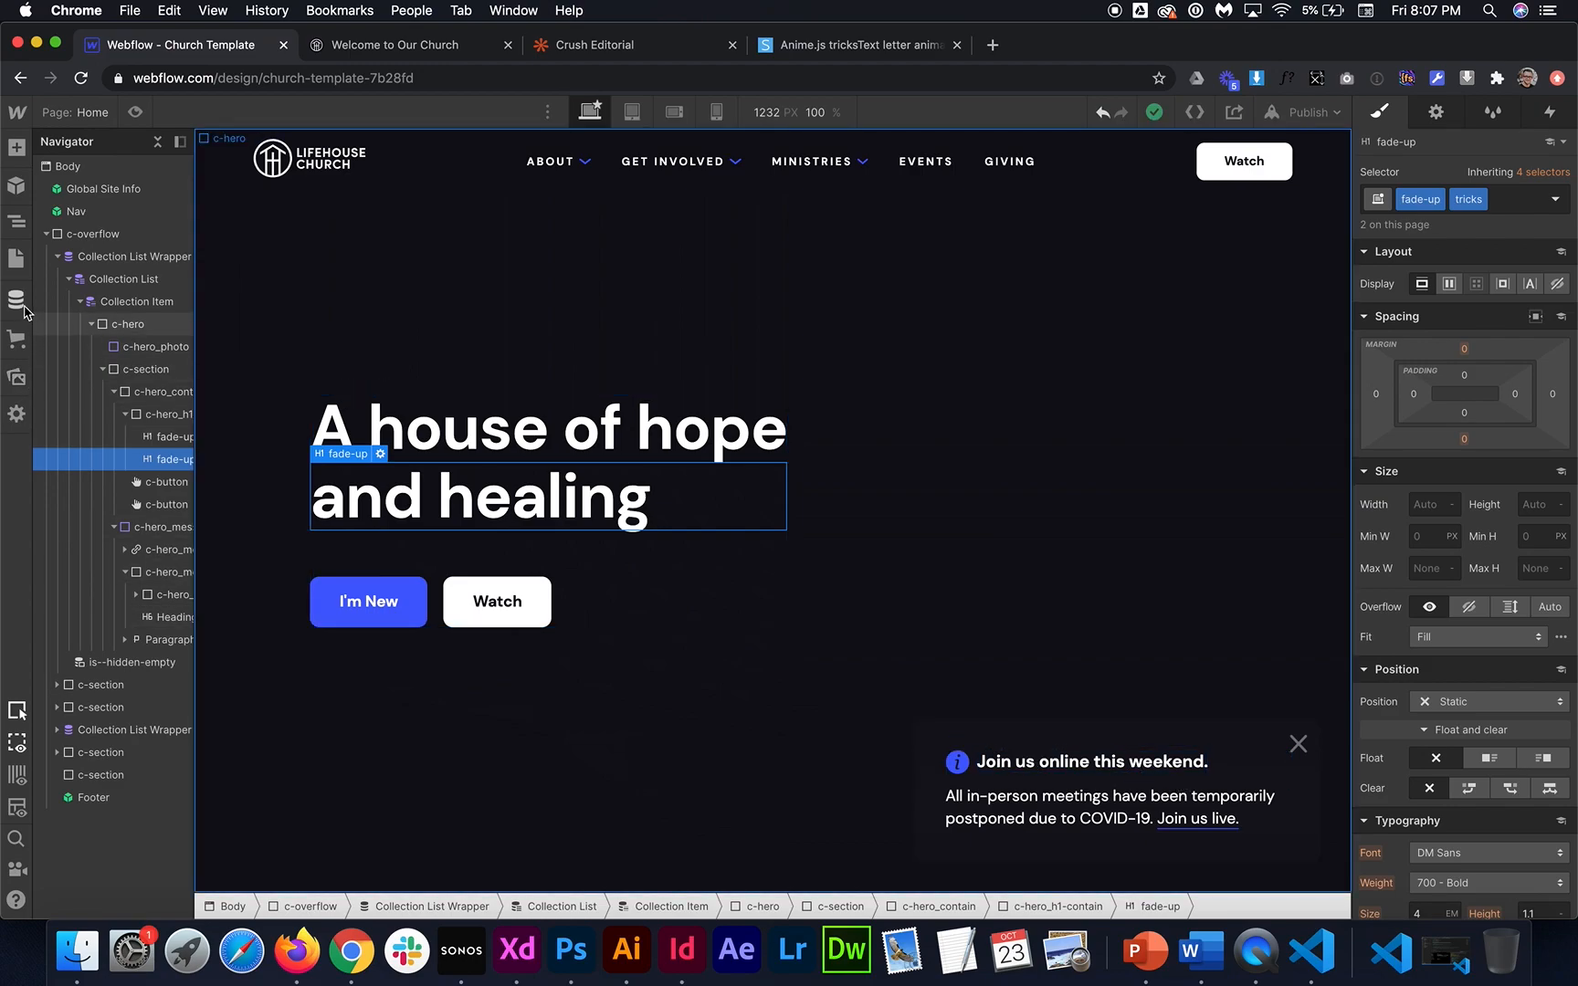
pyautogui.click(17, 299)
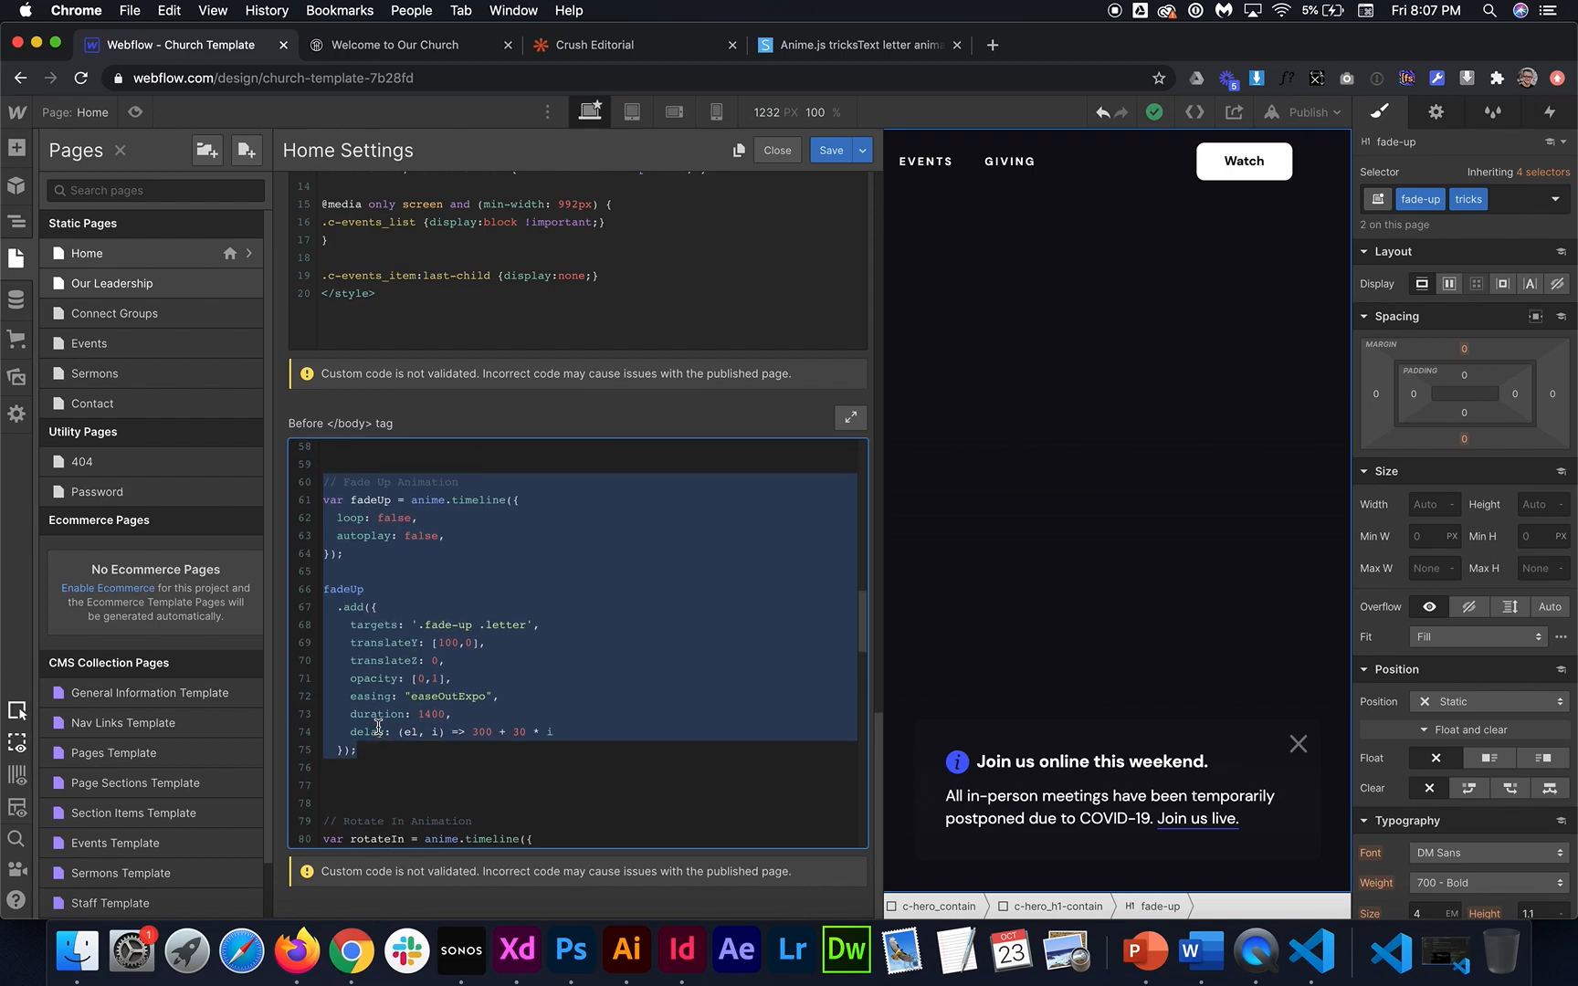
pyautogui.click(447, 482)
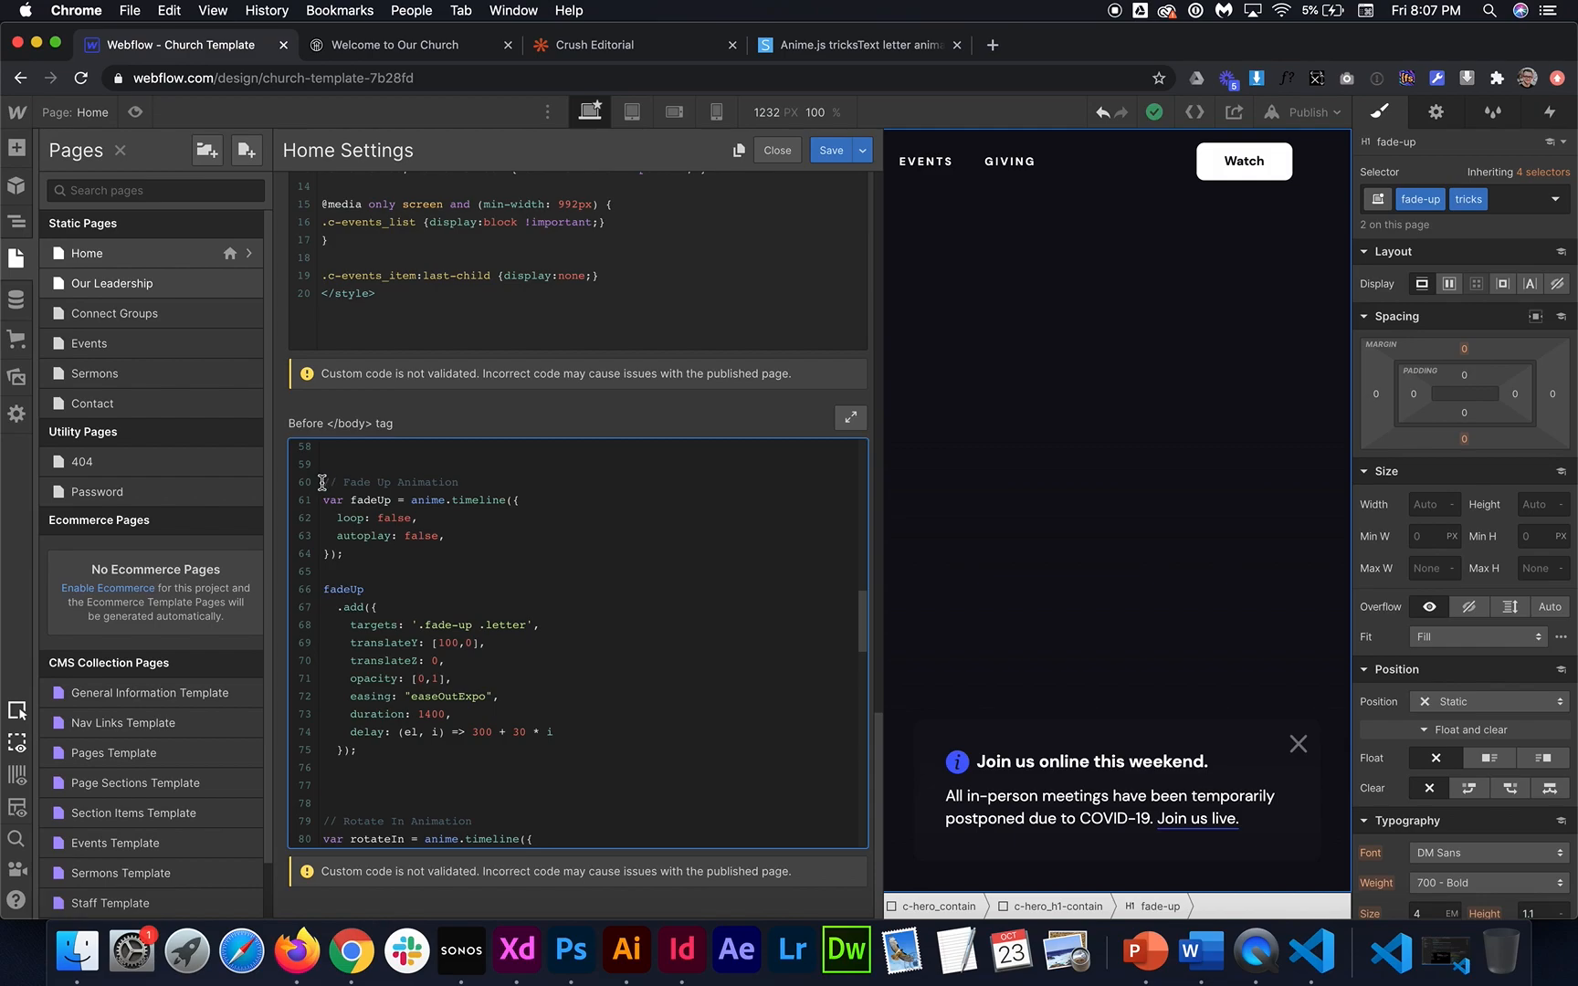
pyautogui.moveTo(322, 482); pyautogui.dragTo(398, 754)
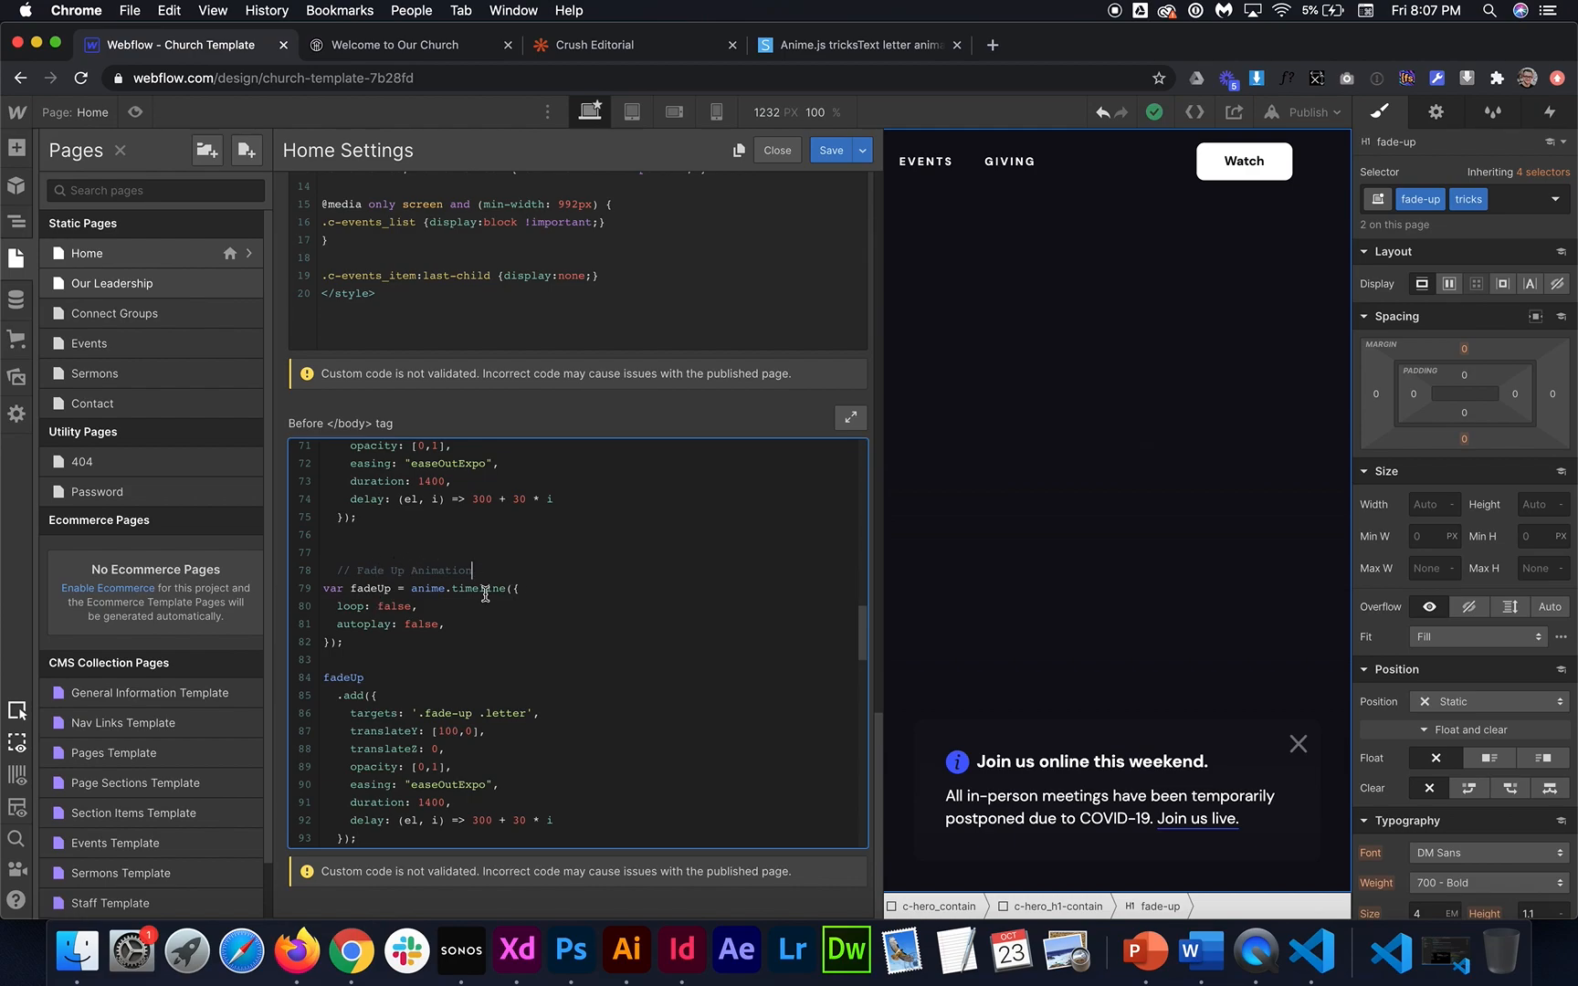
pyautogui.write('2')
pyautogui.click(590, 588)
pyautogui.write('2')
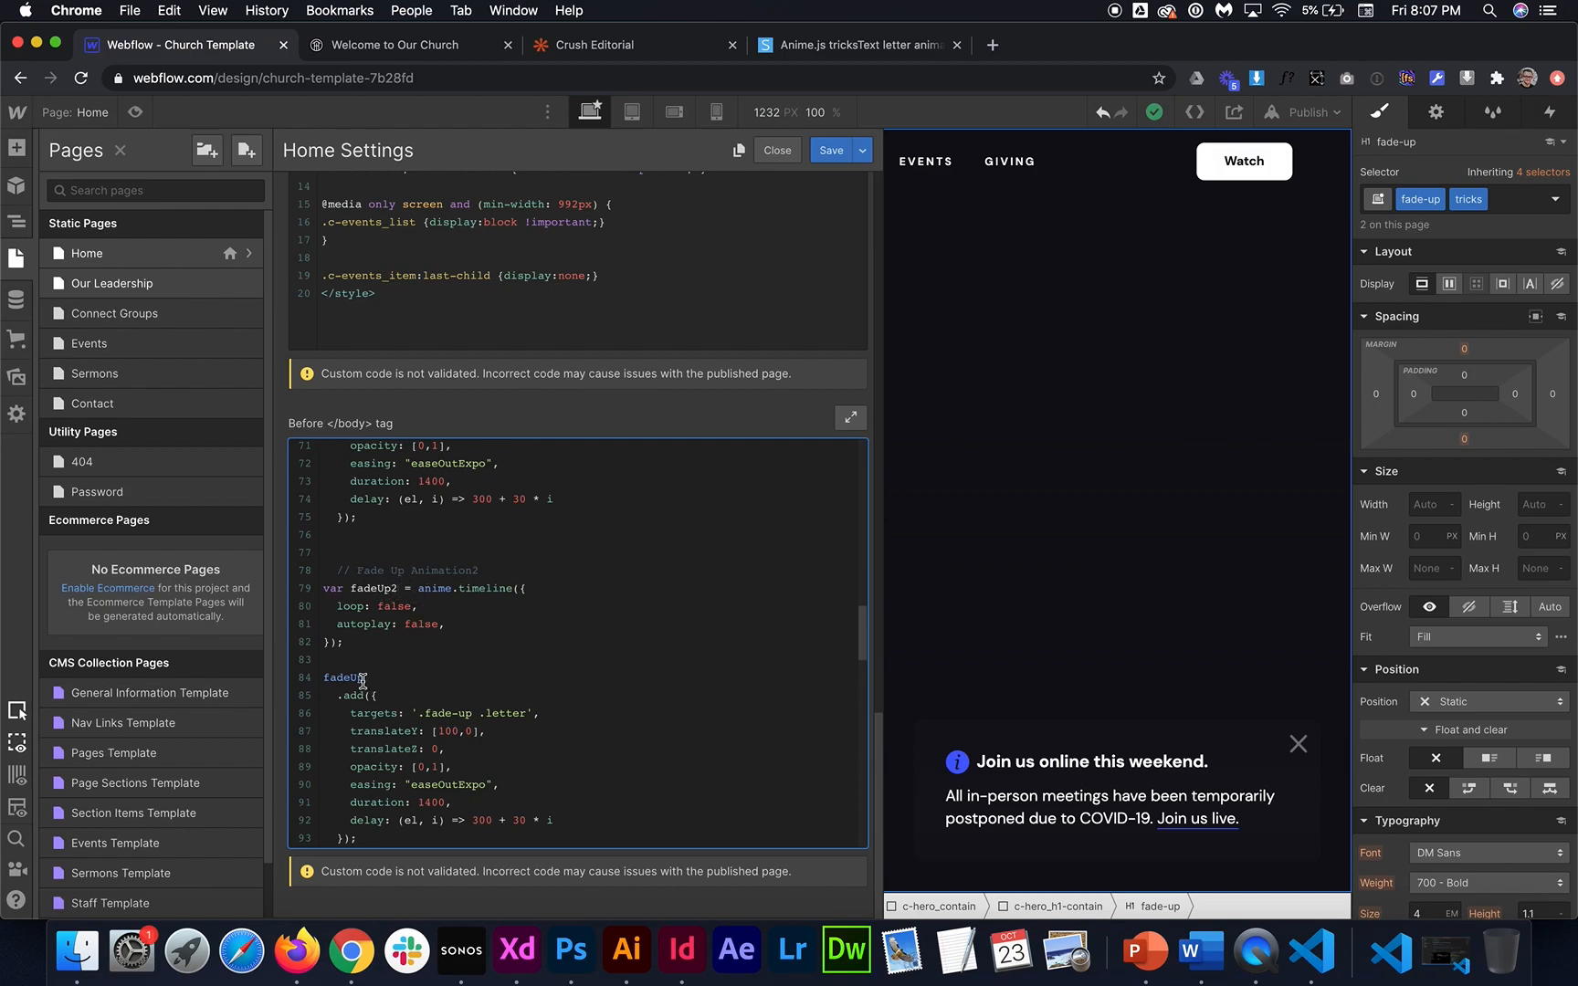
# Have fadeUp2 play alongside the other timelines and save the custom code
pyautogui.scroll(-3)
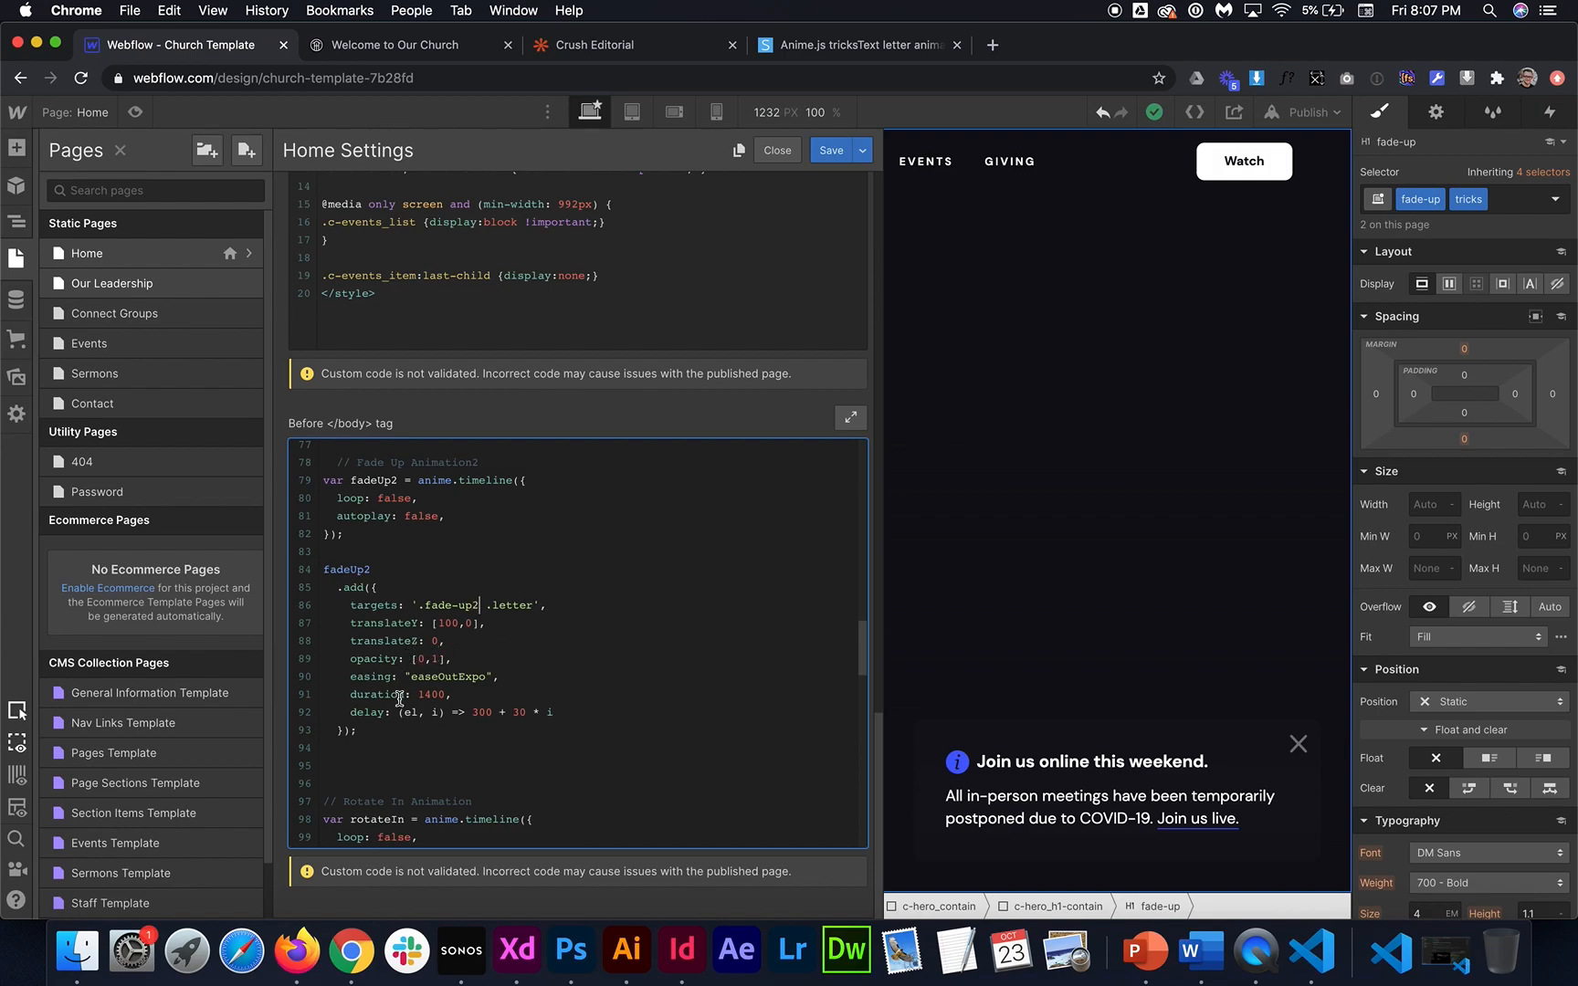
pyautogui.scroll(-3)
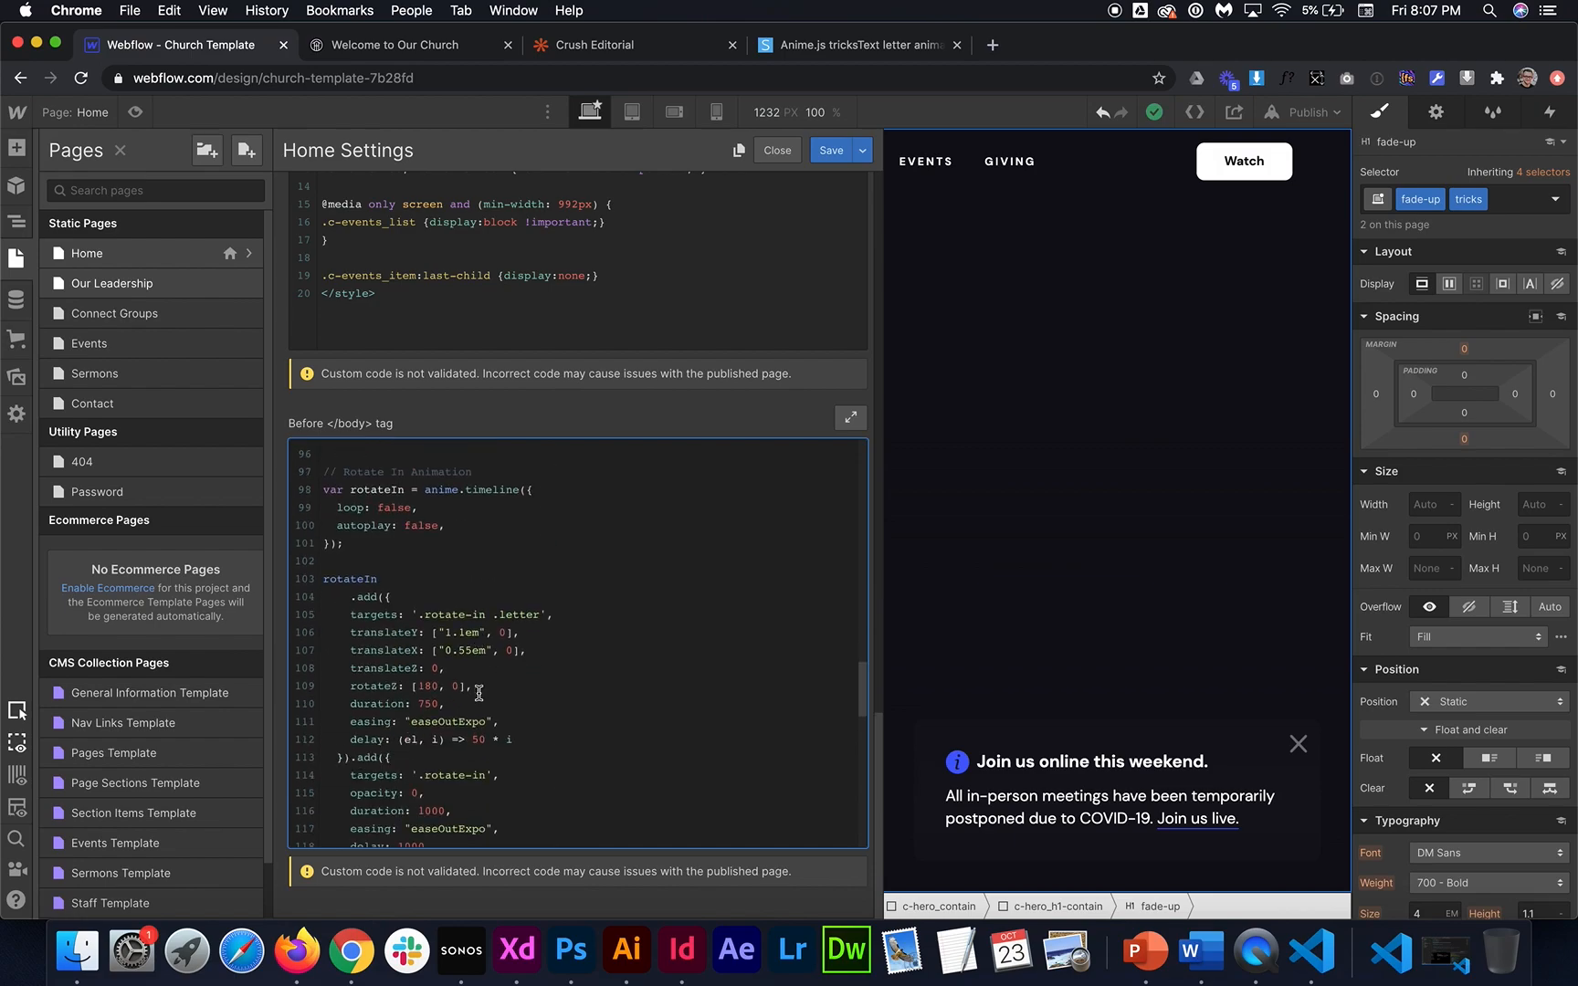
pyautogui.scroll(-3)
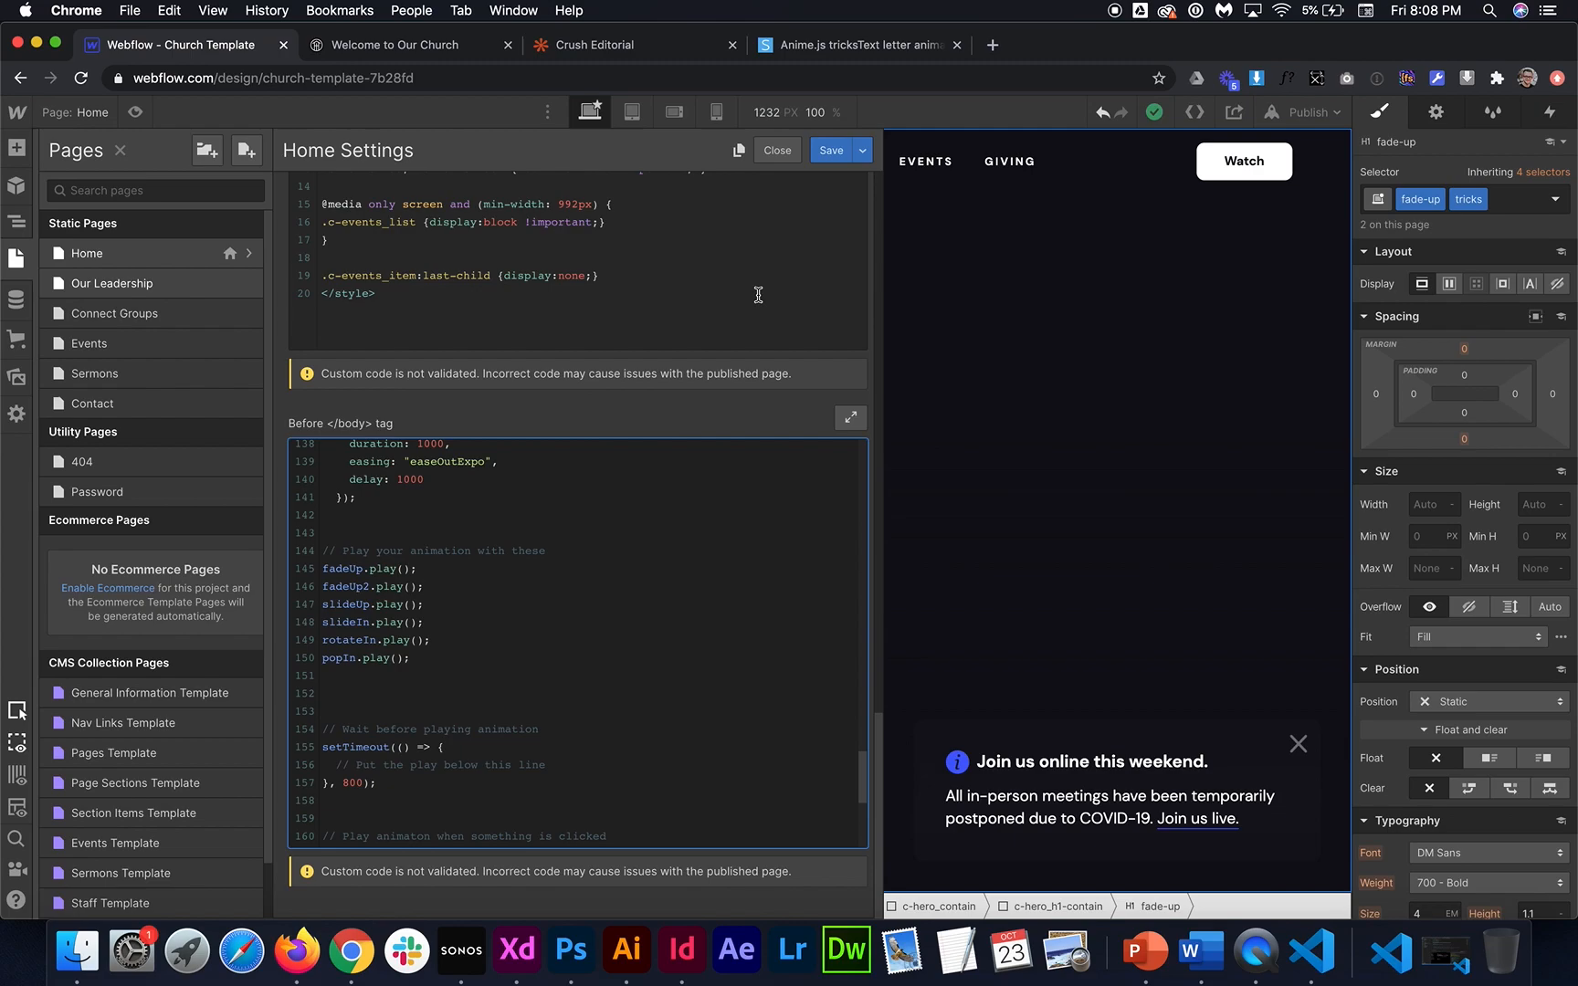
pyautogui.click(774, 149)
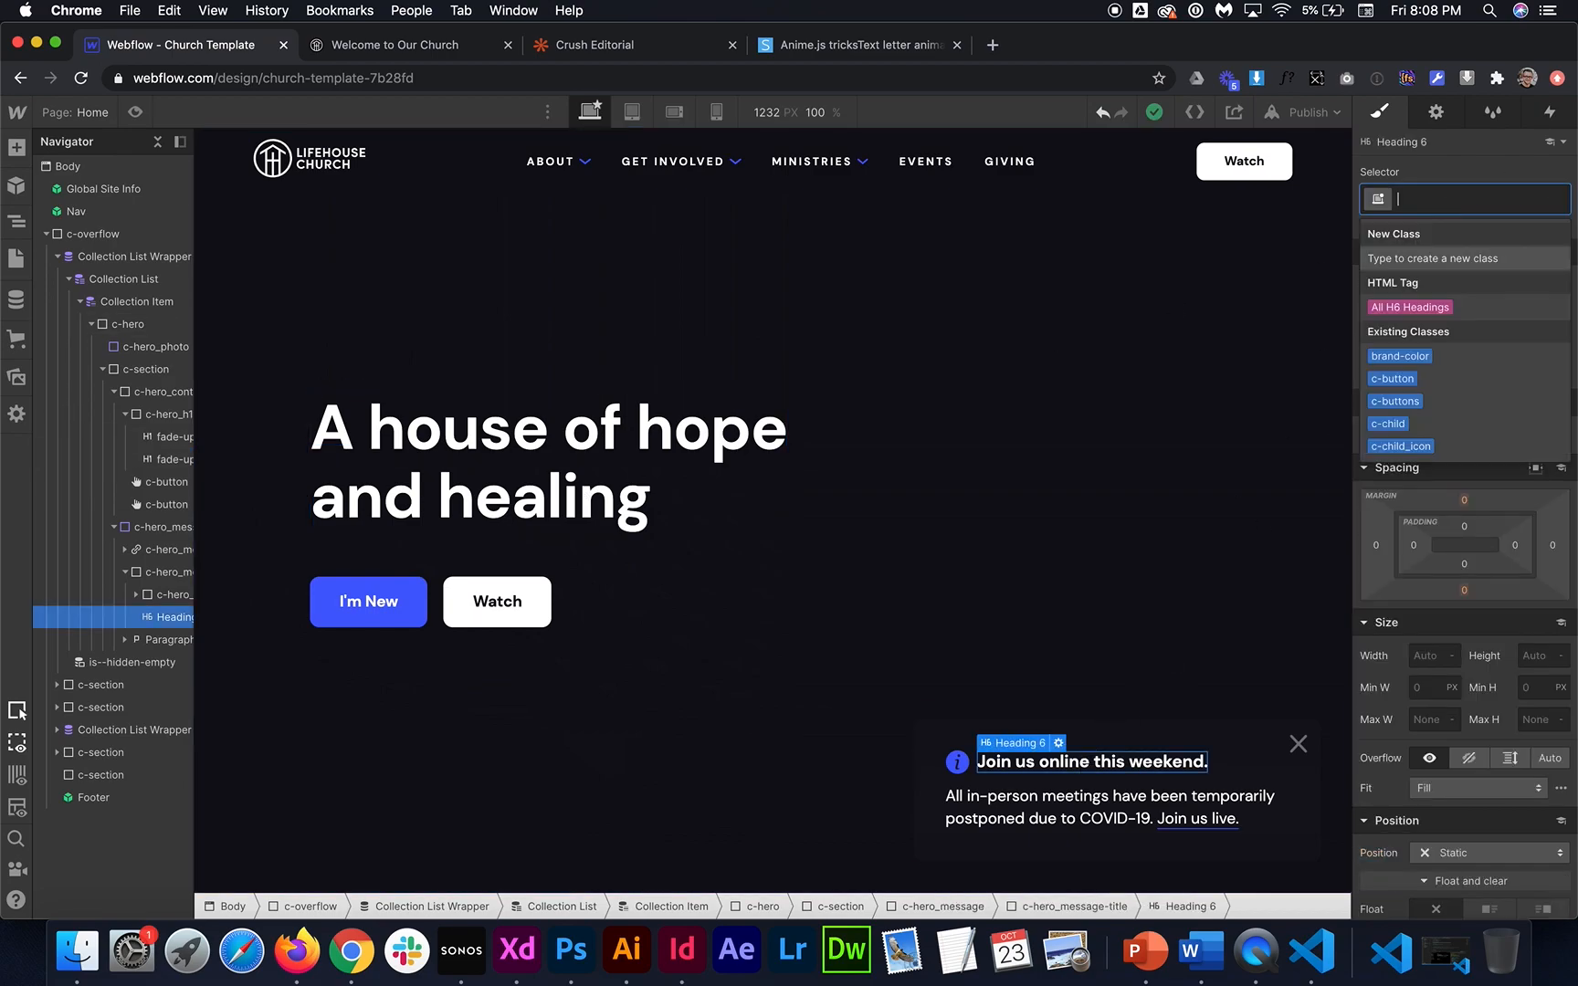
# Add the fade-up2 class to the 'Join us online this weekend.' heading
pyautogui.write('fade-up2 tricks')
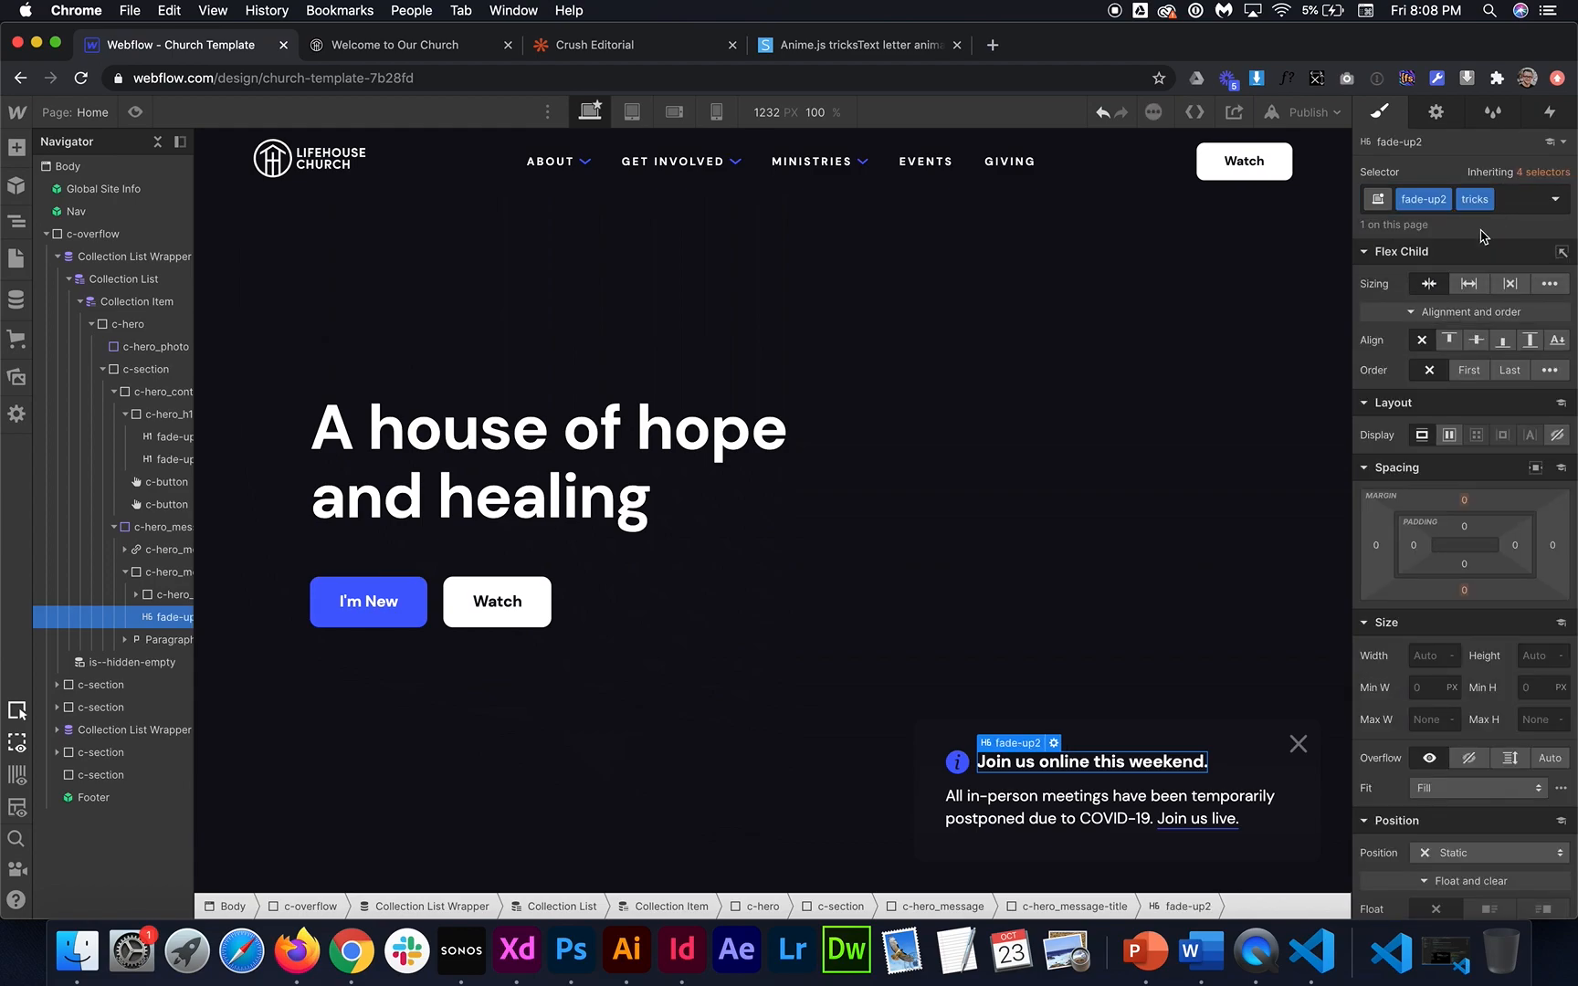
pyautogui.click(1306, 111)
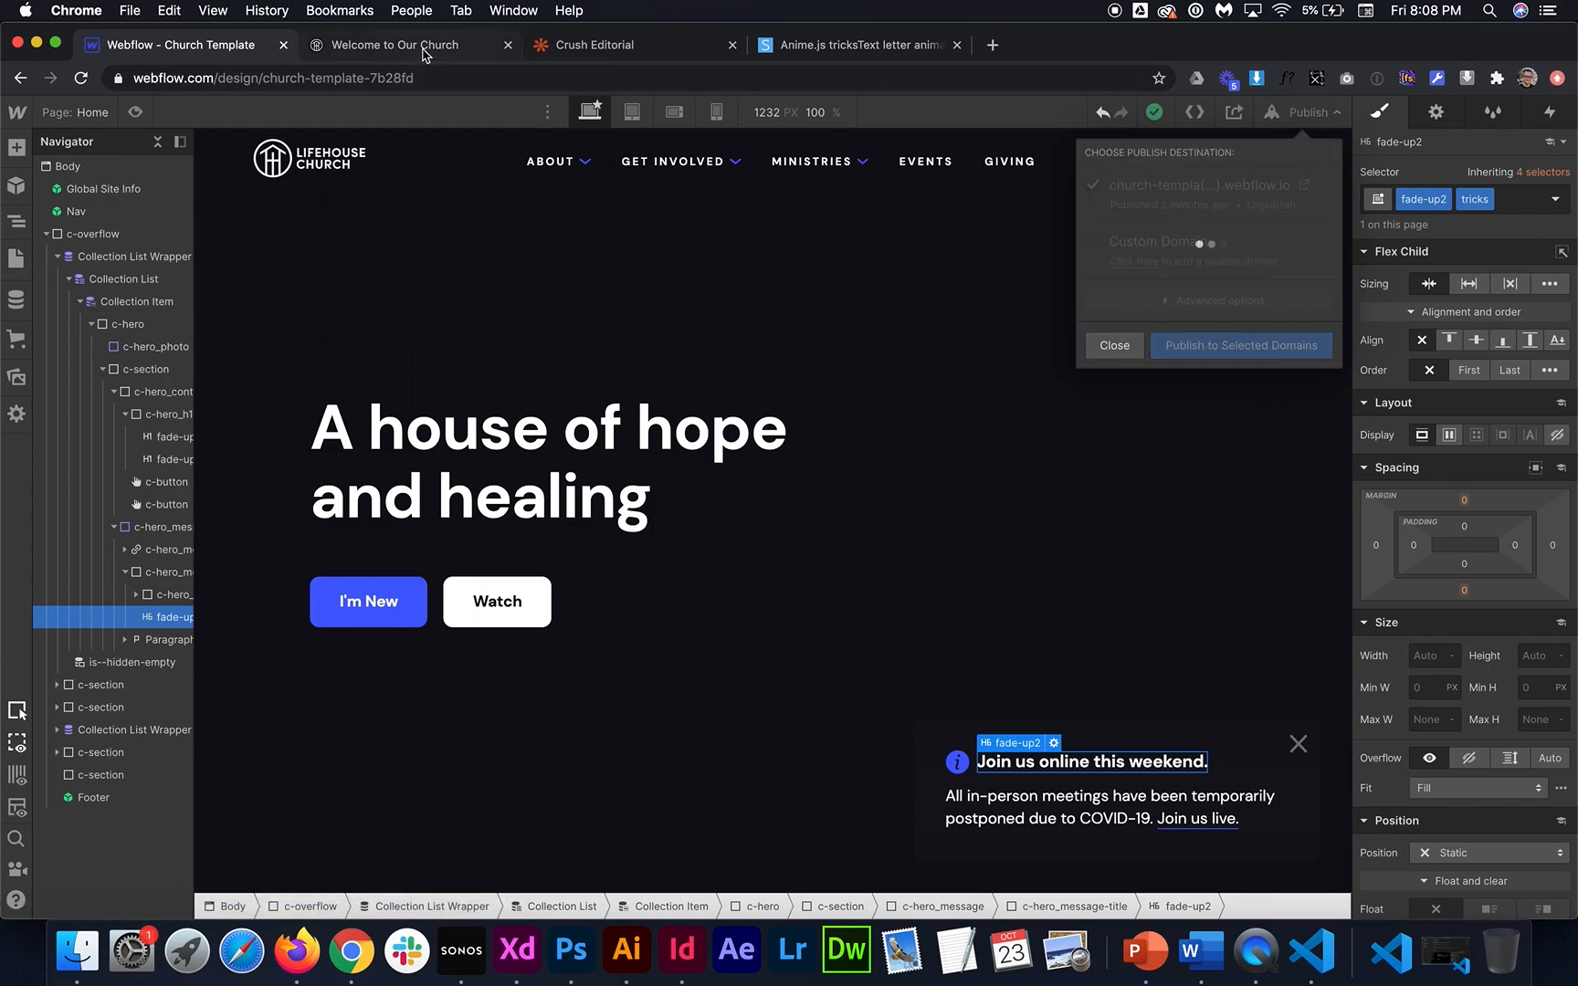
pyautogui.moveTo(407, 43)
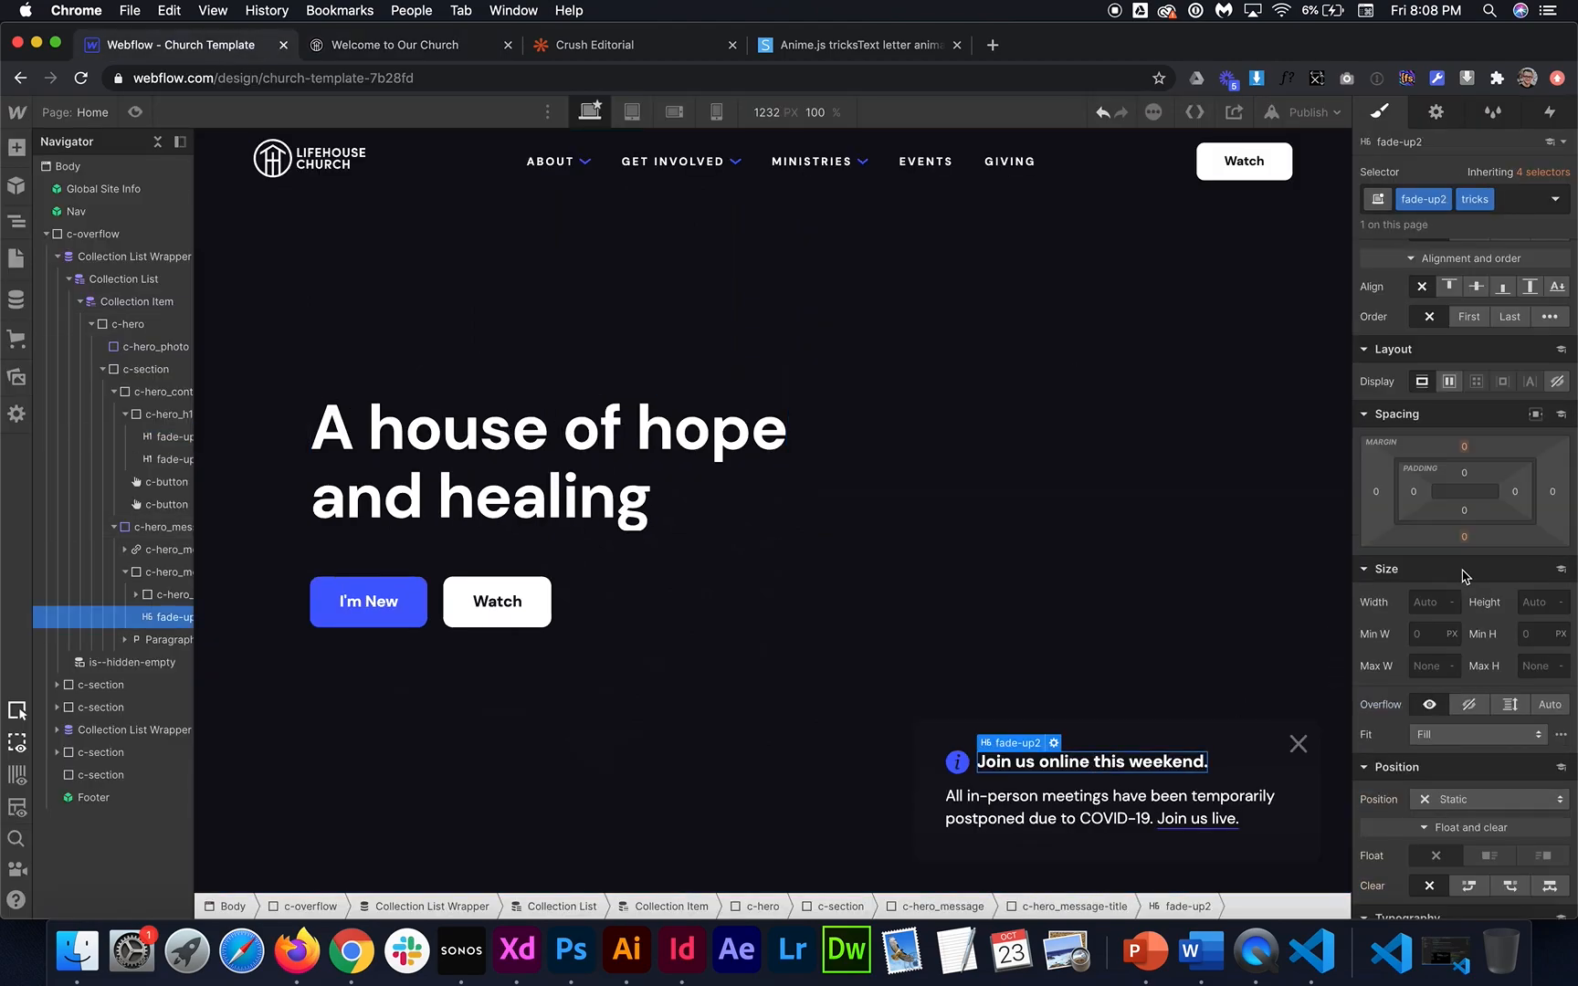
# Publish to the webflow.io domain and switch to the live church site
pyautogui.scroll(-3)
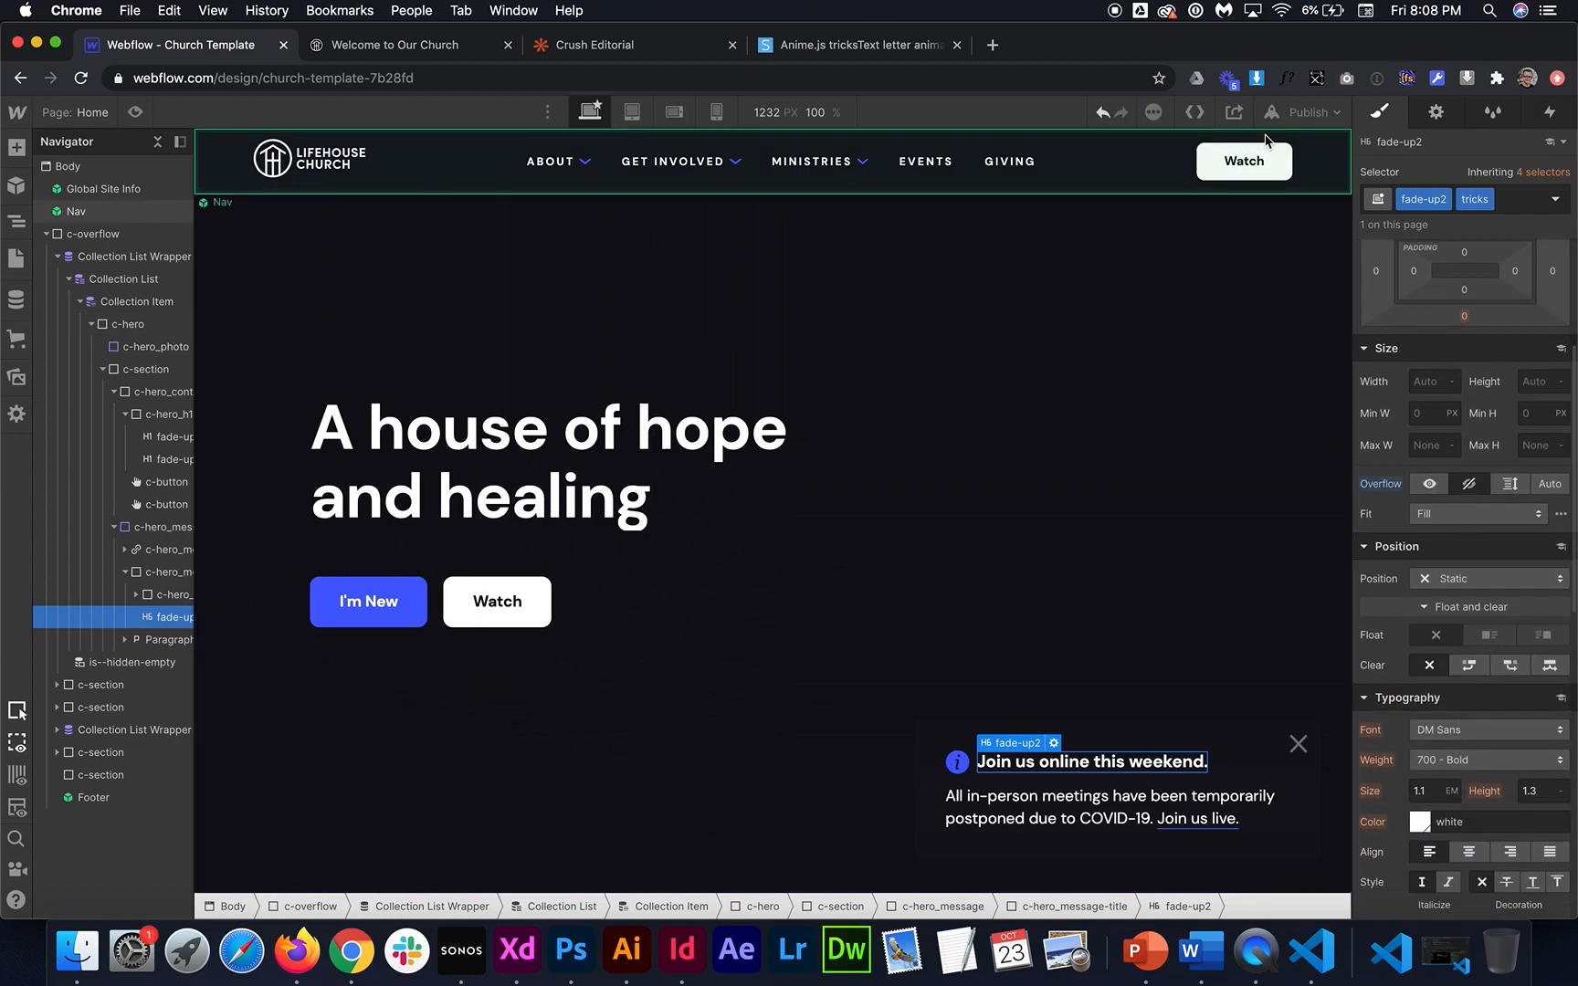
pyautogui.click(1304, 112)
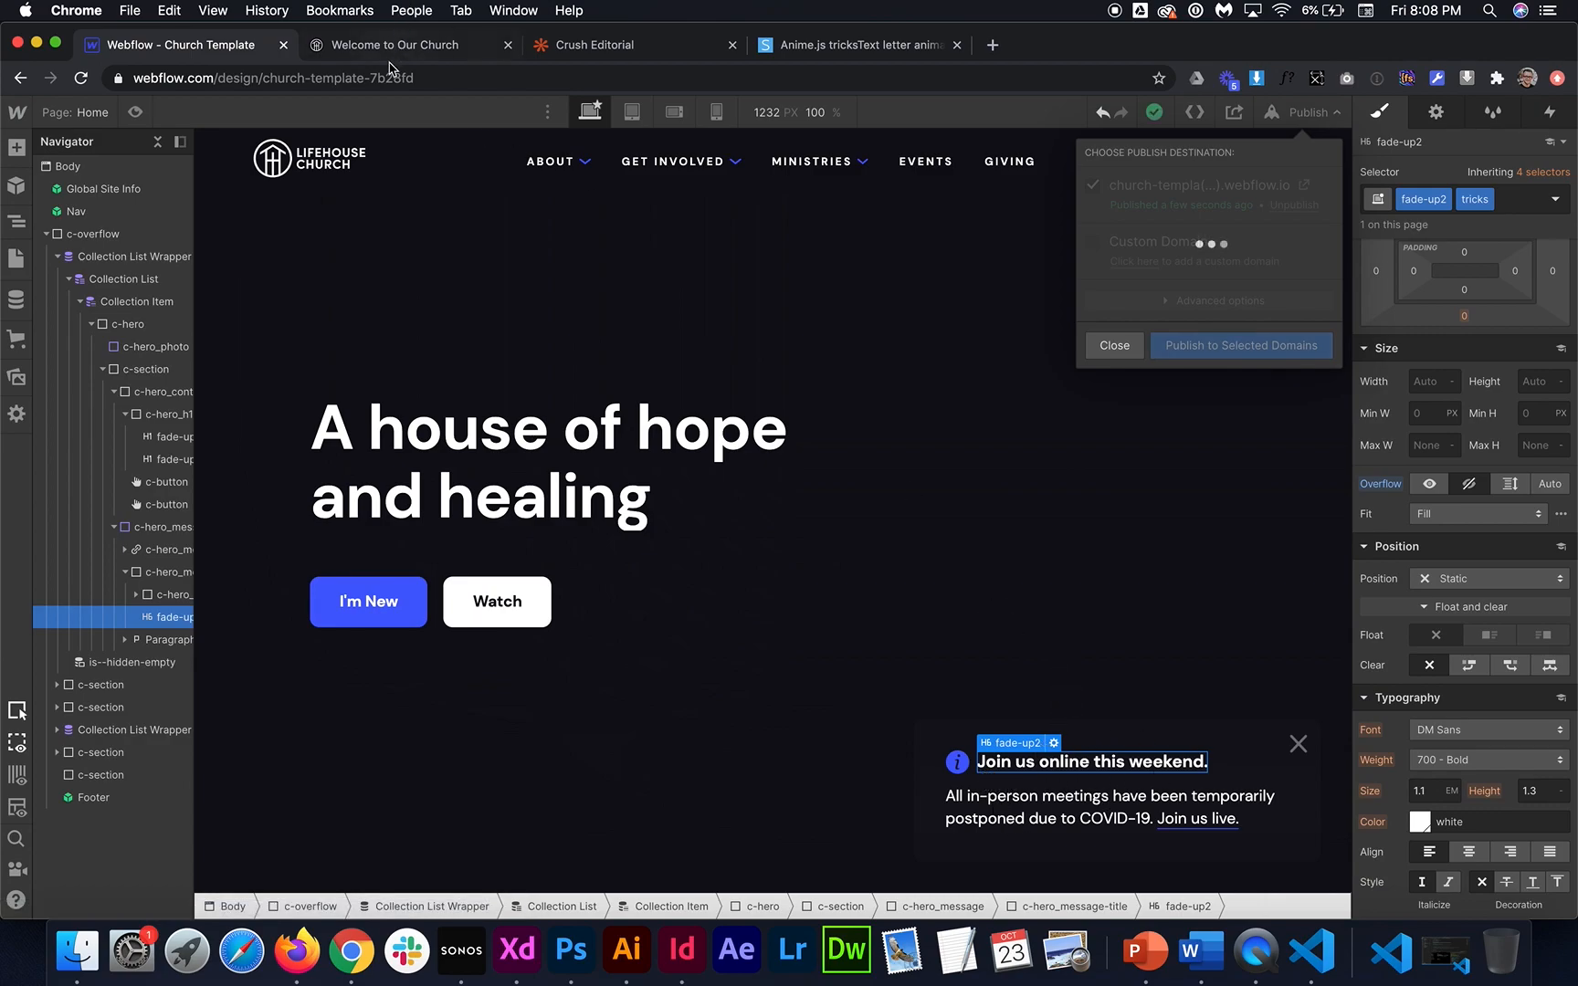
pyautogui.click(1240, 345)
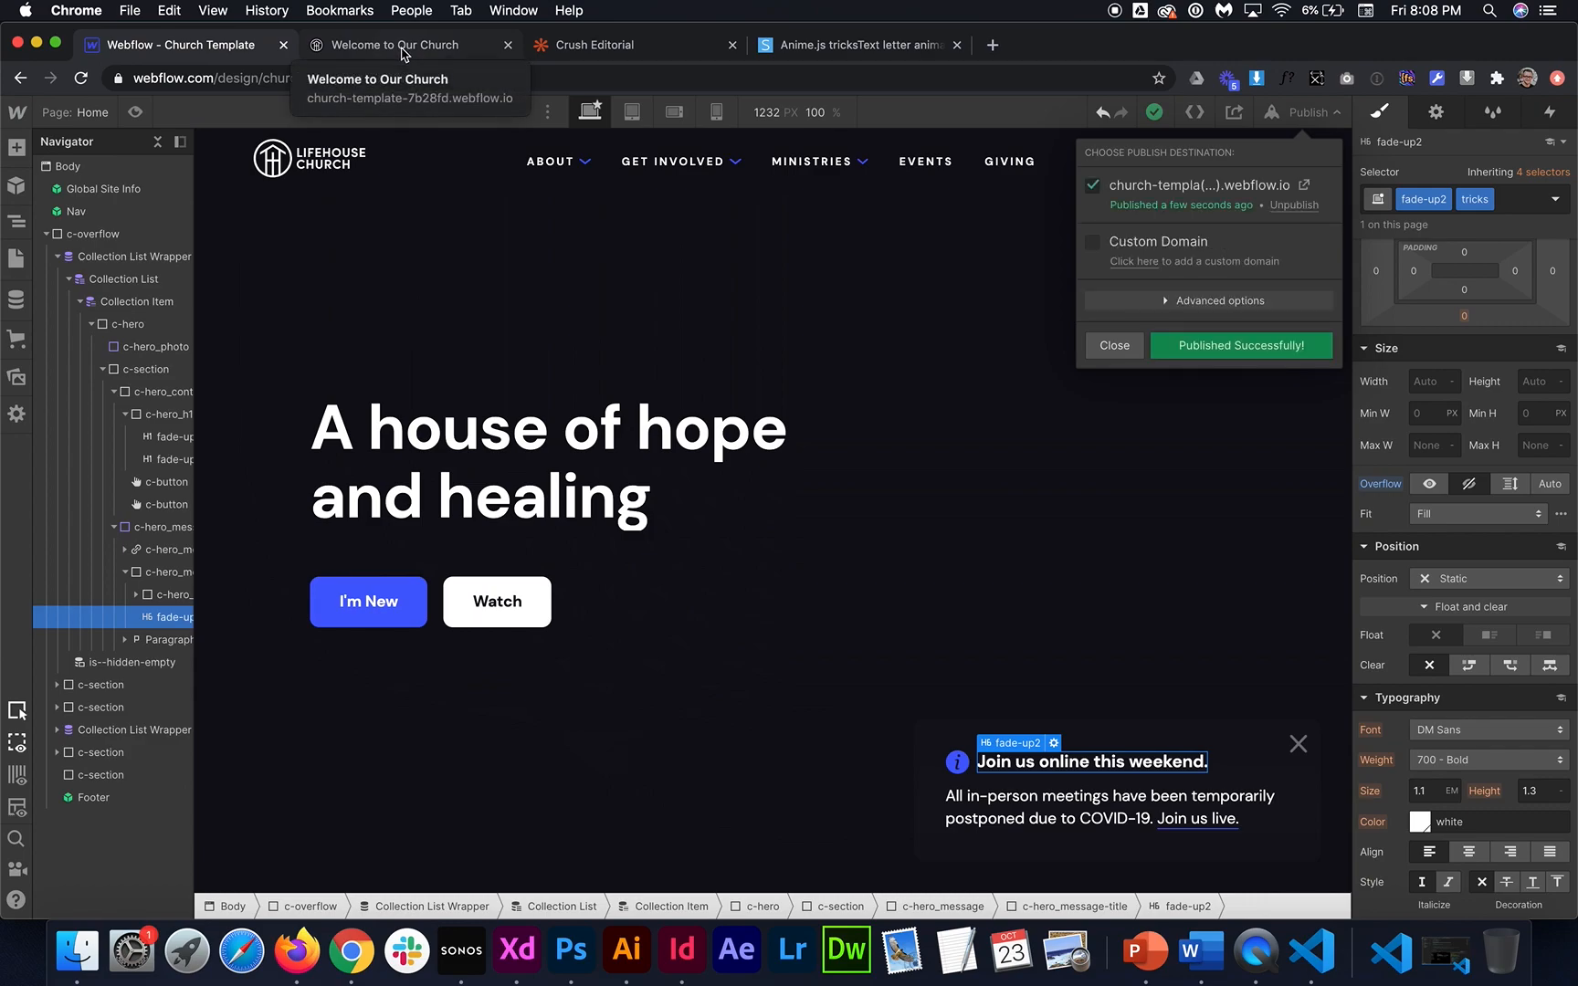
pyautogui.click(402, 44)
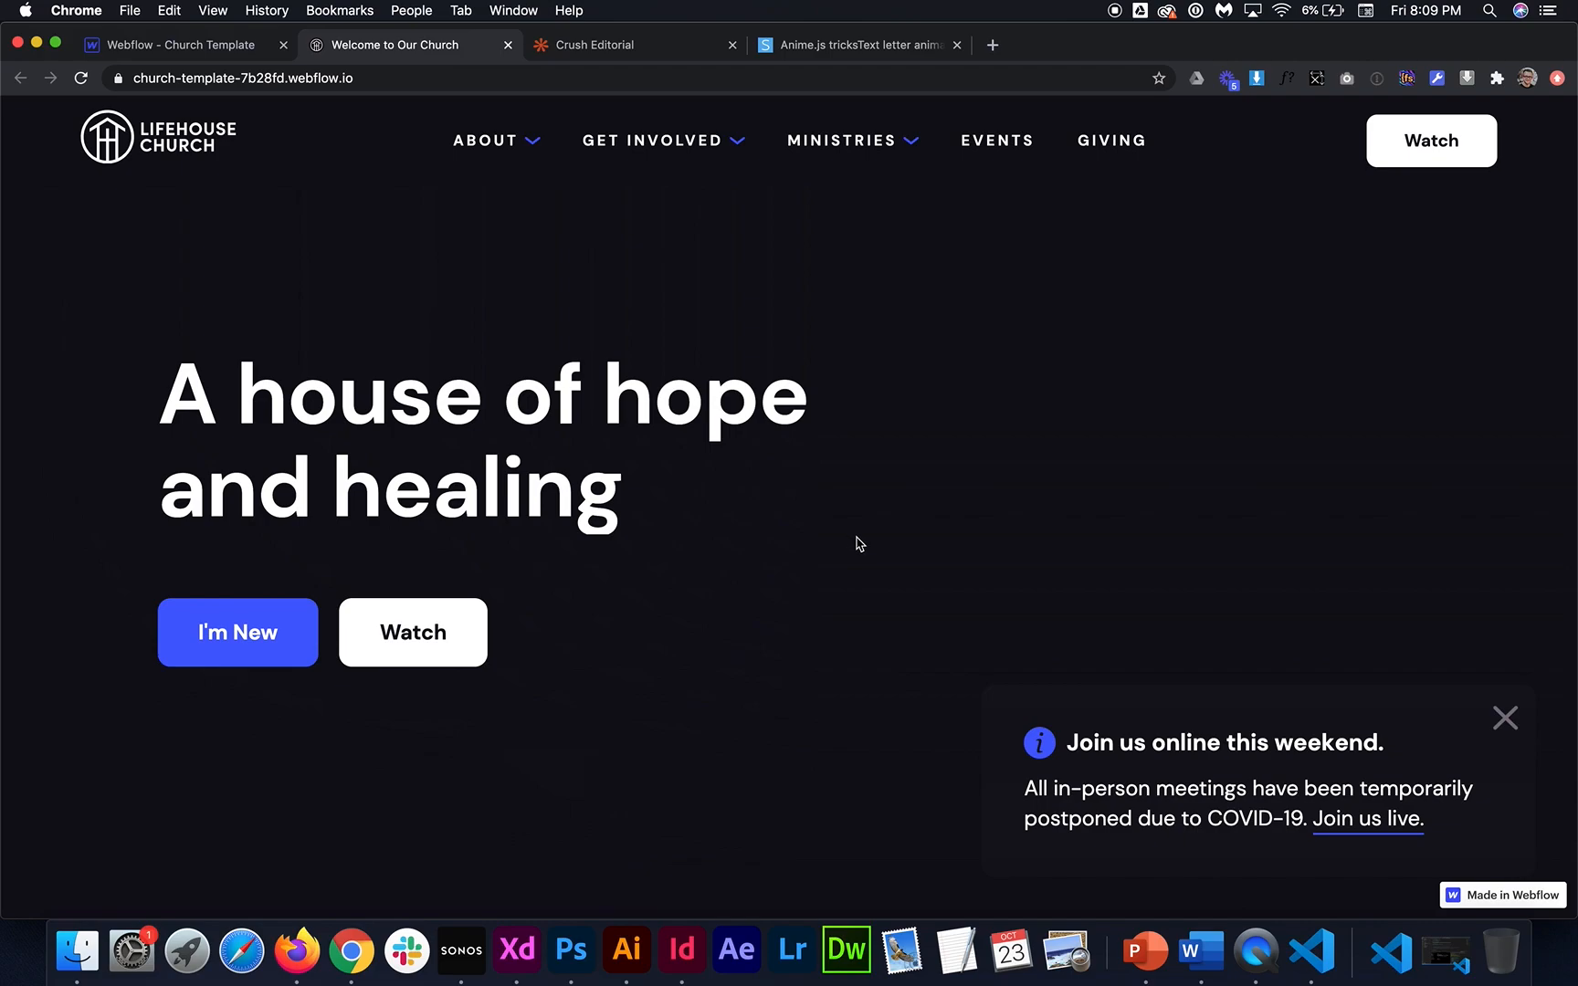
pyautogui.moveTo(870, 558)
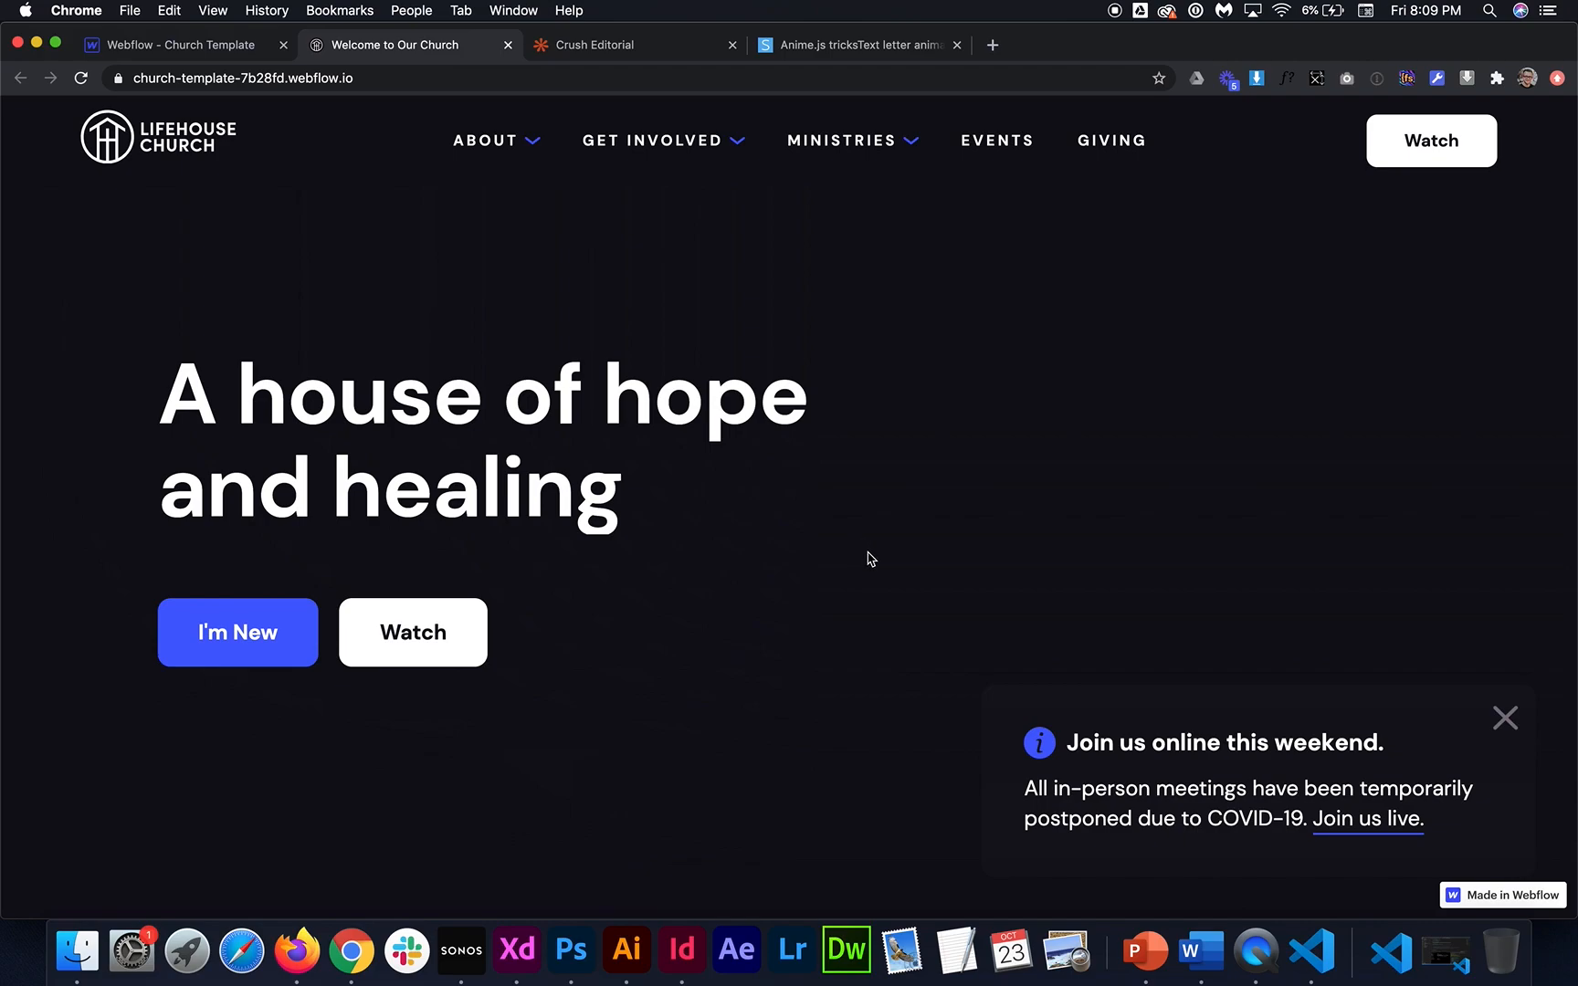
pyautogui.moveTo(610, 352)
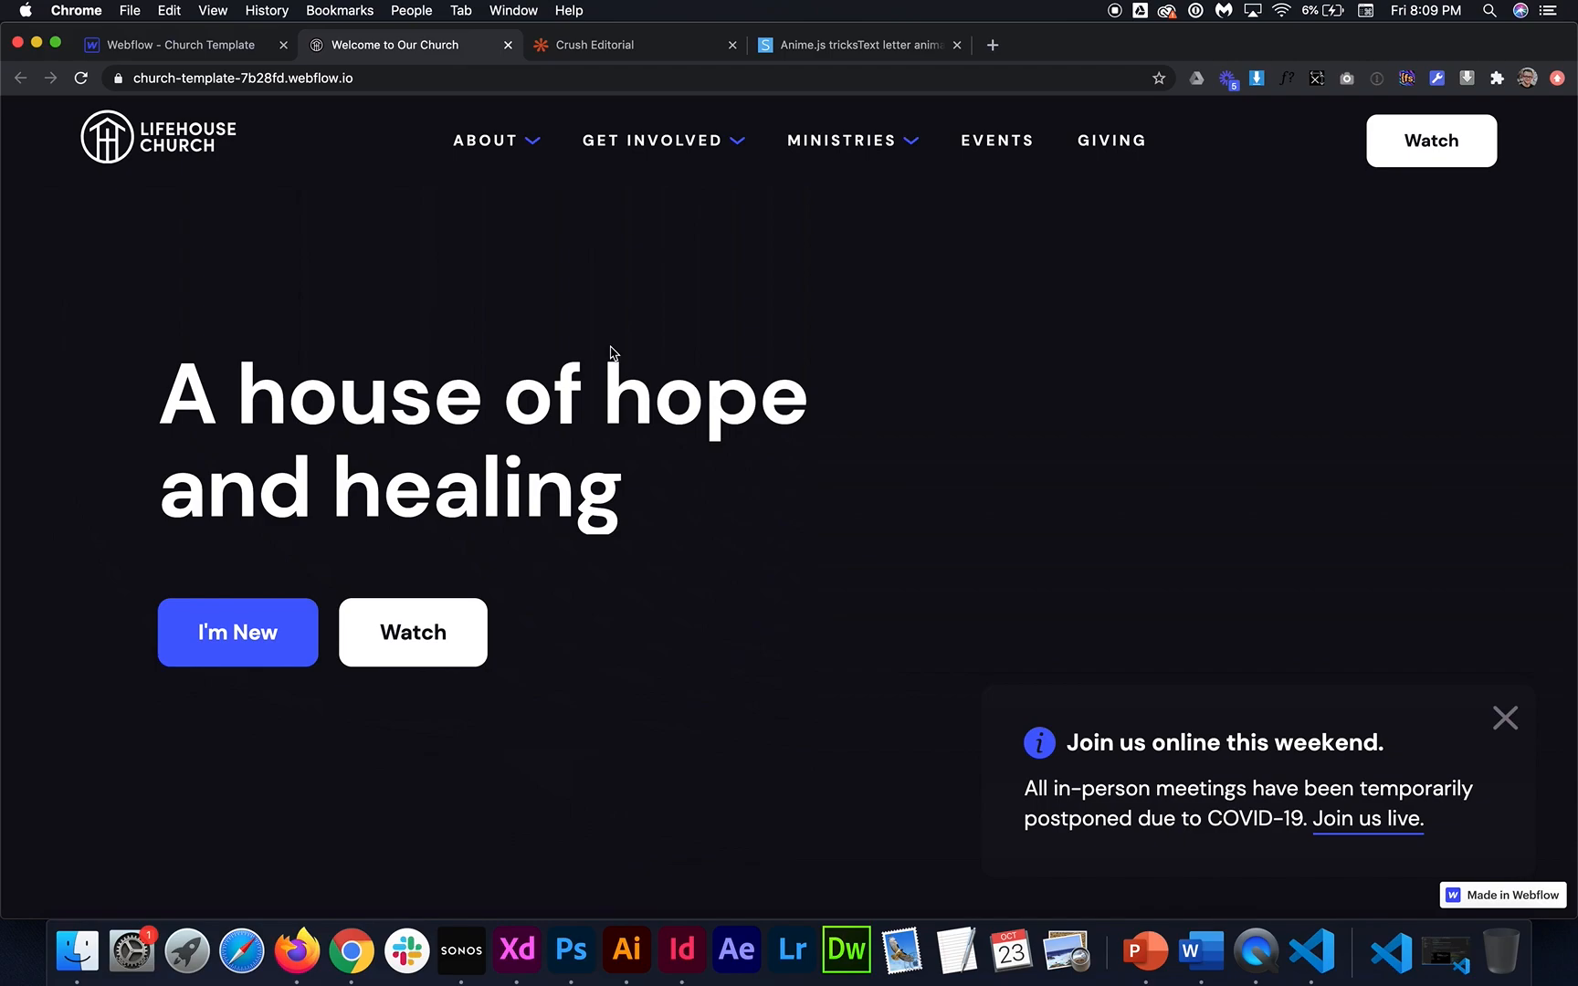
pyautogui.moveTo(705, 493)
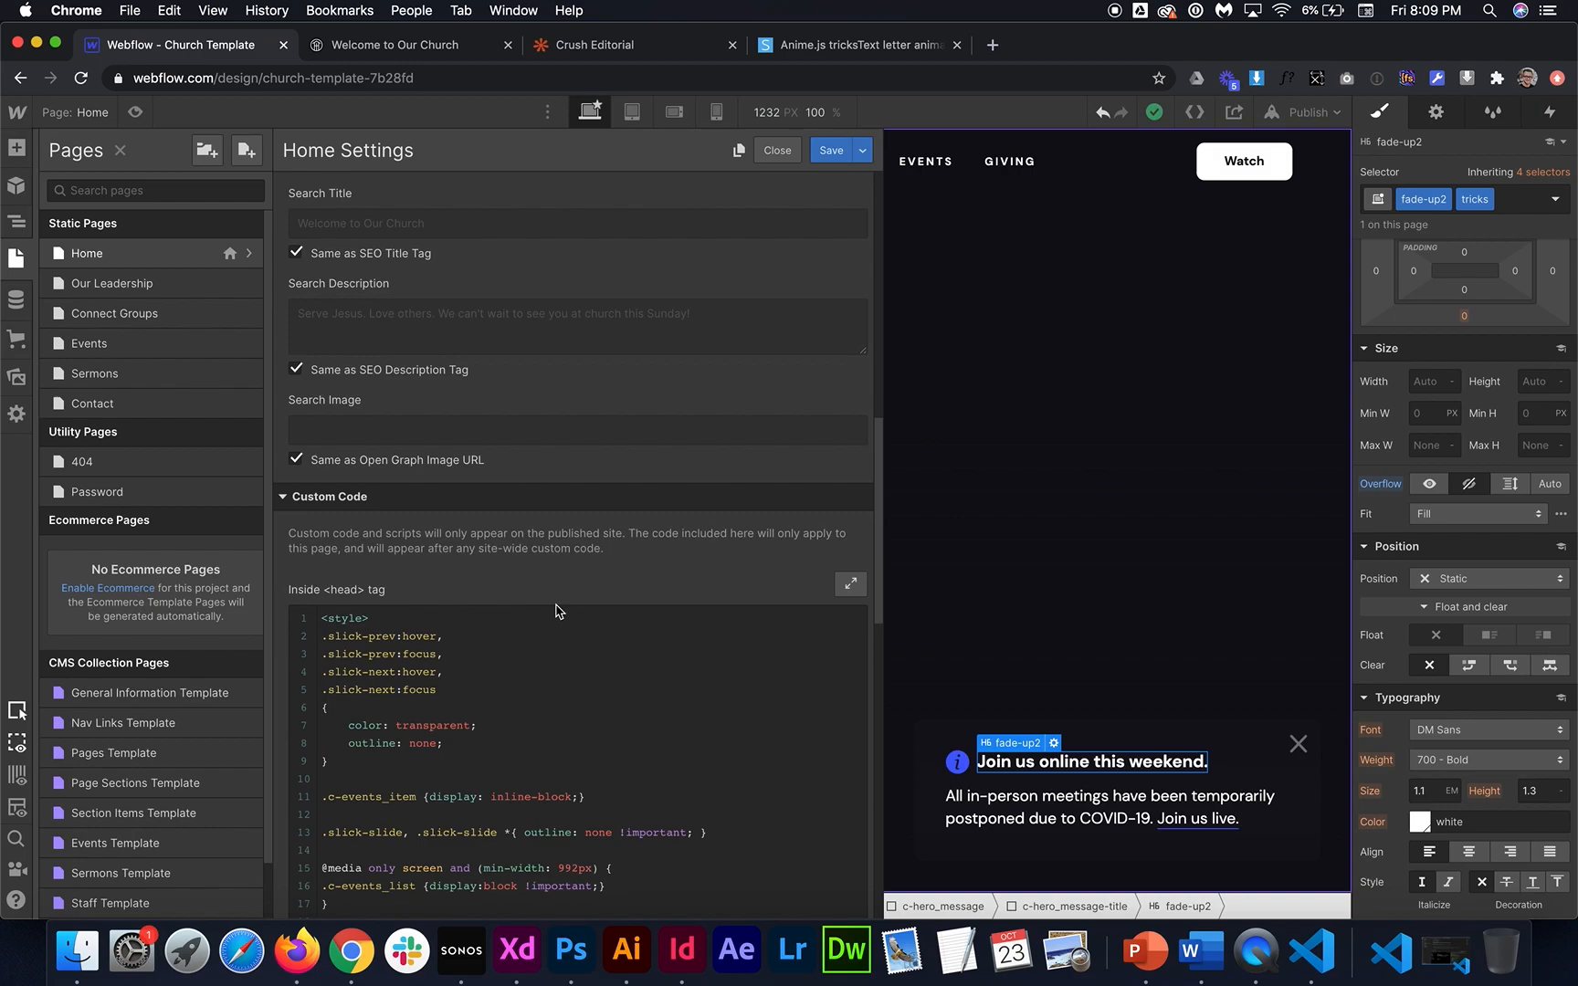
# Add fadeUp2.play(); inside the 800 ms setTimeout block of the Home page script
pyautogui.scroll(-3)
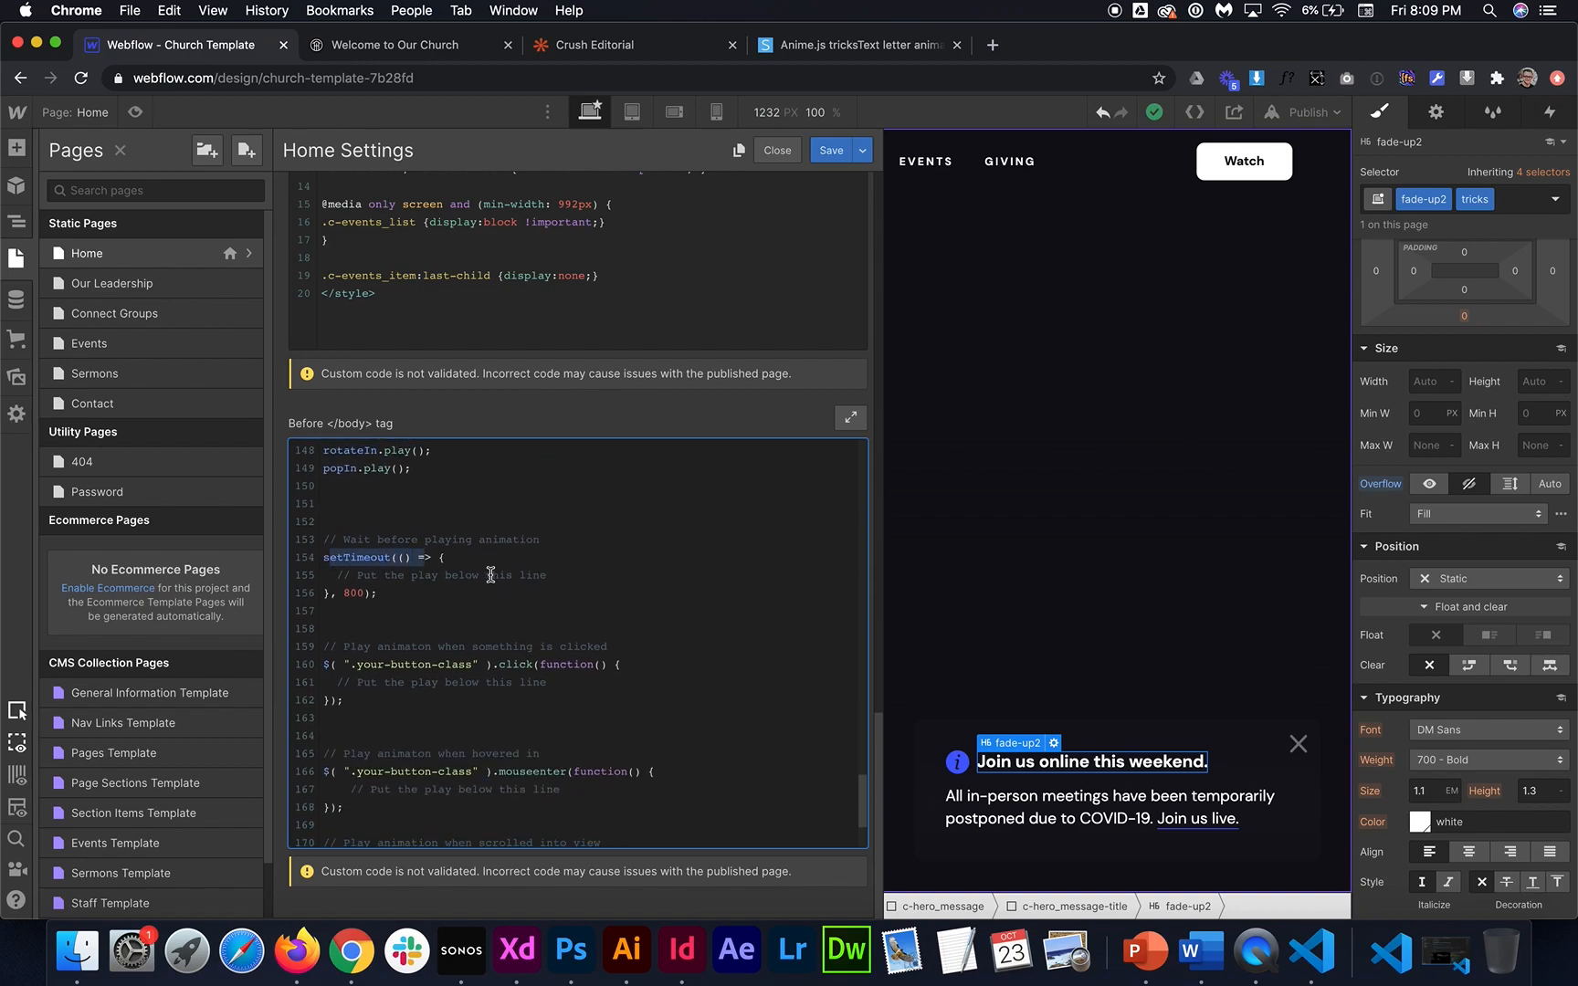
pyautogui.moveTo(341, 538); pyautogui.dragTo(544, 557)
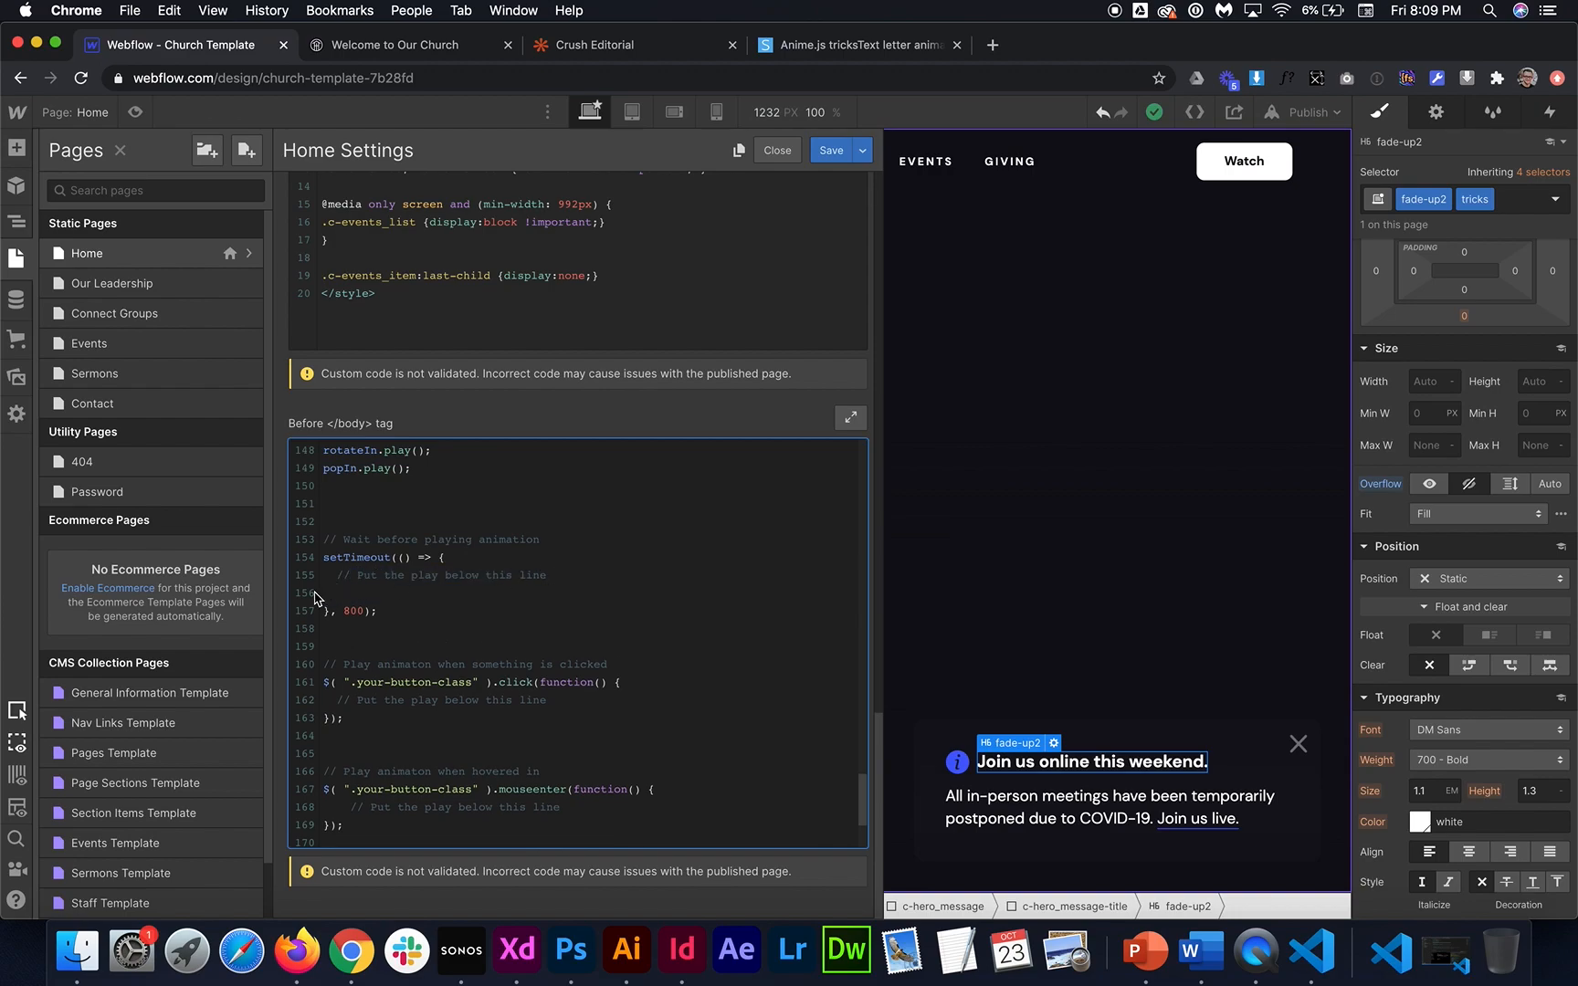
pyautogui.write('fadeUp2.play();')
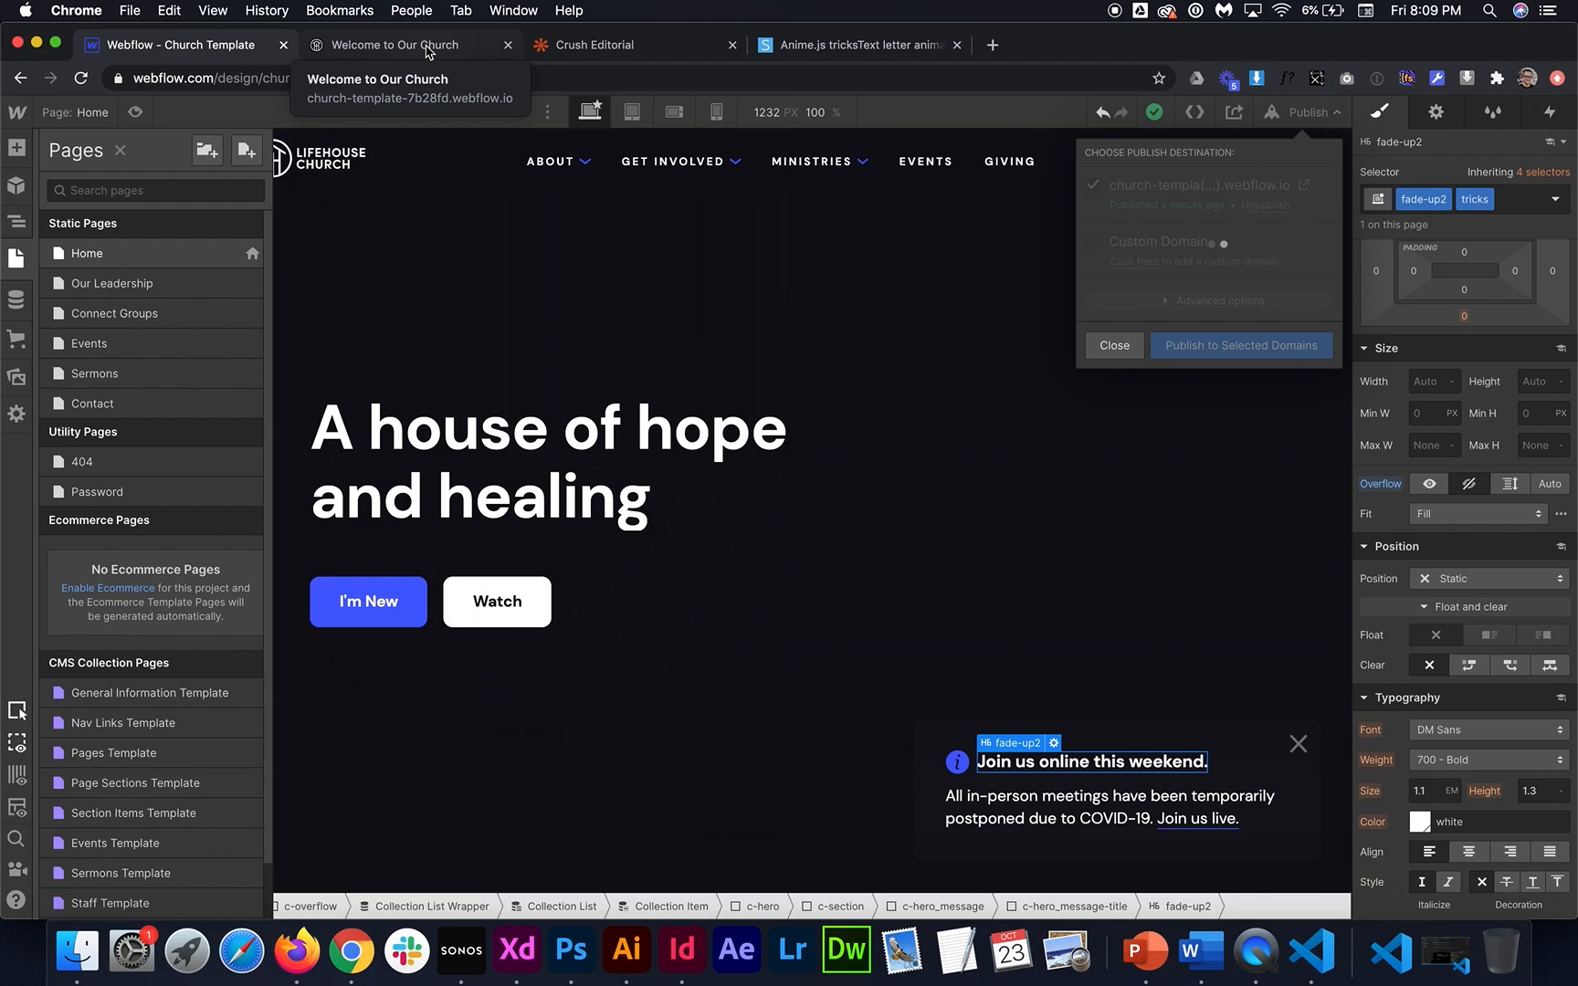
# Switch to the live site and watch 'Join us online this weekend.' animate in letter by letter
pyautogui.click(1240, 346)
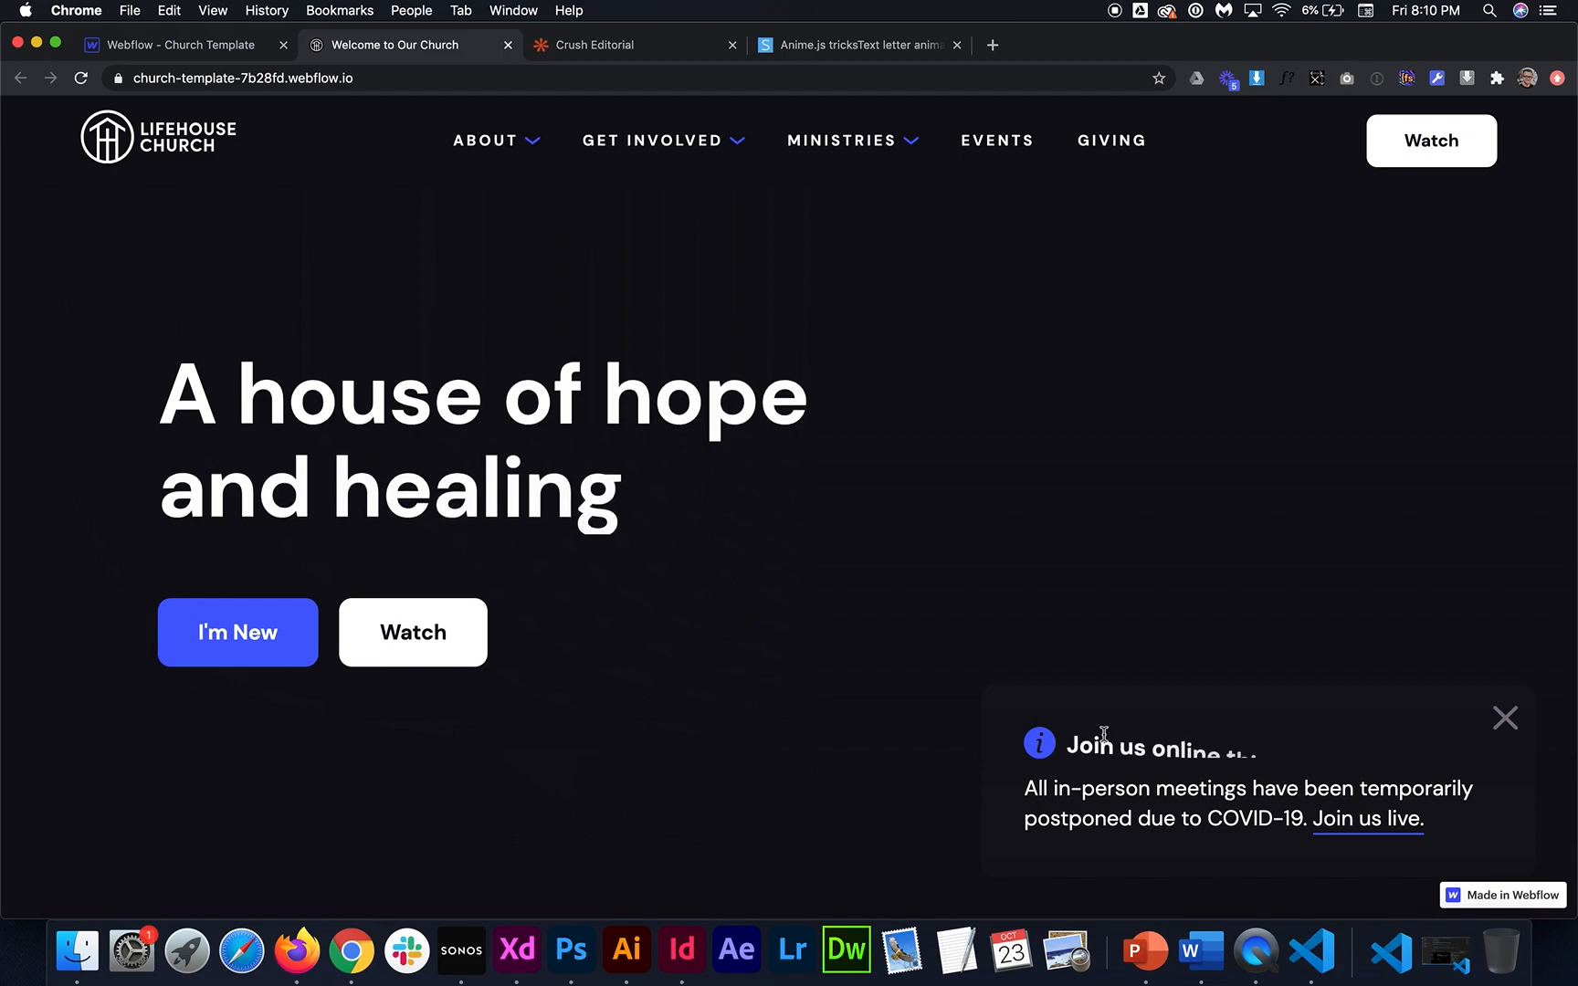
pyautogui.moveTo(1185, 741)
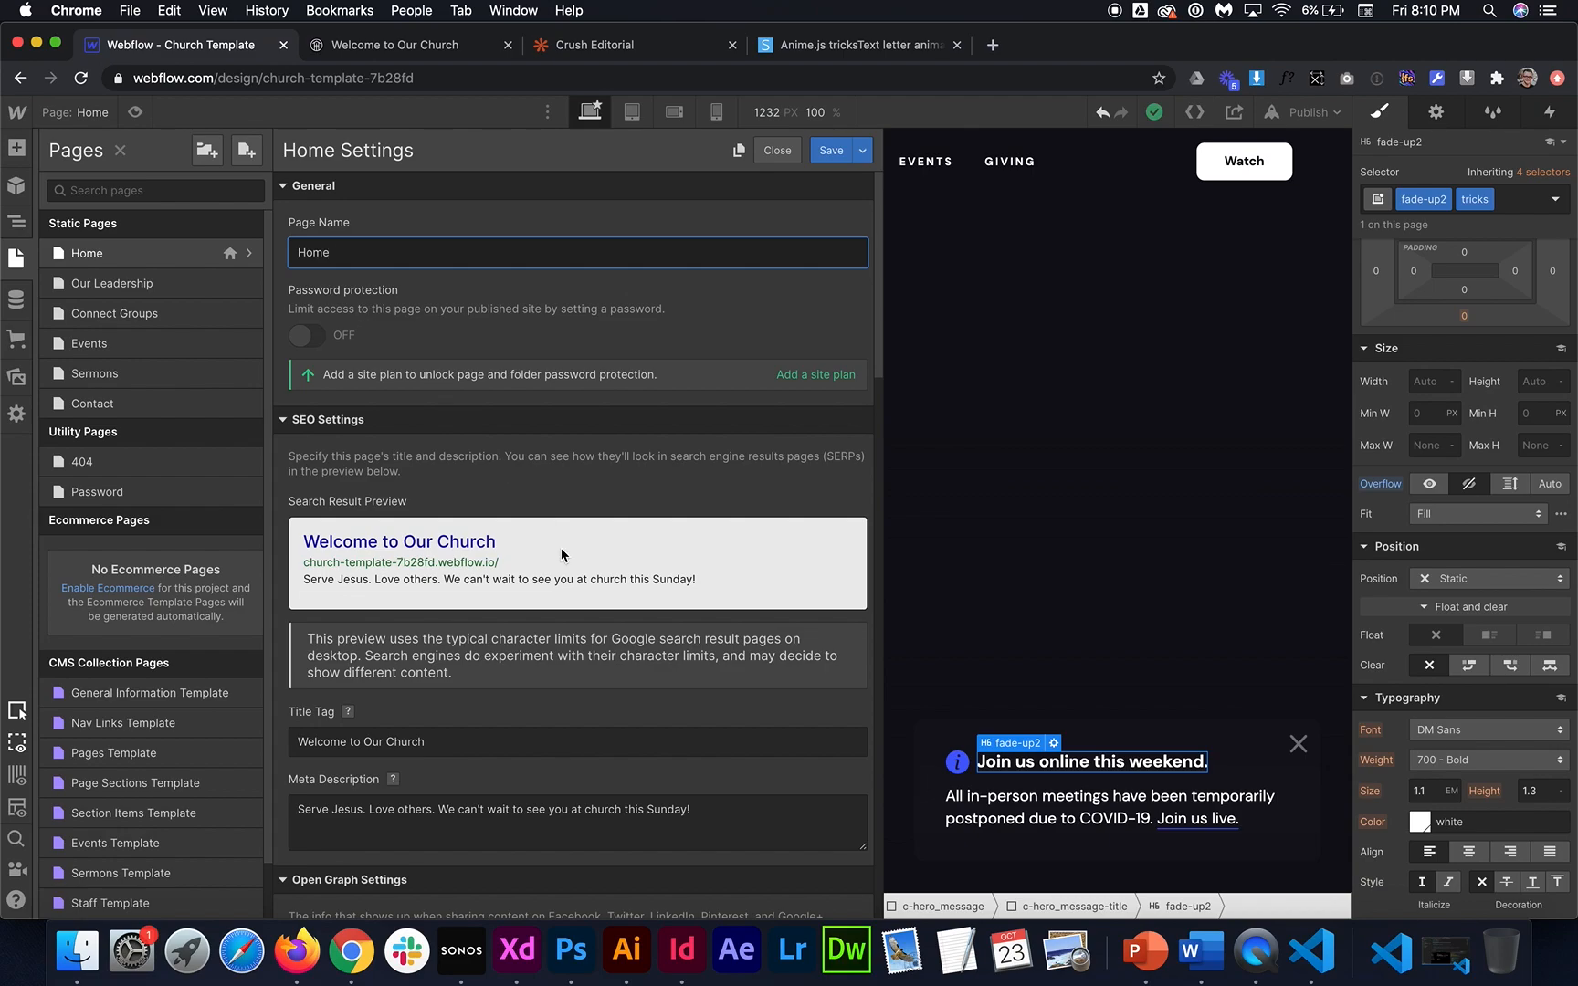
# Reach the Home page's custom code in page settings
pyautogui.click(774, 150)
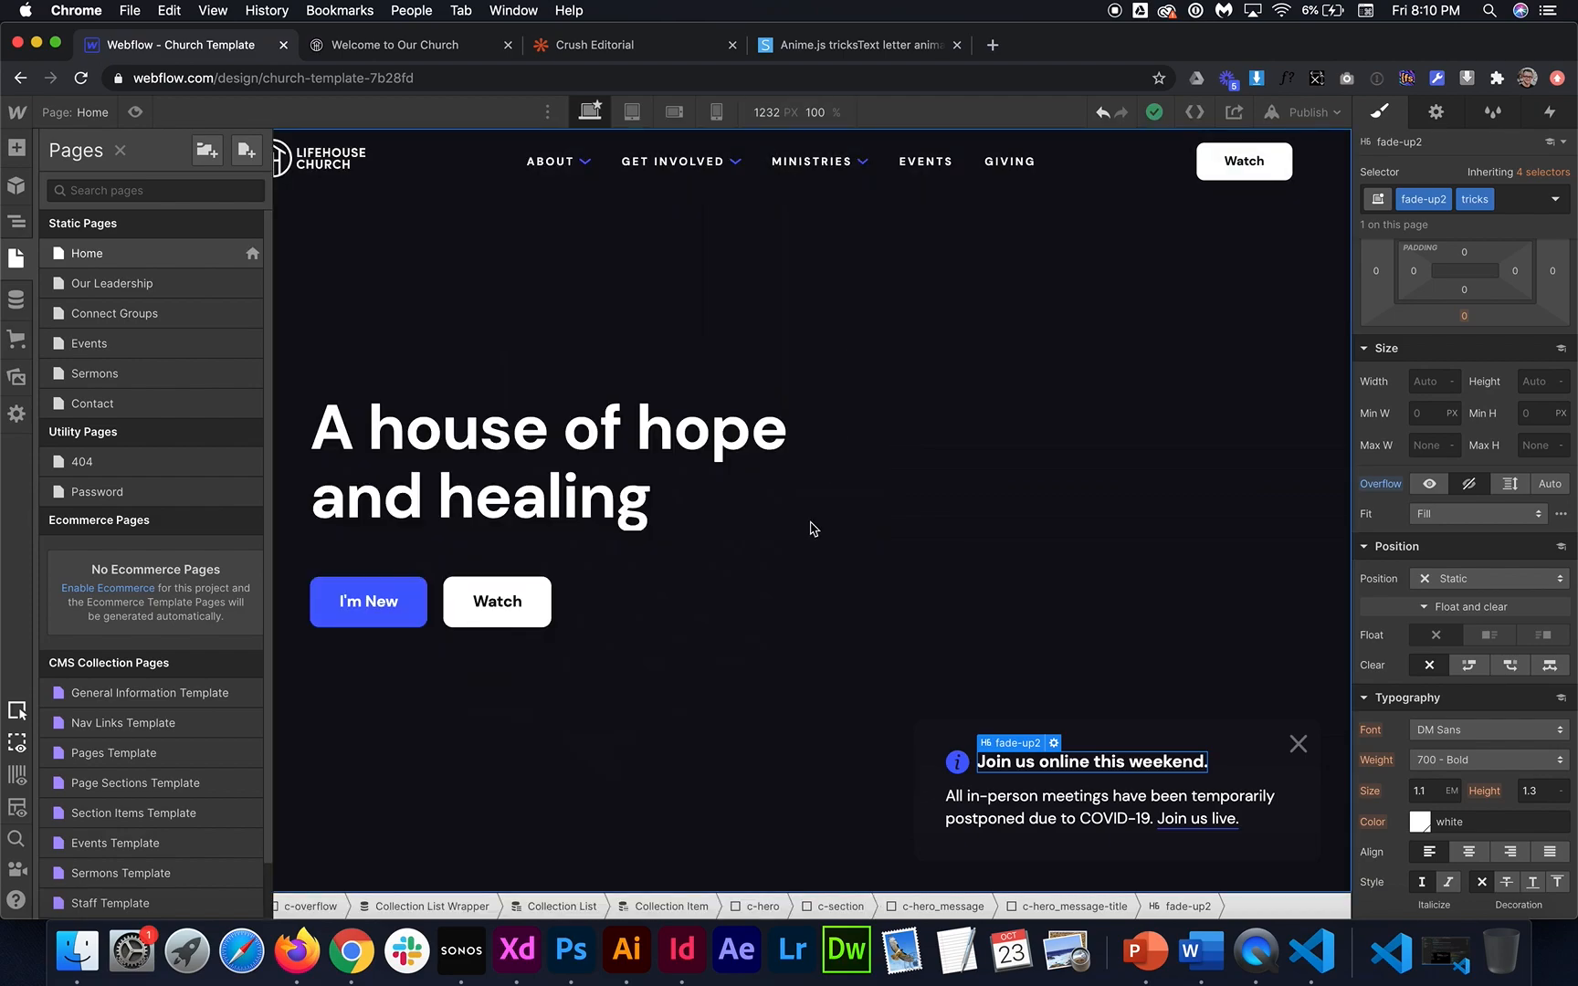
pyautogui.moveTo(1169, 732)
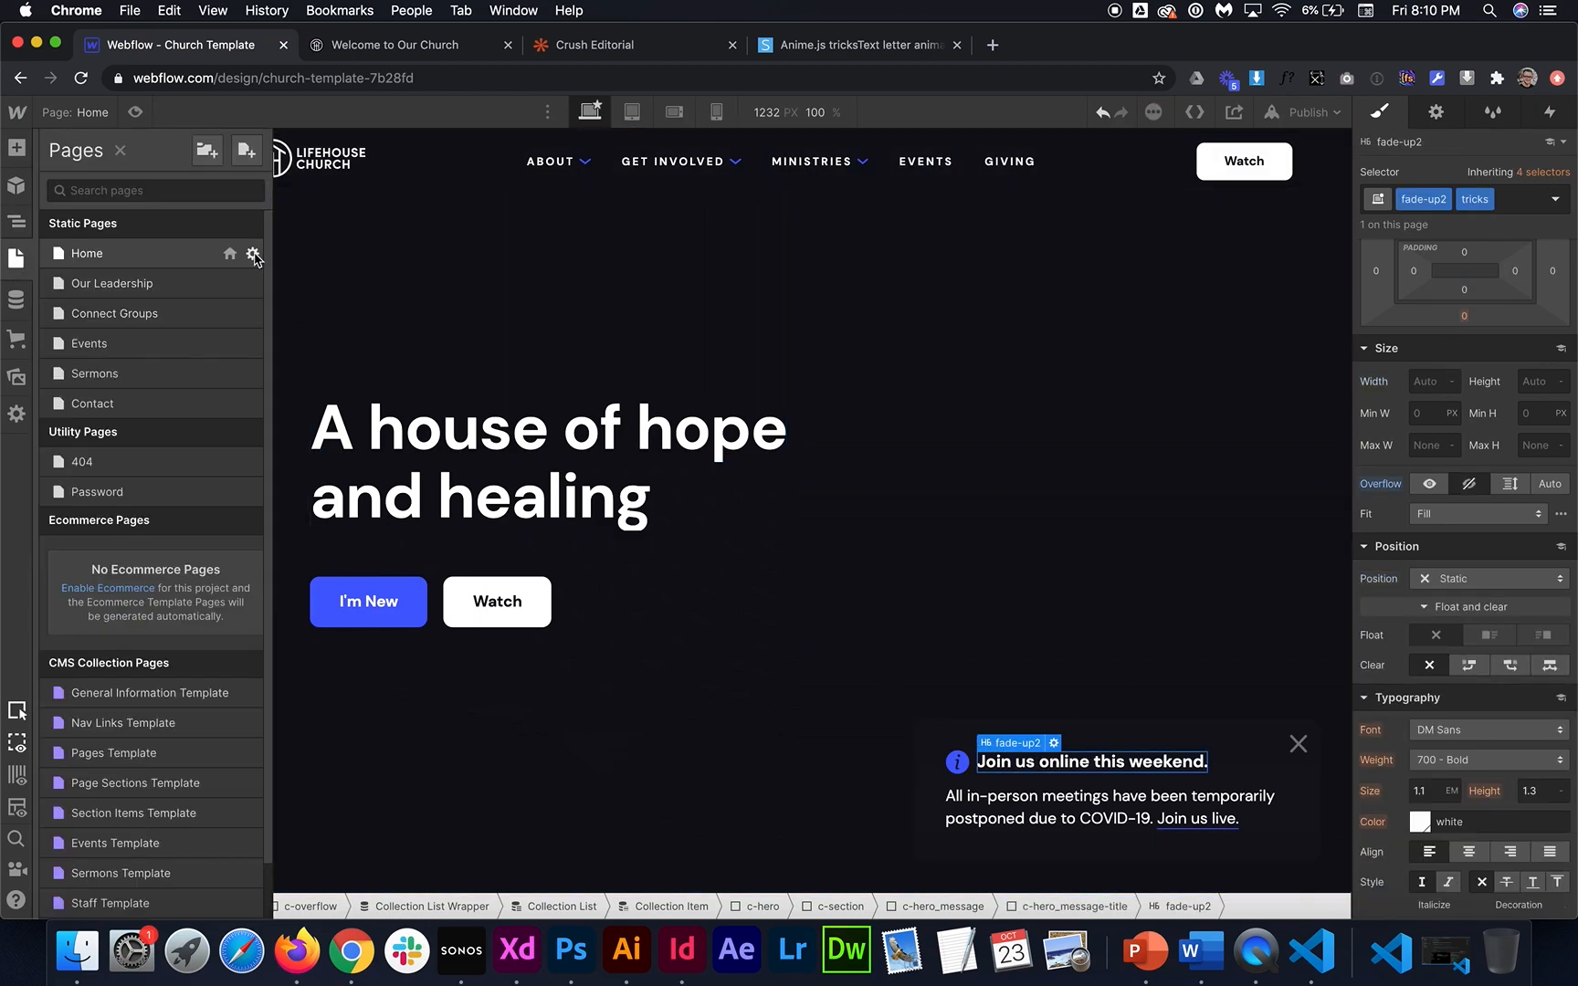
pyautogui.click(253, 254)
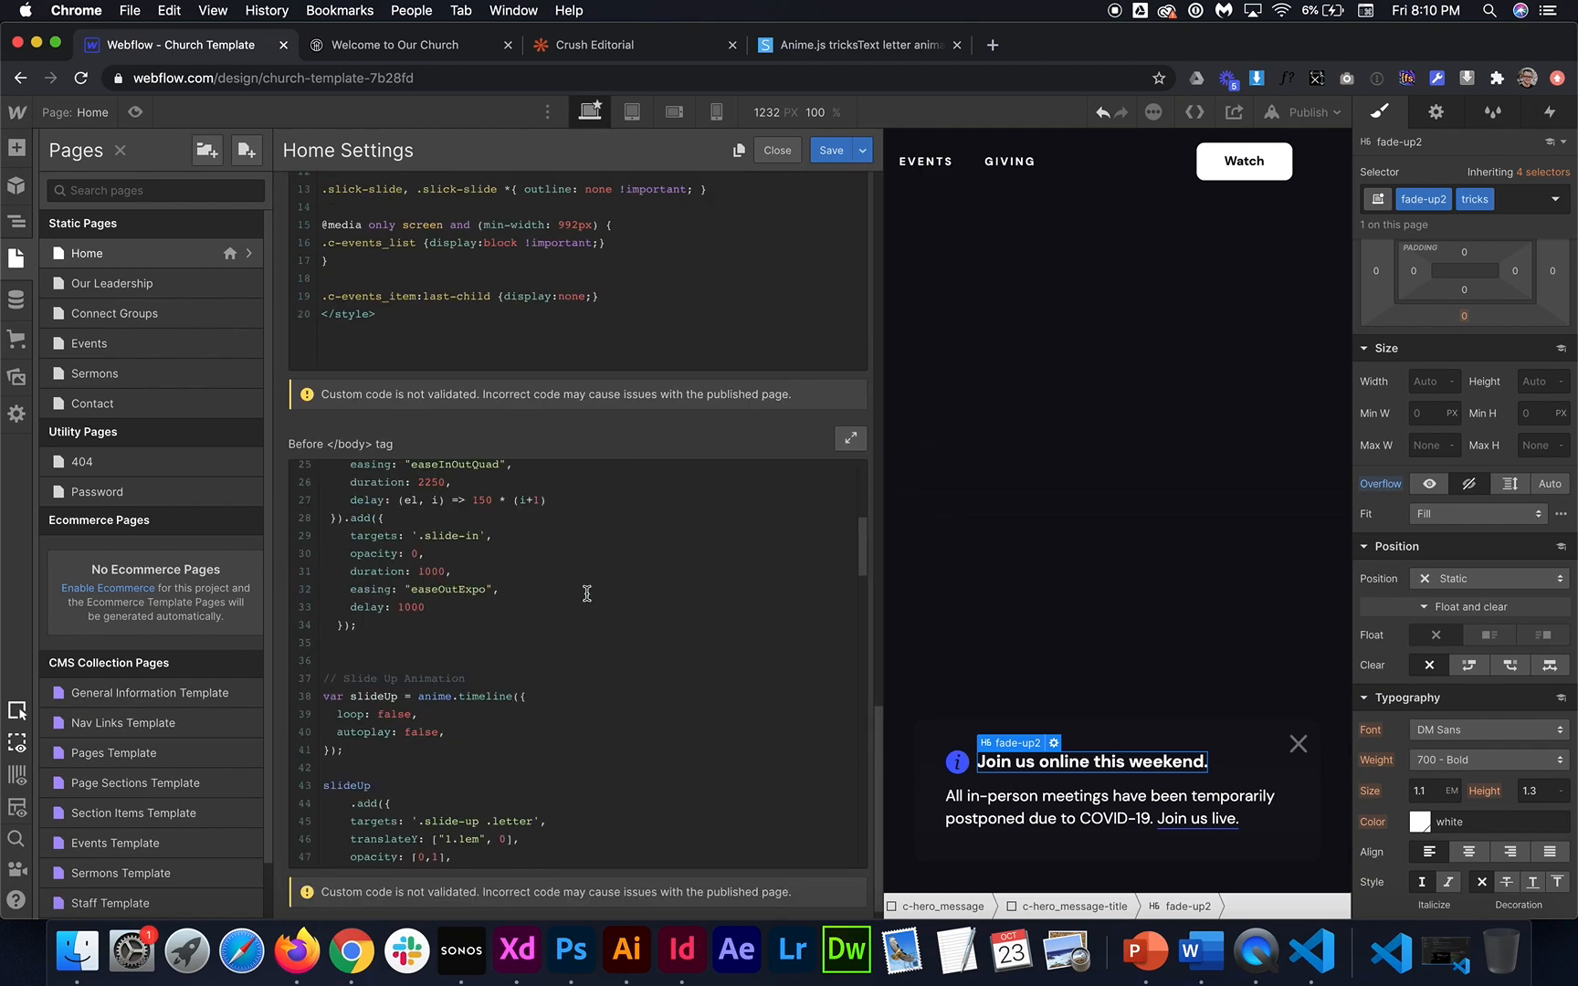
pyautogui.scroll(-3)
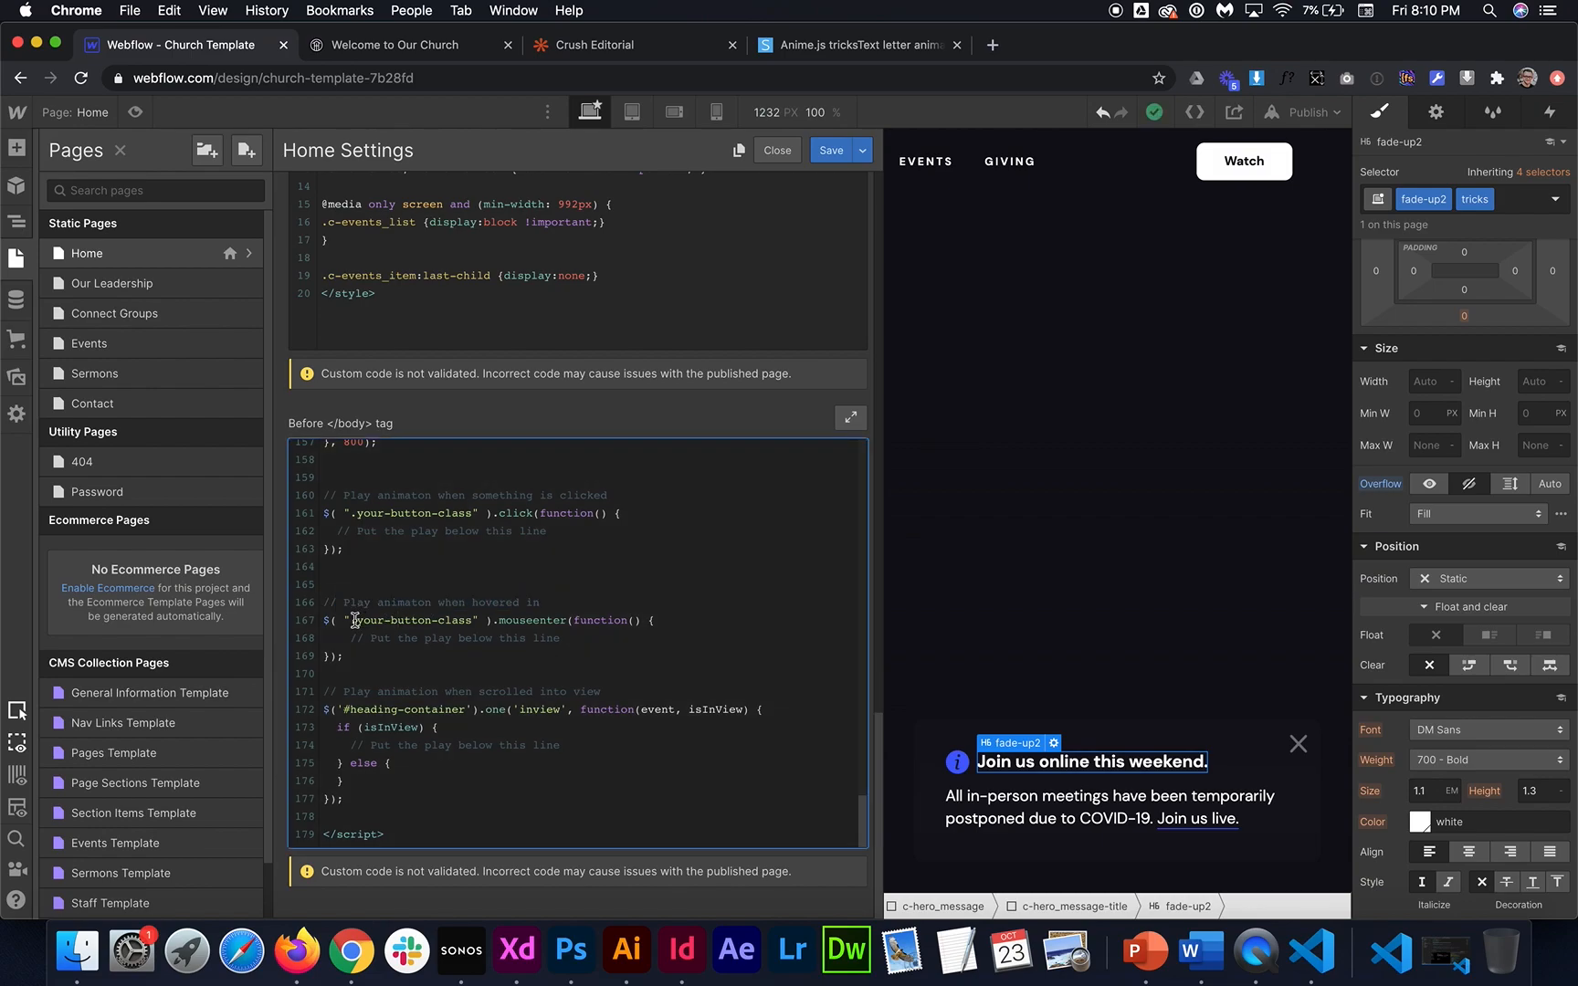
# Point the mouseenter handler at .c-hero_message, add fadeUp2.play();, and save
pyautogui.doubleClick(409, 619)
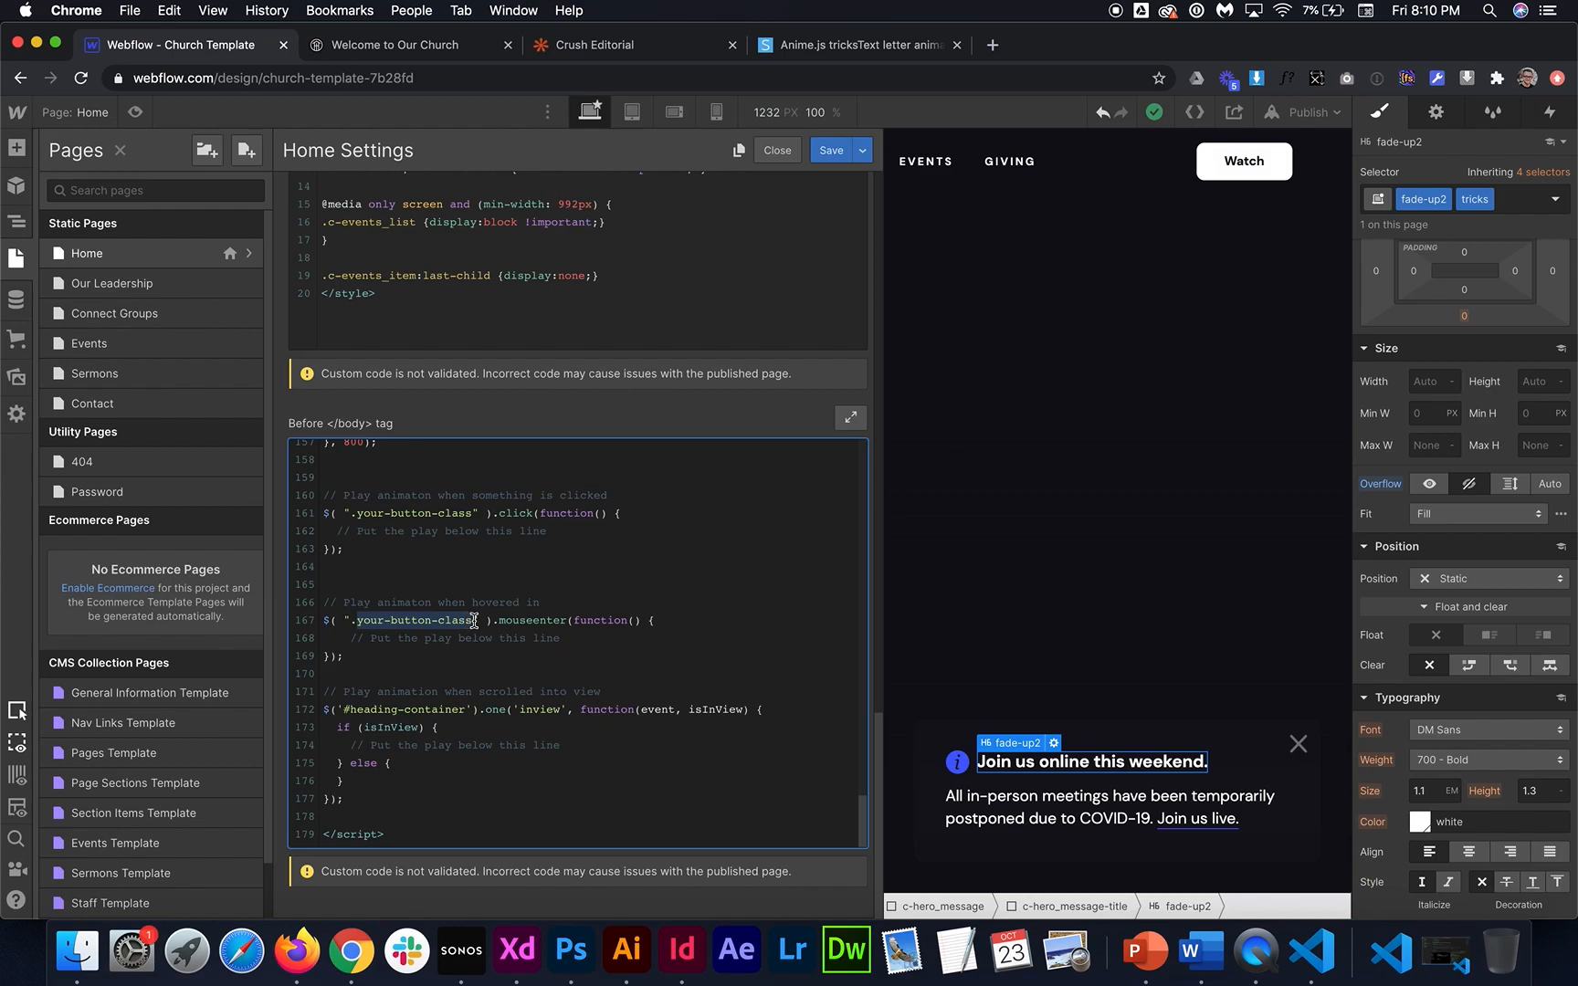
pyautogui.write('.c-hero_message')
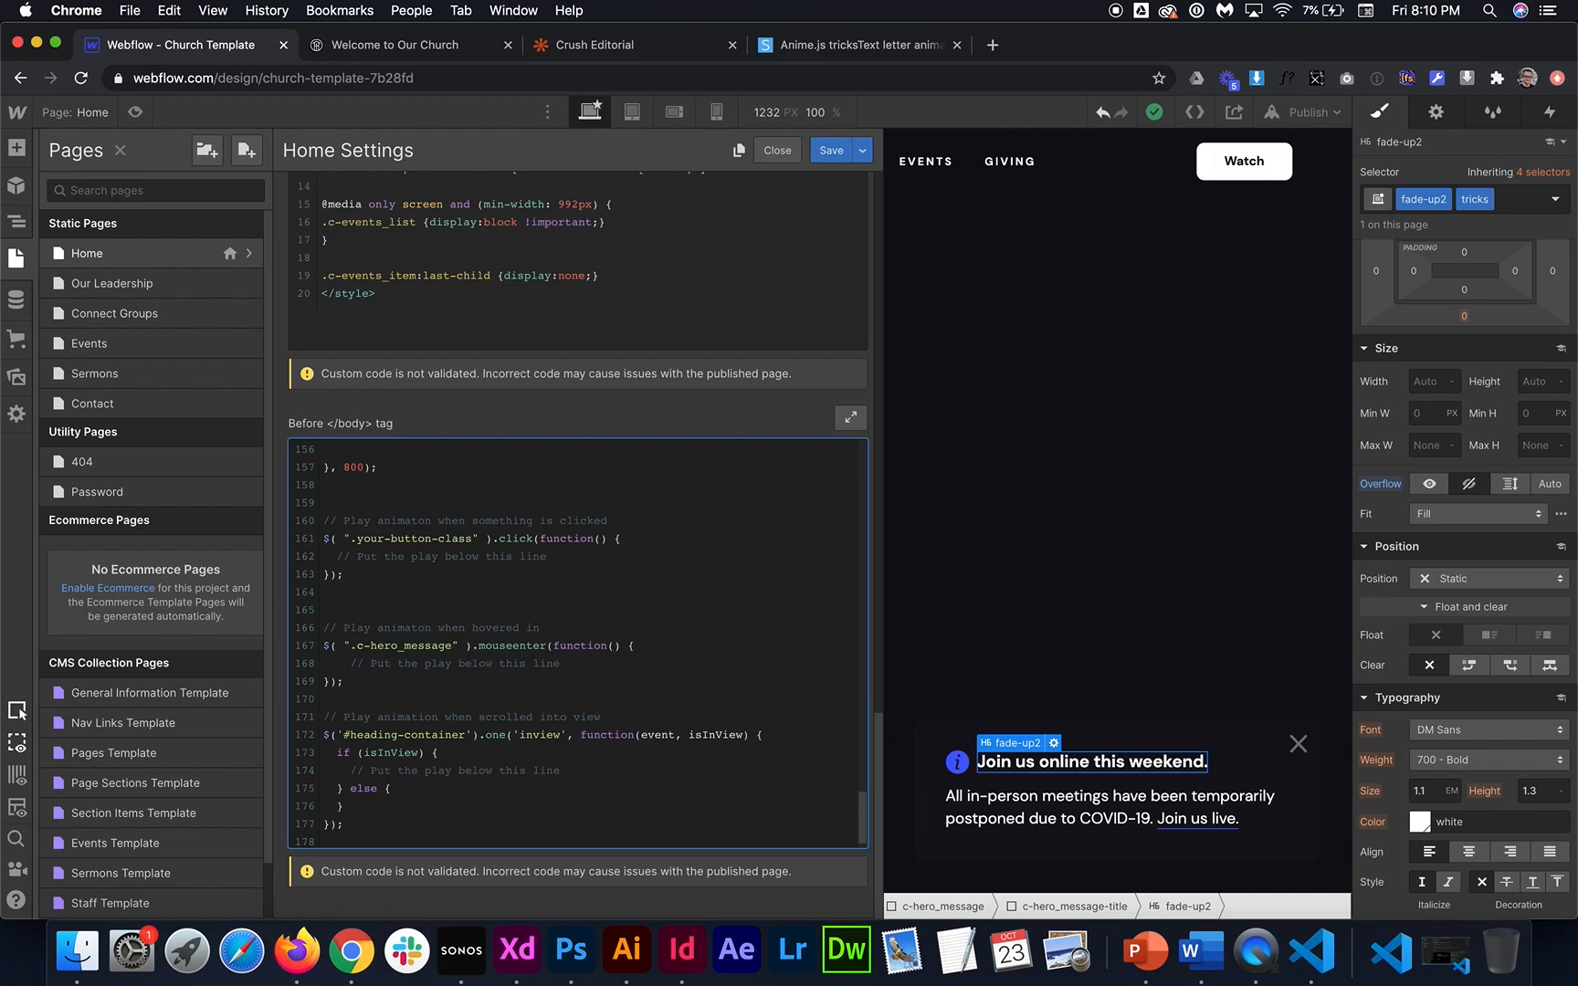
pyautogui.write('fadeUp2.play();')
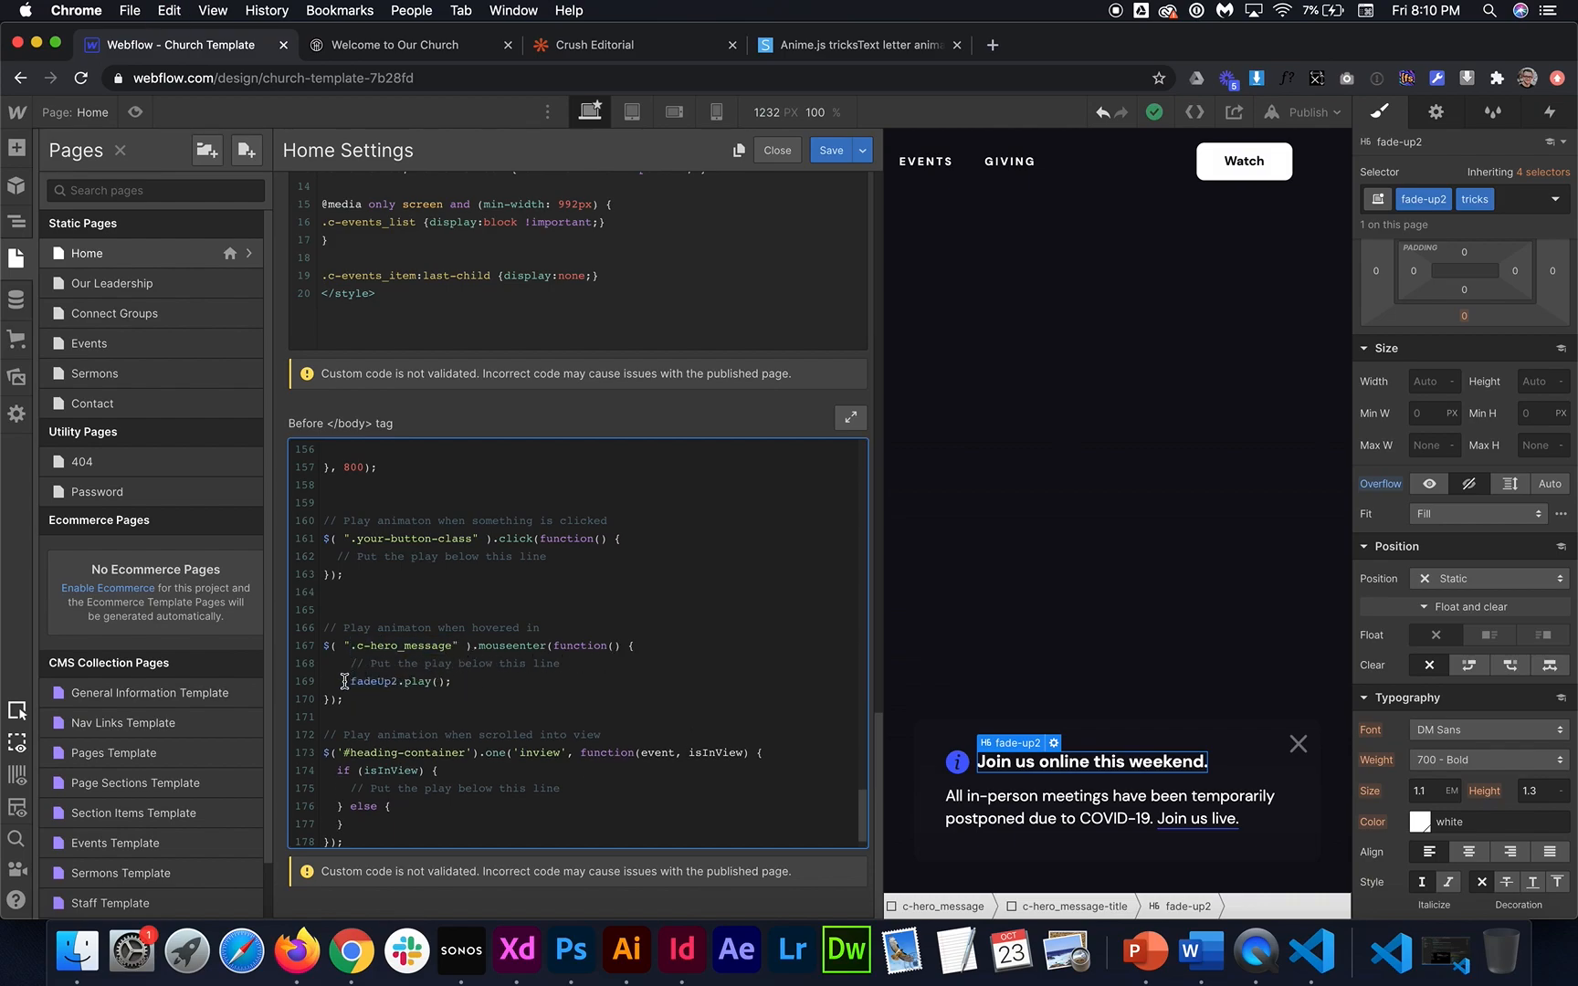
pyautogui.click(775, 150)
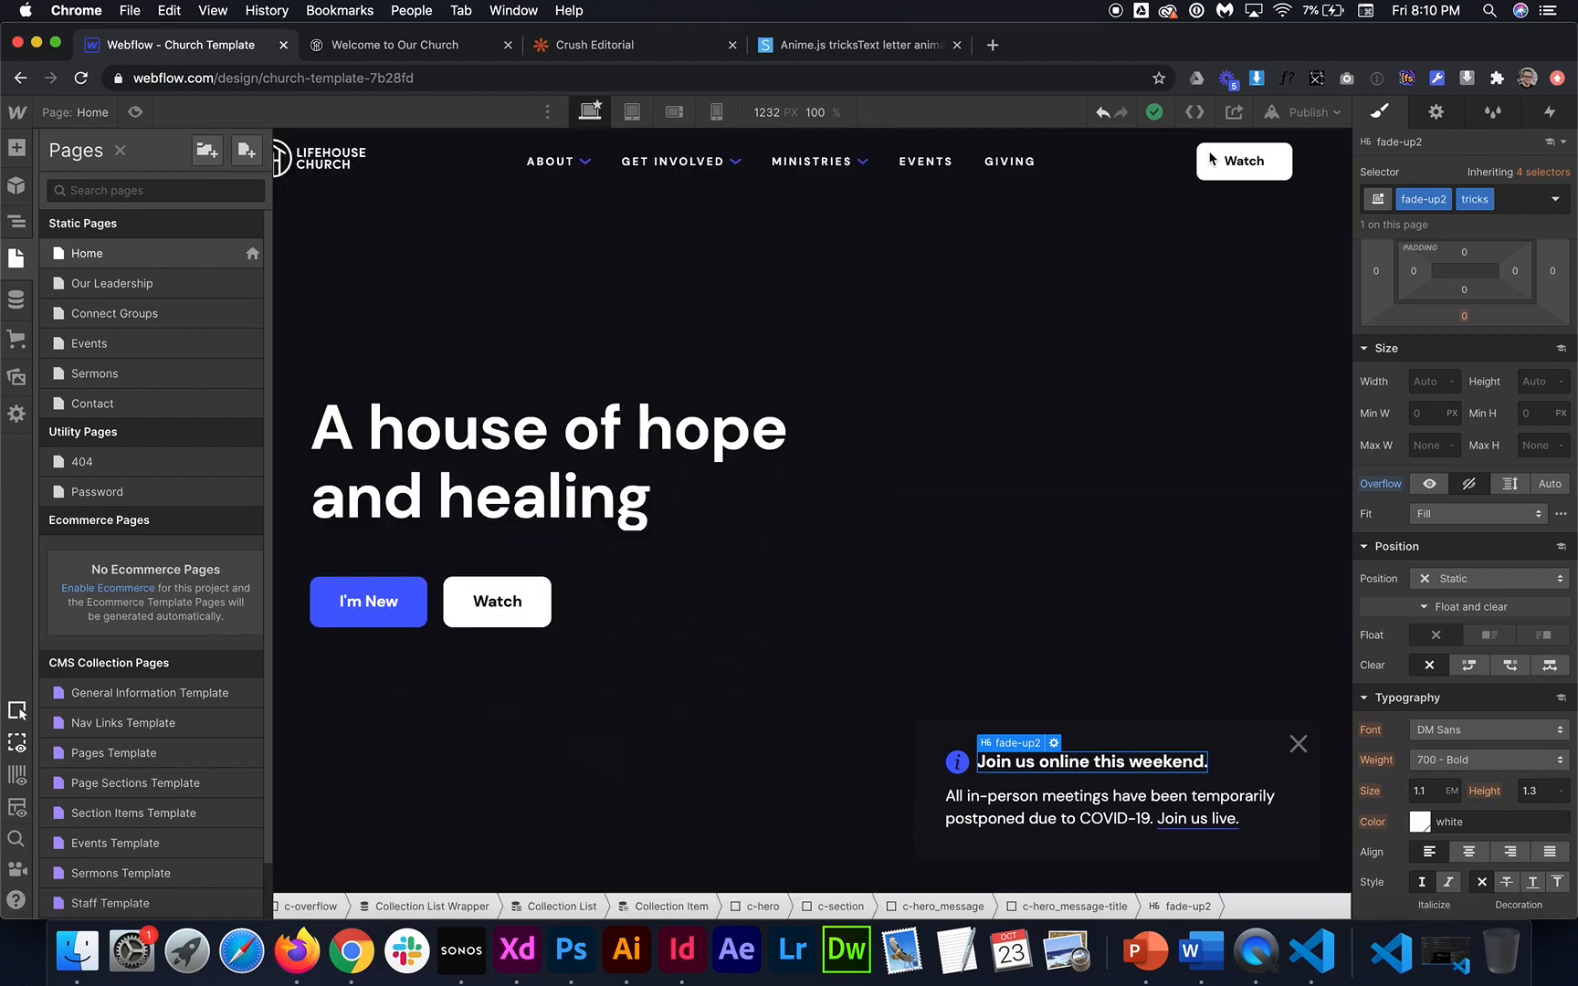
# Publish to the webflow.io domain, test the hover animation live, and return to the designer
pyautogui.click(1306, 111)
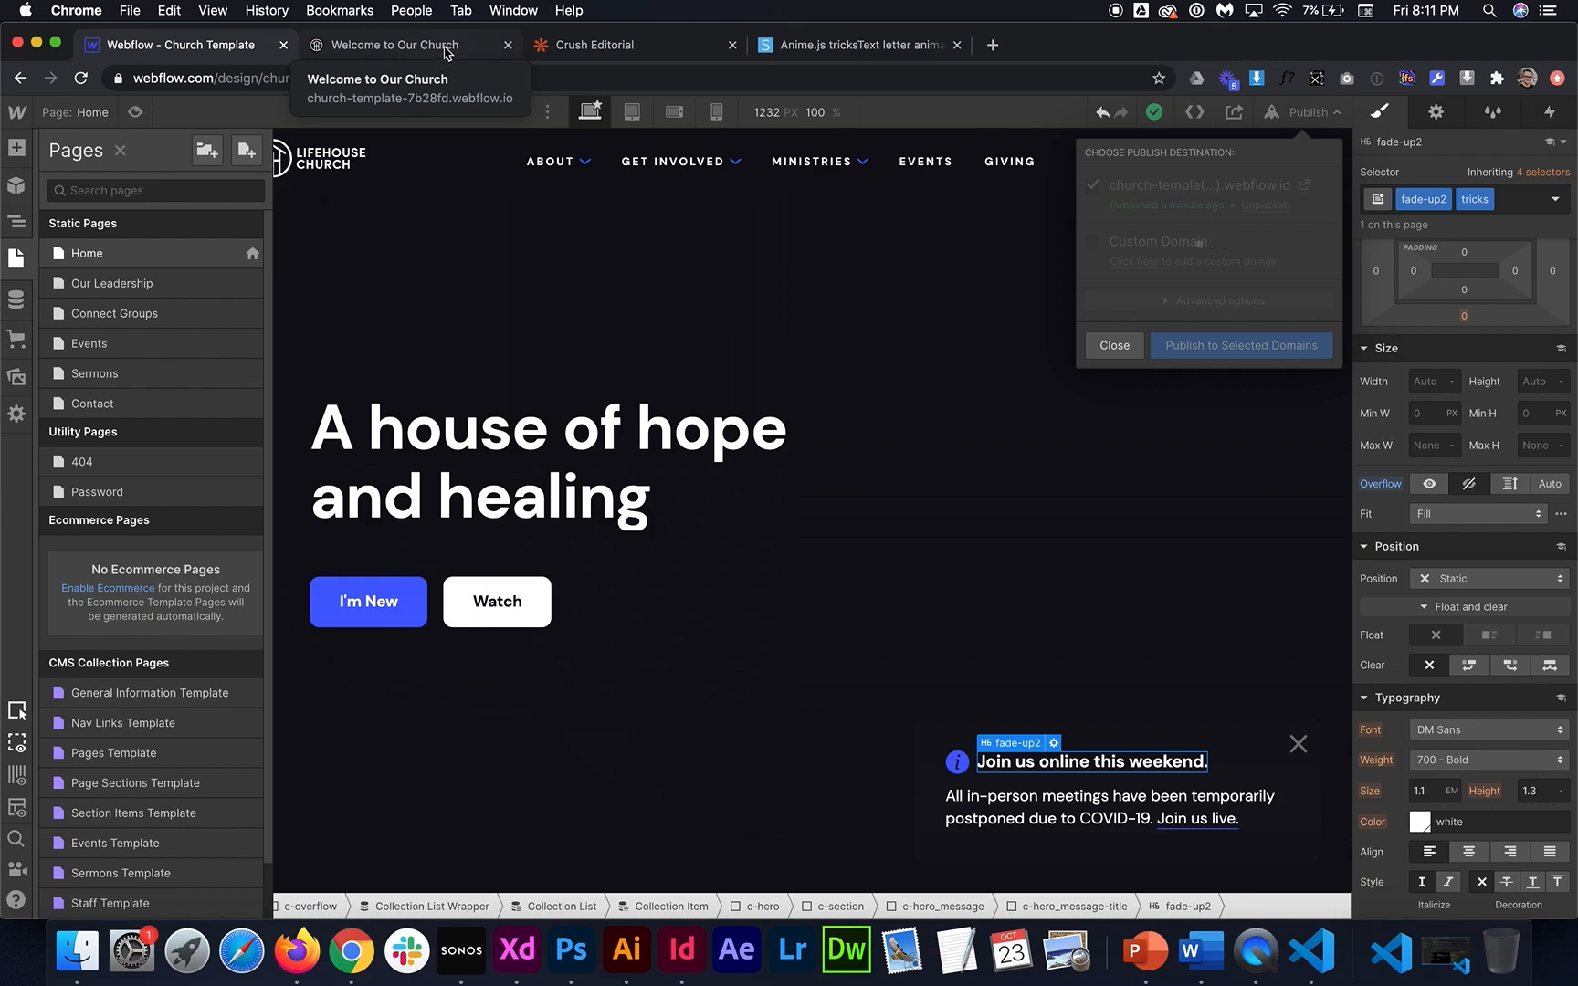
pyautogui.click(1240, 345)
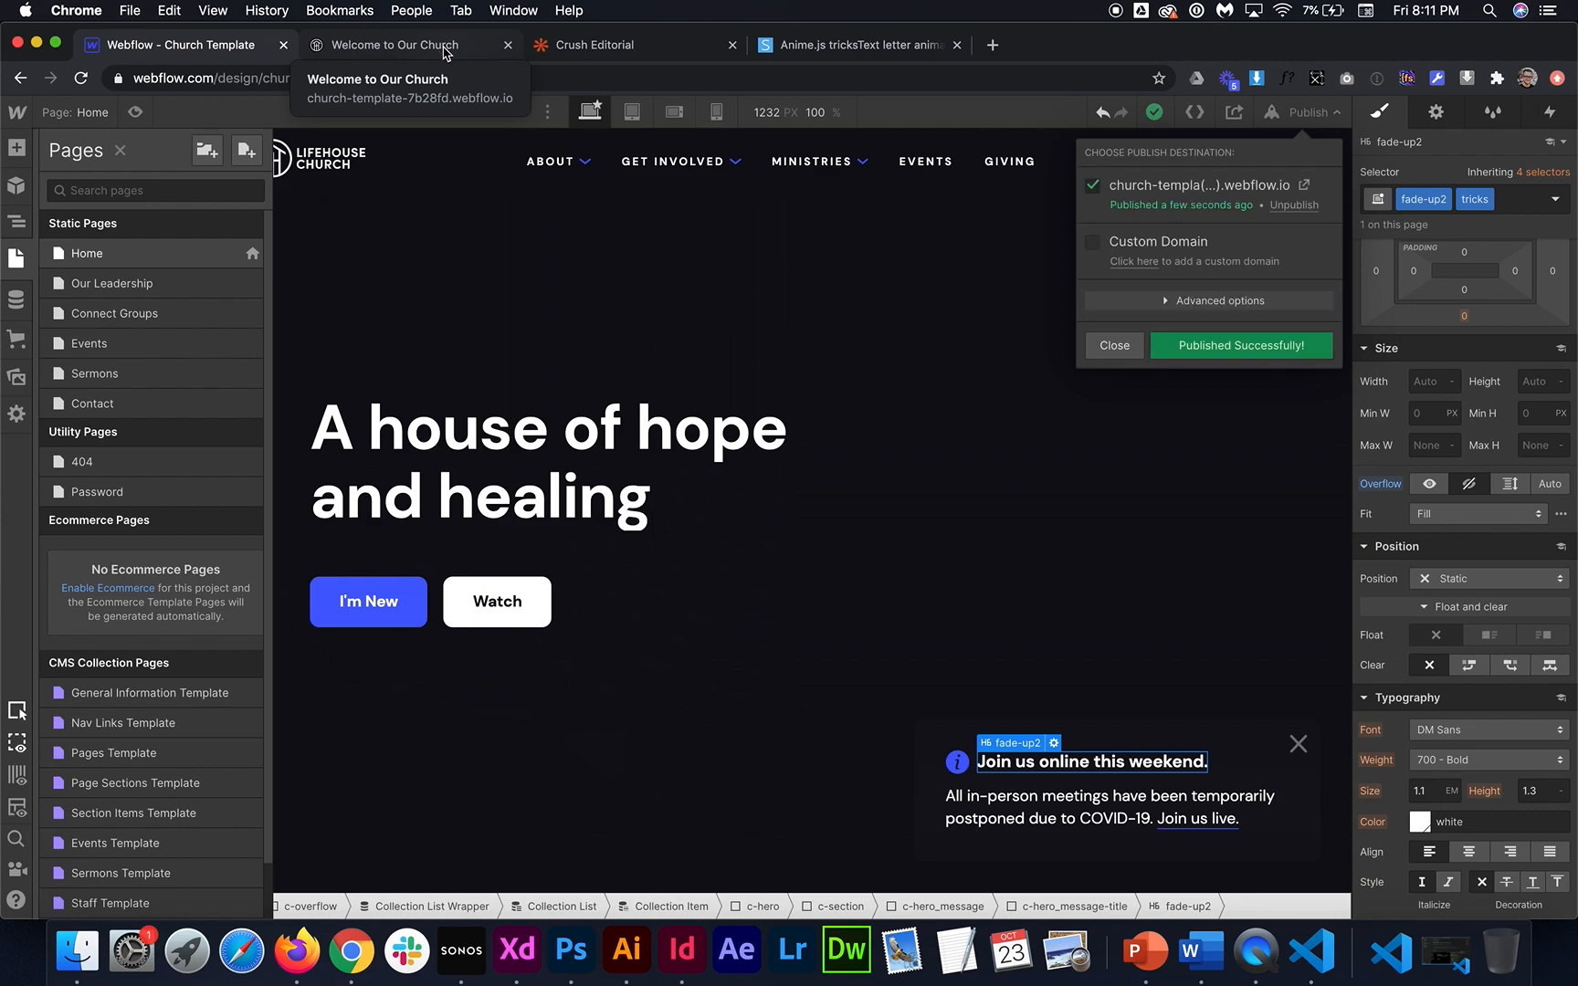
pyautogui.click(402, 44)
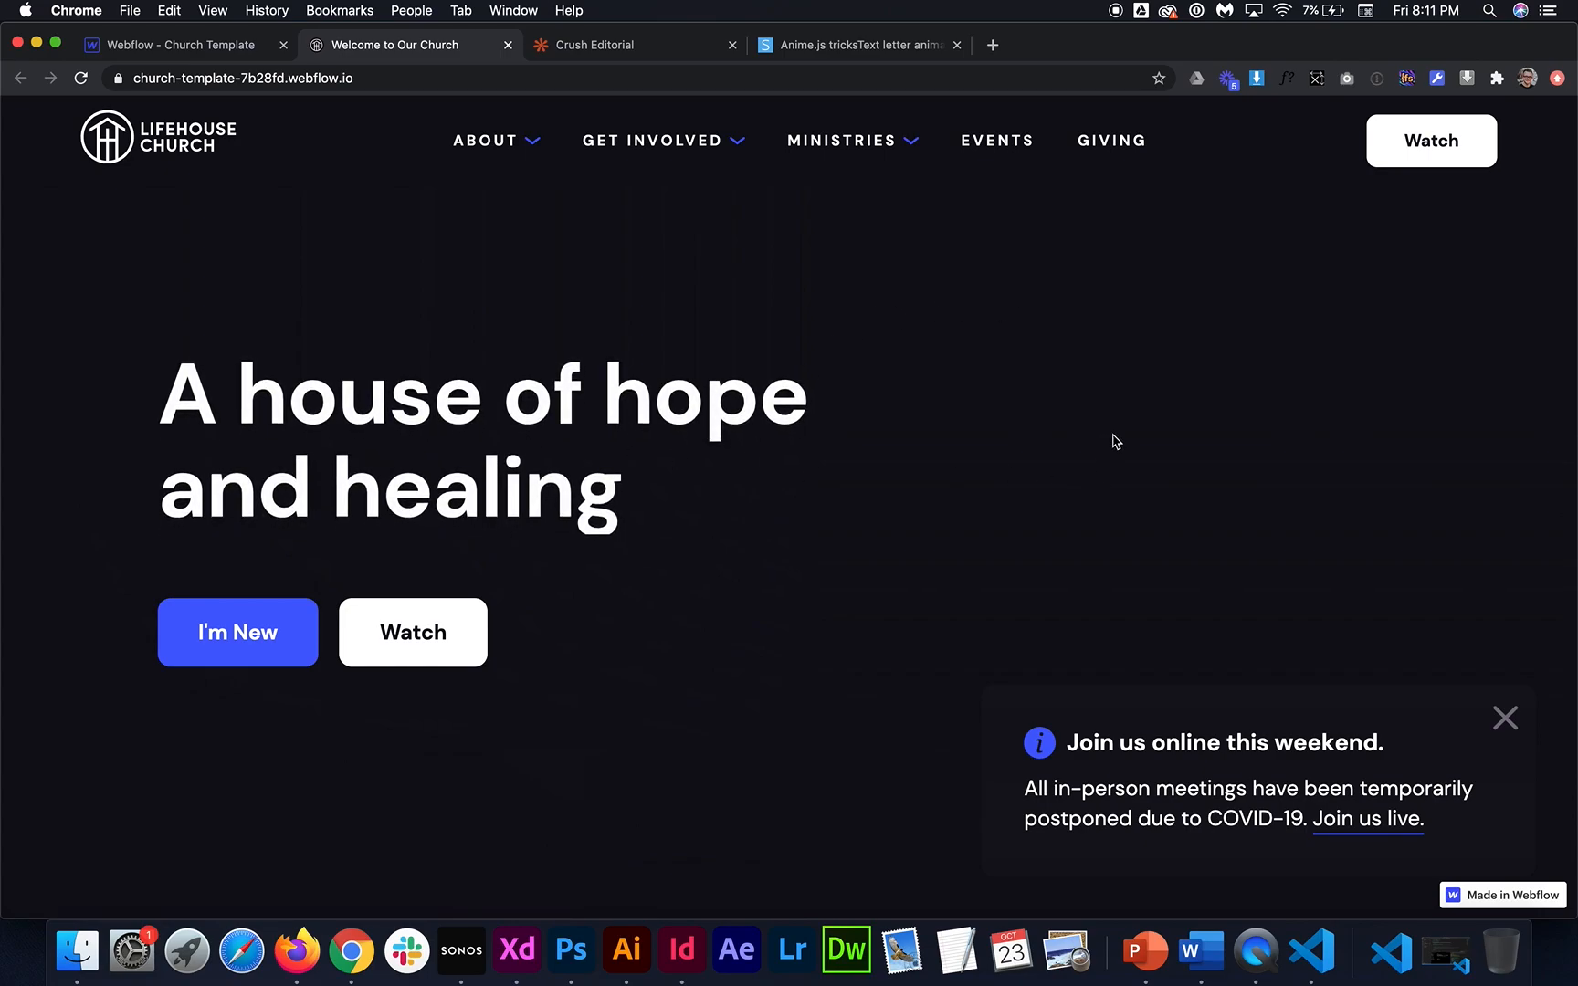
pyautogui.moveTo(1437, 630)
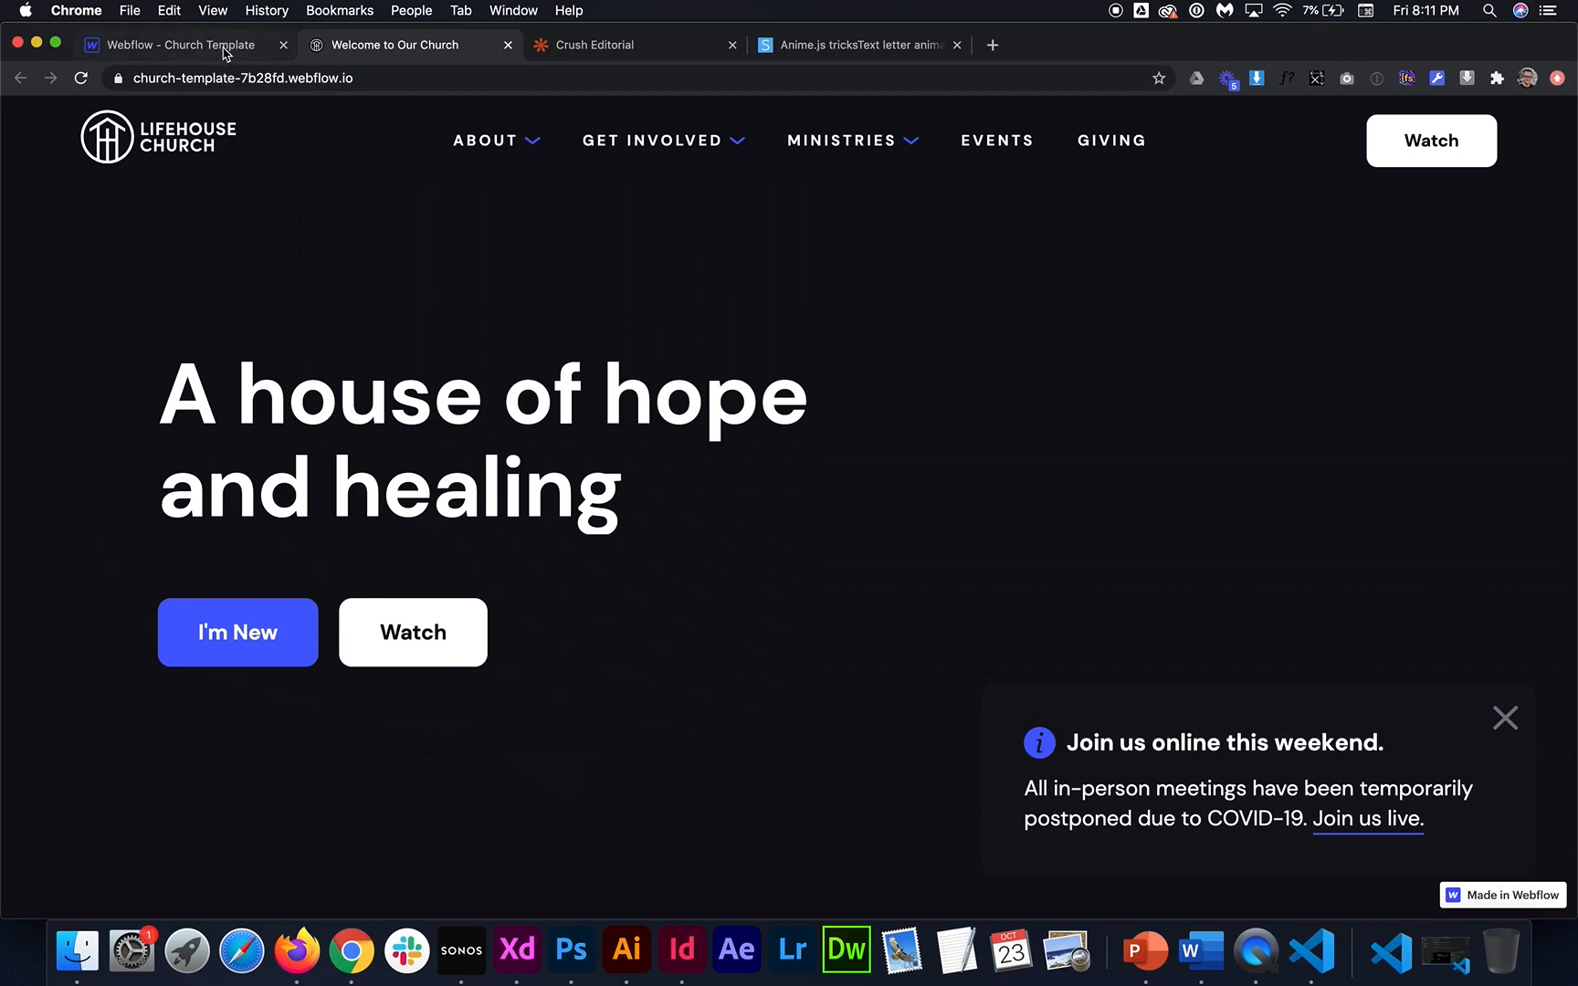
pyautogui.click(172, 44)
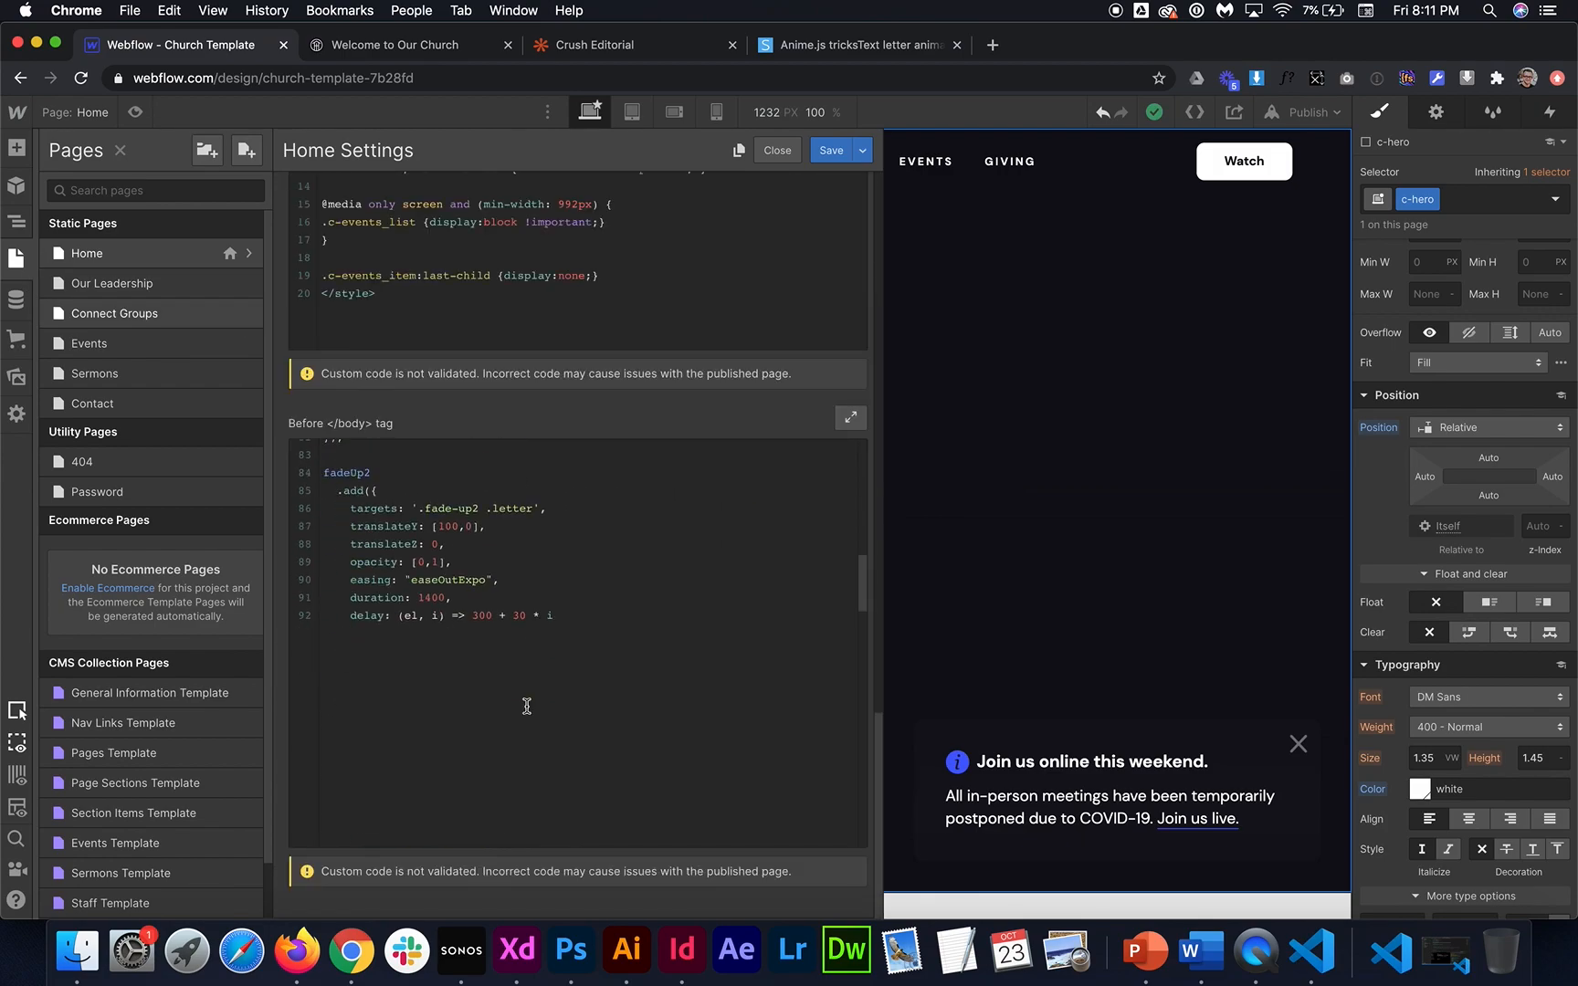
# Copy c-hero_message and select the click handler's your-button-class placeholder to replace it
pyautogui.scroll(-3)
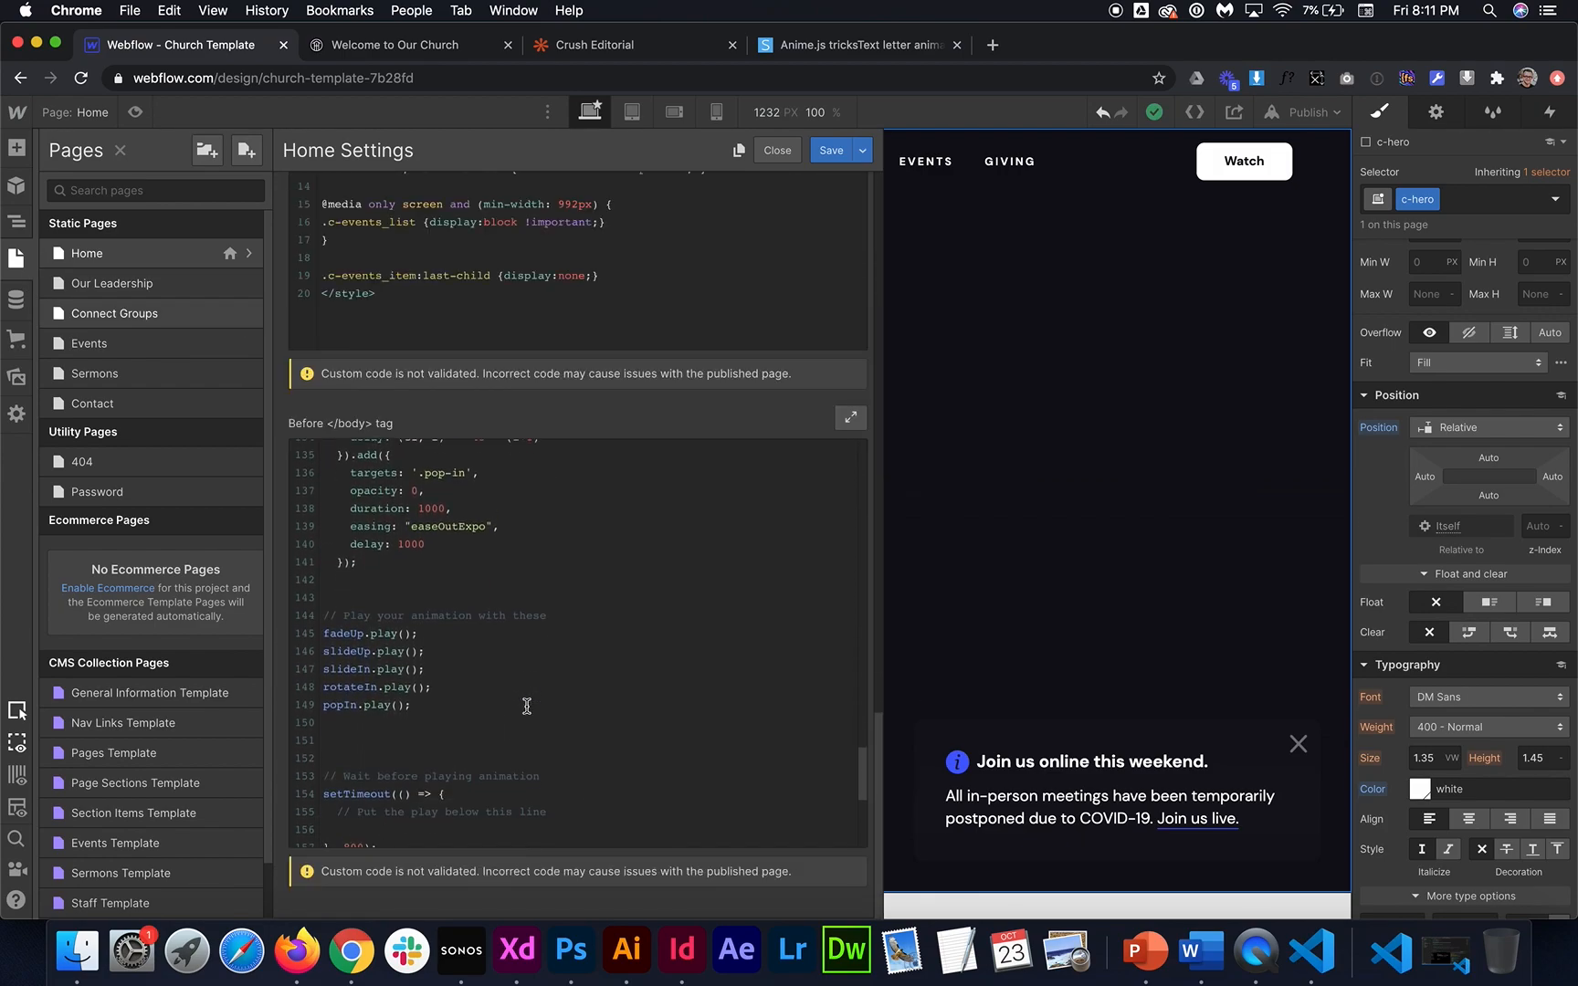
pyautogui.scroll(-3)
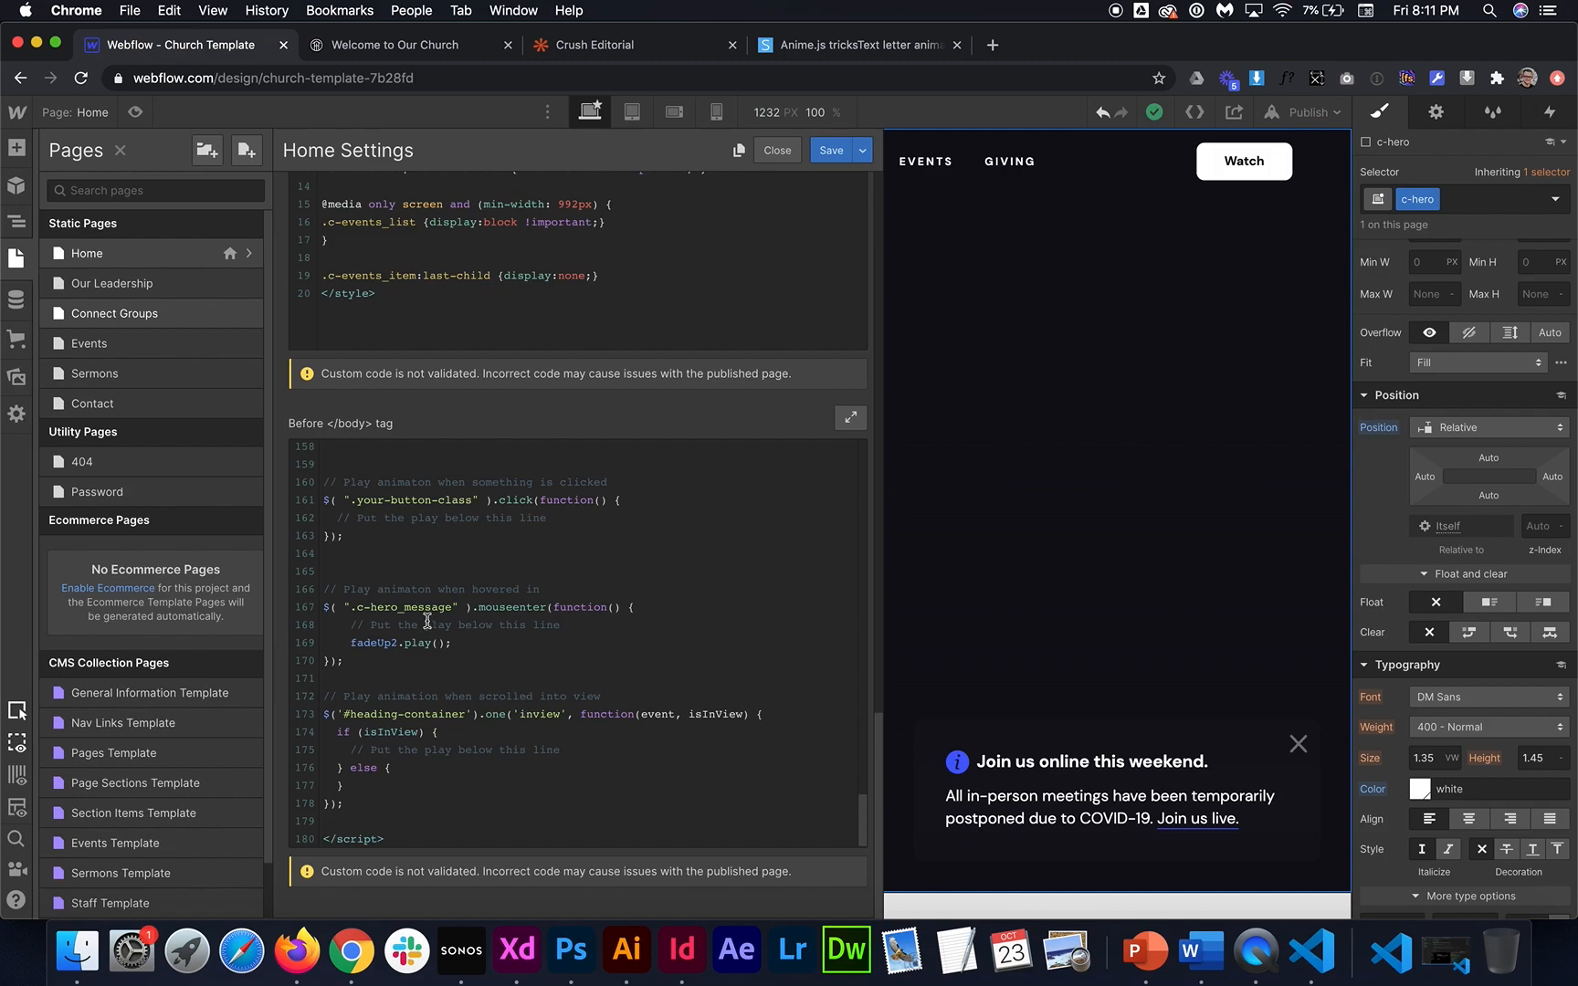
pyautogui.doubleClick(402, 607)
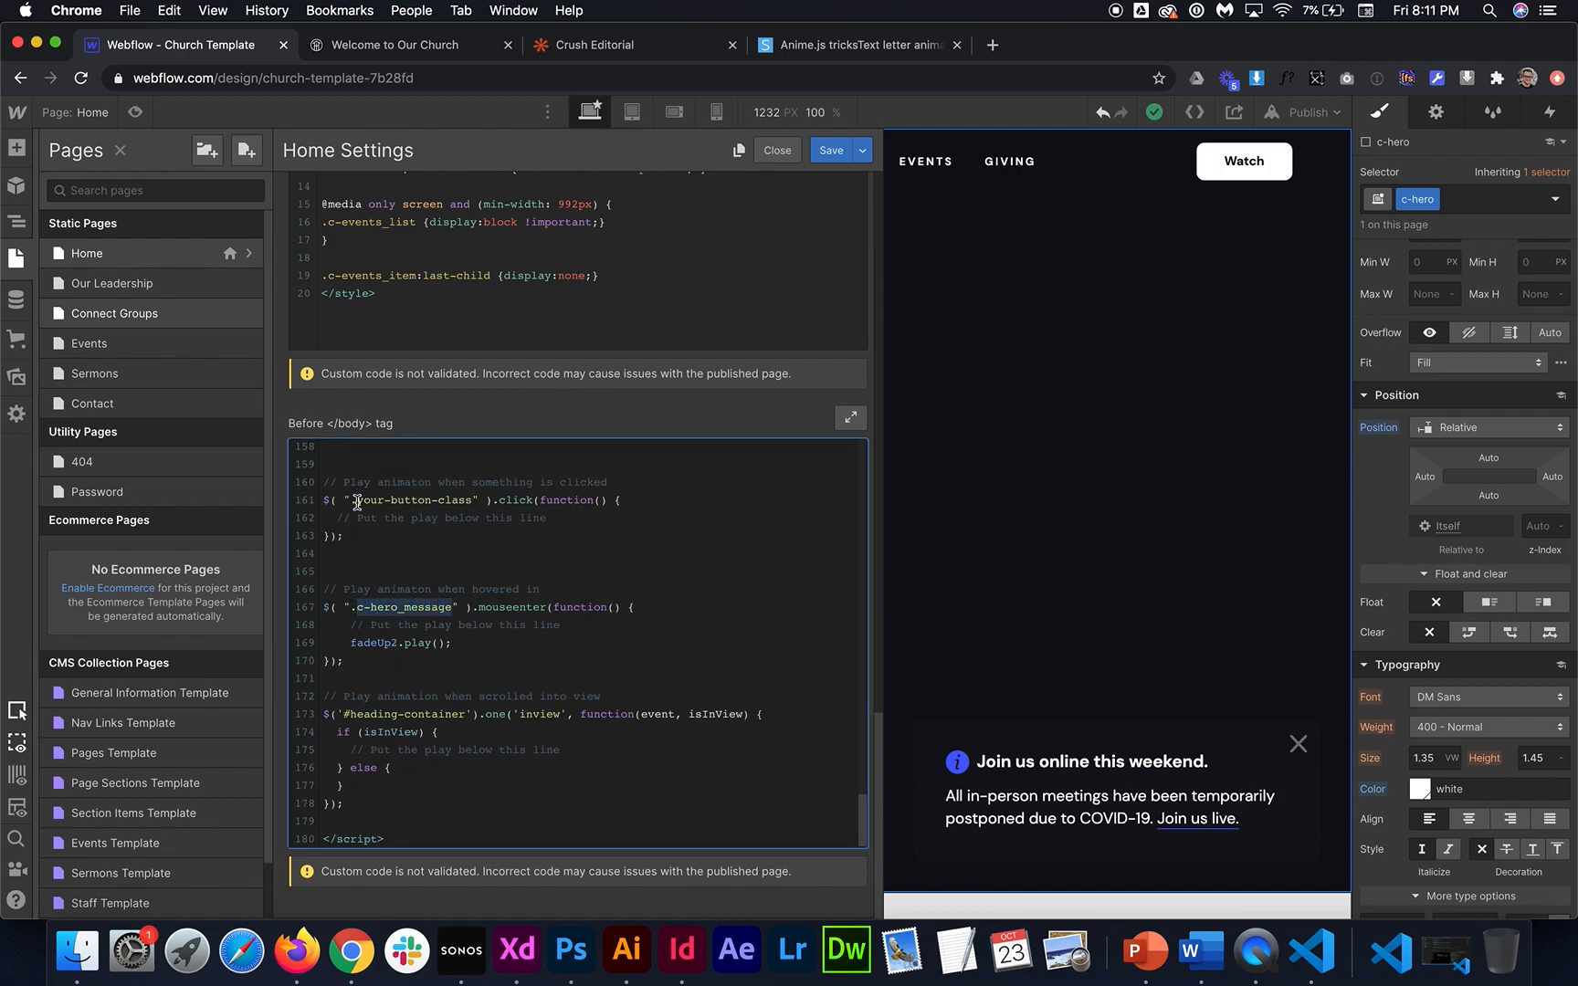
pyautogui.click(362, 500)
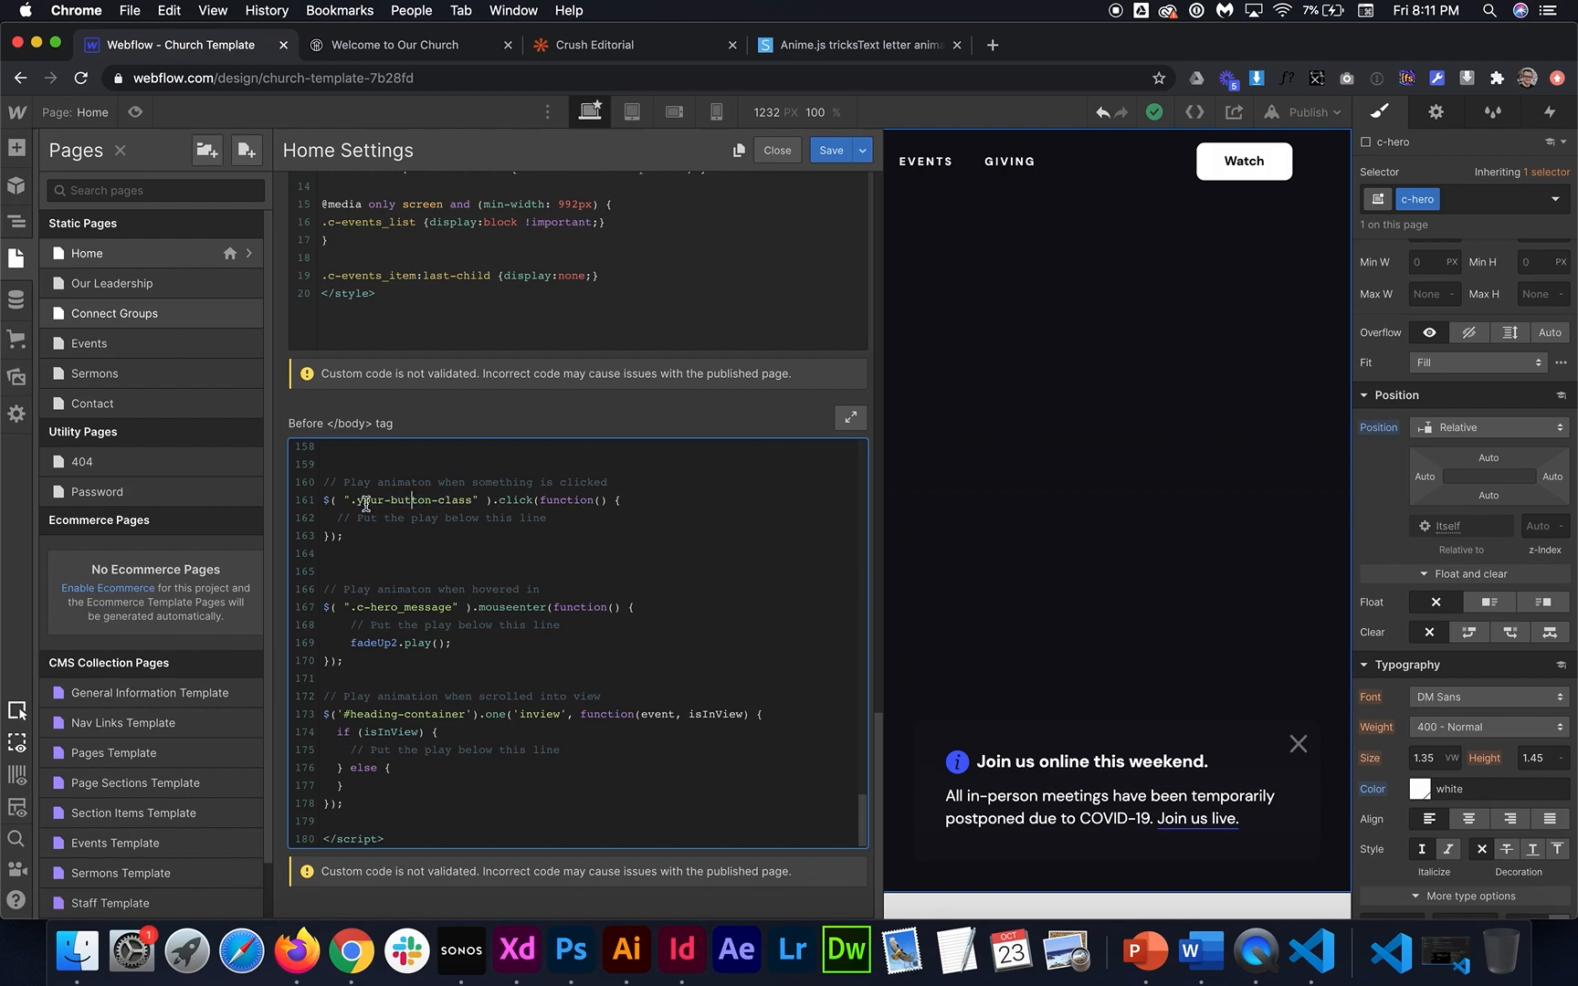
pyautogui.doubleClick(407, 500)
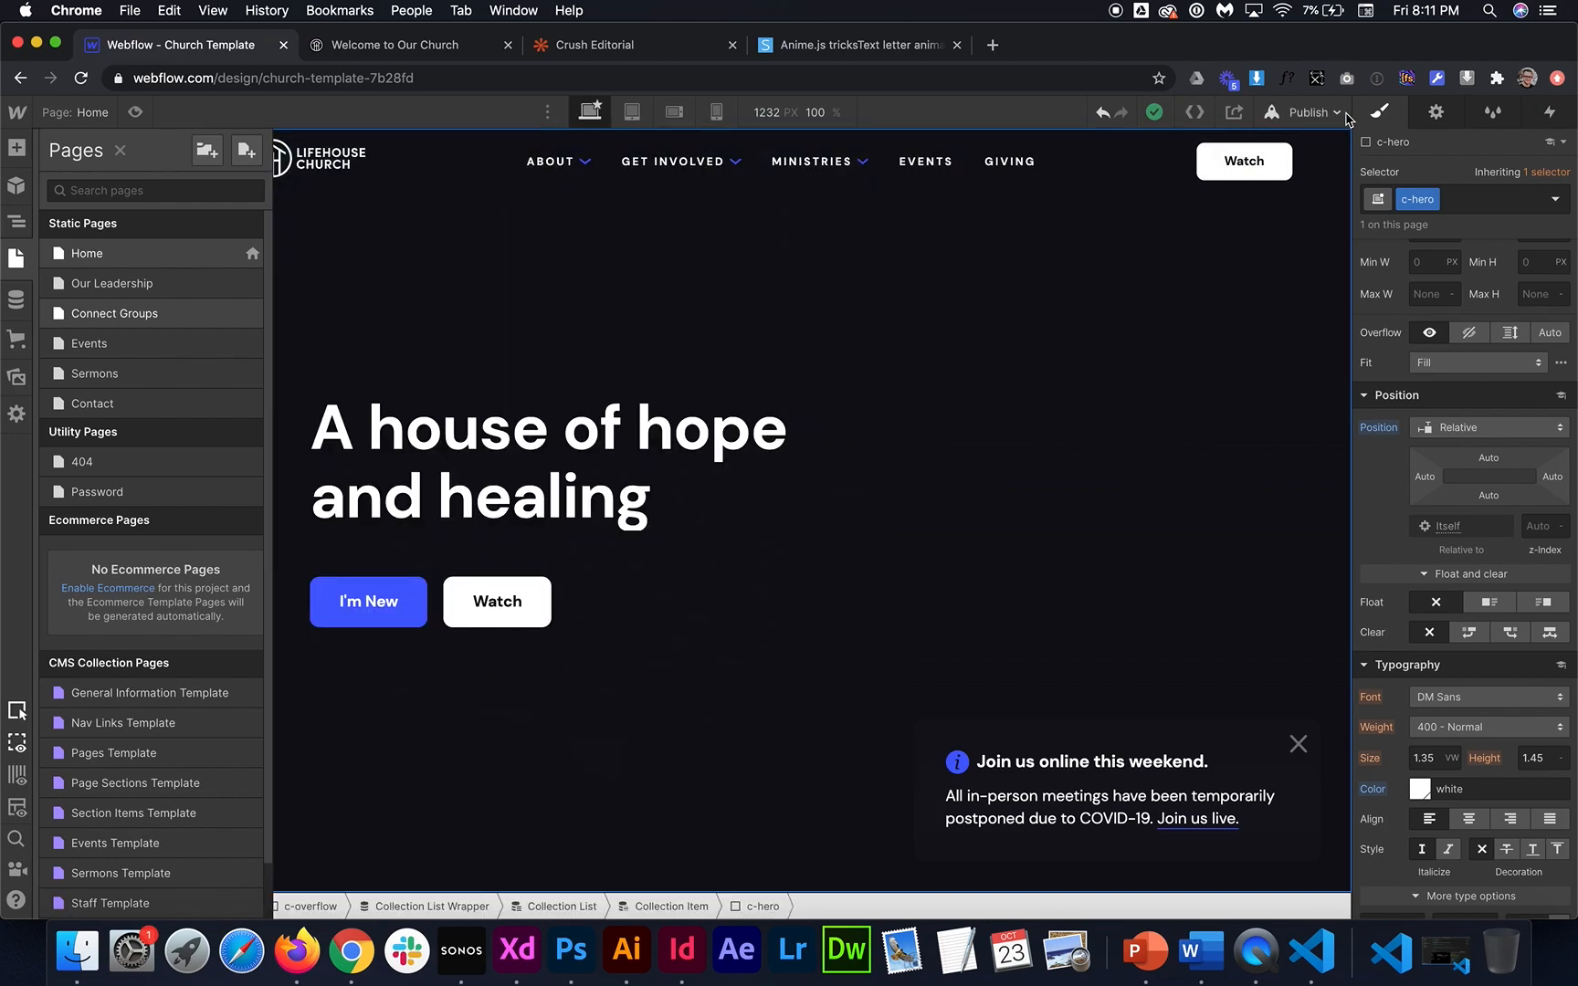
# Republish the site and switch to the live tab to test the click animation
pyautogui.click(1307, 111)
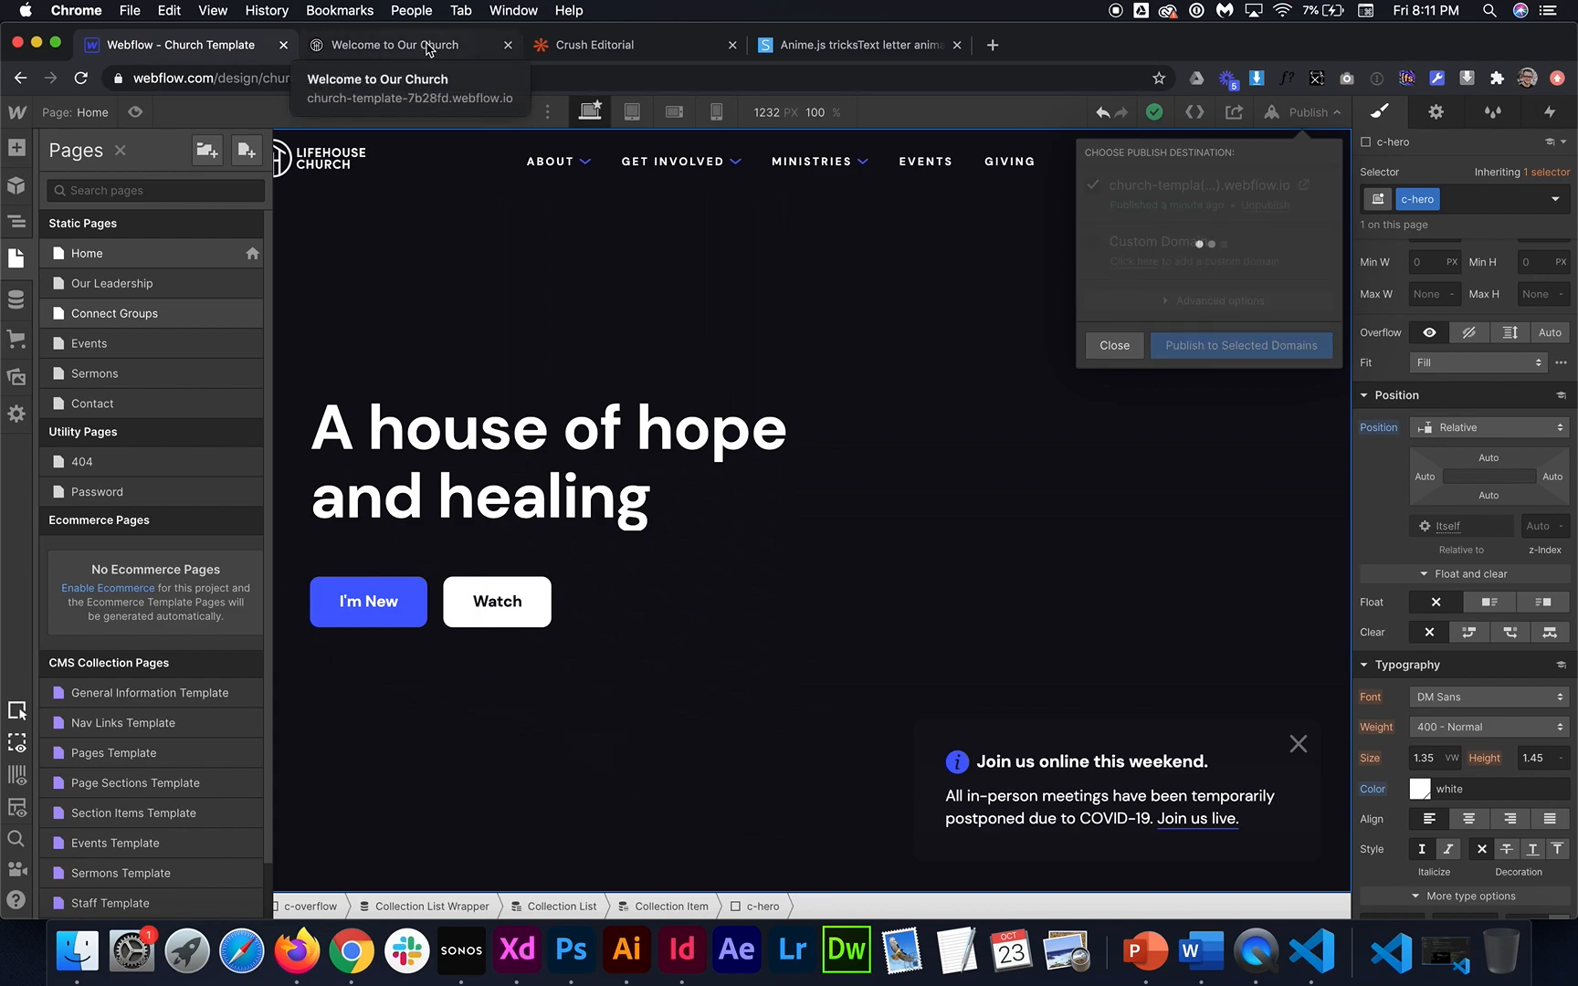
pyautogui.click(407, 44)
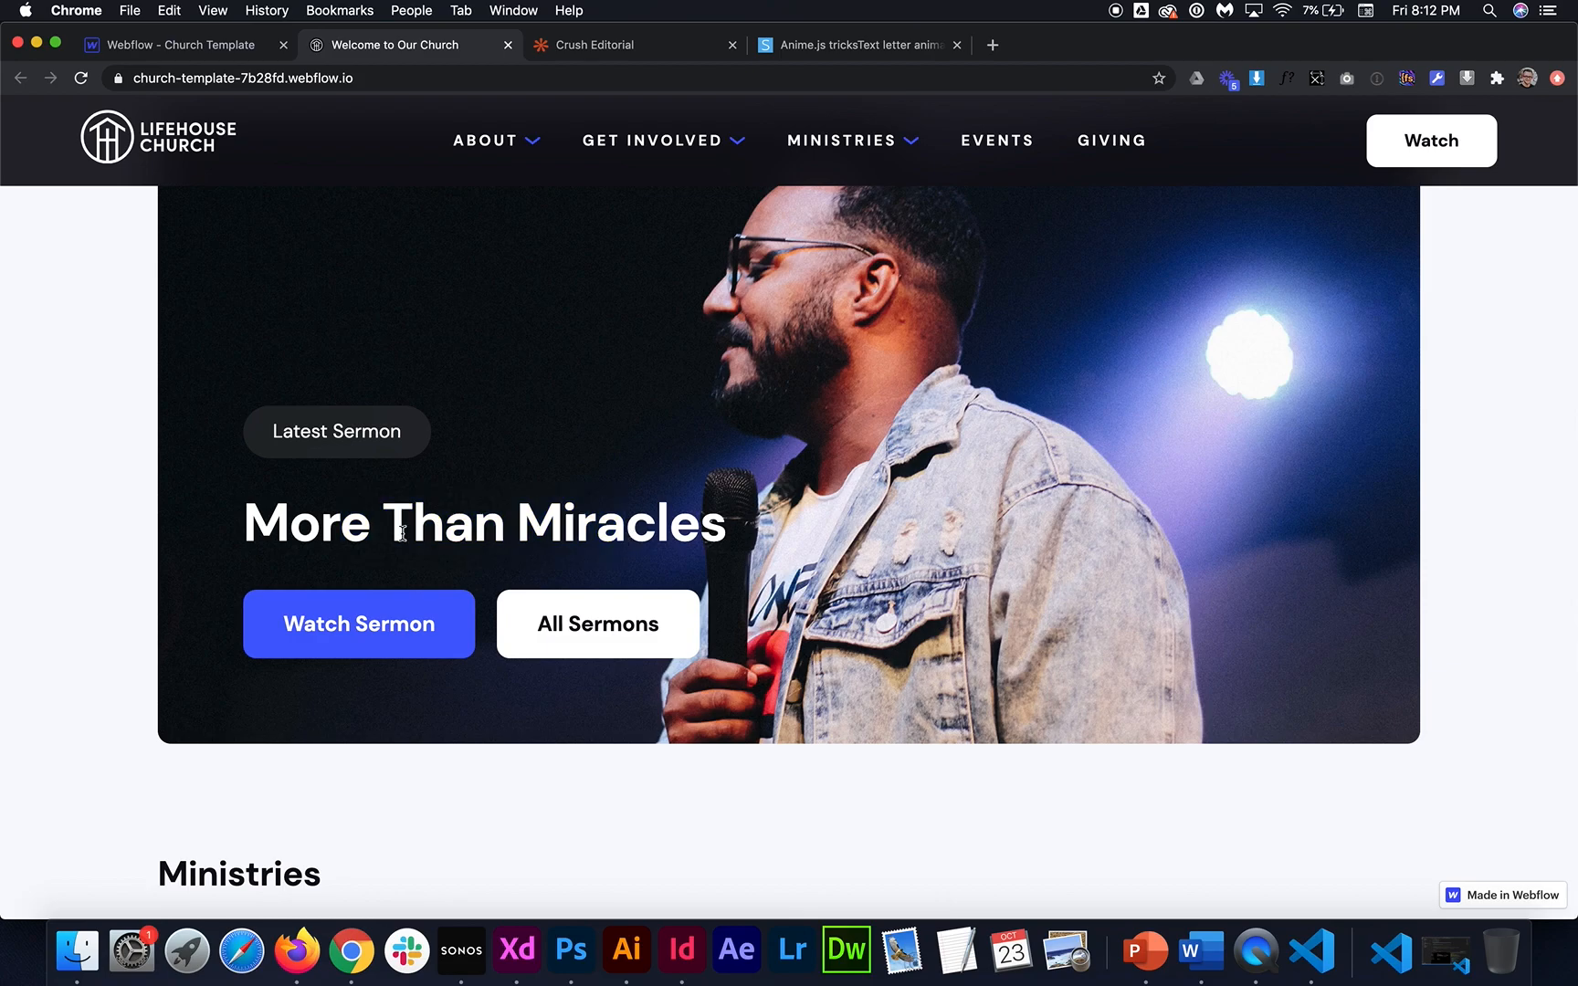
# Back in the designer, select the Div Block wrapping c-sermon_title and give it ID text-container
pyautogui.click(175, 44)
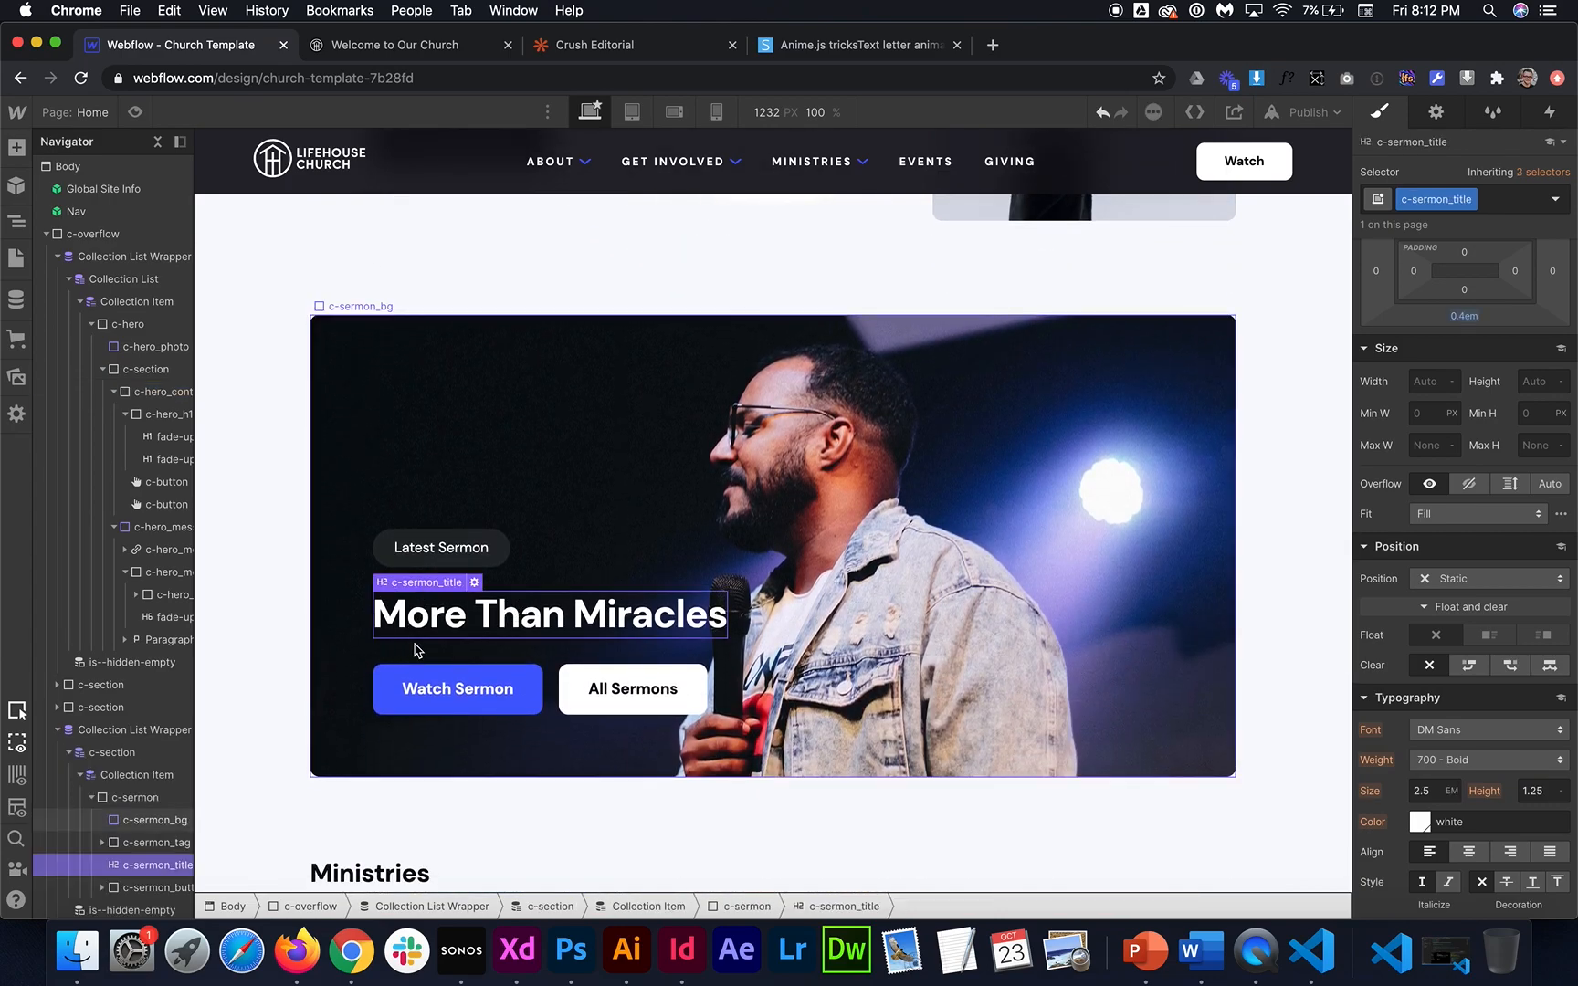
pyautogui.moveTo(552, 669)
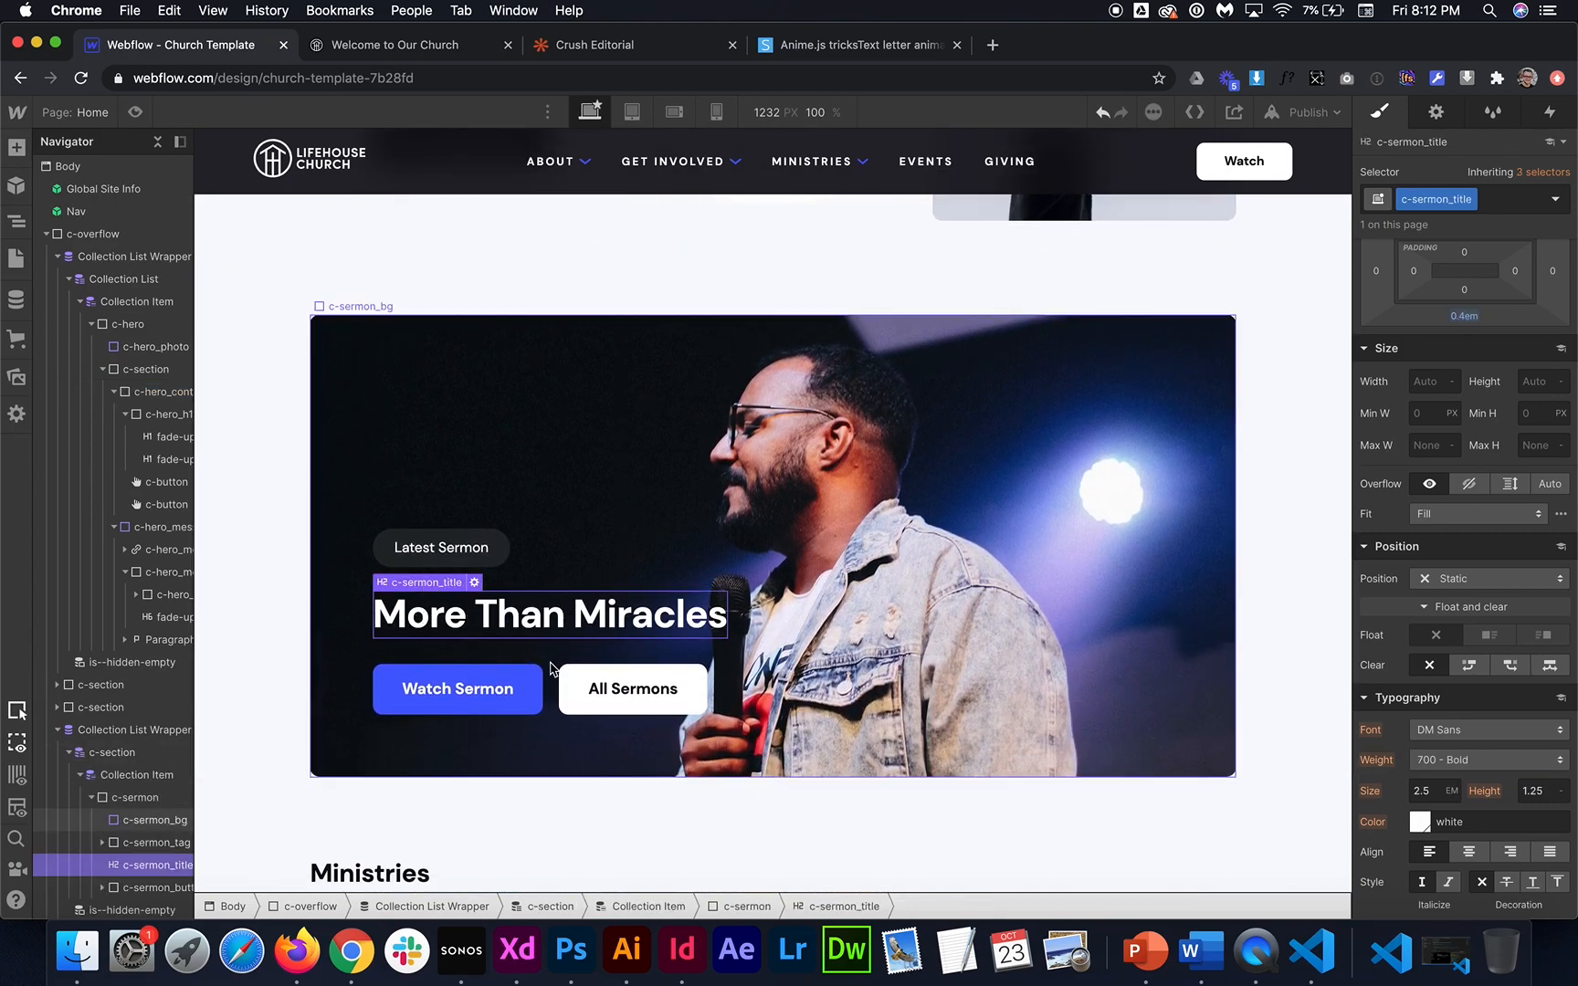
pyautogui.click(17, 146)
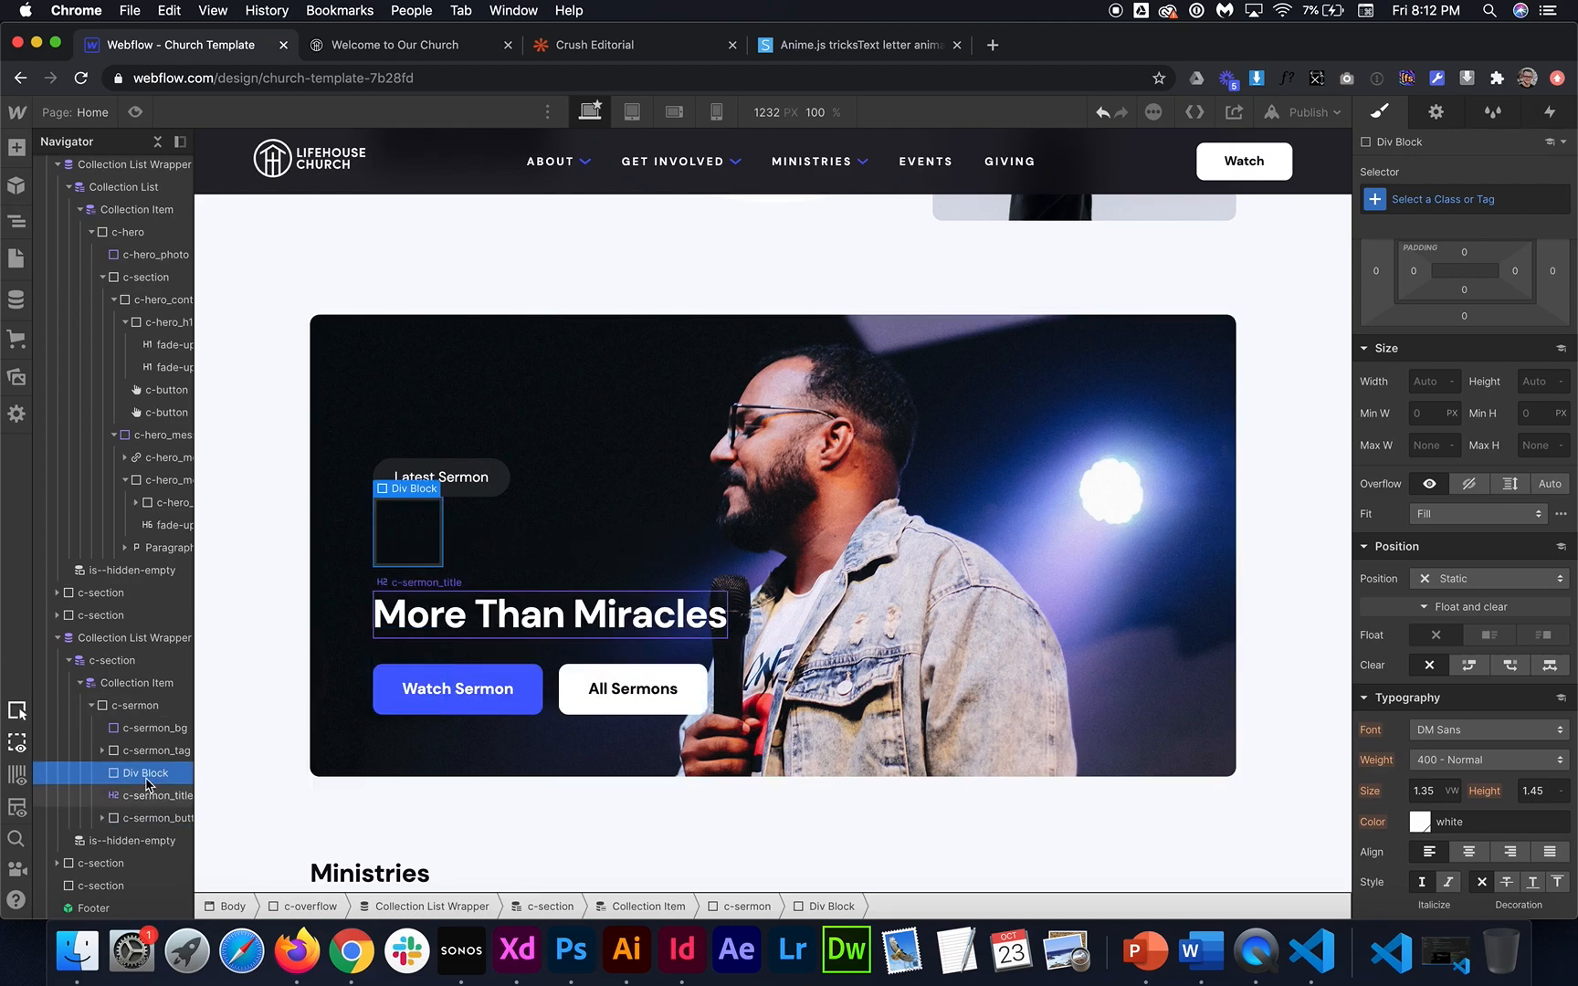
pyautogui.click(164, 794)
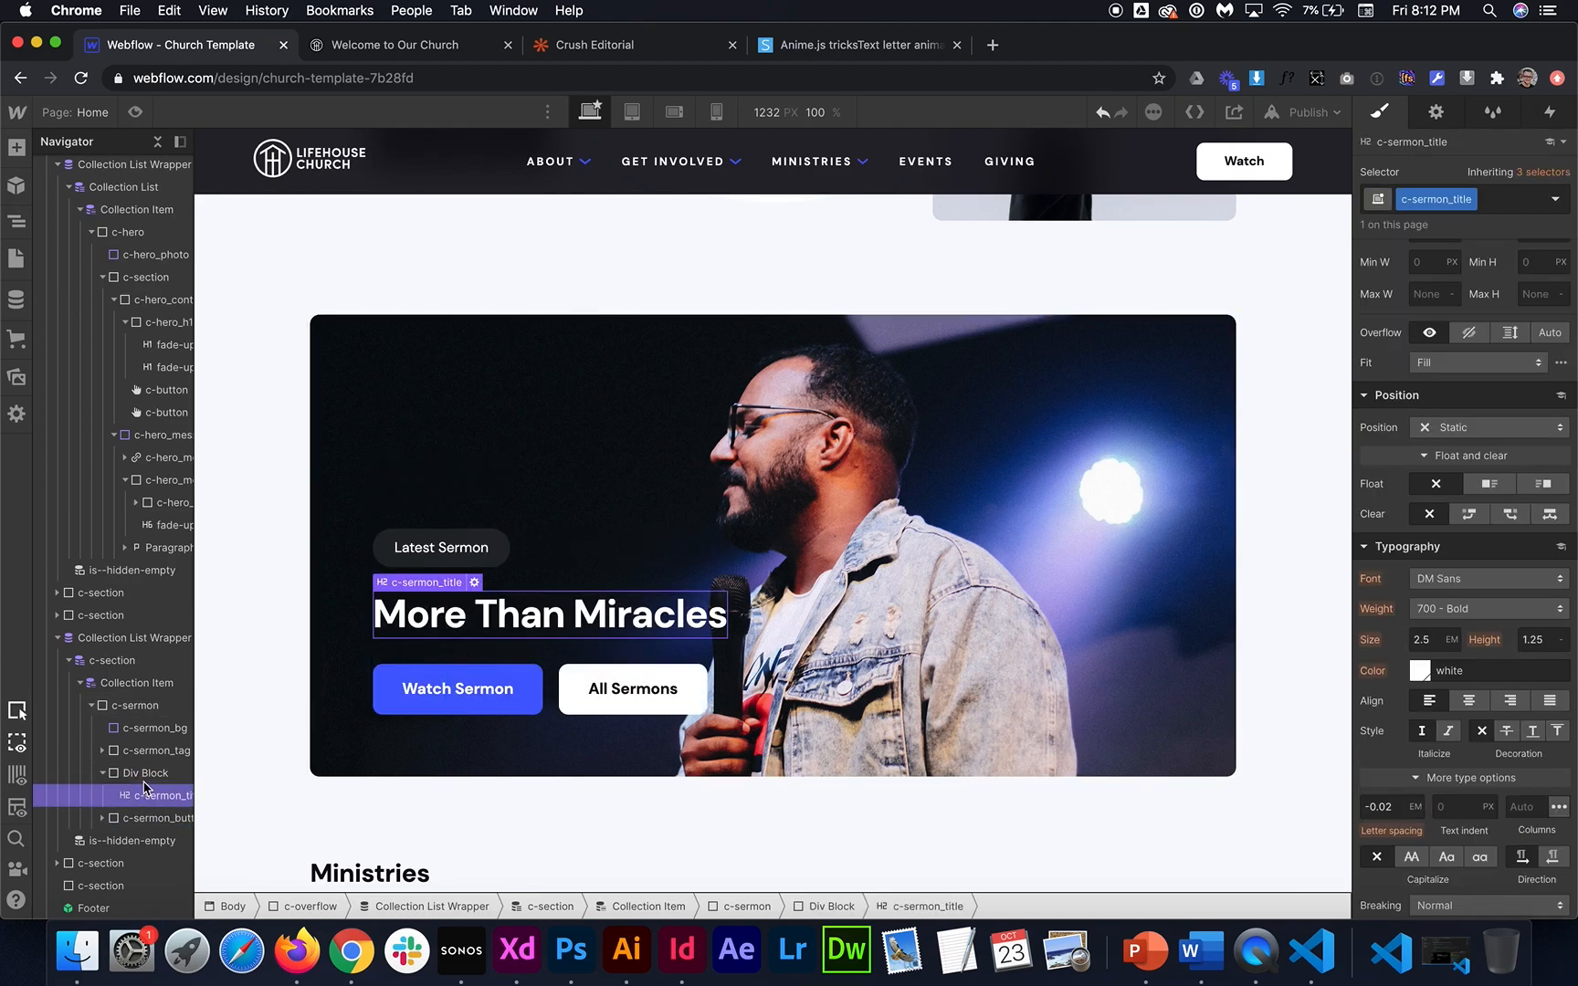
pyautogui.click(146, 773)
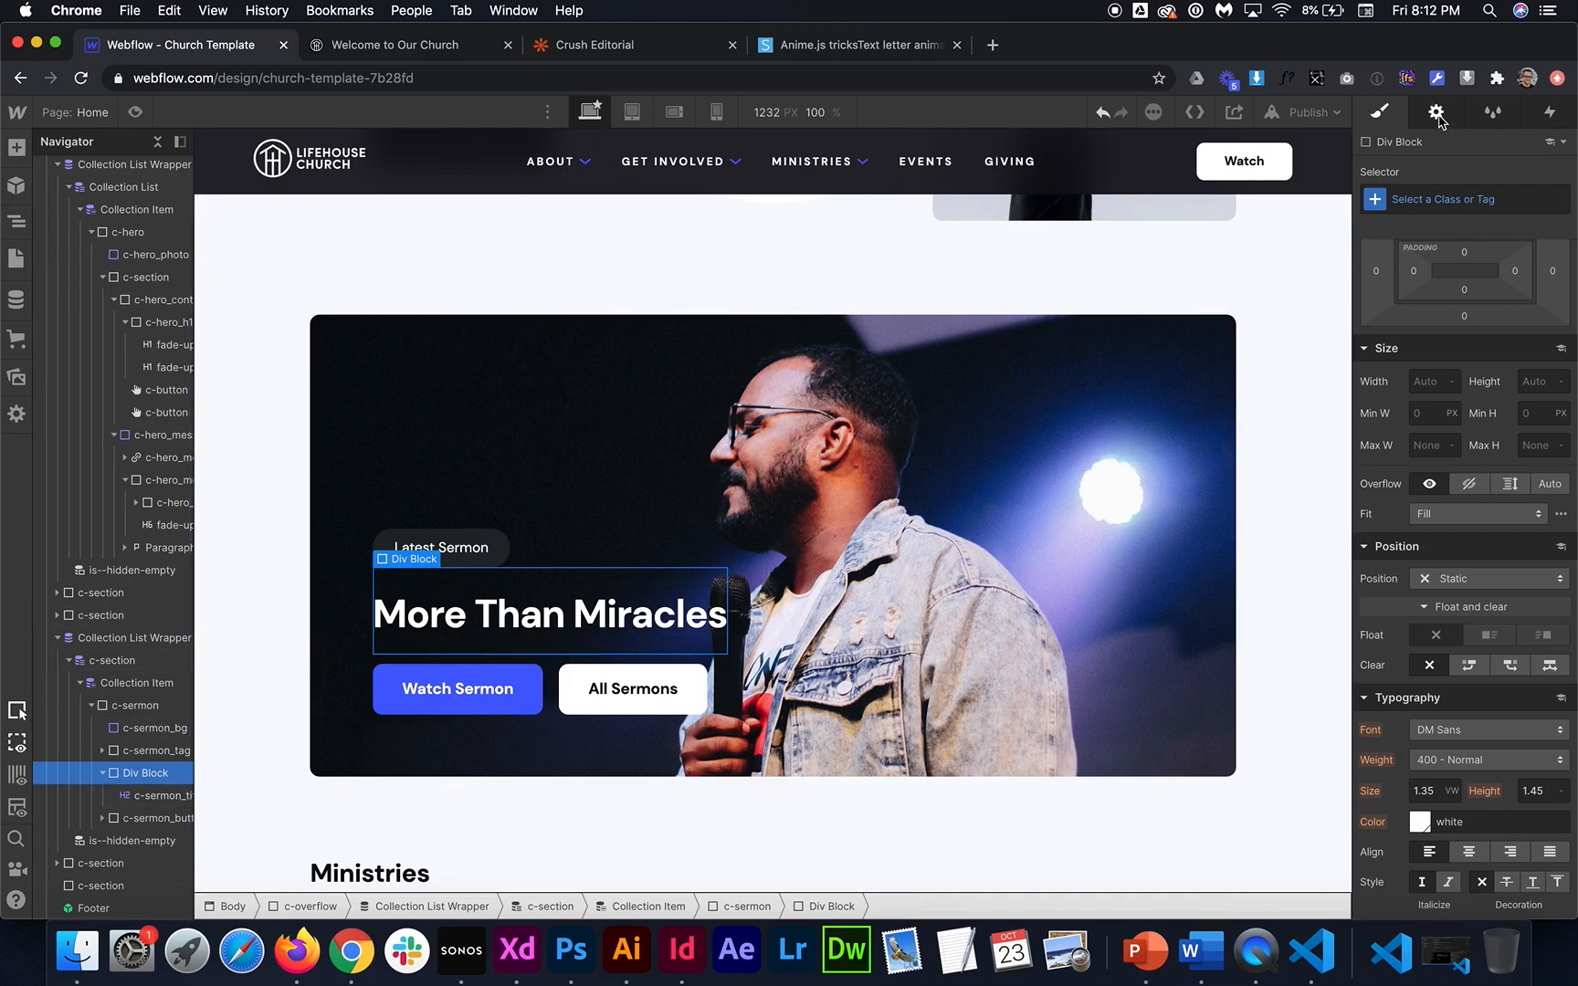
pyautogui.click(1436, 111)
pyautogui.write('text-container')
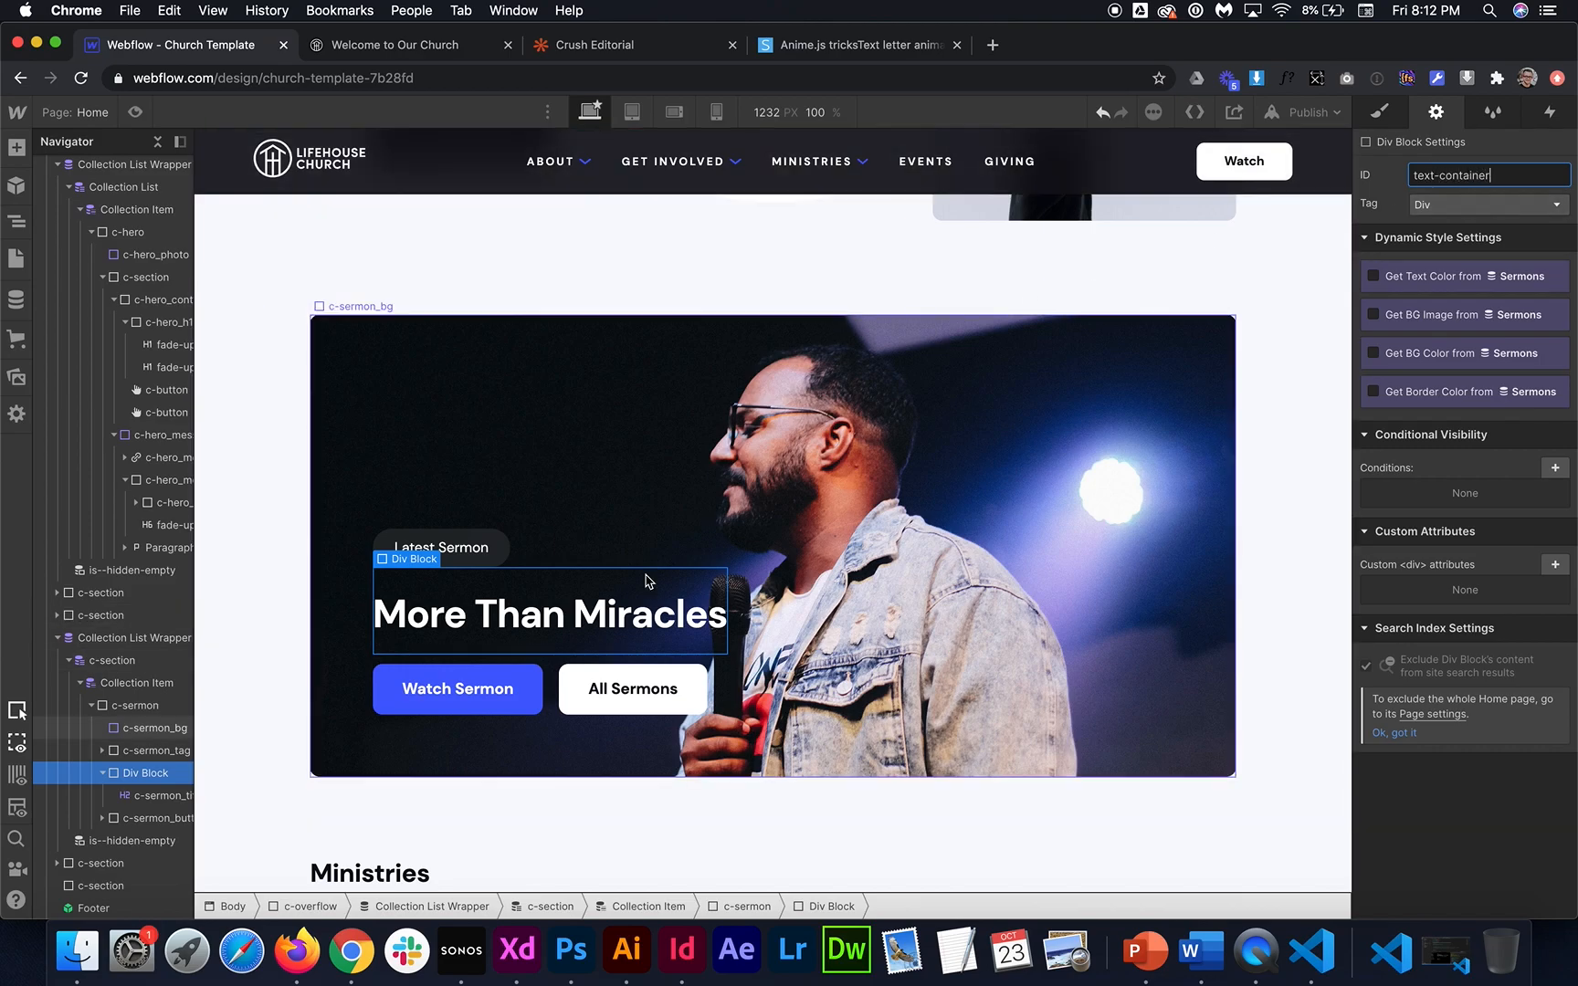
pyautogui.moveTo(1129, 412)
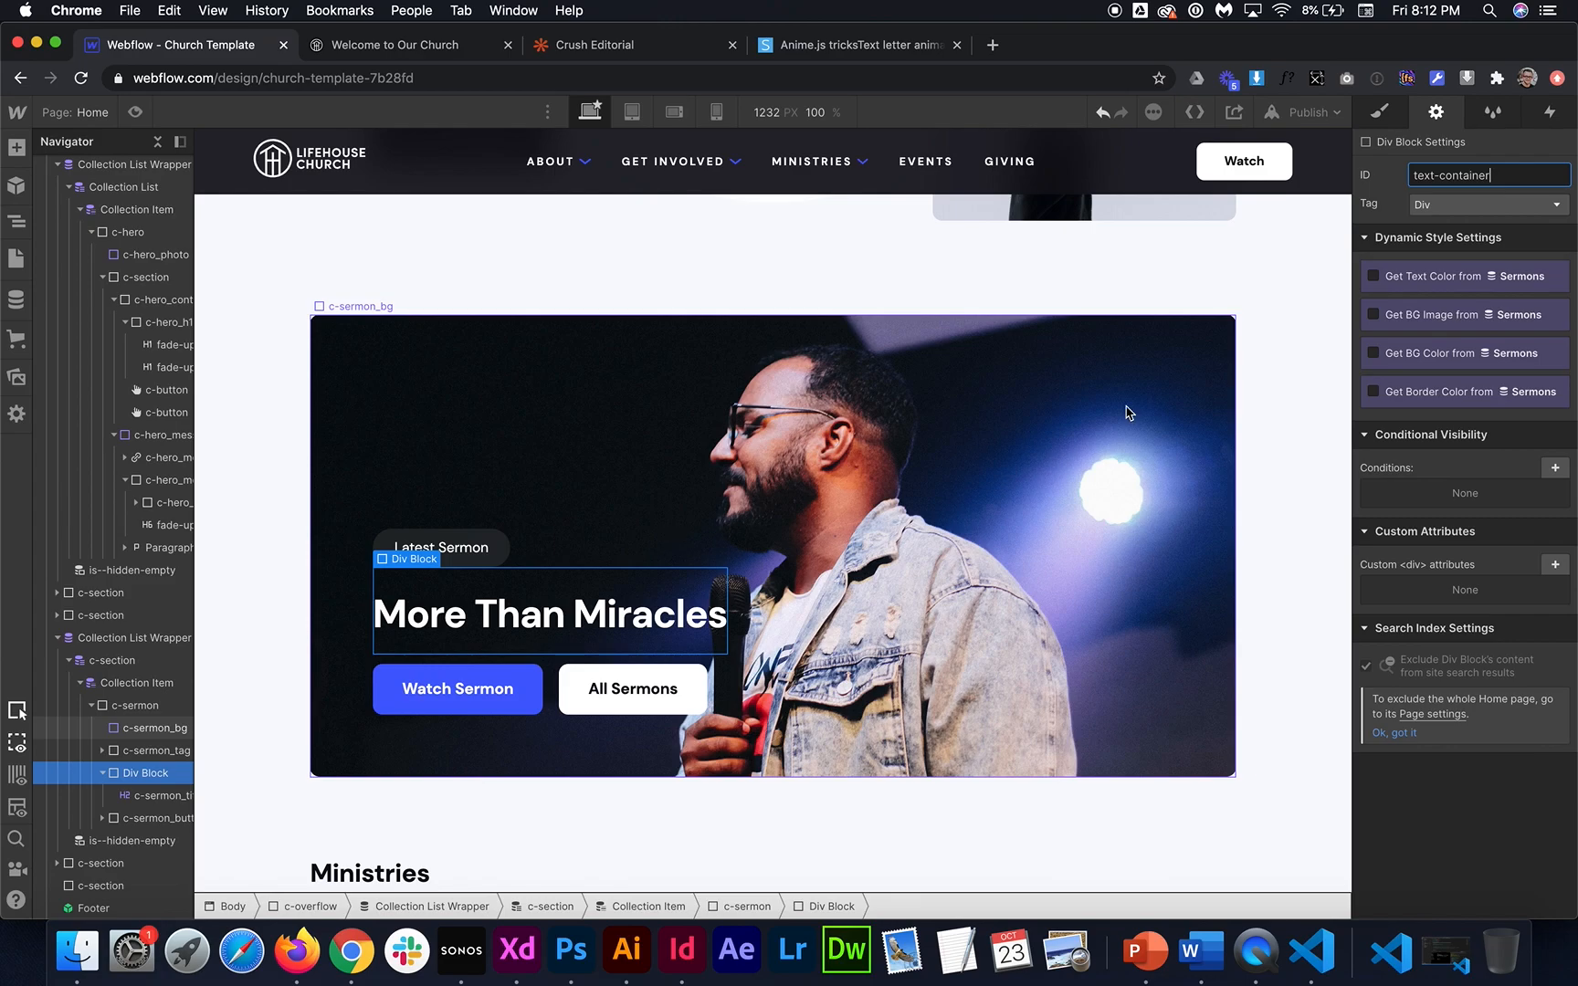
# Select the sermon title heading and reach the Home page's settings for its code
pyautogui.scroll(-3)
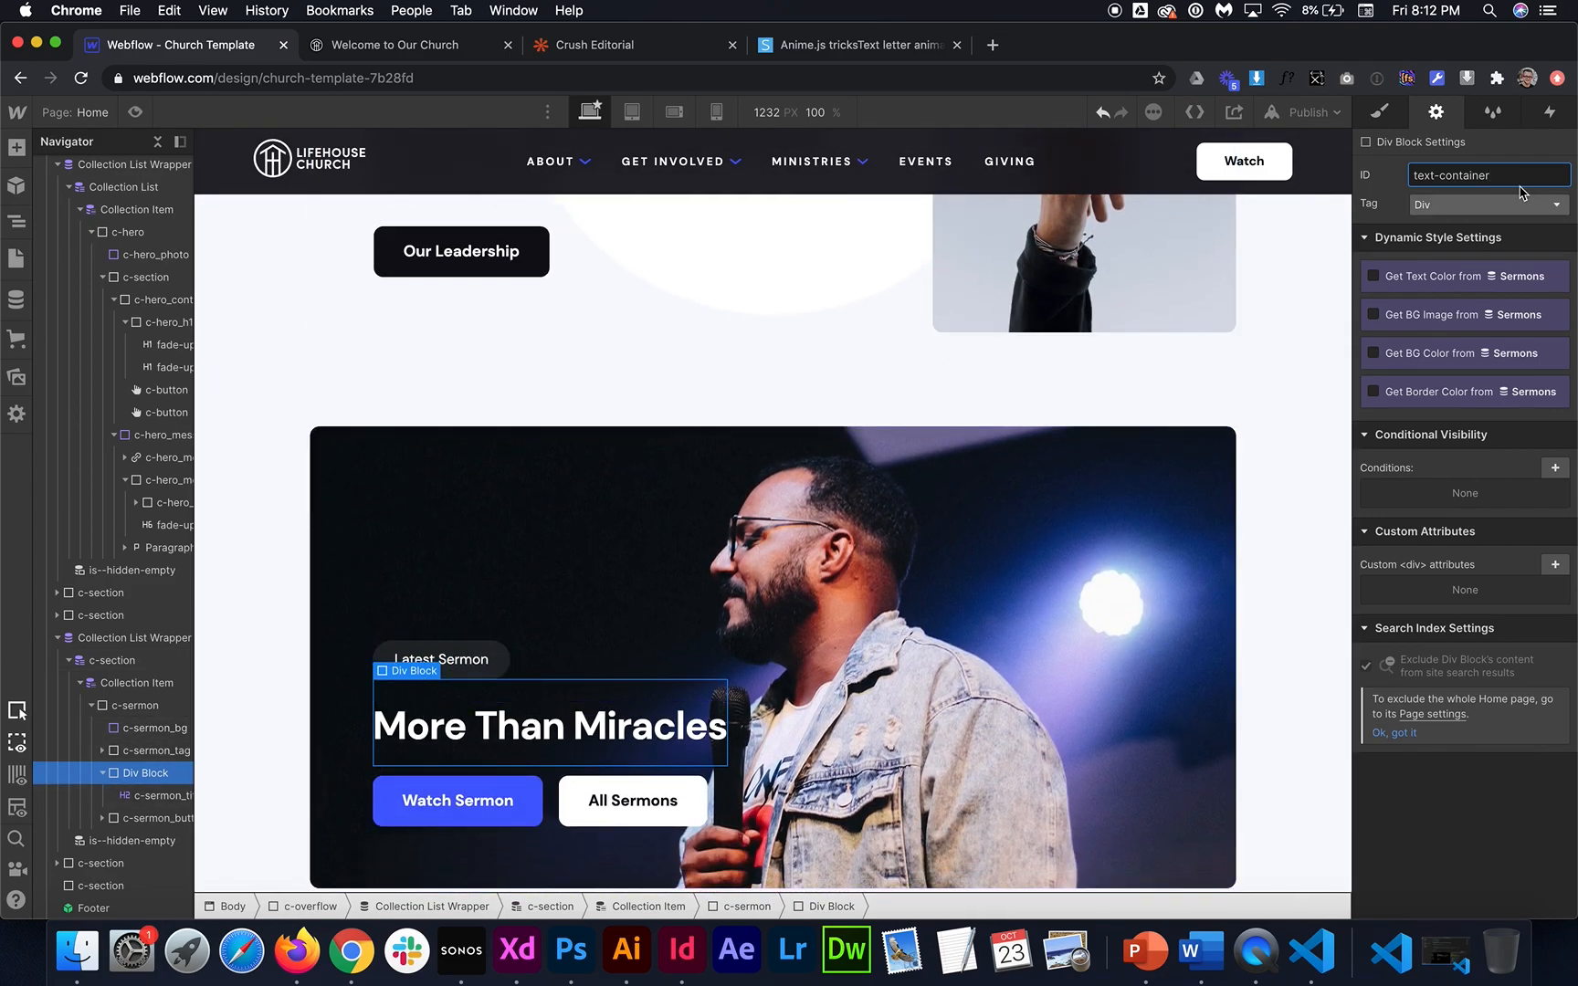
pyautogui.click(550, 725)
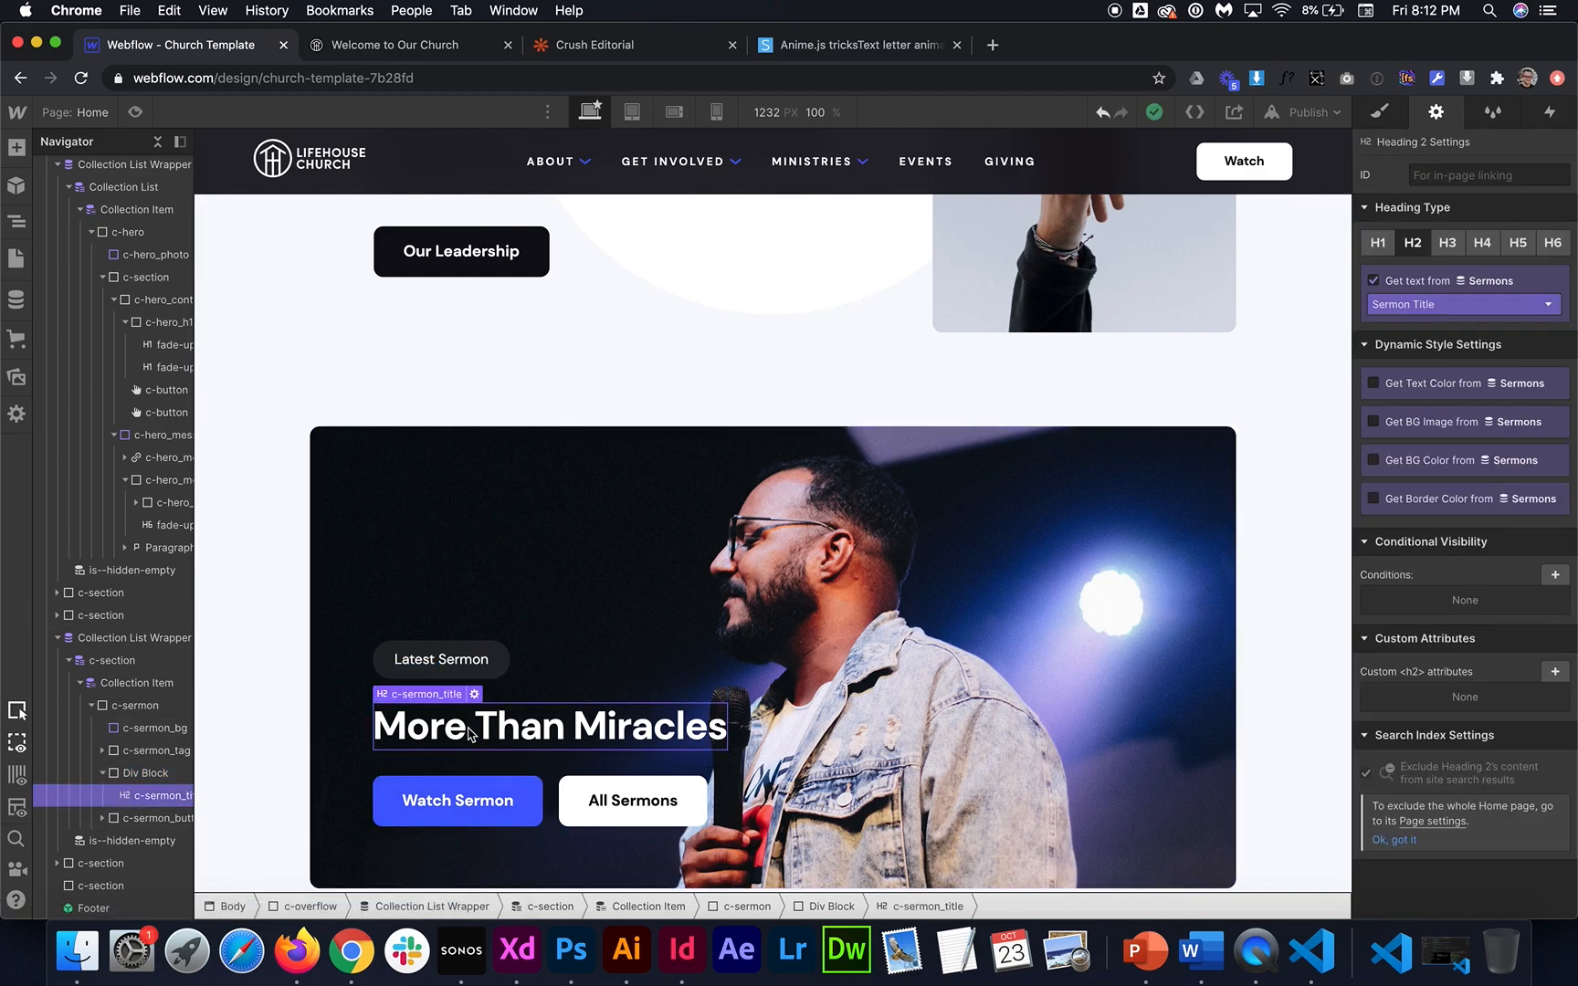
pyautogui.click(1378, 111)
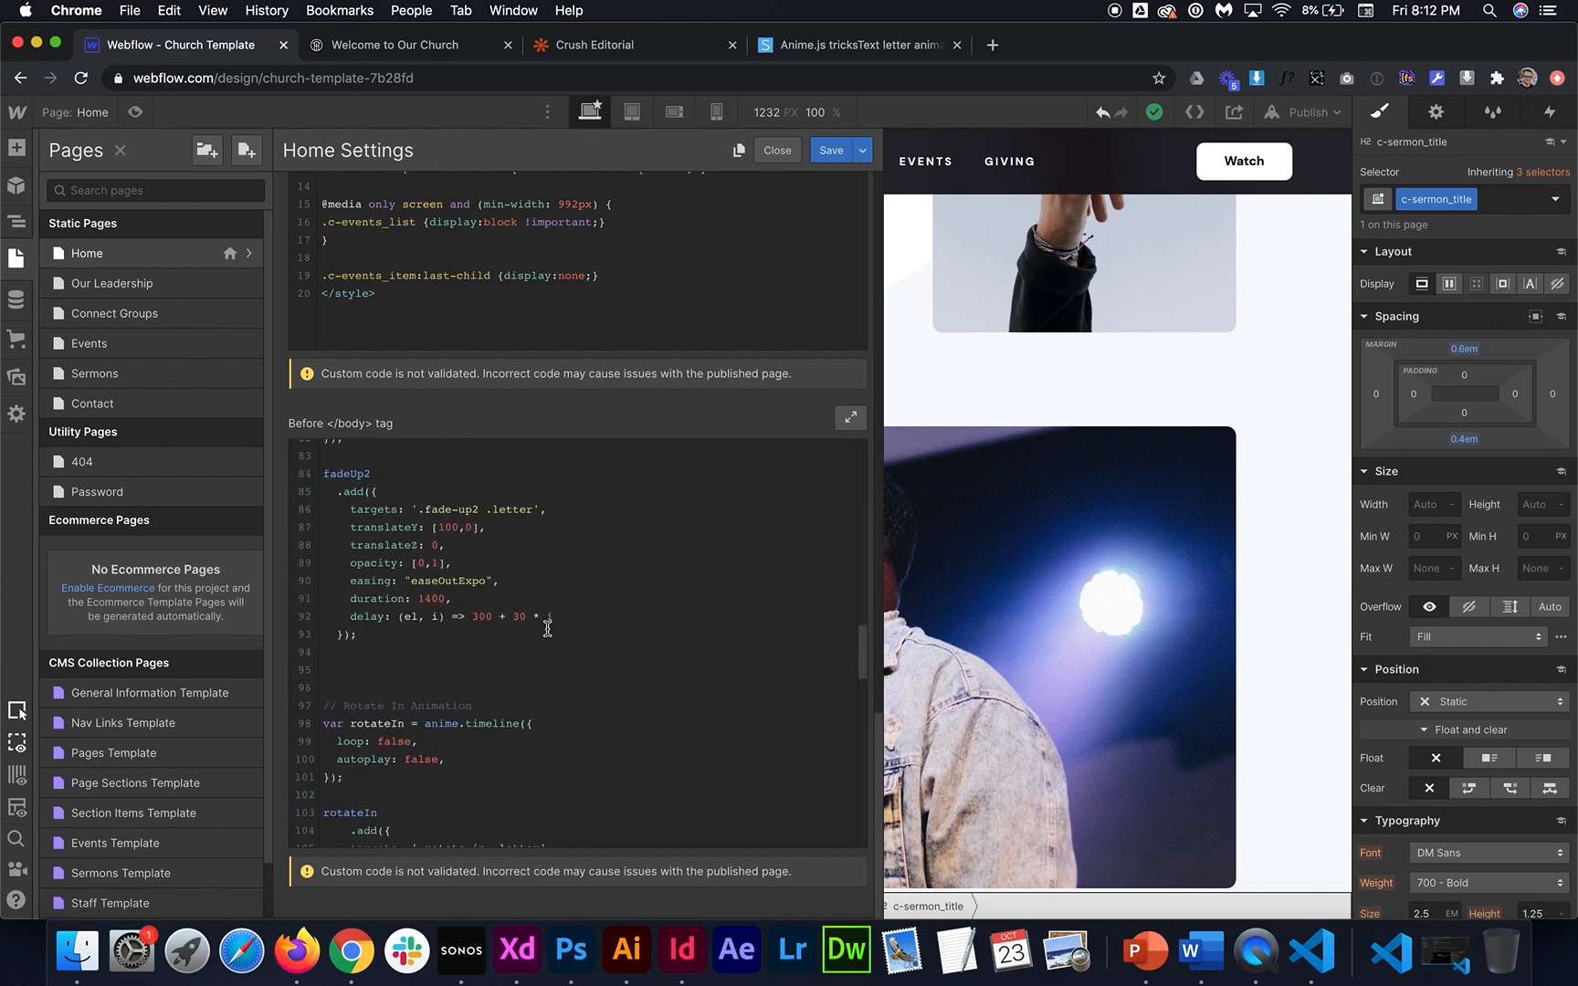
# Target #text-container in the scroll-into-view handler, add popIn.play(); inside isInView, and save
pyautogui.scroll(-3)
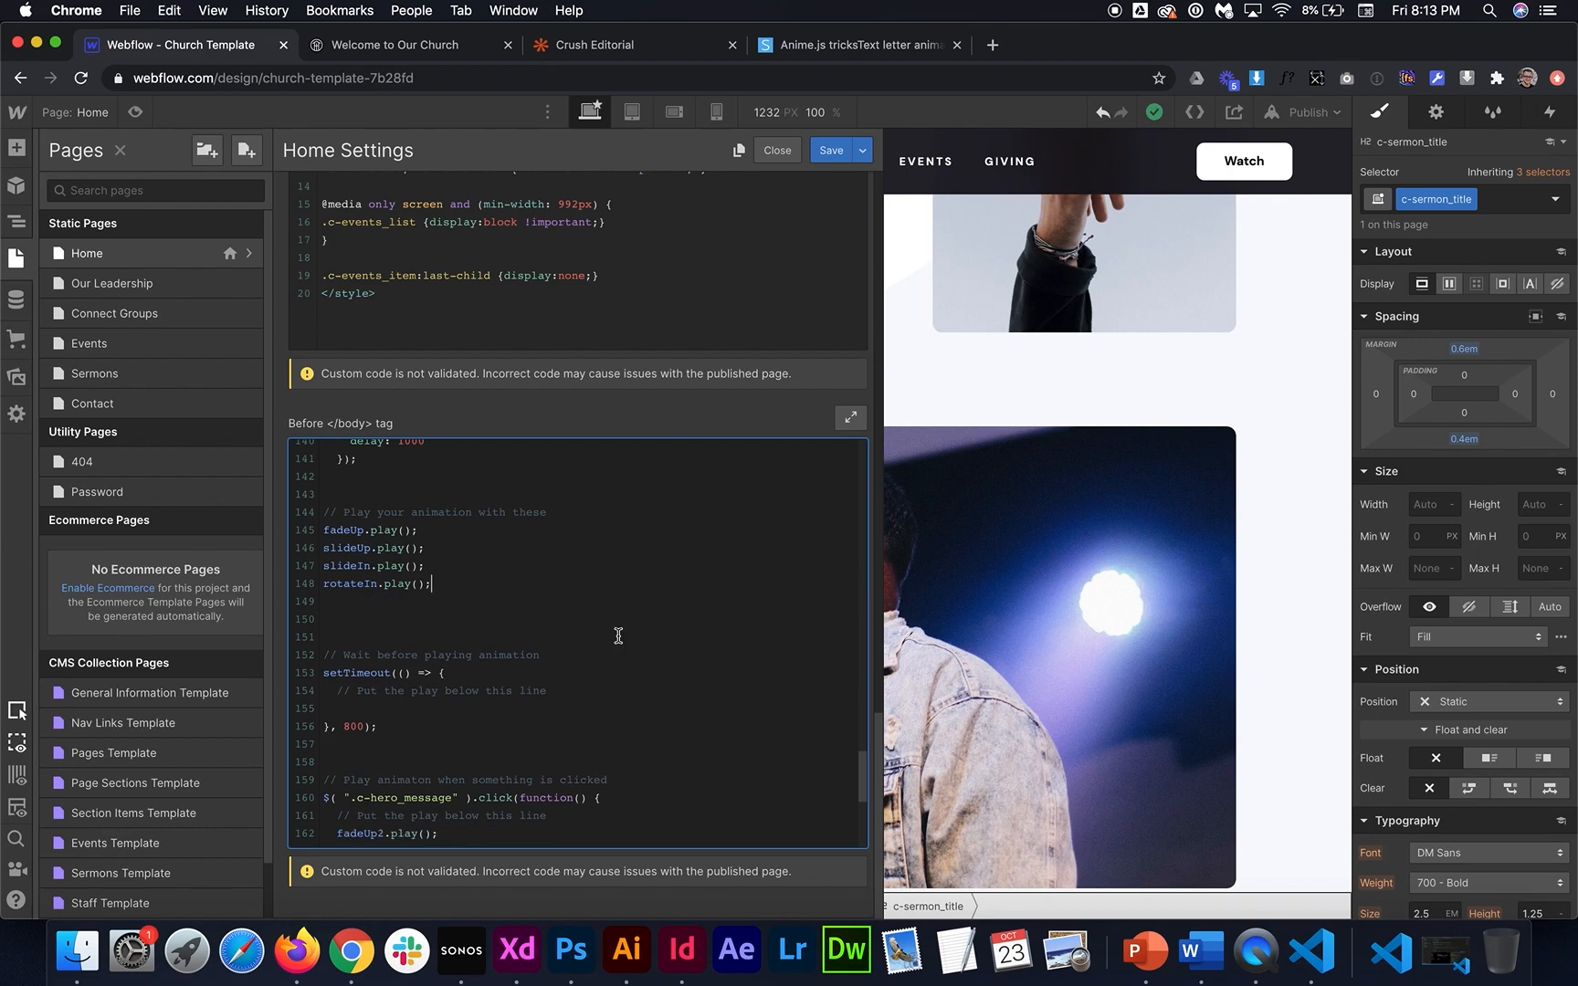
pyautogui.scroll(-3)
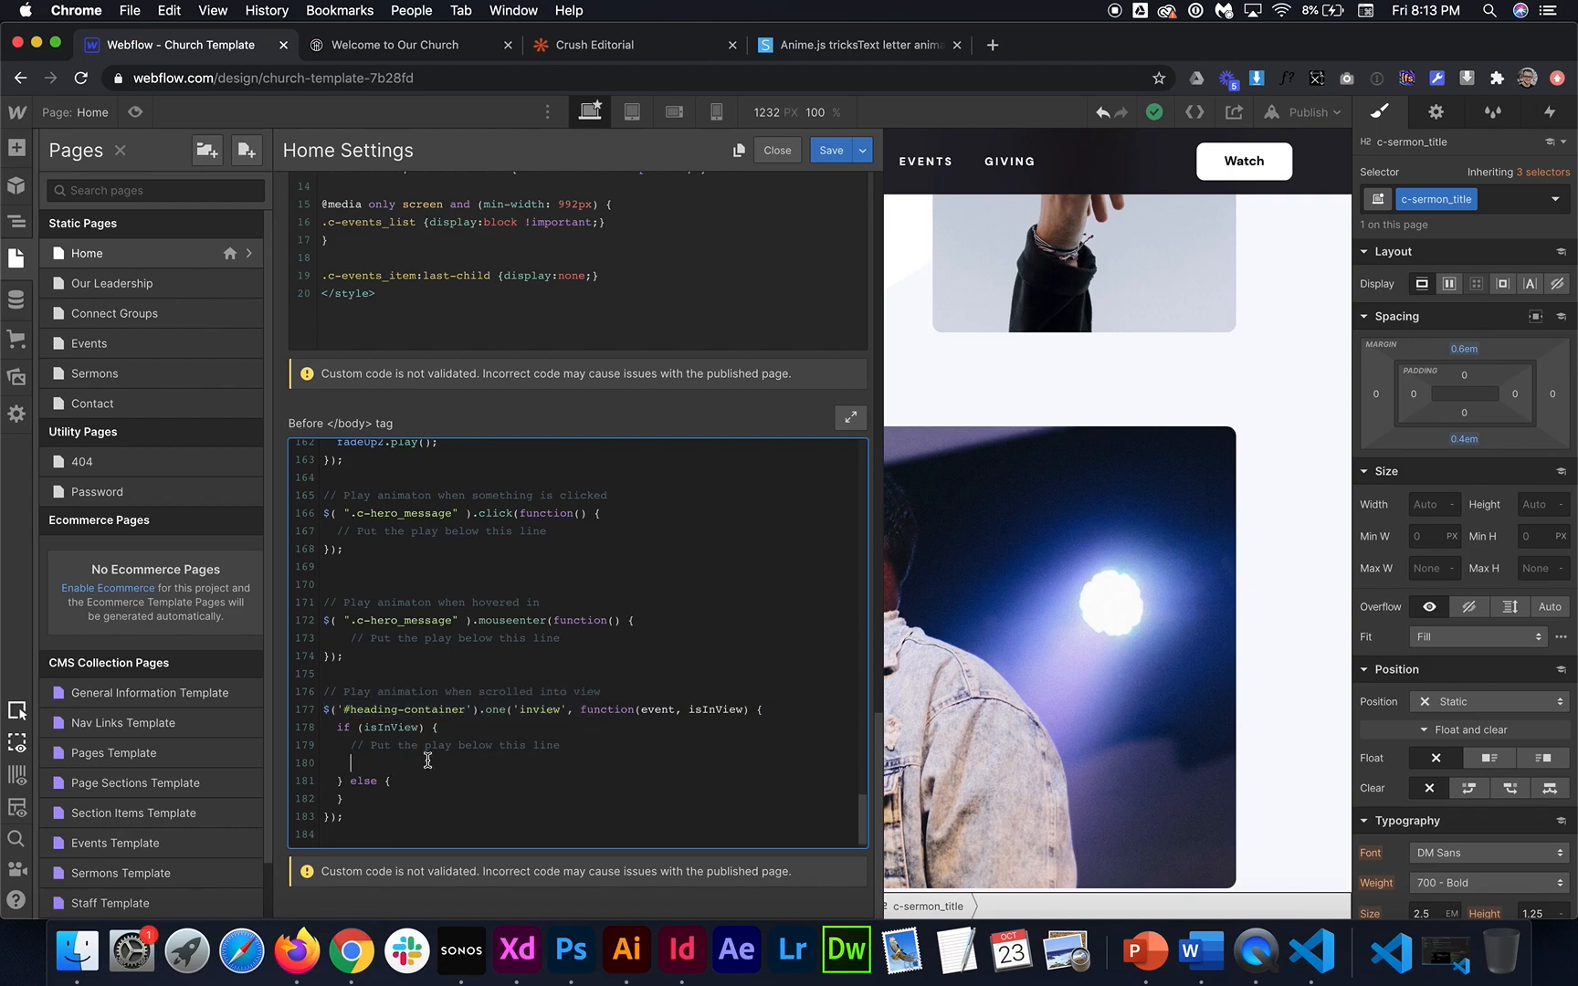
pyautogui.write('popIn.play();')
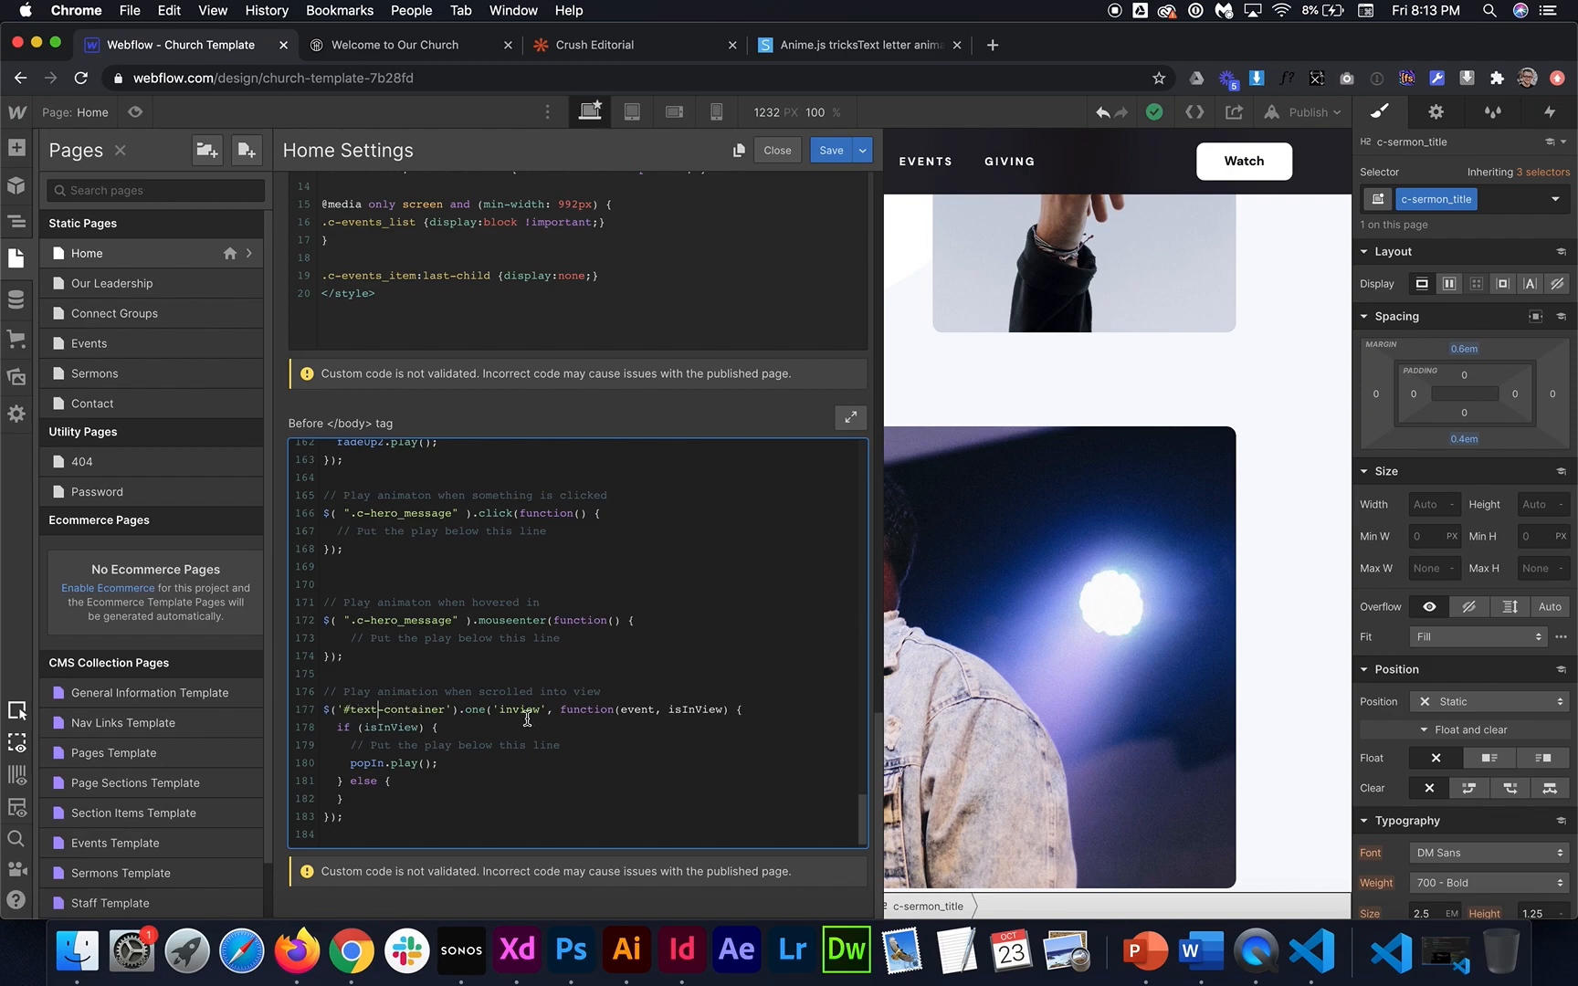
pyautogui.click(776, 150)
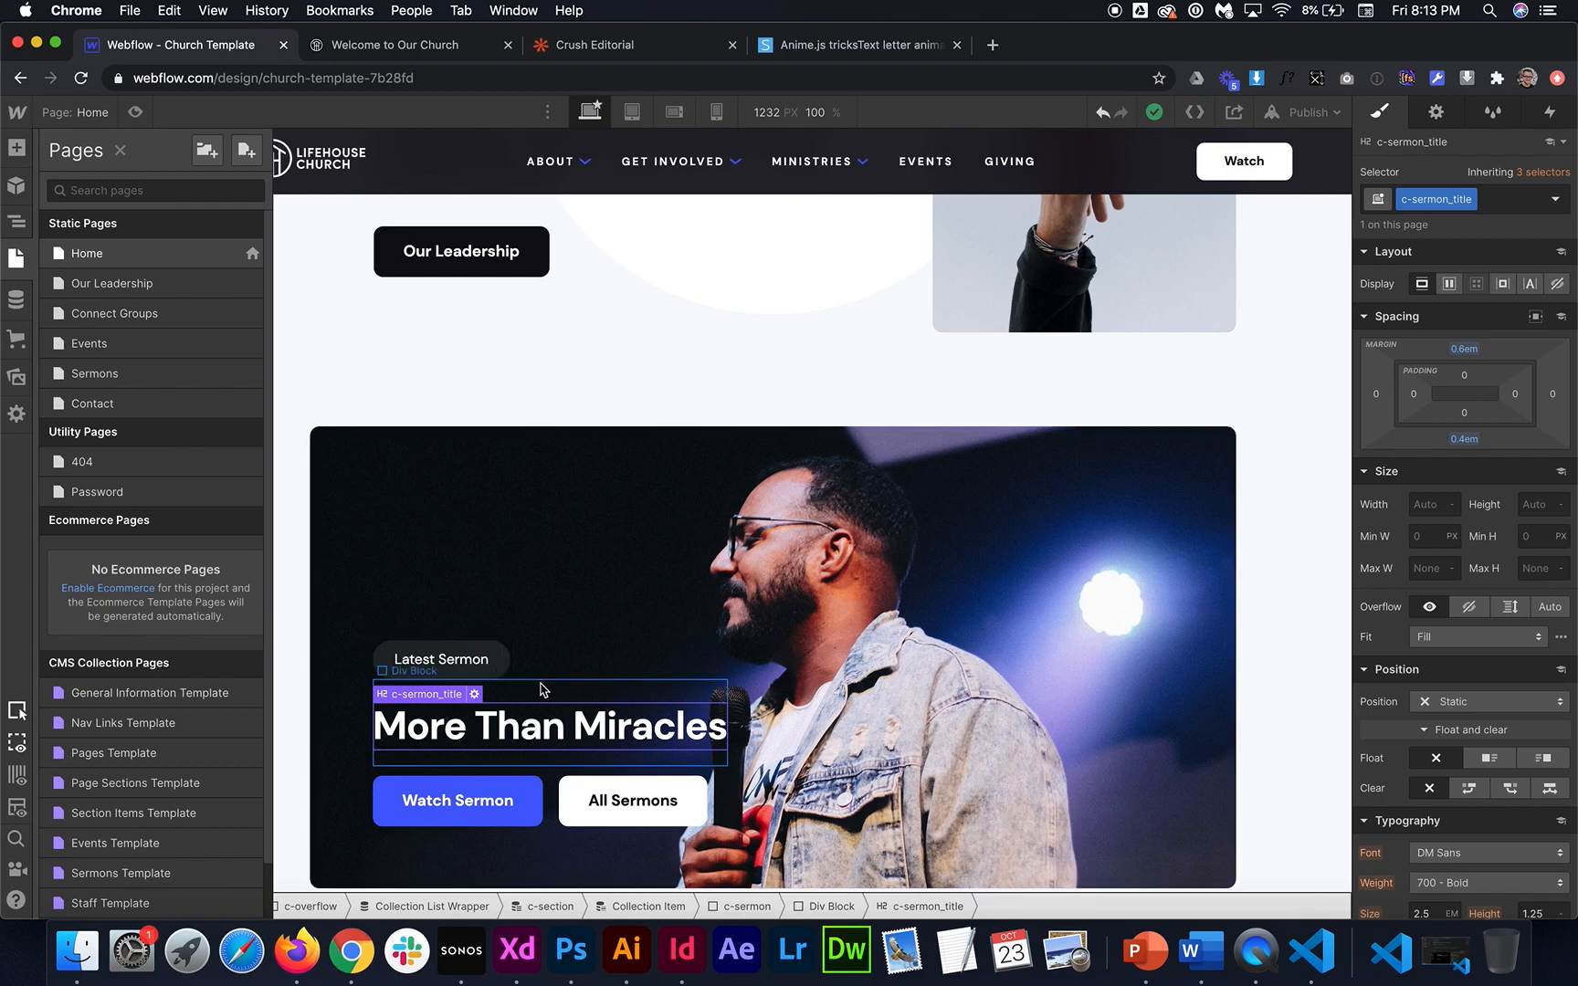
# Remove c-sermon_title from the sermon heading and give it class pop-in with combo class tricks
pyautogui.click(1435, 111)
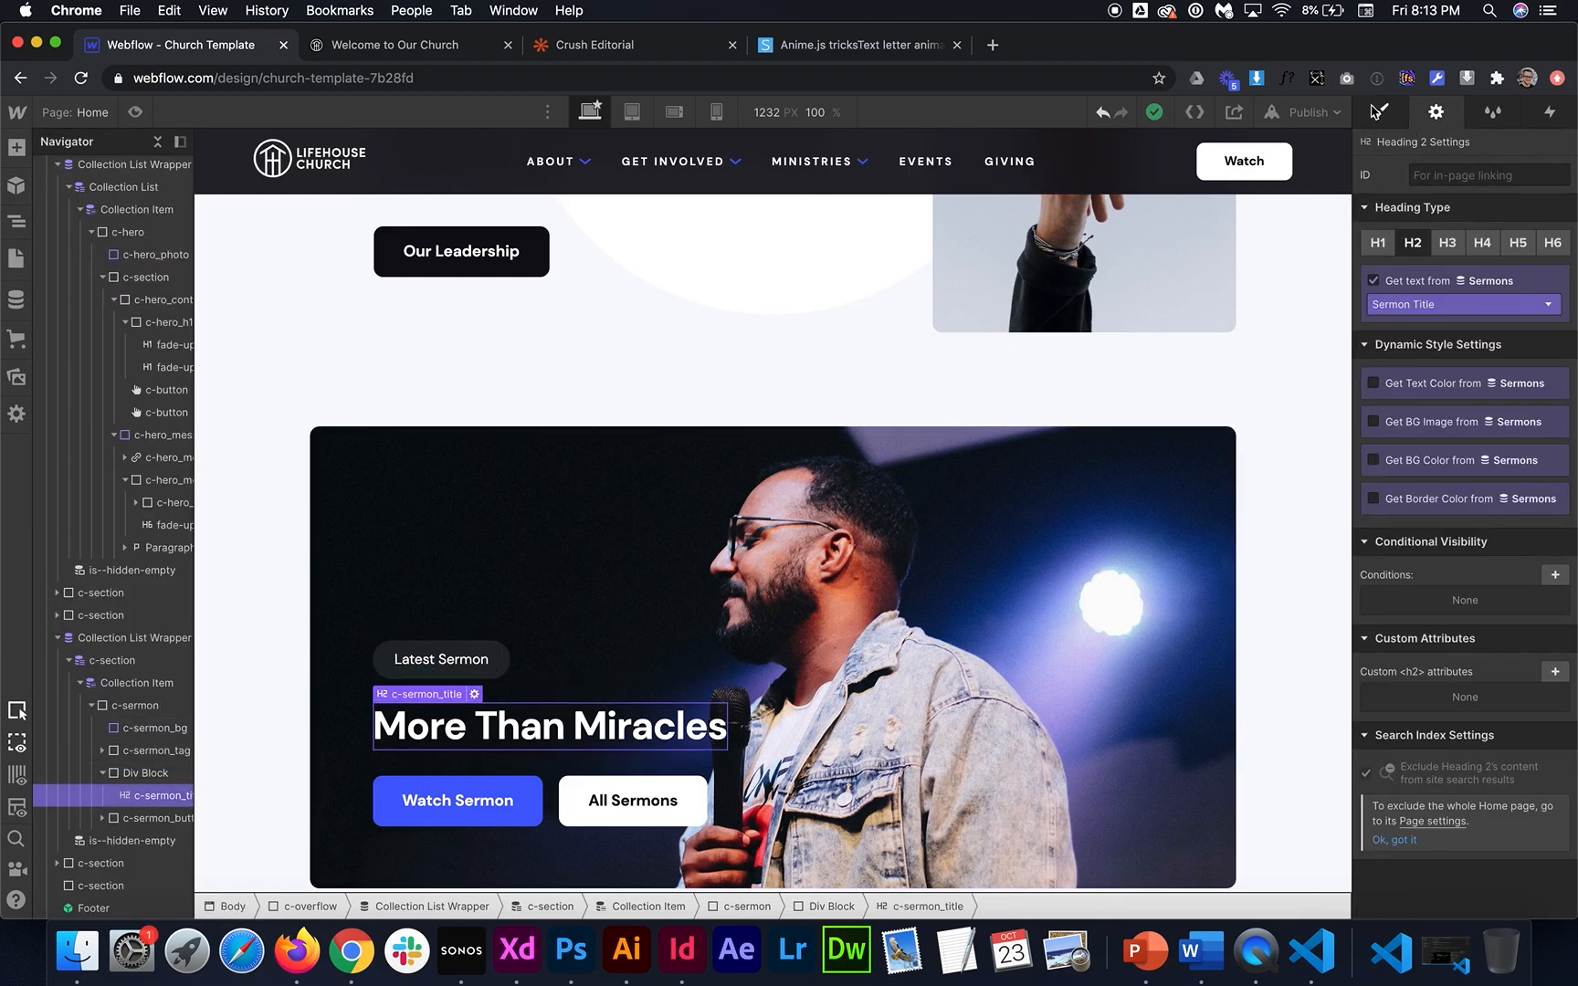
pyautogui.click(1379, 112)
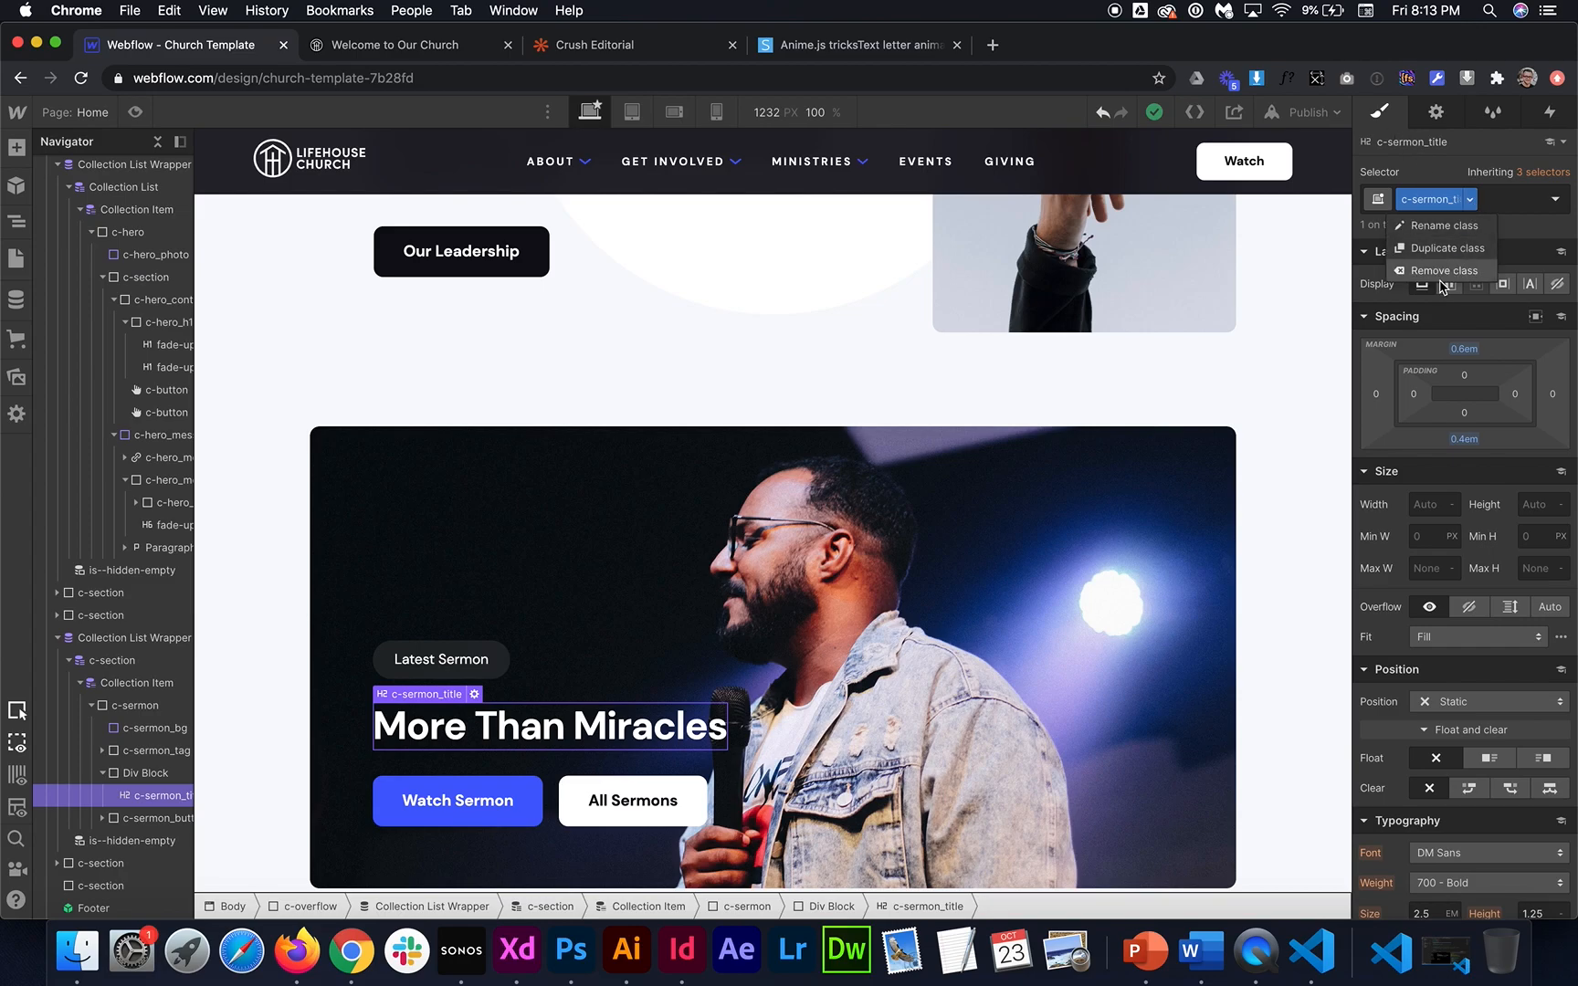
pyautogui.click(1443, 270)
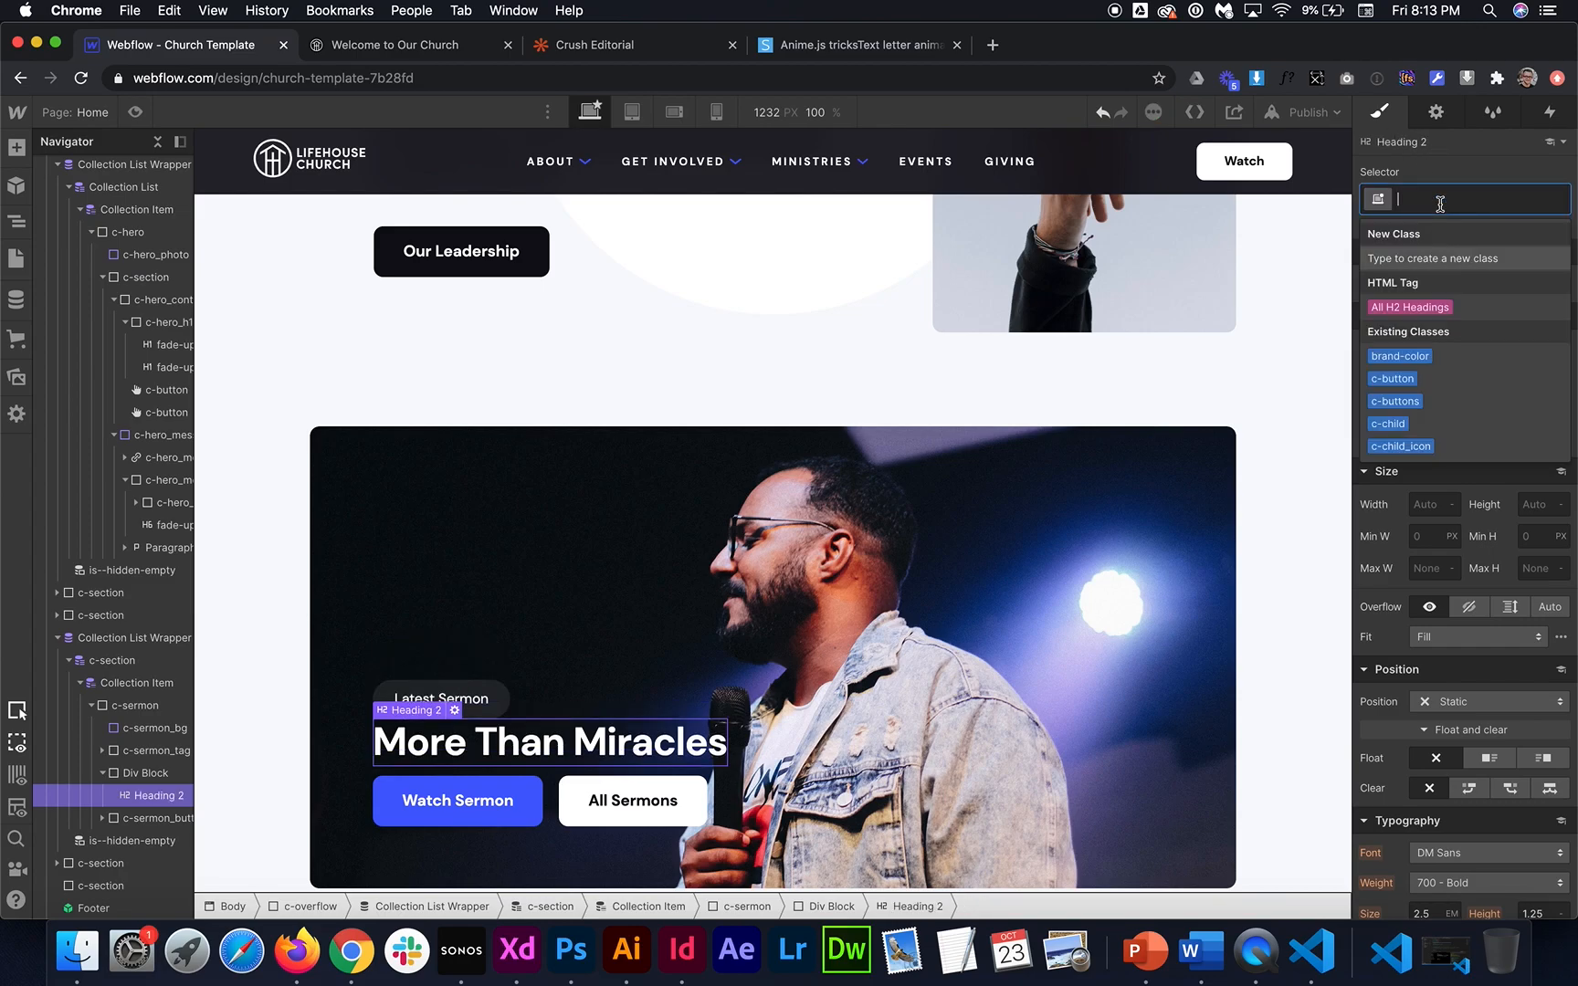
pyautogui.write('pop-in')
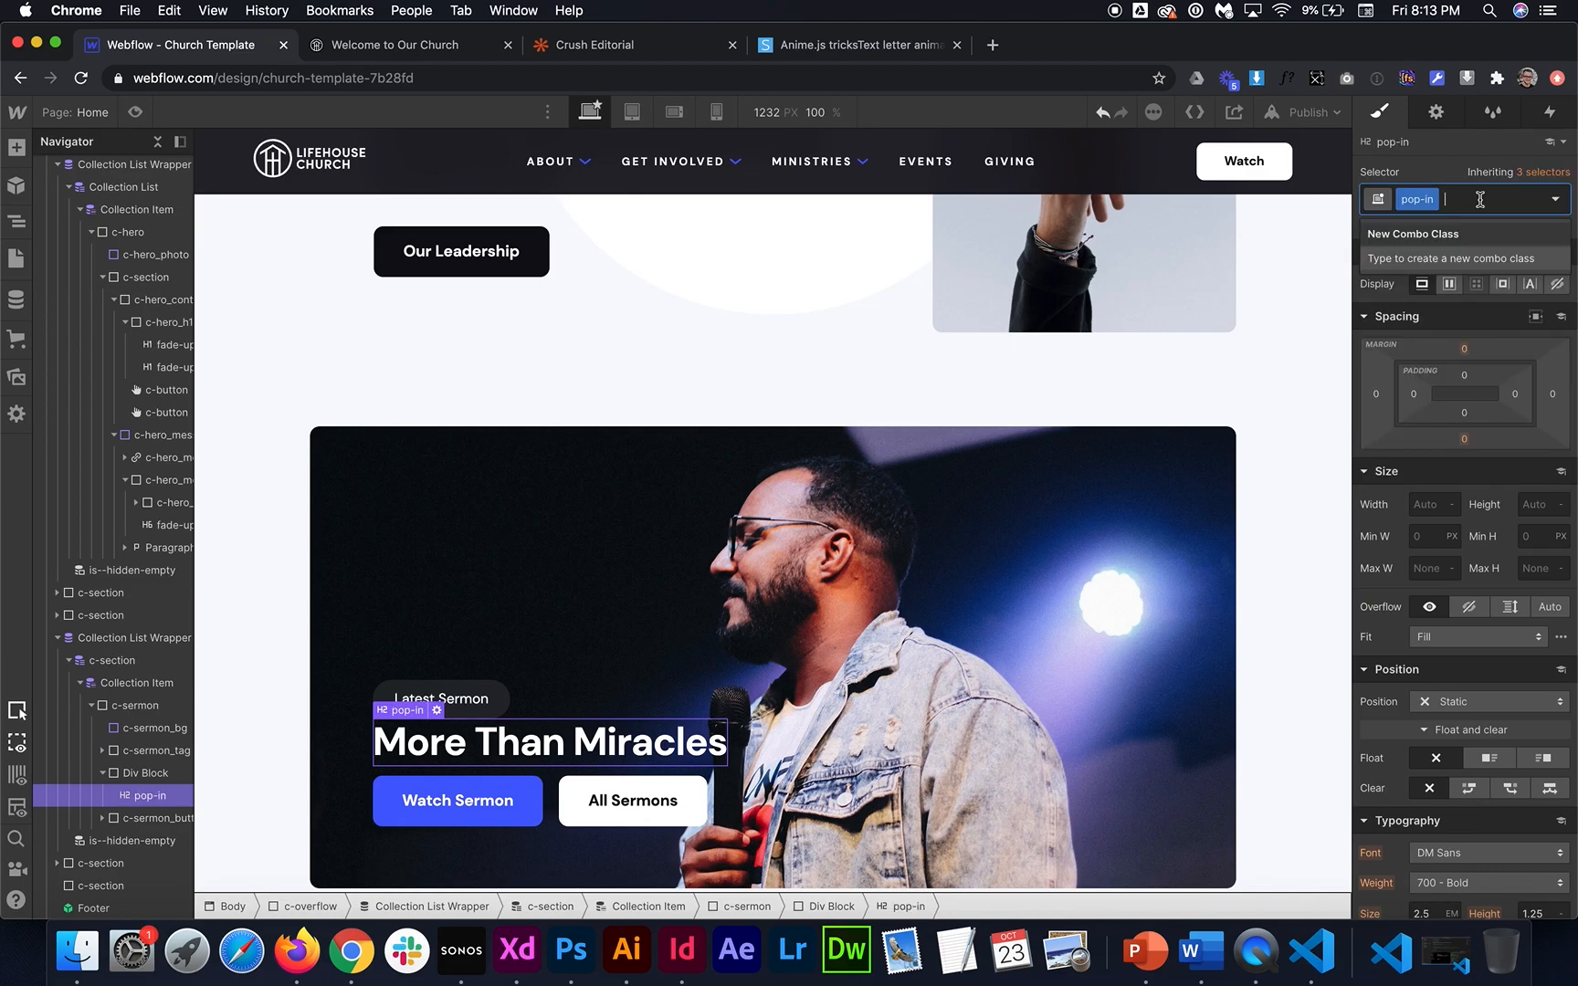
pyautogui.write('tricks')
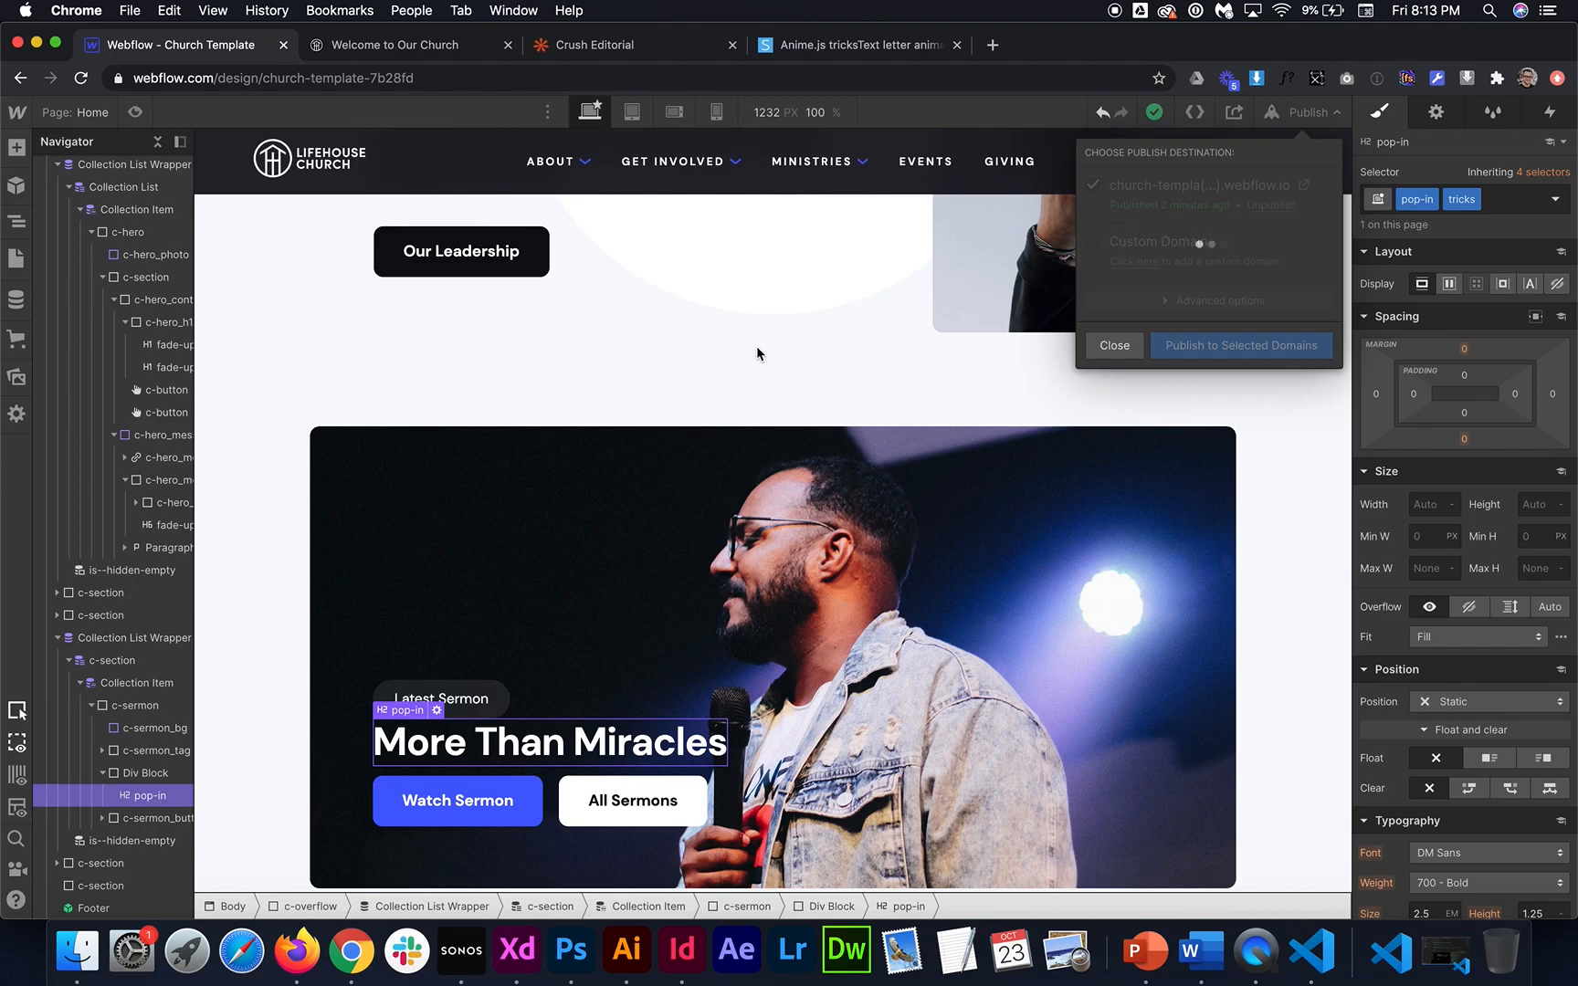
# Publish to the webflow.io domain and switch to the 'Welcome to Our Church' tab
pyautogui.click(1240, 346)
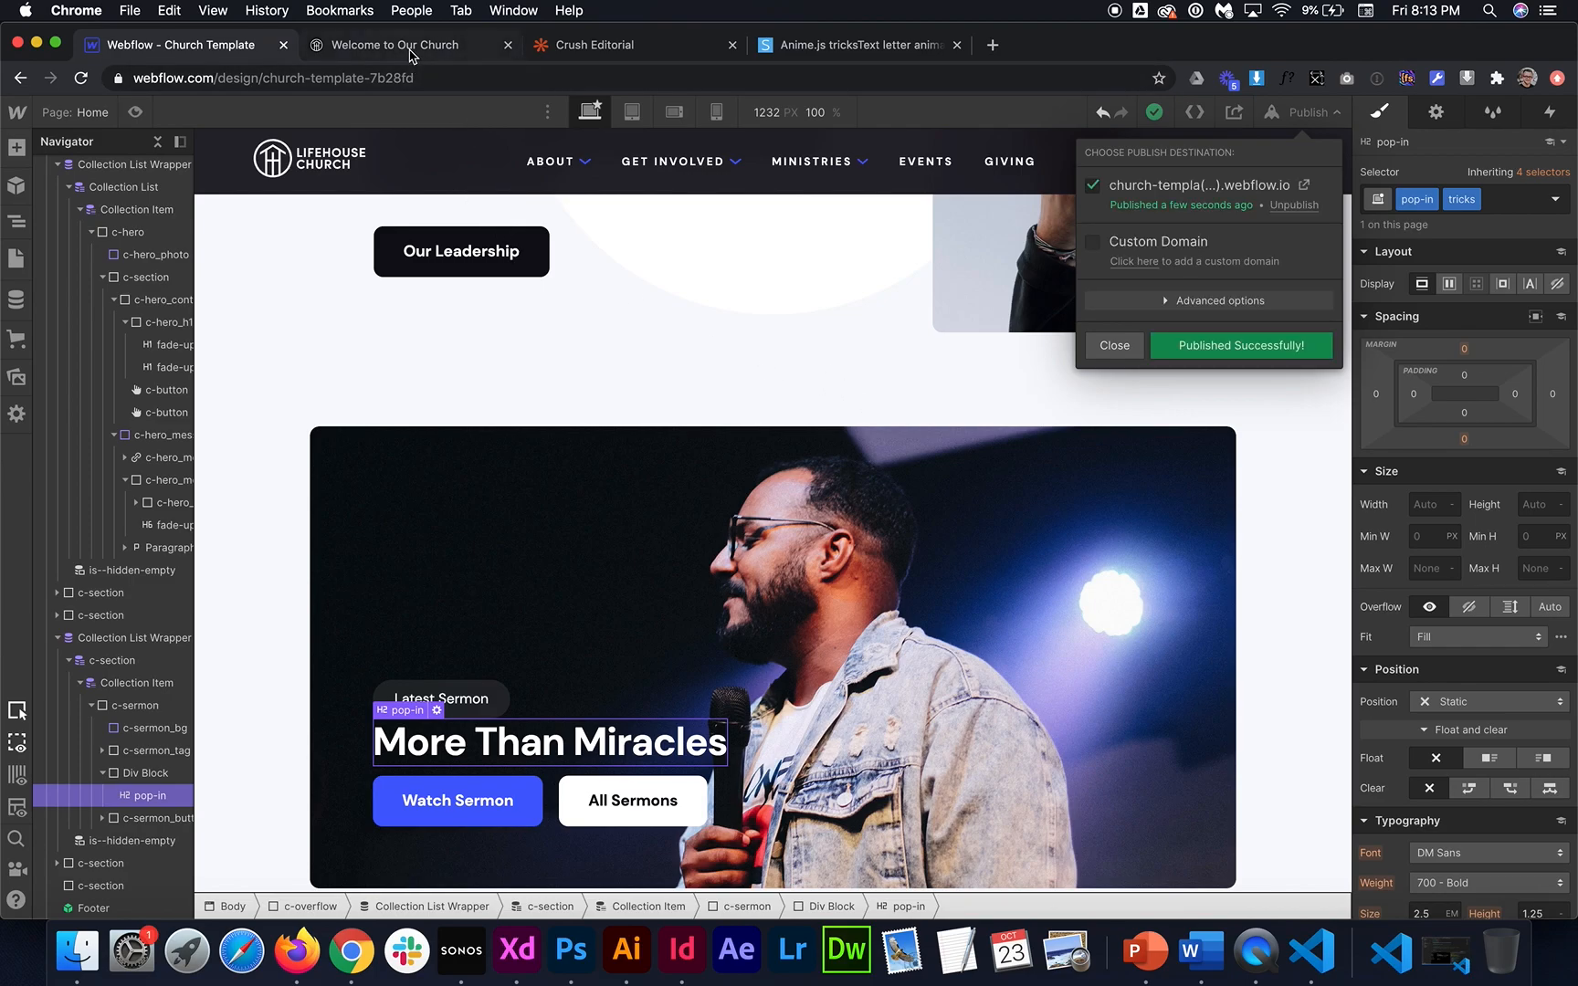
pyautogui.click(407, 44)
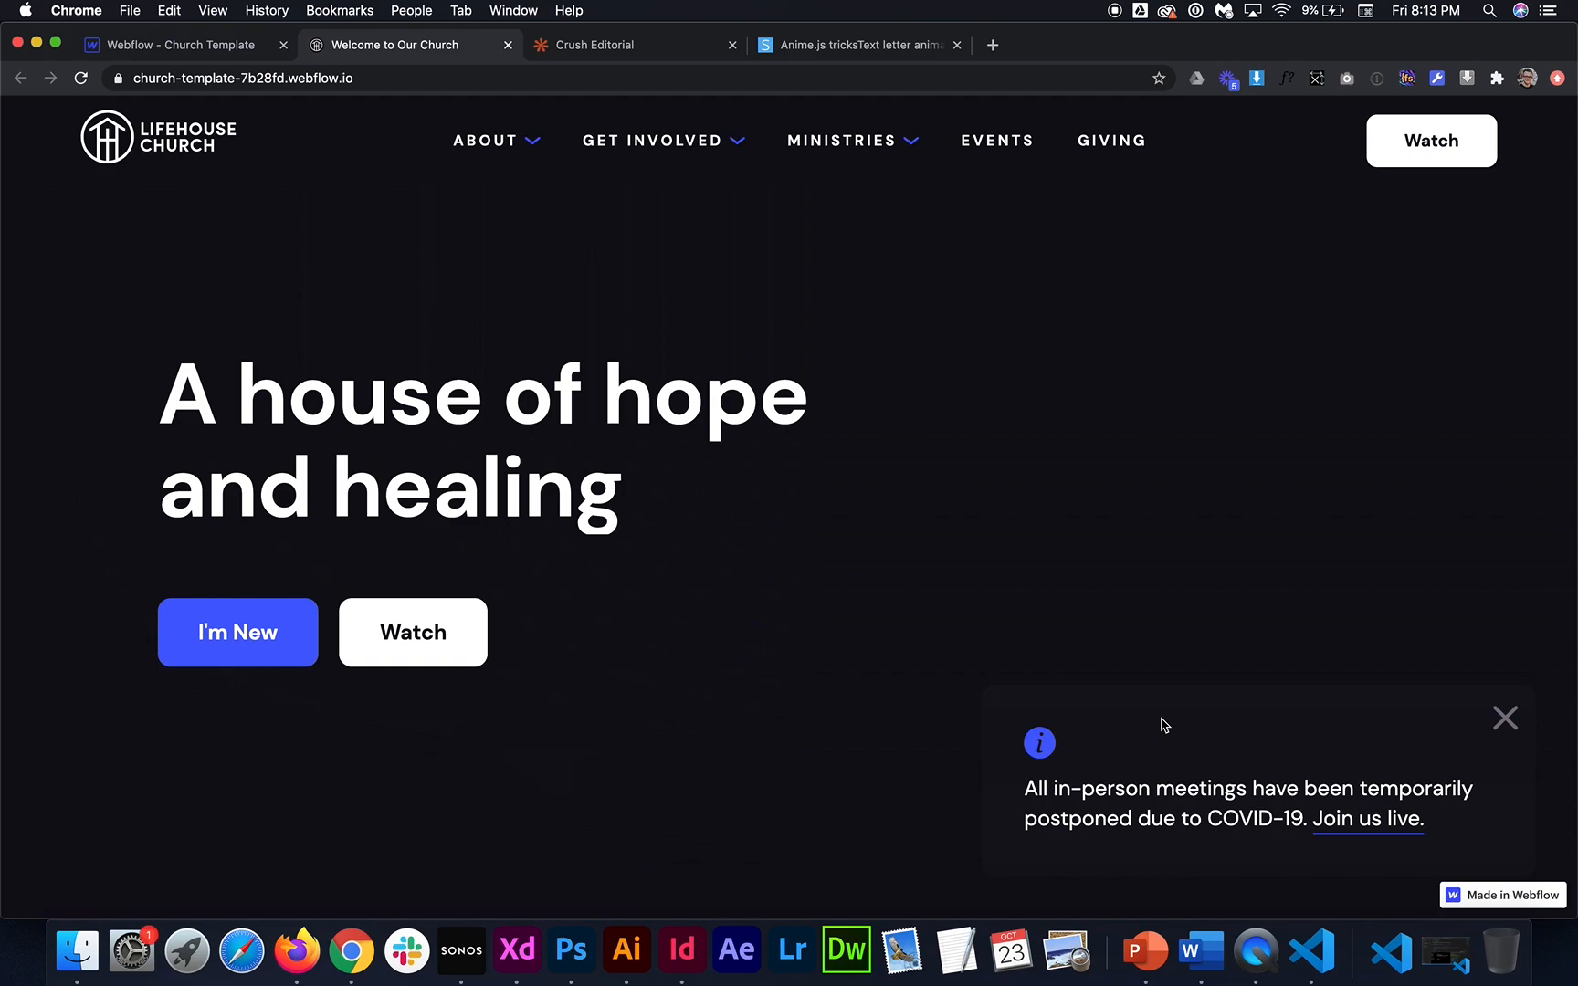
# Scroll the live page to the Latest Sermon section to see 'More Than Miracles' pop in
pyautogui.scroll(-3)
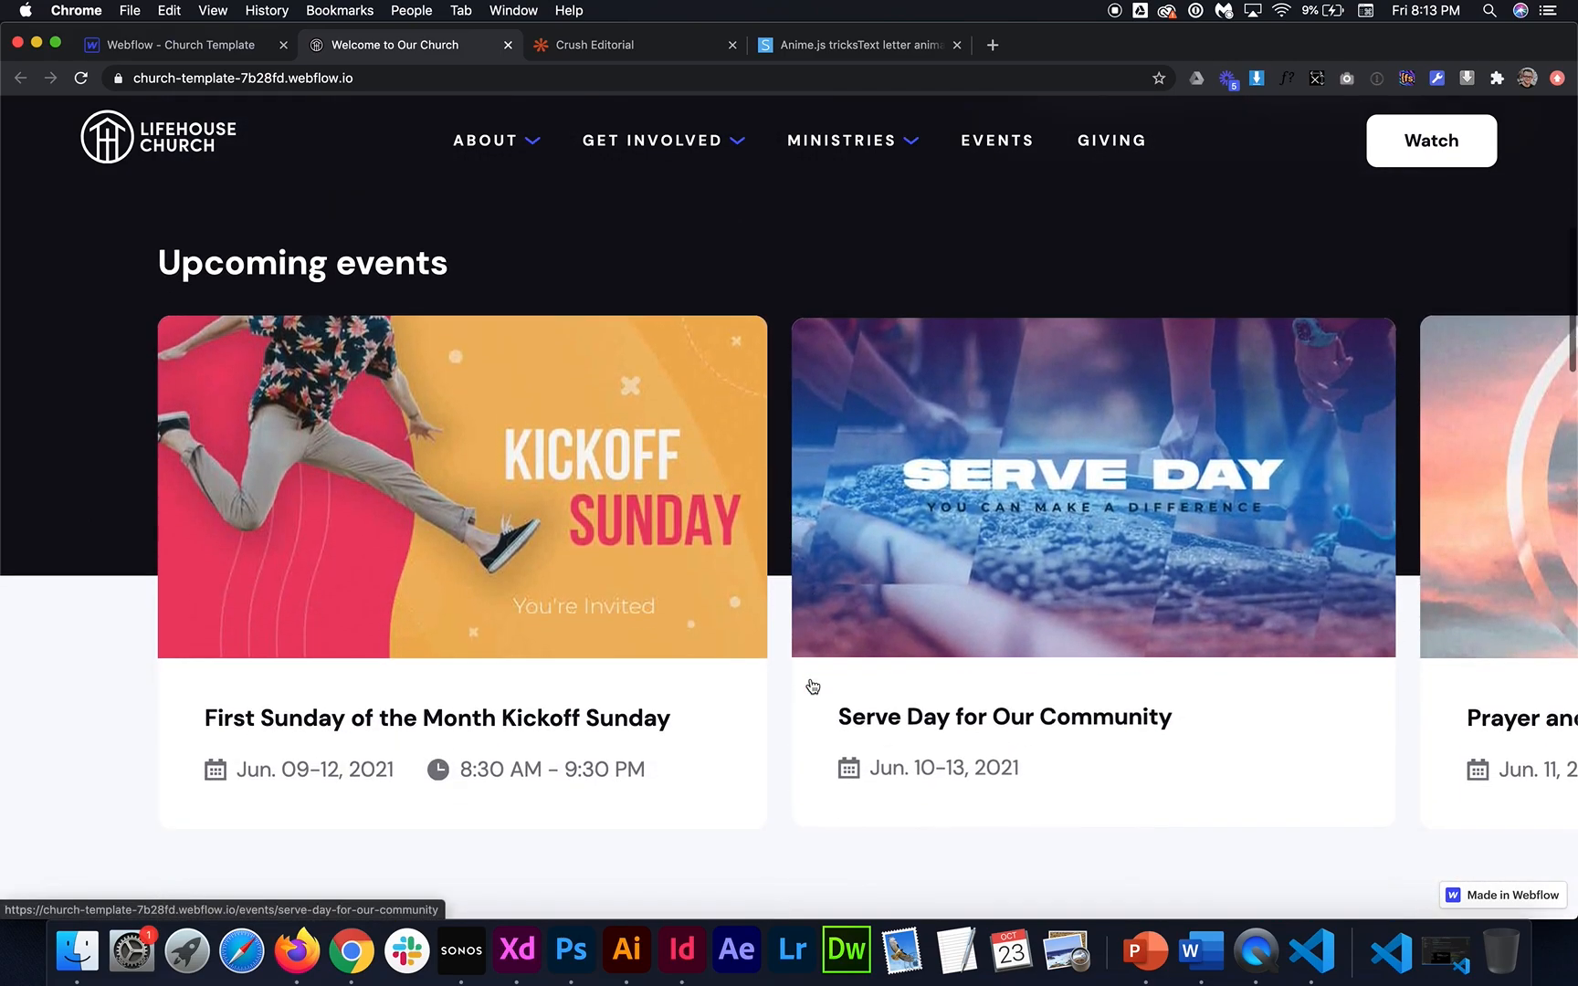
pyautogui.scroll(3)
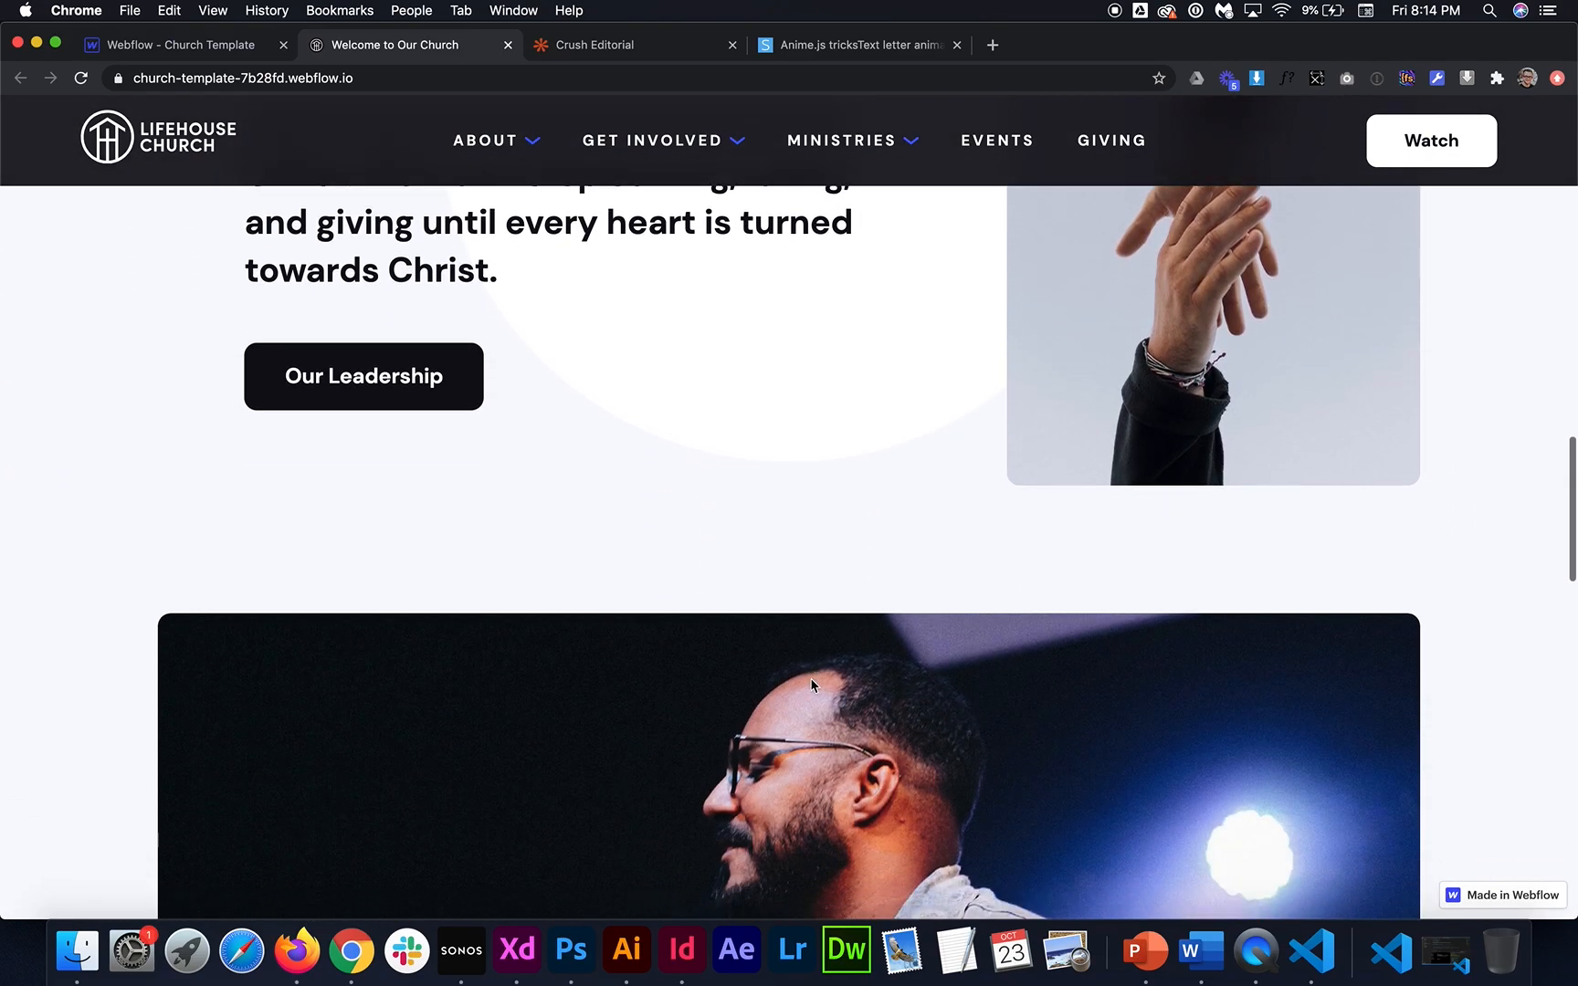
pyautogui.scroll(-3)
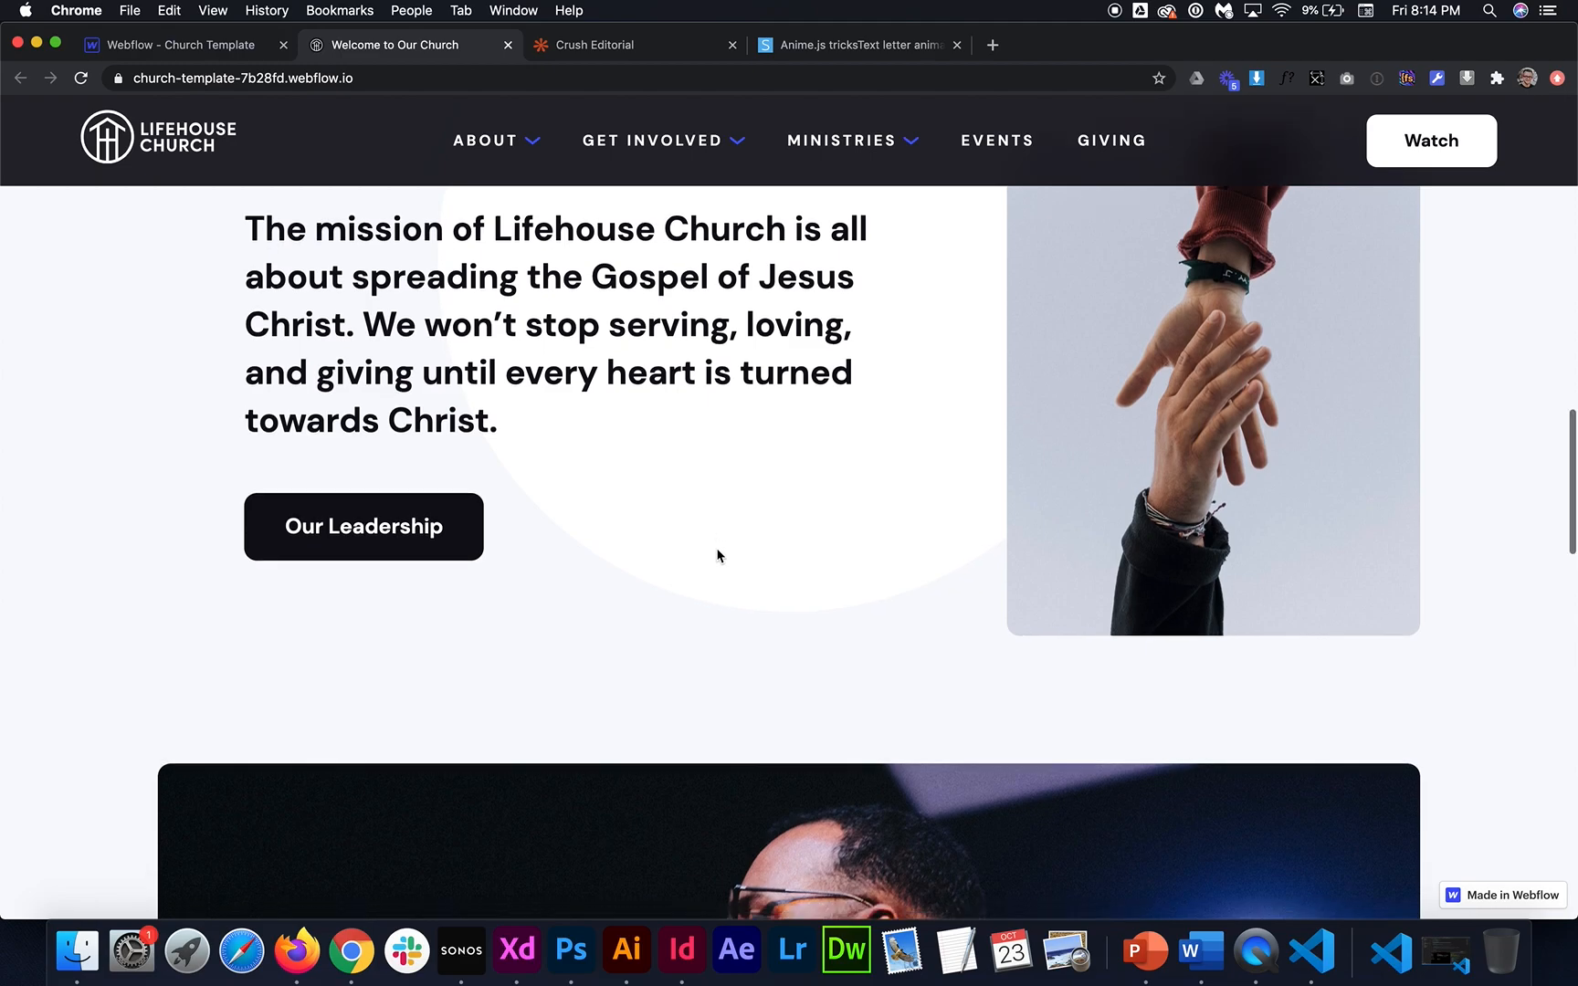
pyautogui.scroll(-3)
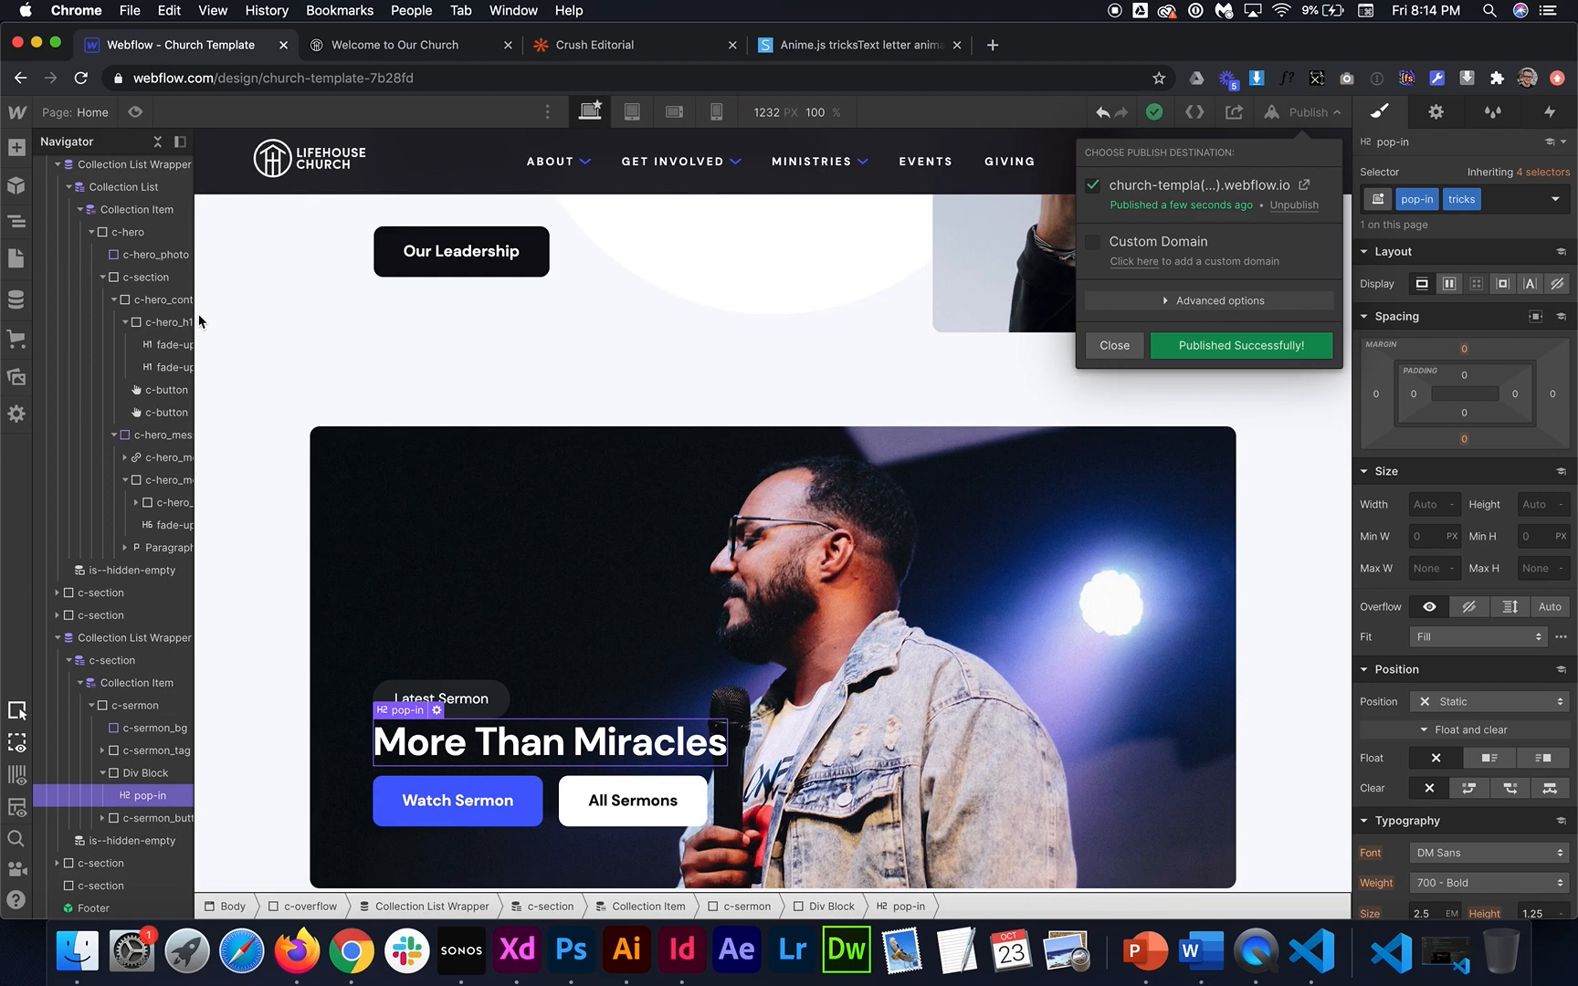
pyautogui.moveTo(749, 259)
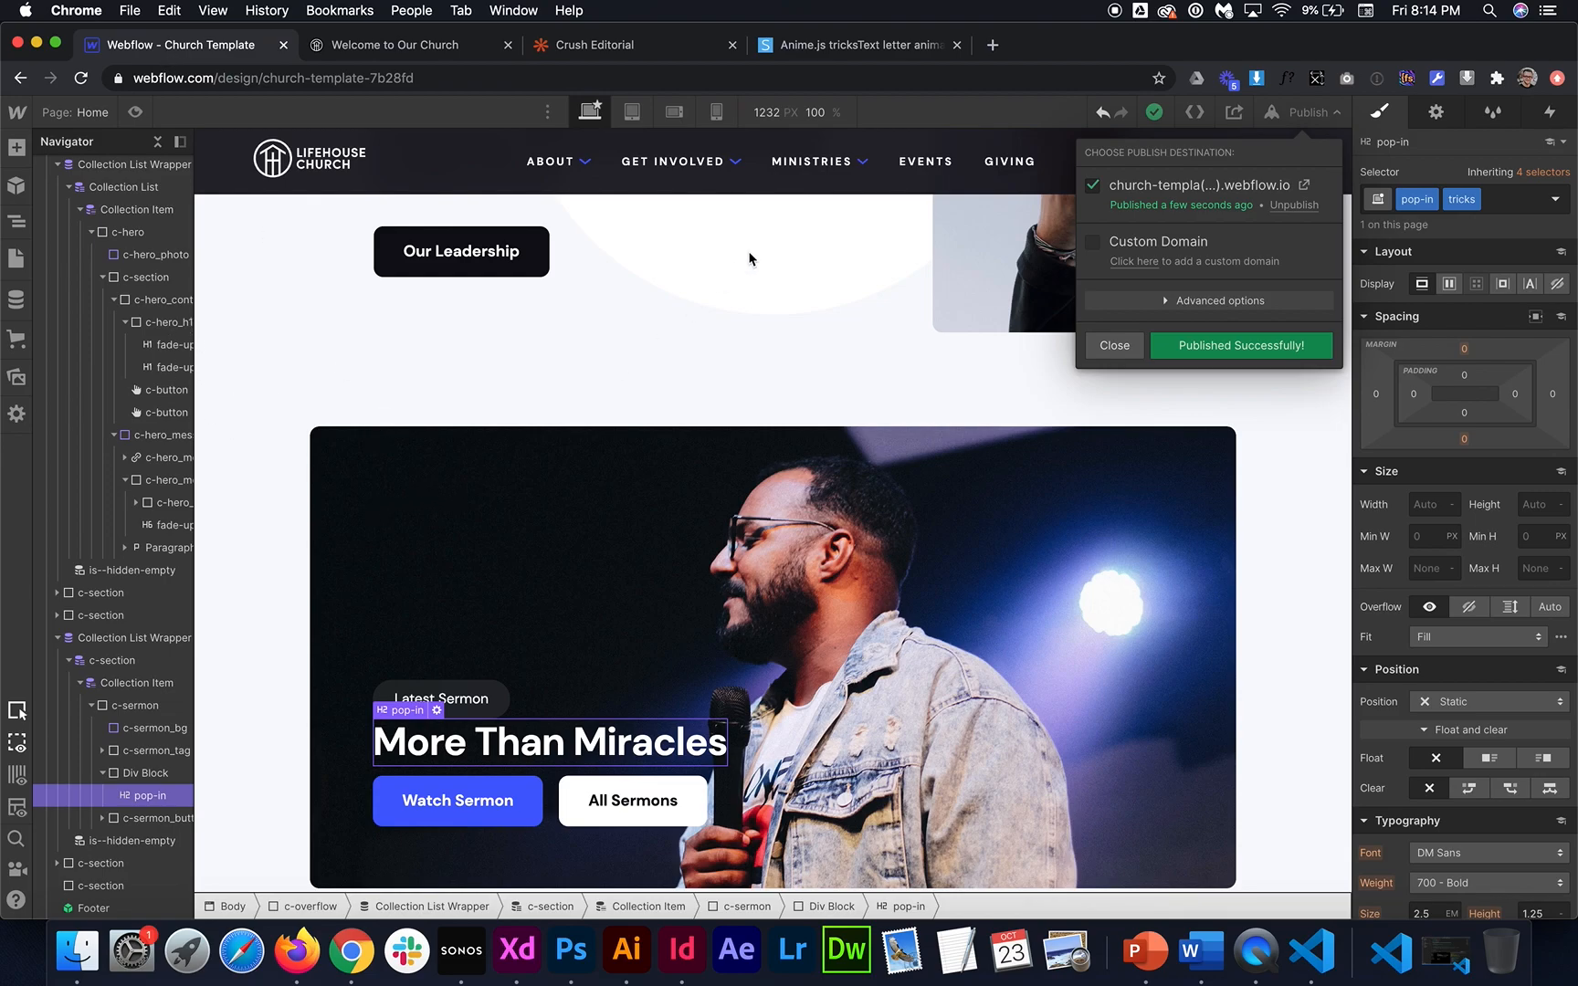